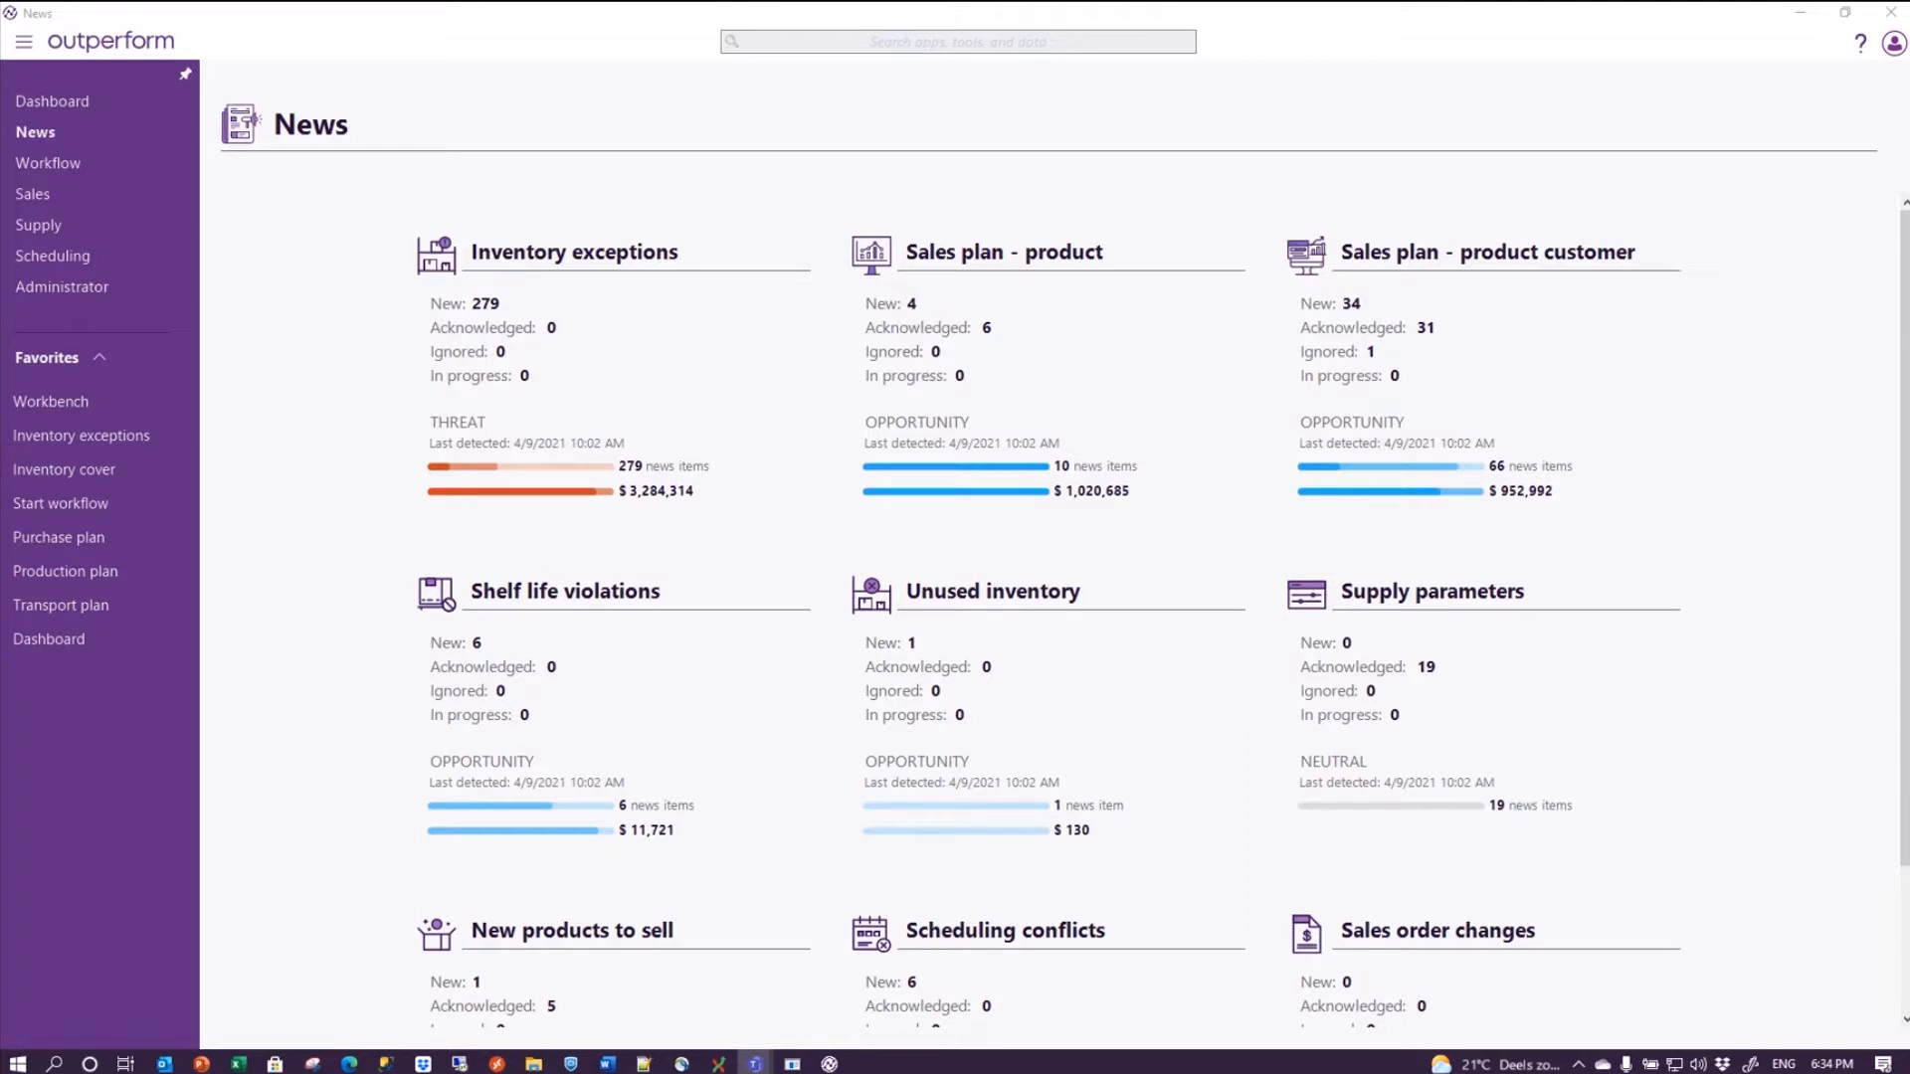
mouse_move(32, 195)
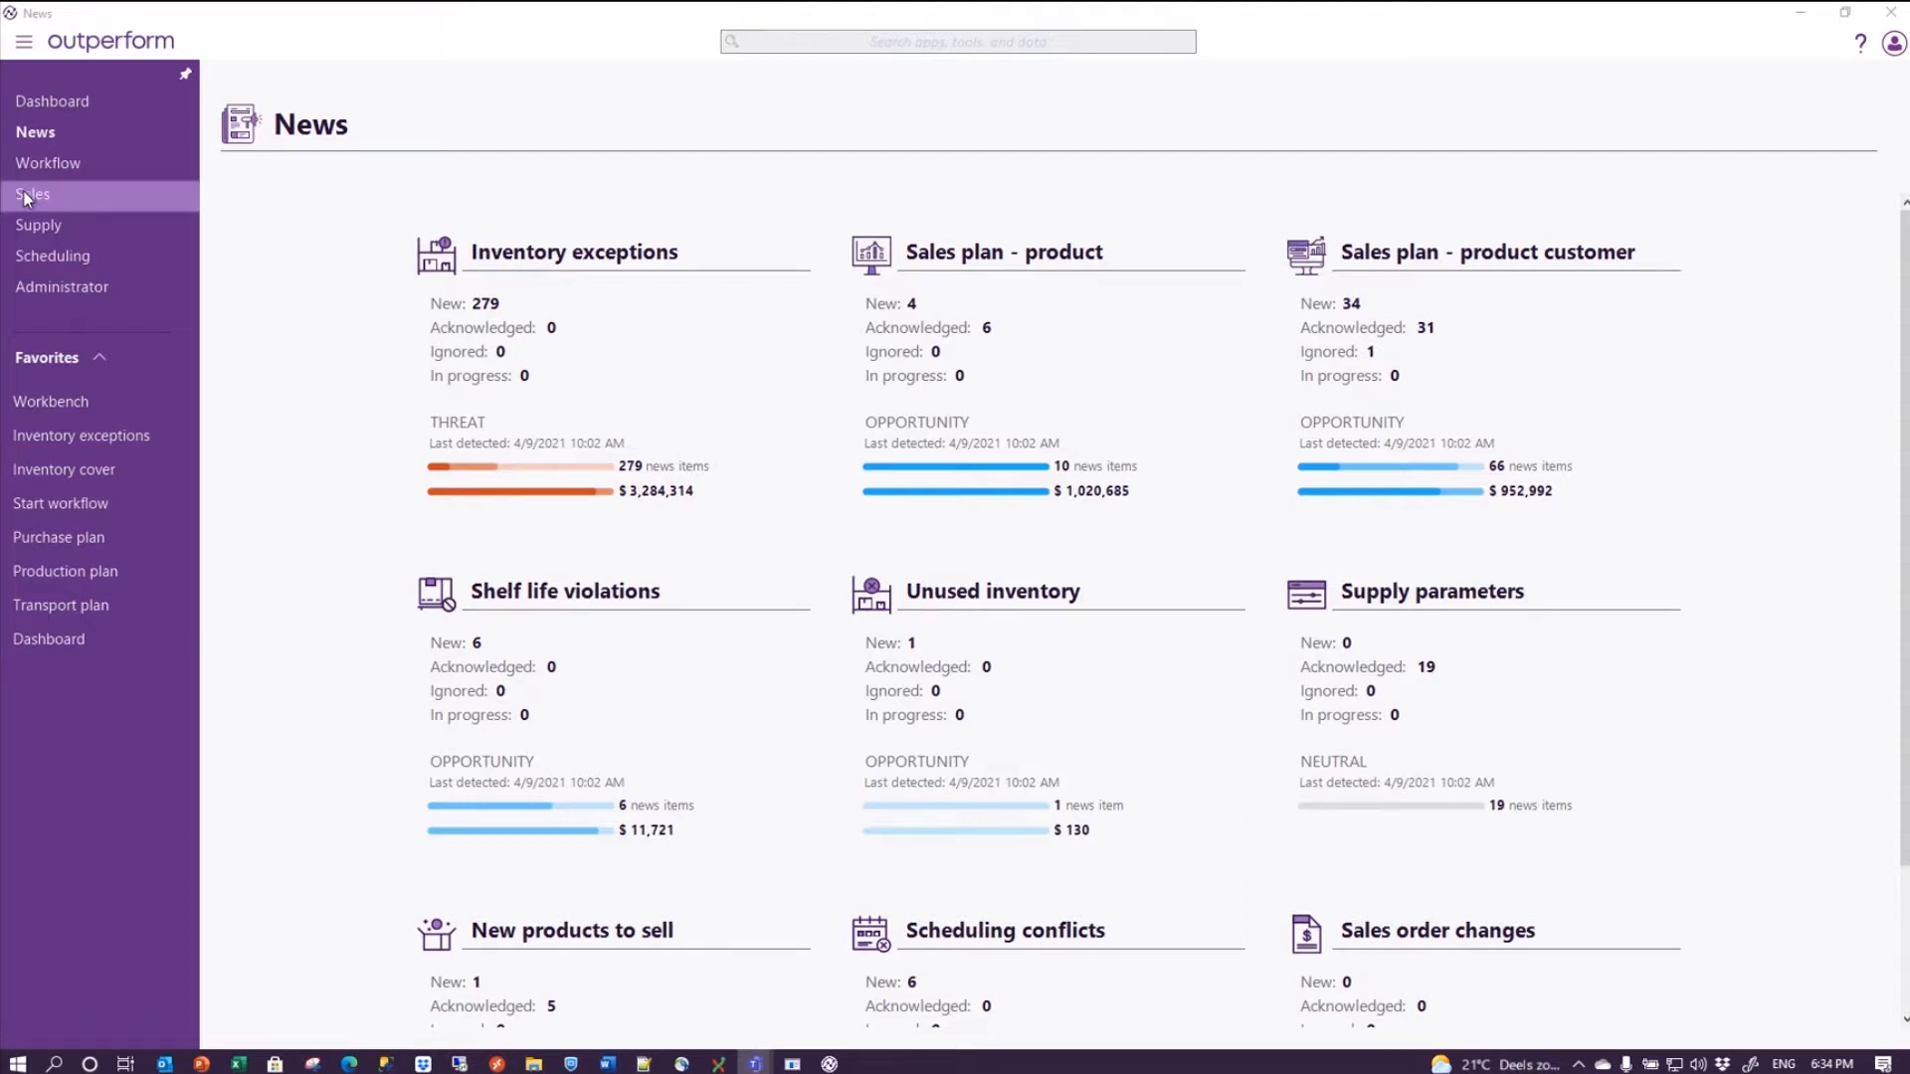
- Go to the Sales area and star Promotions into the favourites list
click(33, 196)
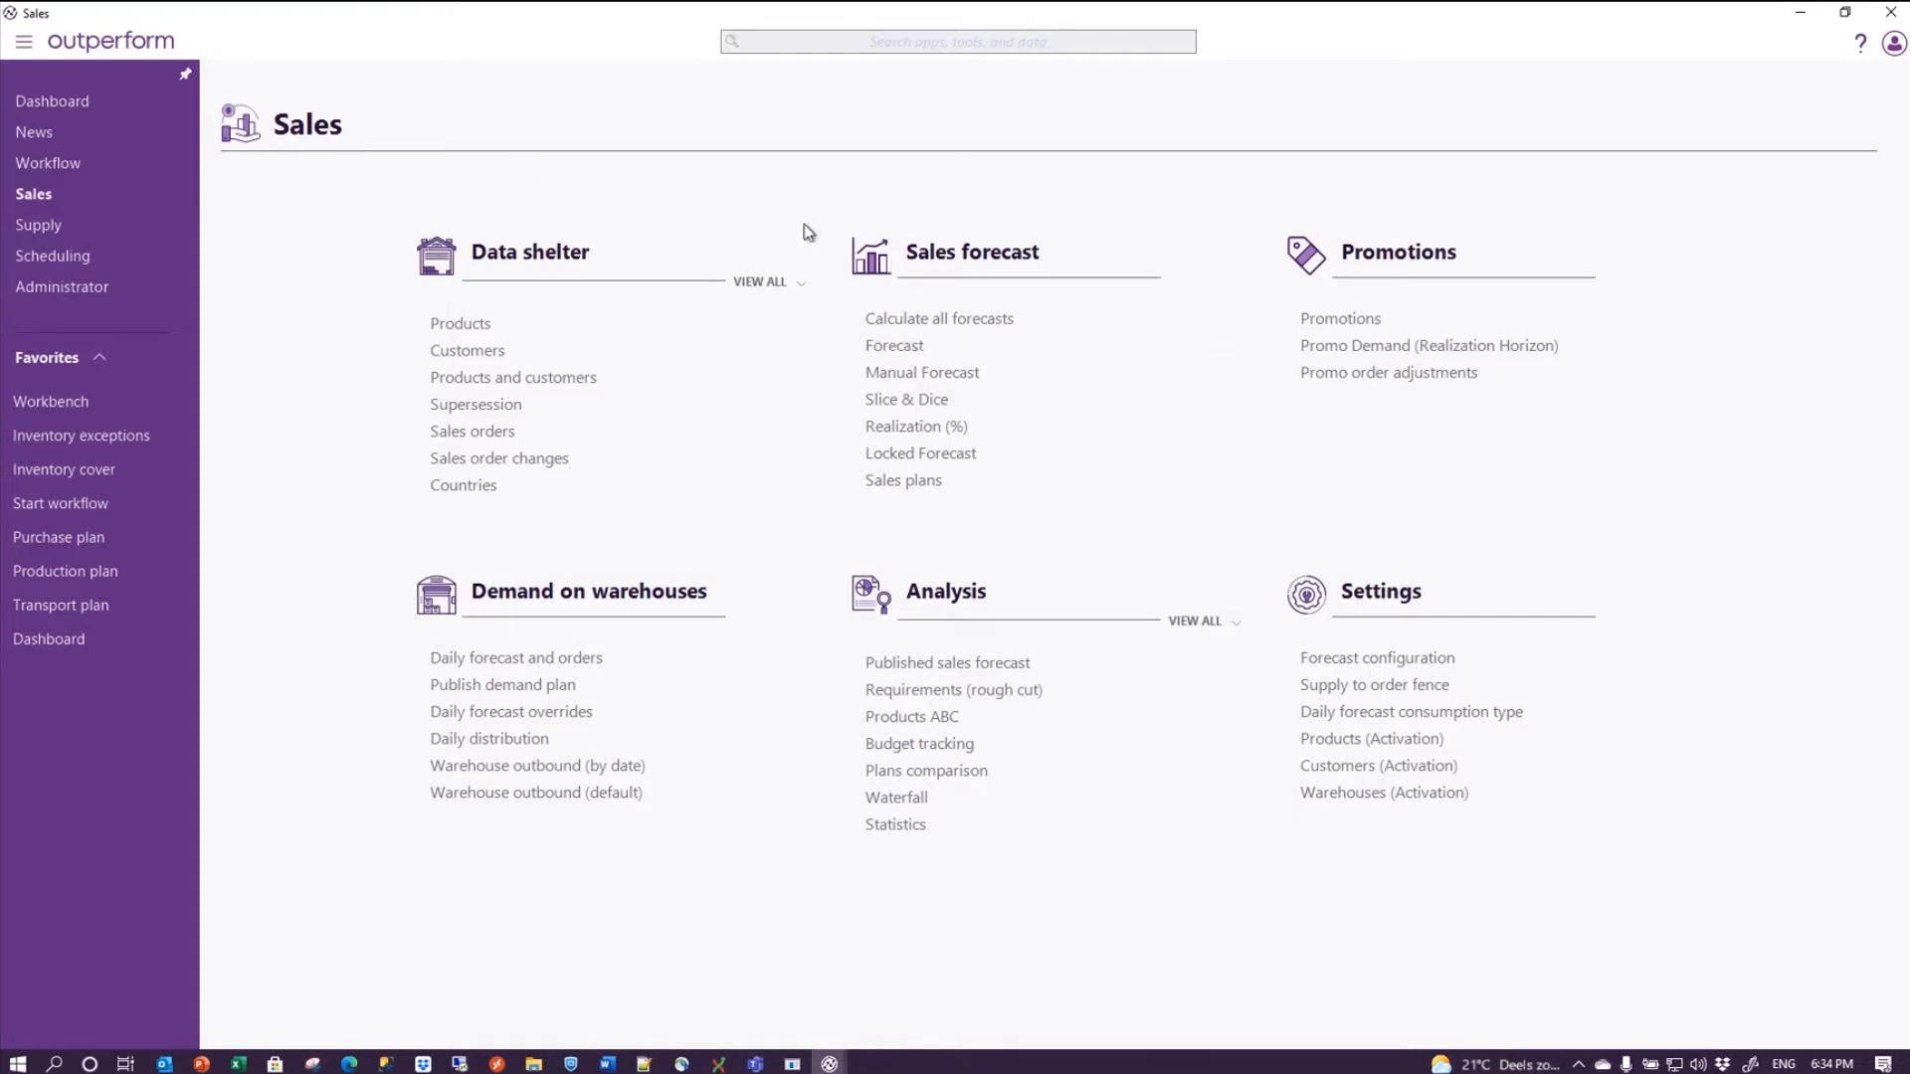
mouse_move(1550, 521)
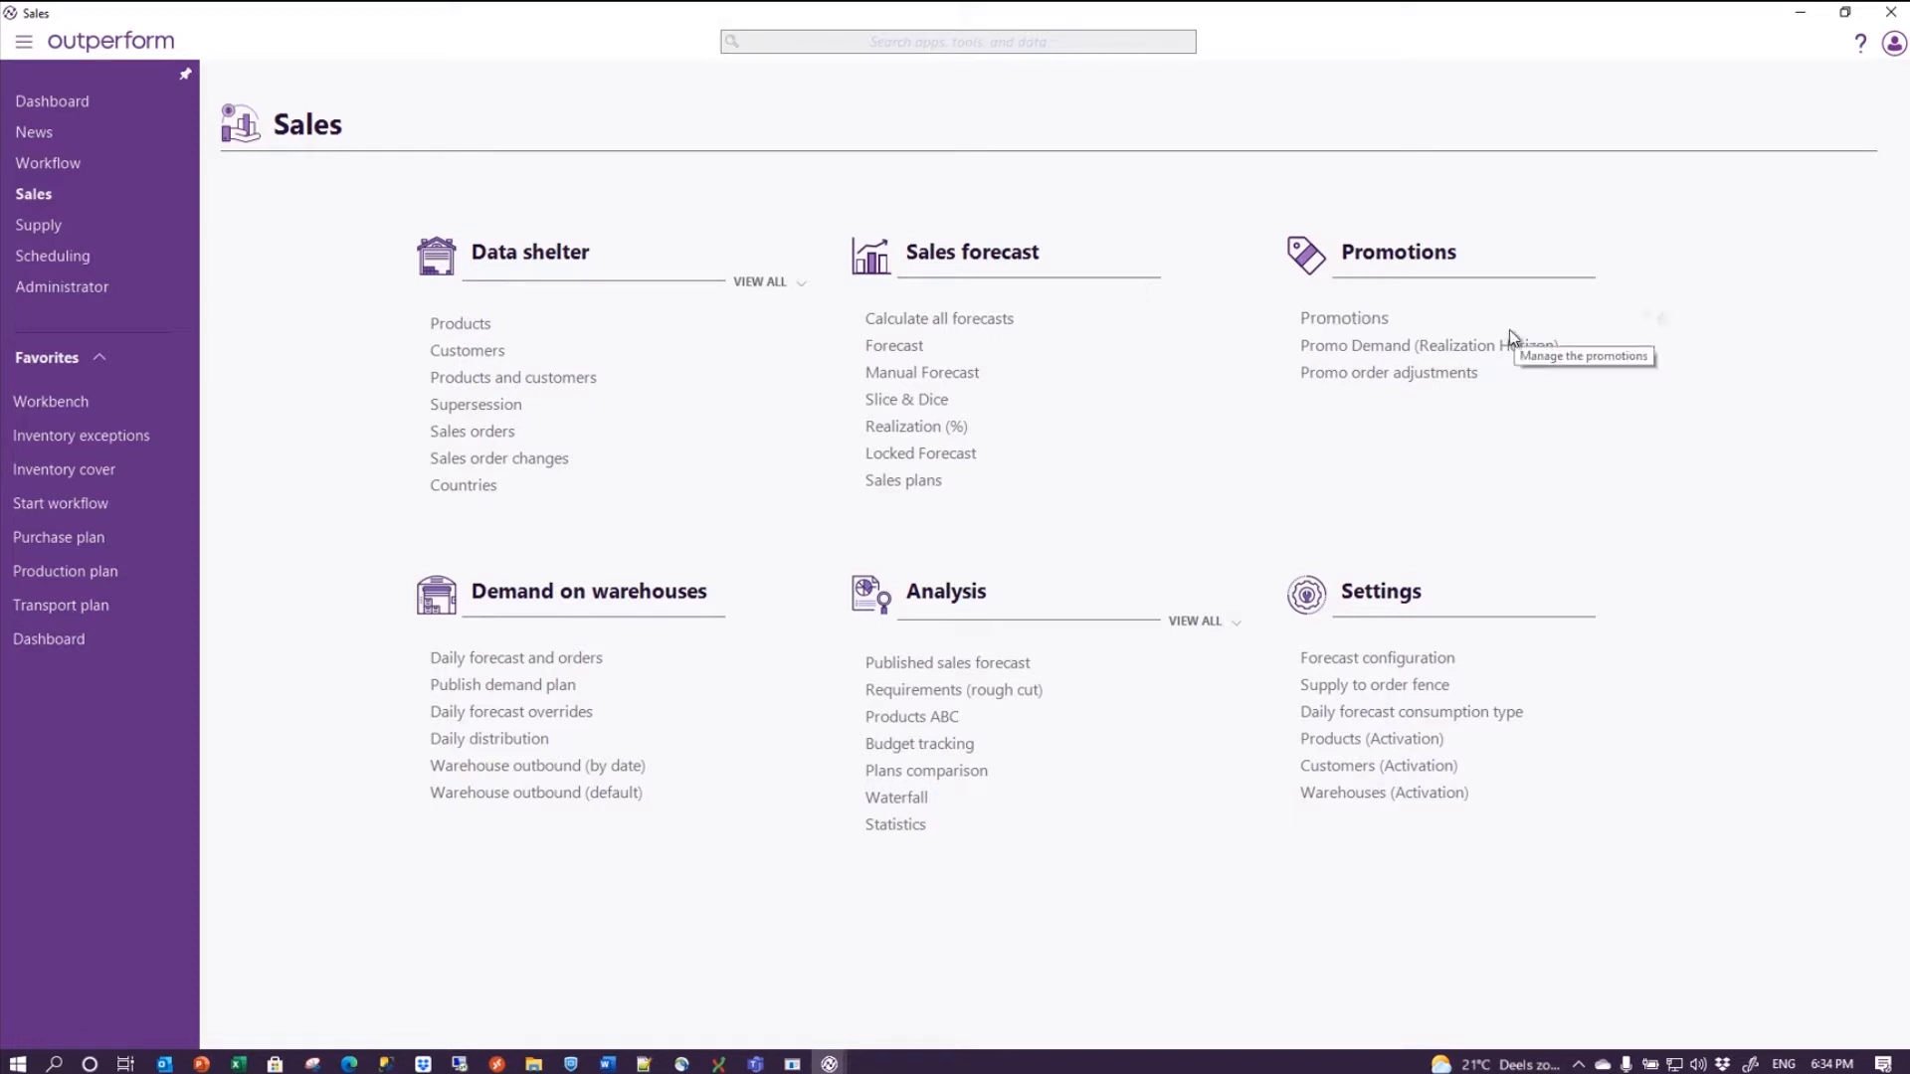
mouse_move(1665, 322)
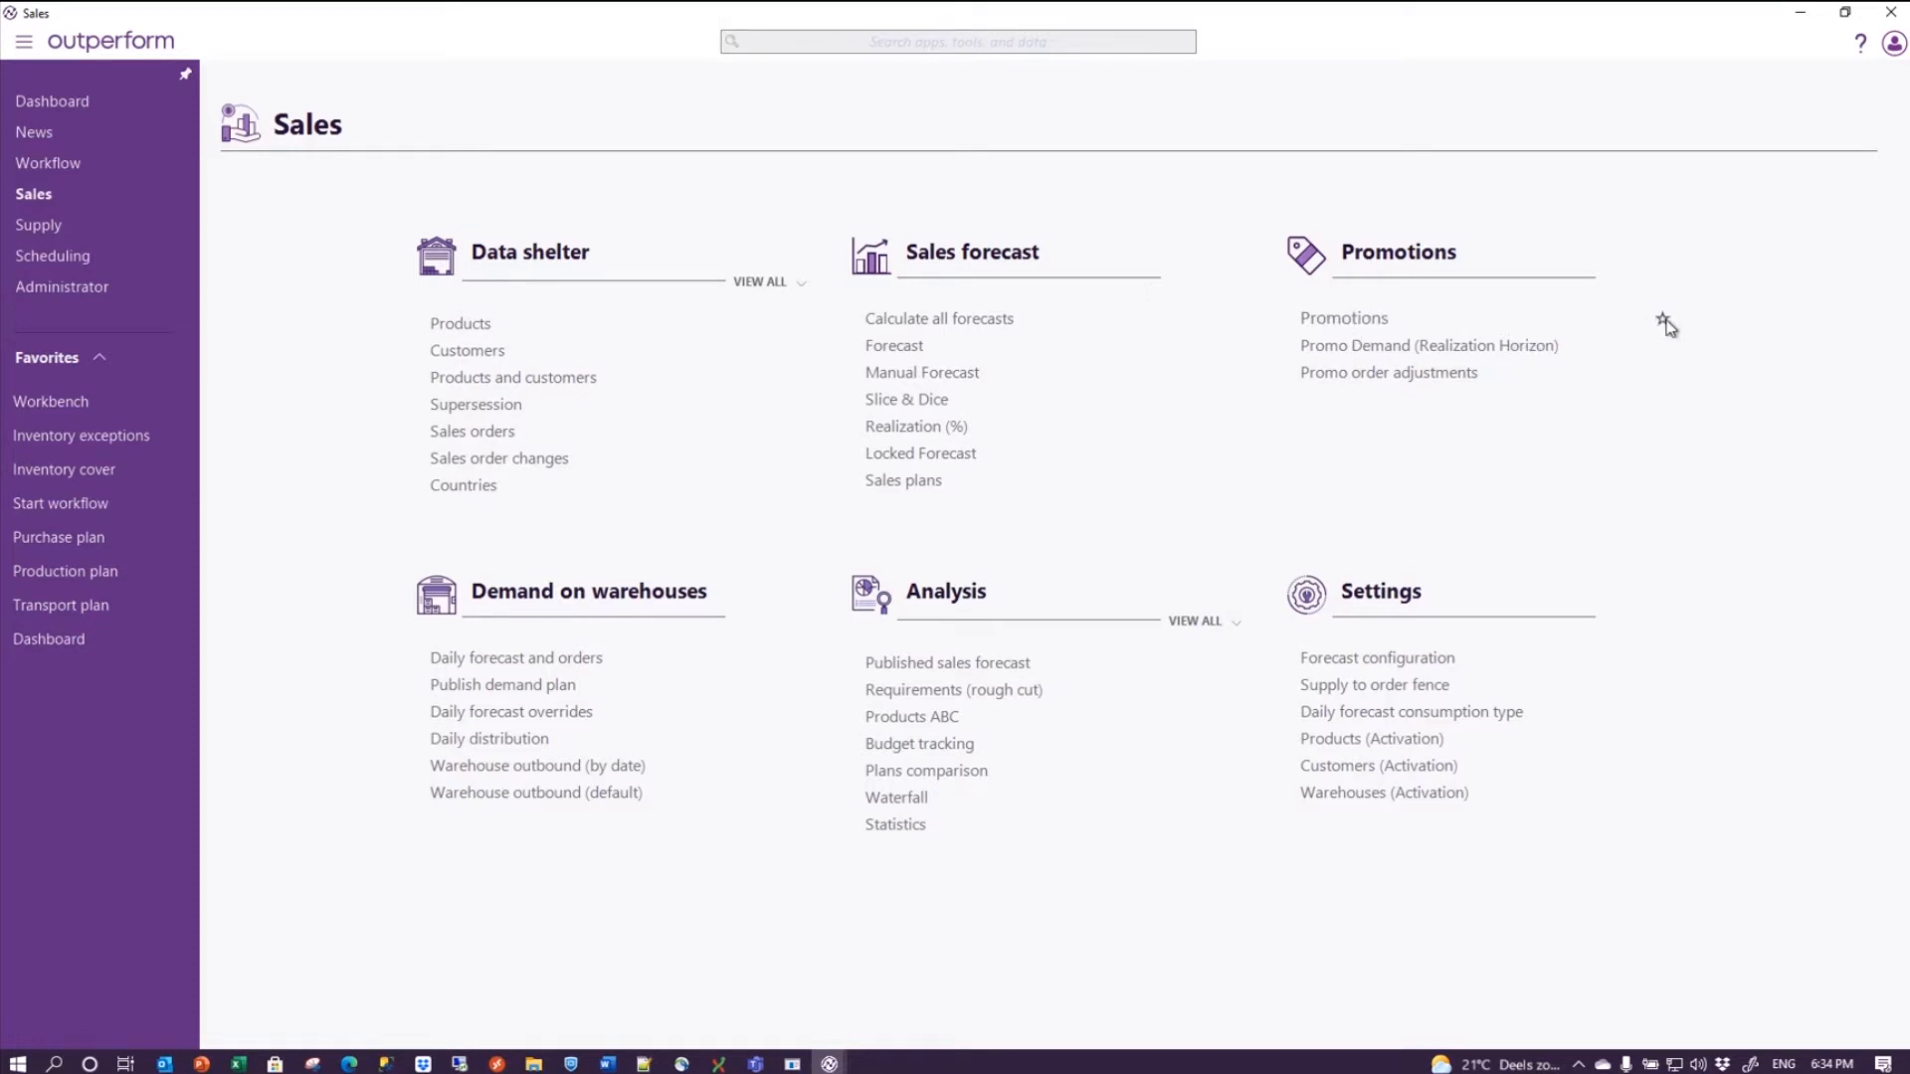
click(1662, 319)
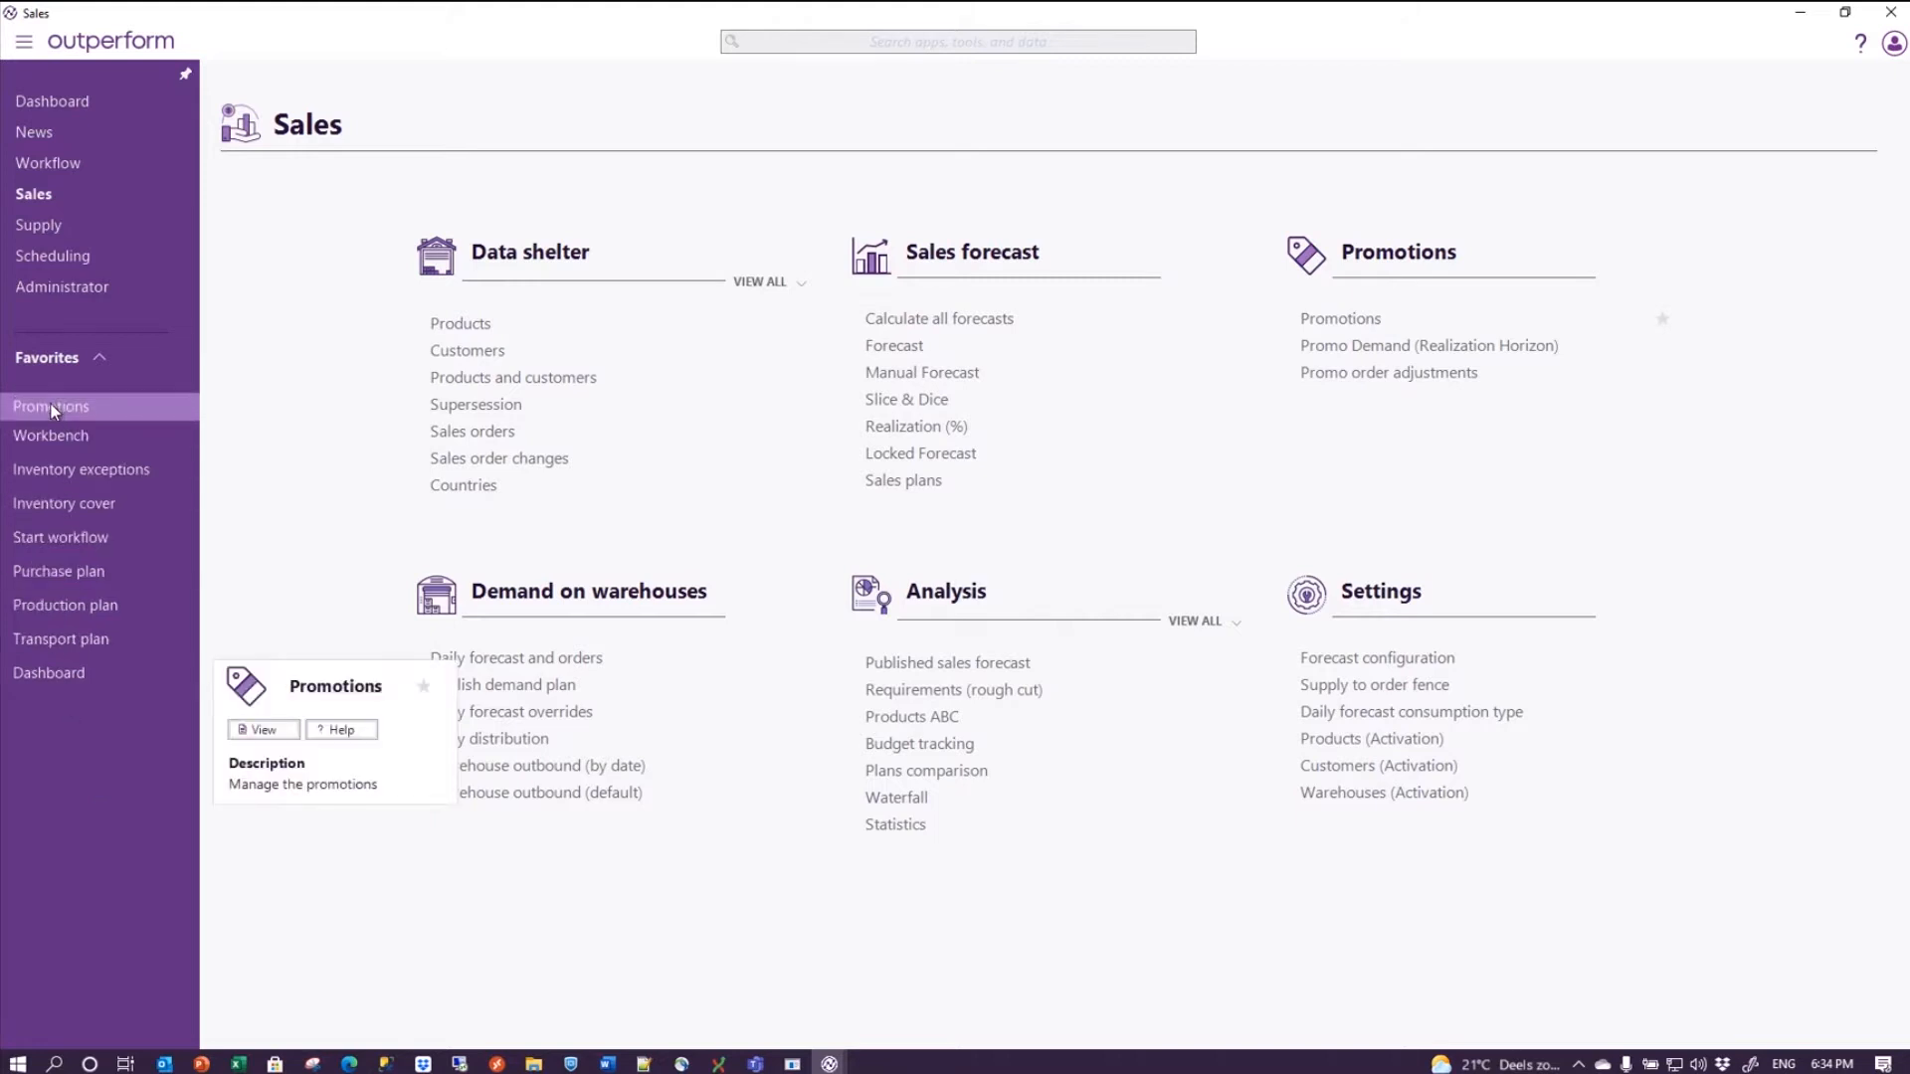
mouse_move(51, 402)
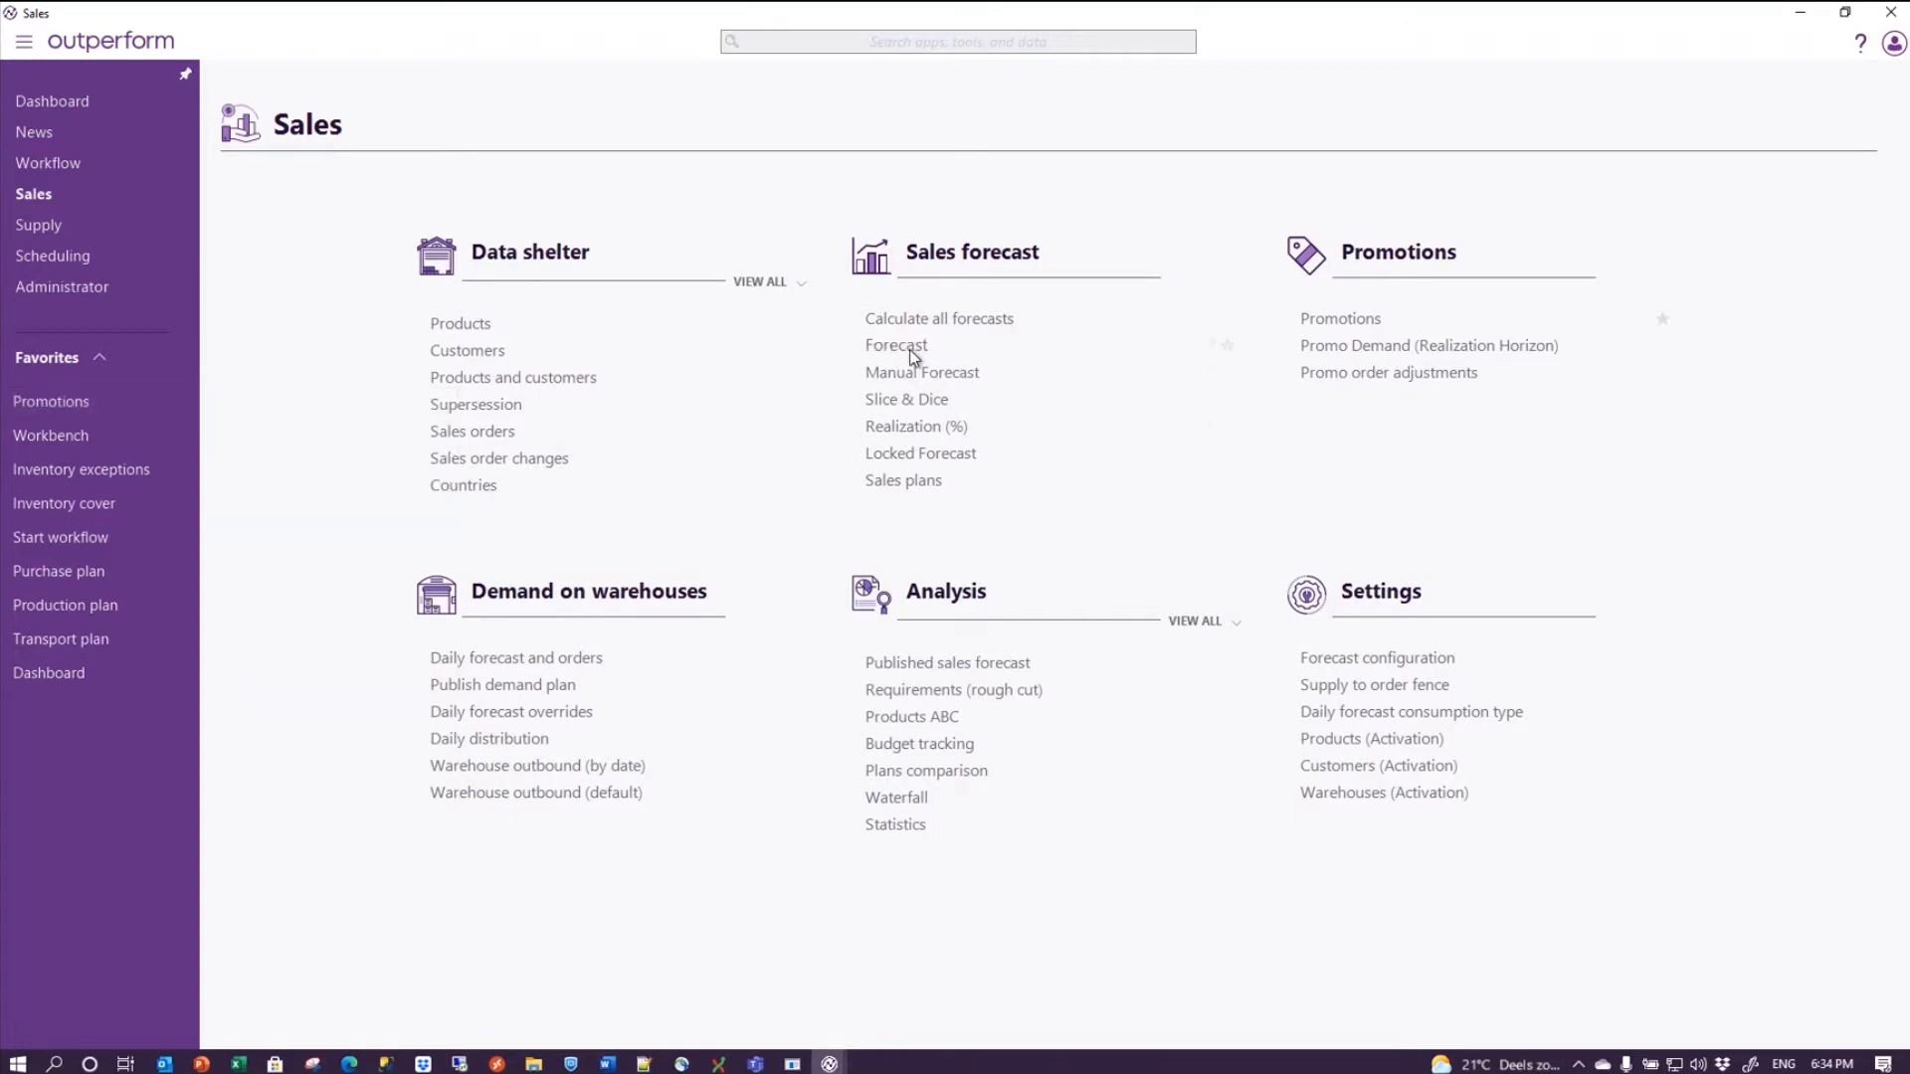
- Show the F011 weekly forecast grid expanded into its customer rows
click(895, 345)
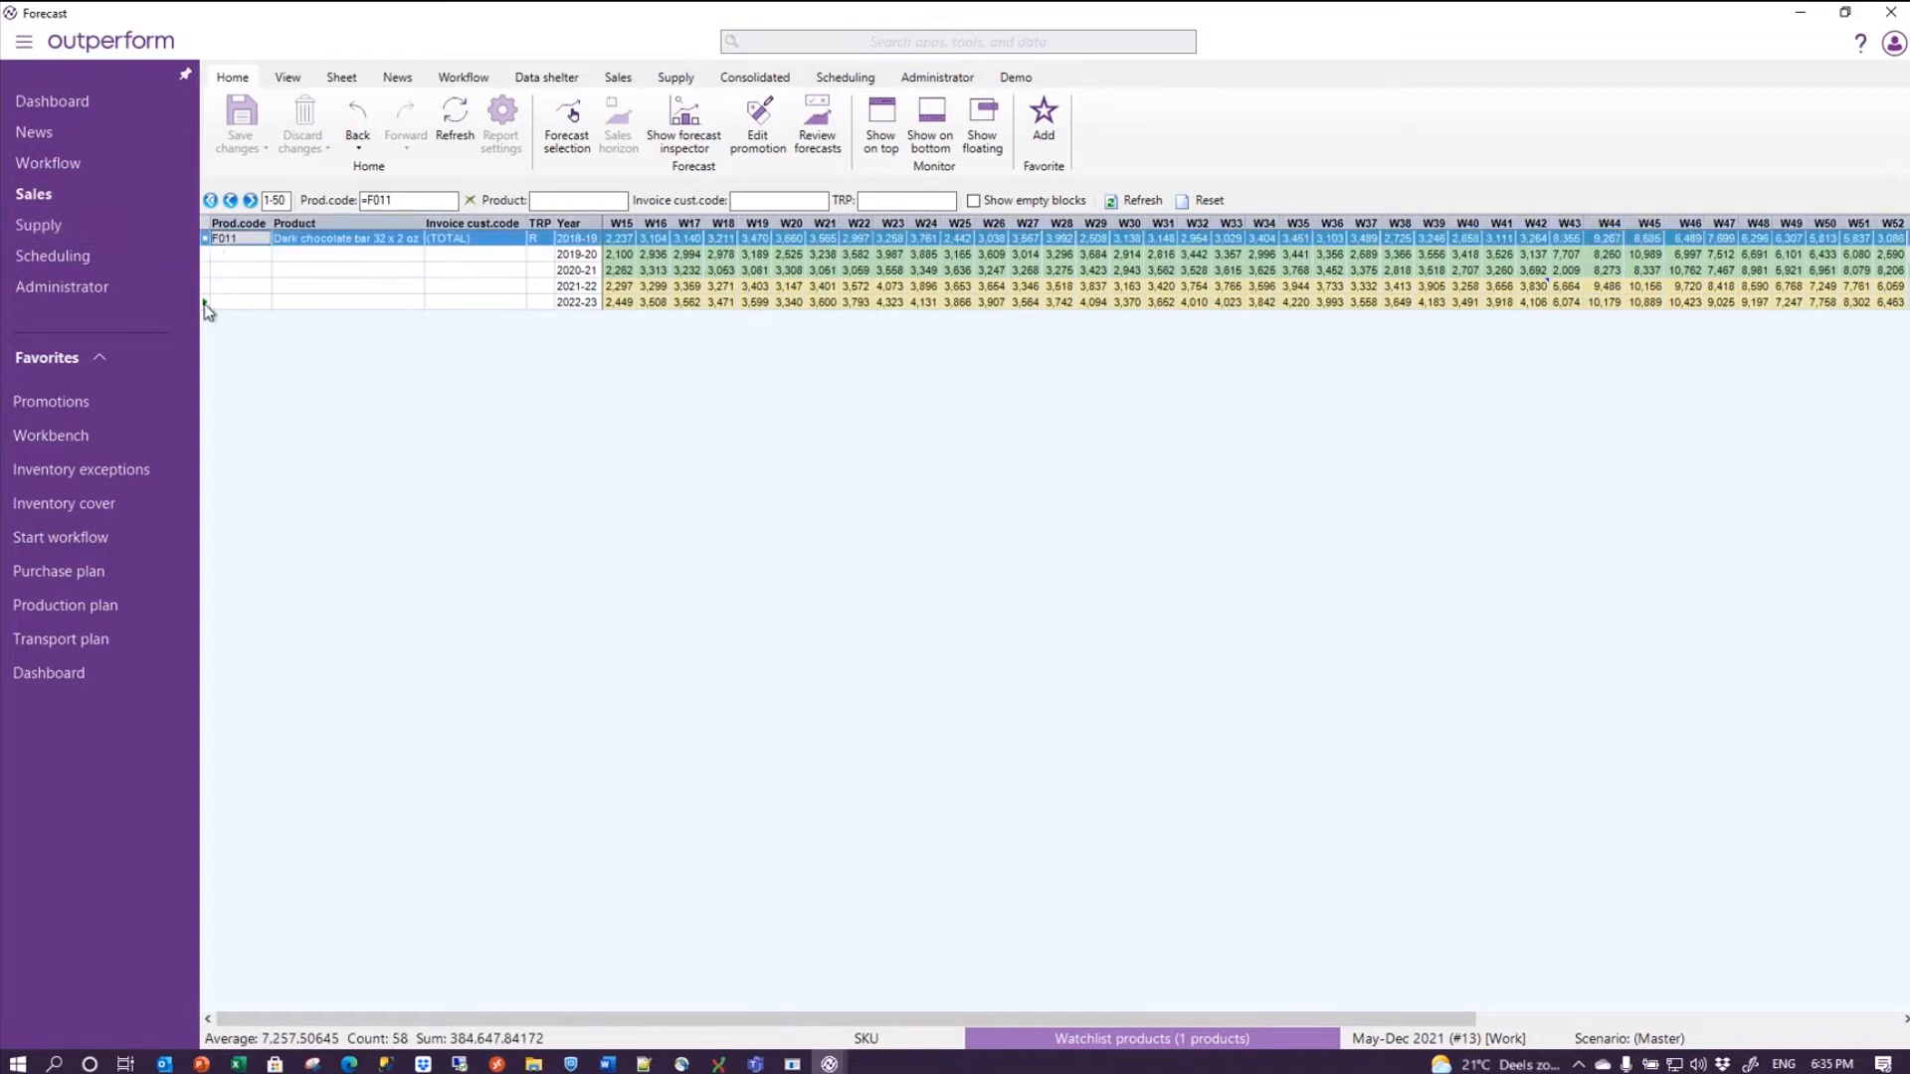
click(207, 237)
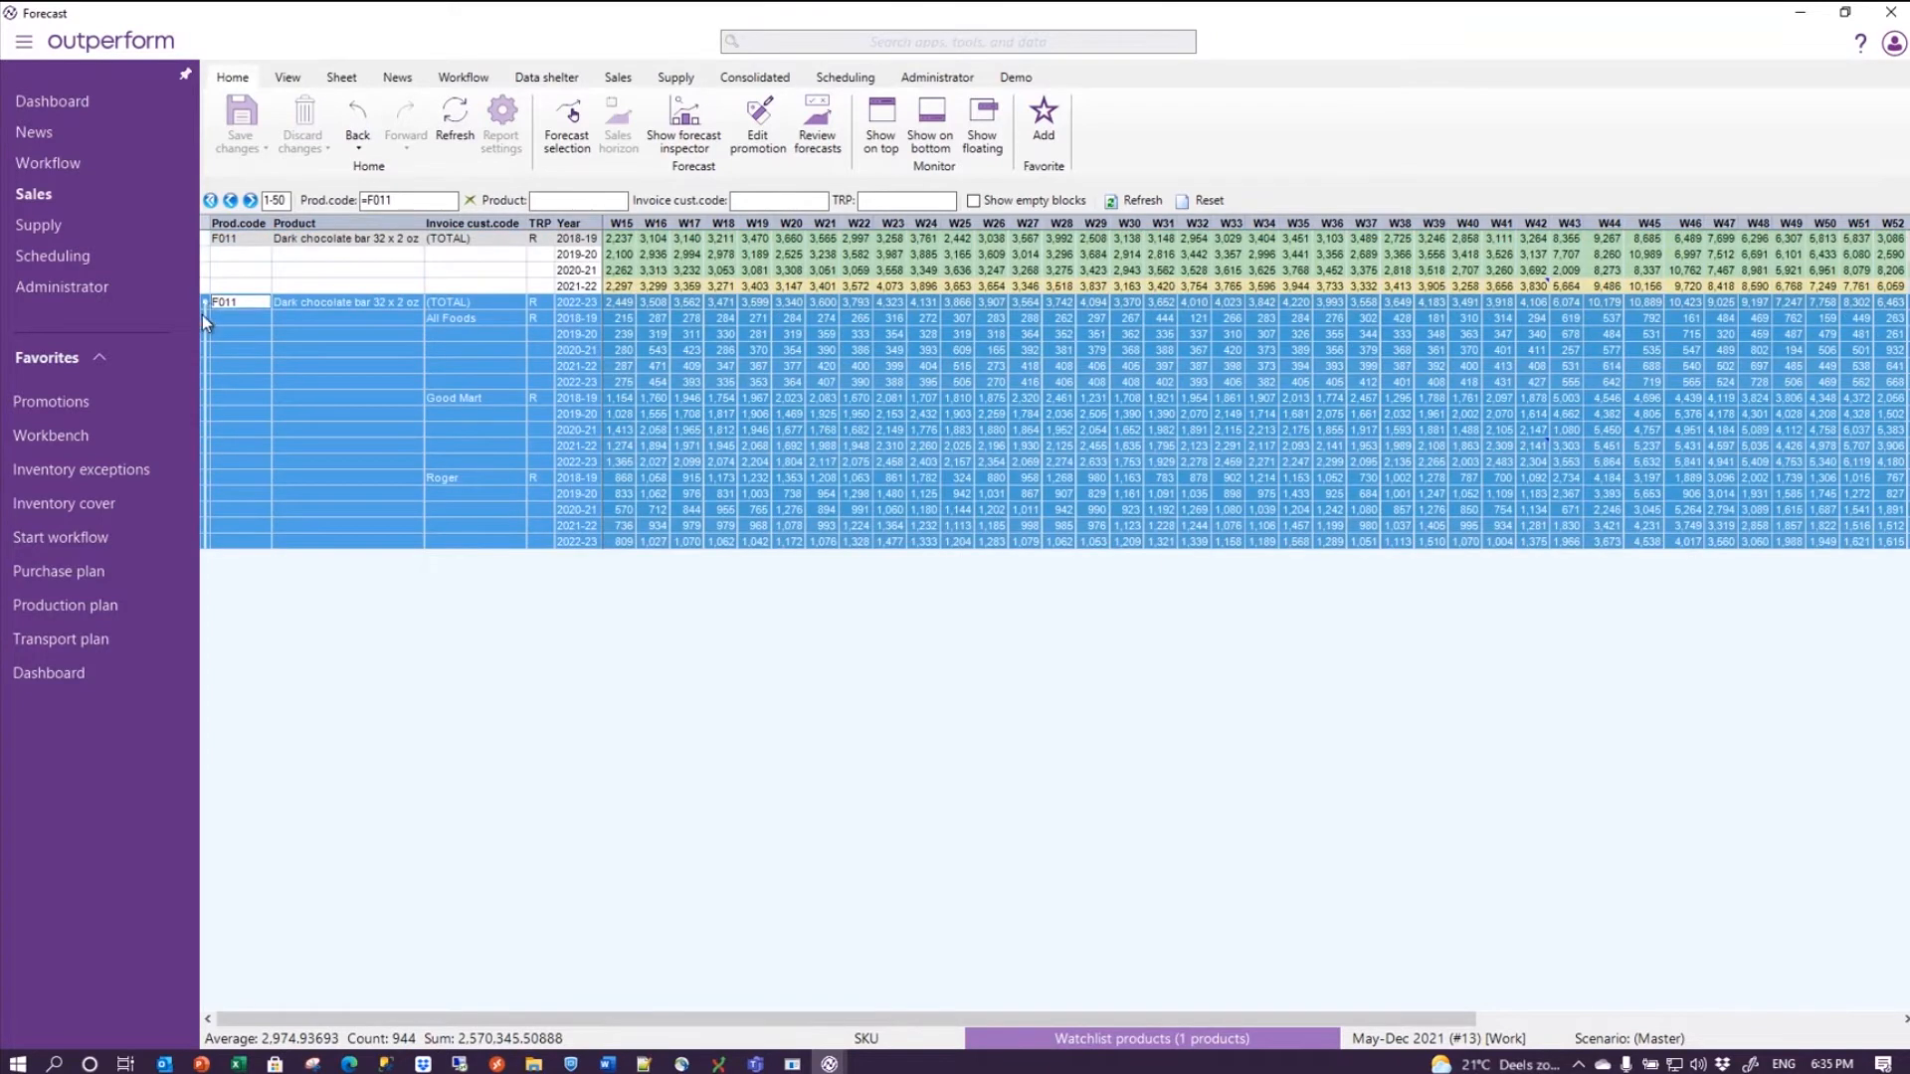
mouse_move(213, 245)
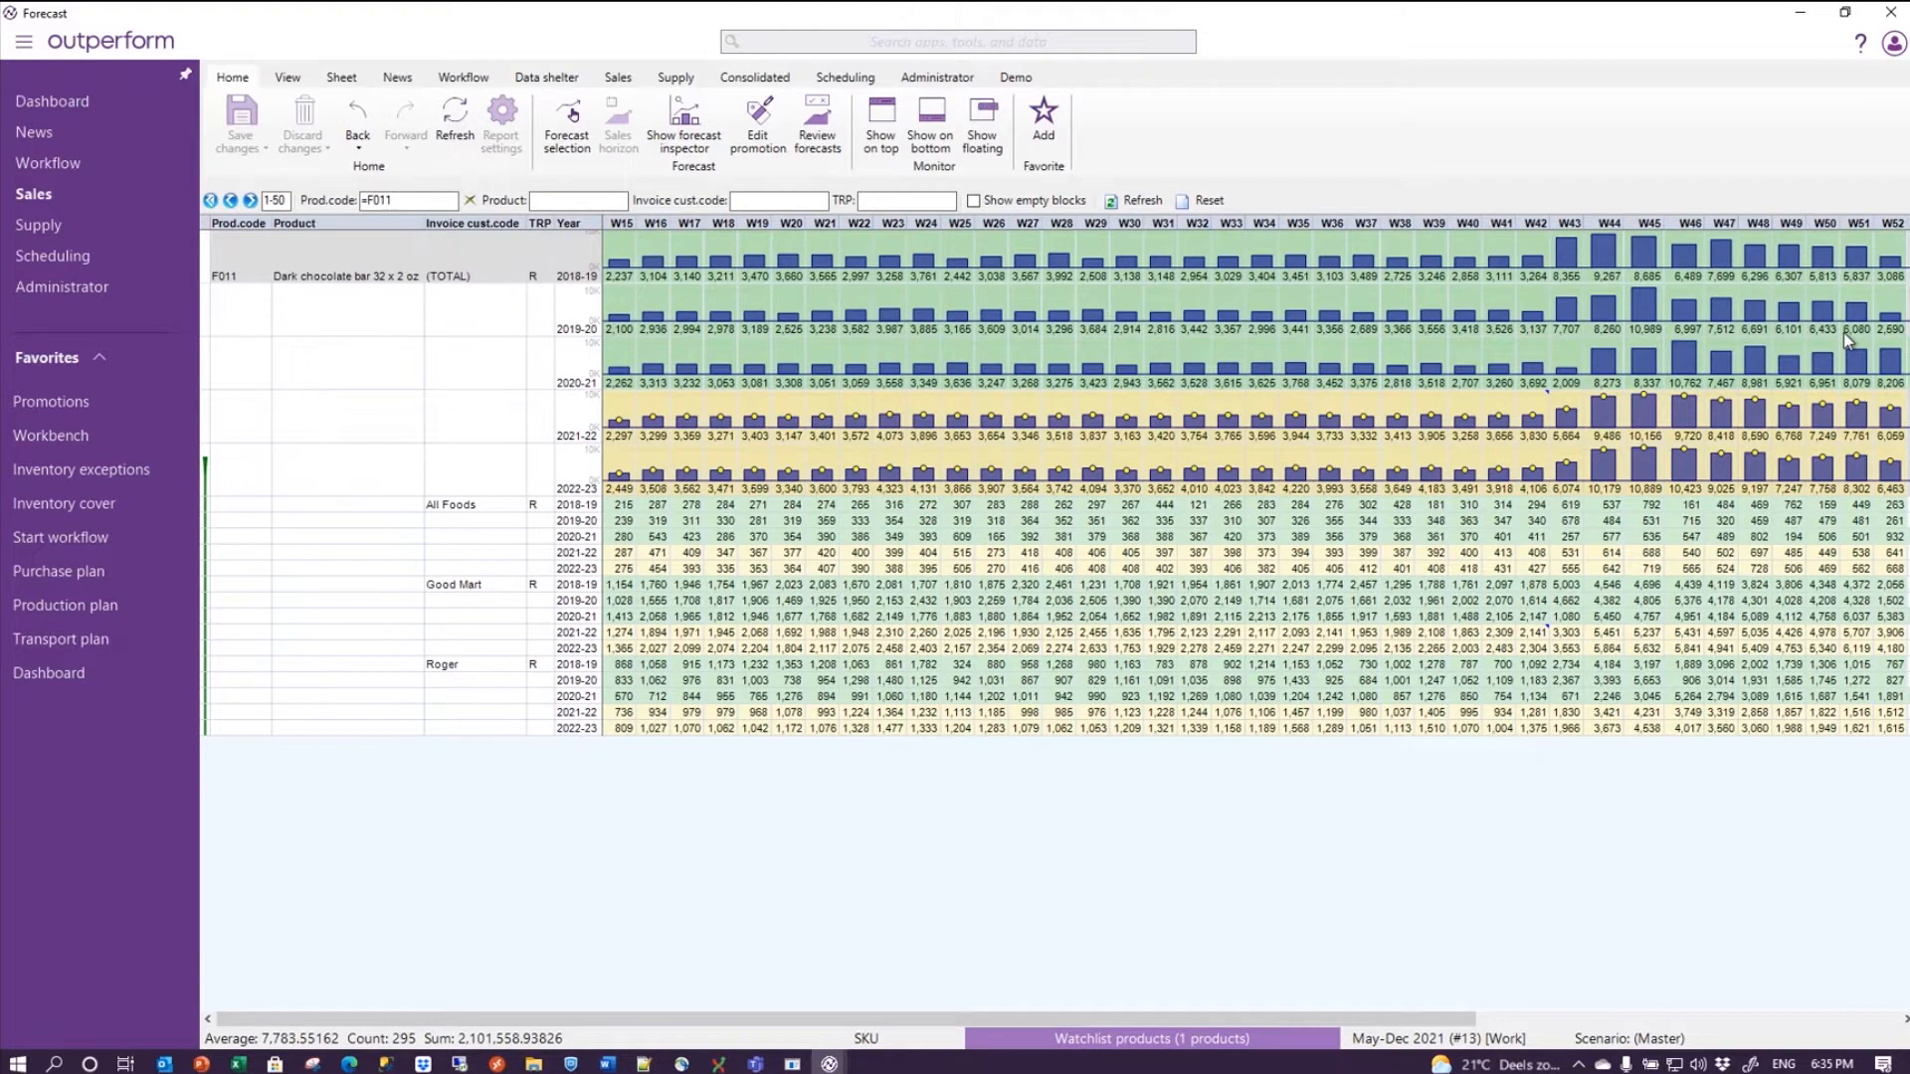
mouse_move(1883, 371)
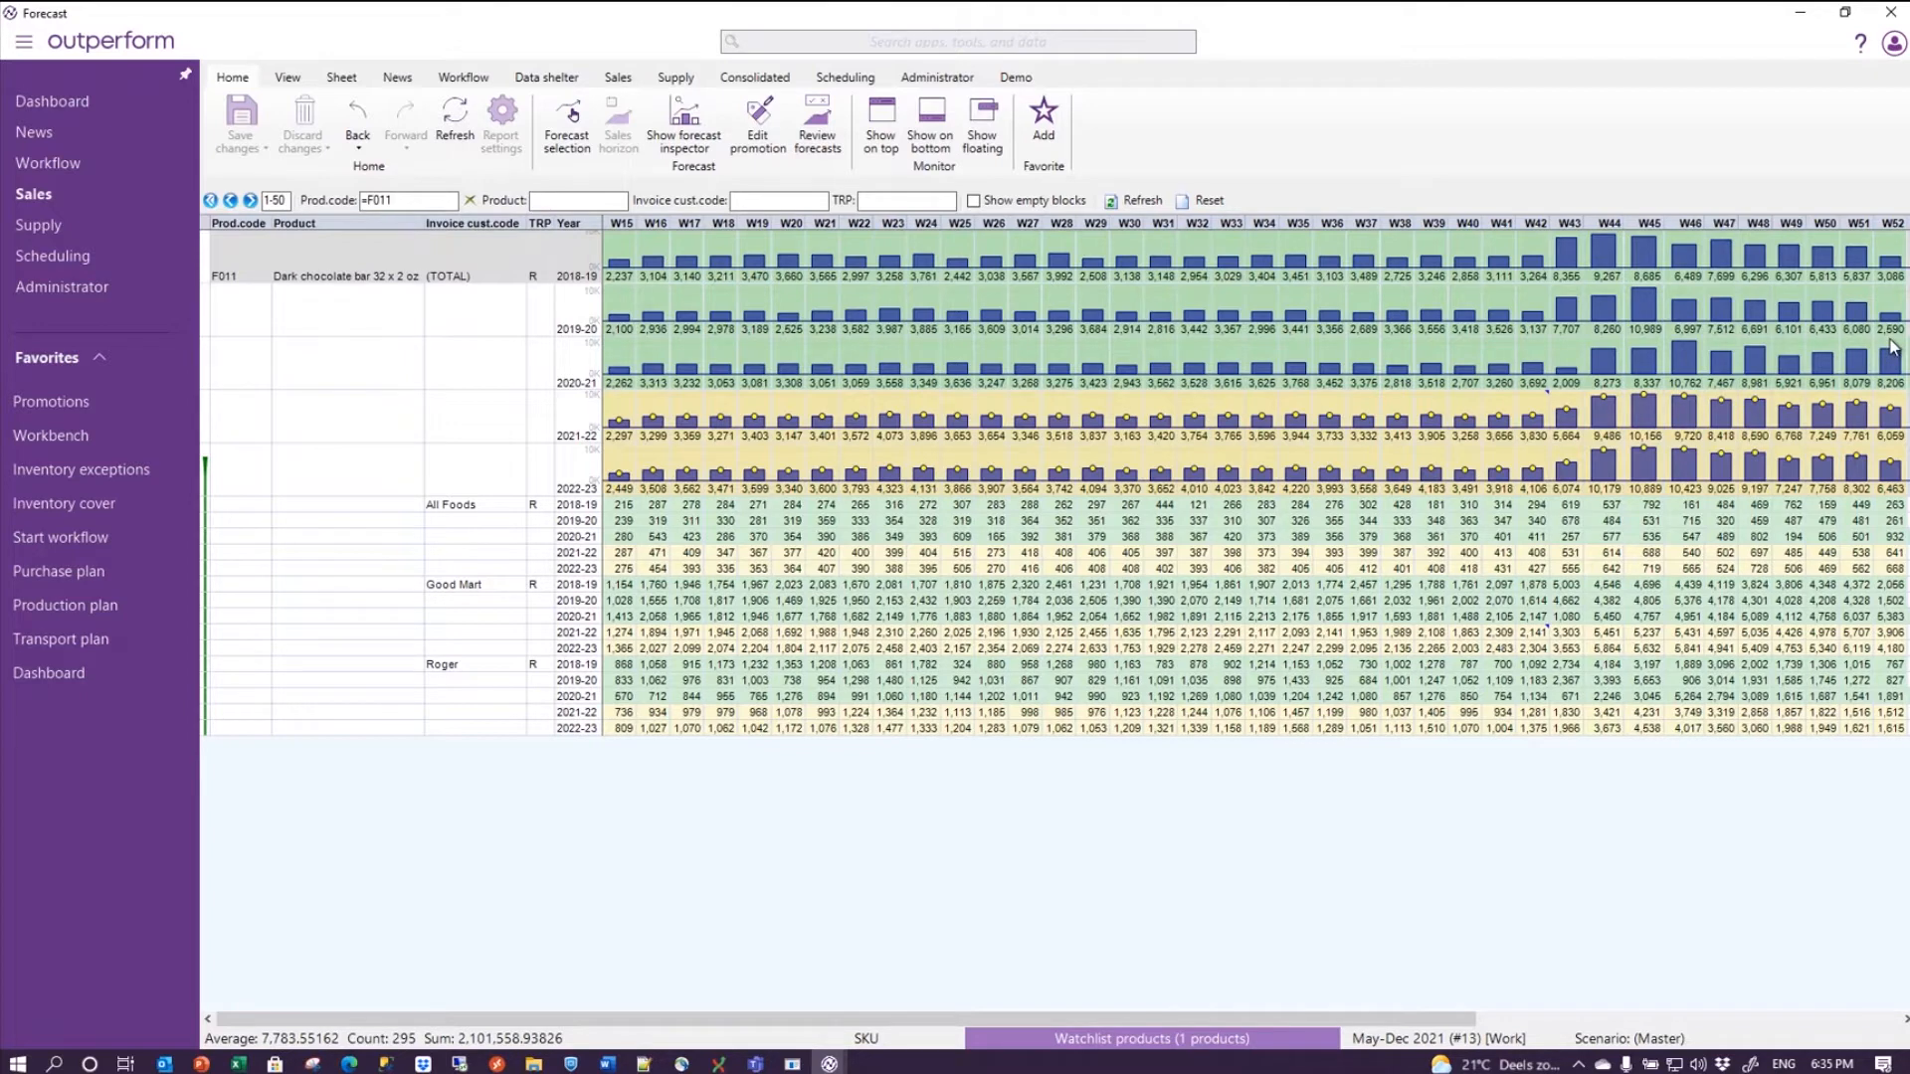
mouse_move(1024, 512)
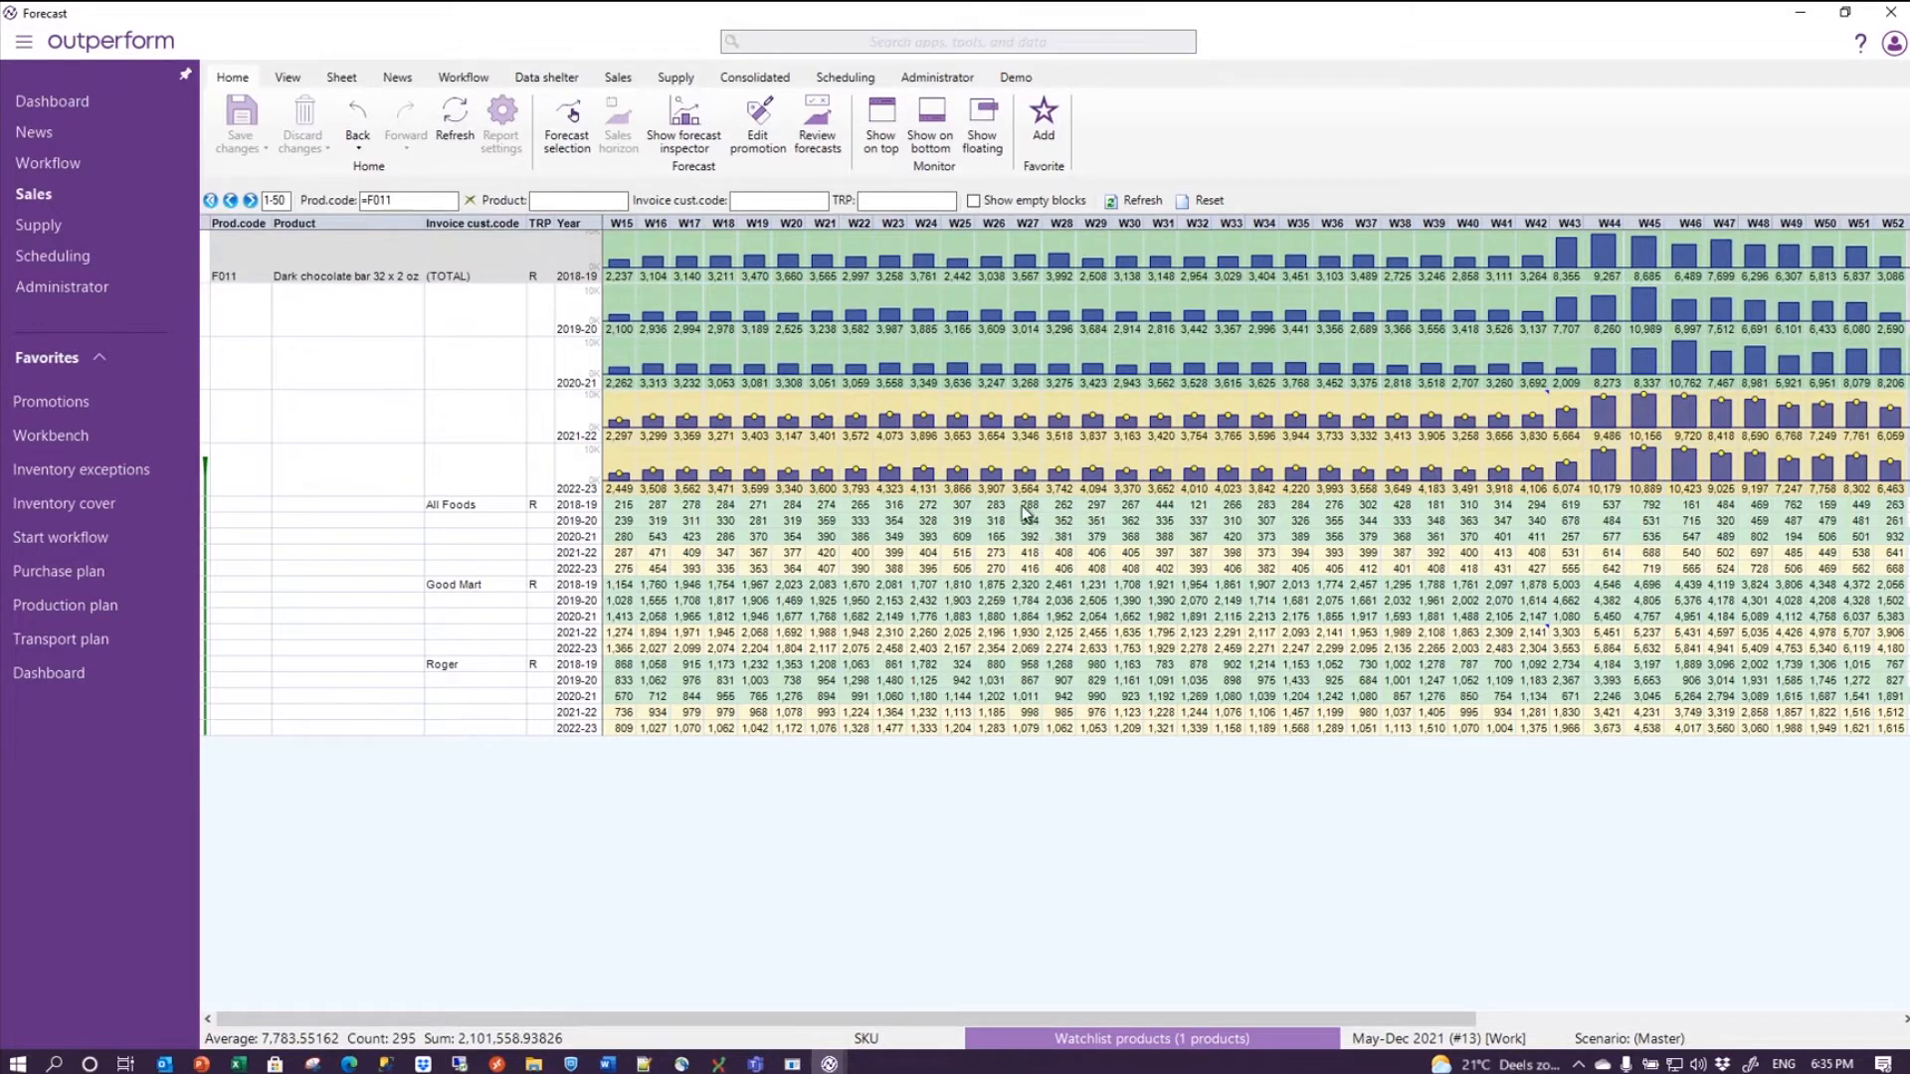
- Create promotion 'Summer chocolate frenzie' for product F011 ending April 14, 2021
click(992, 416)
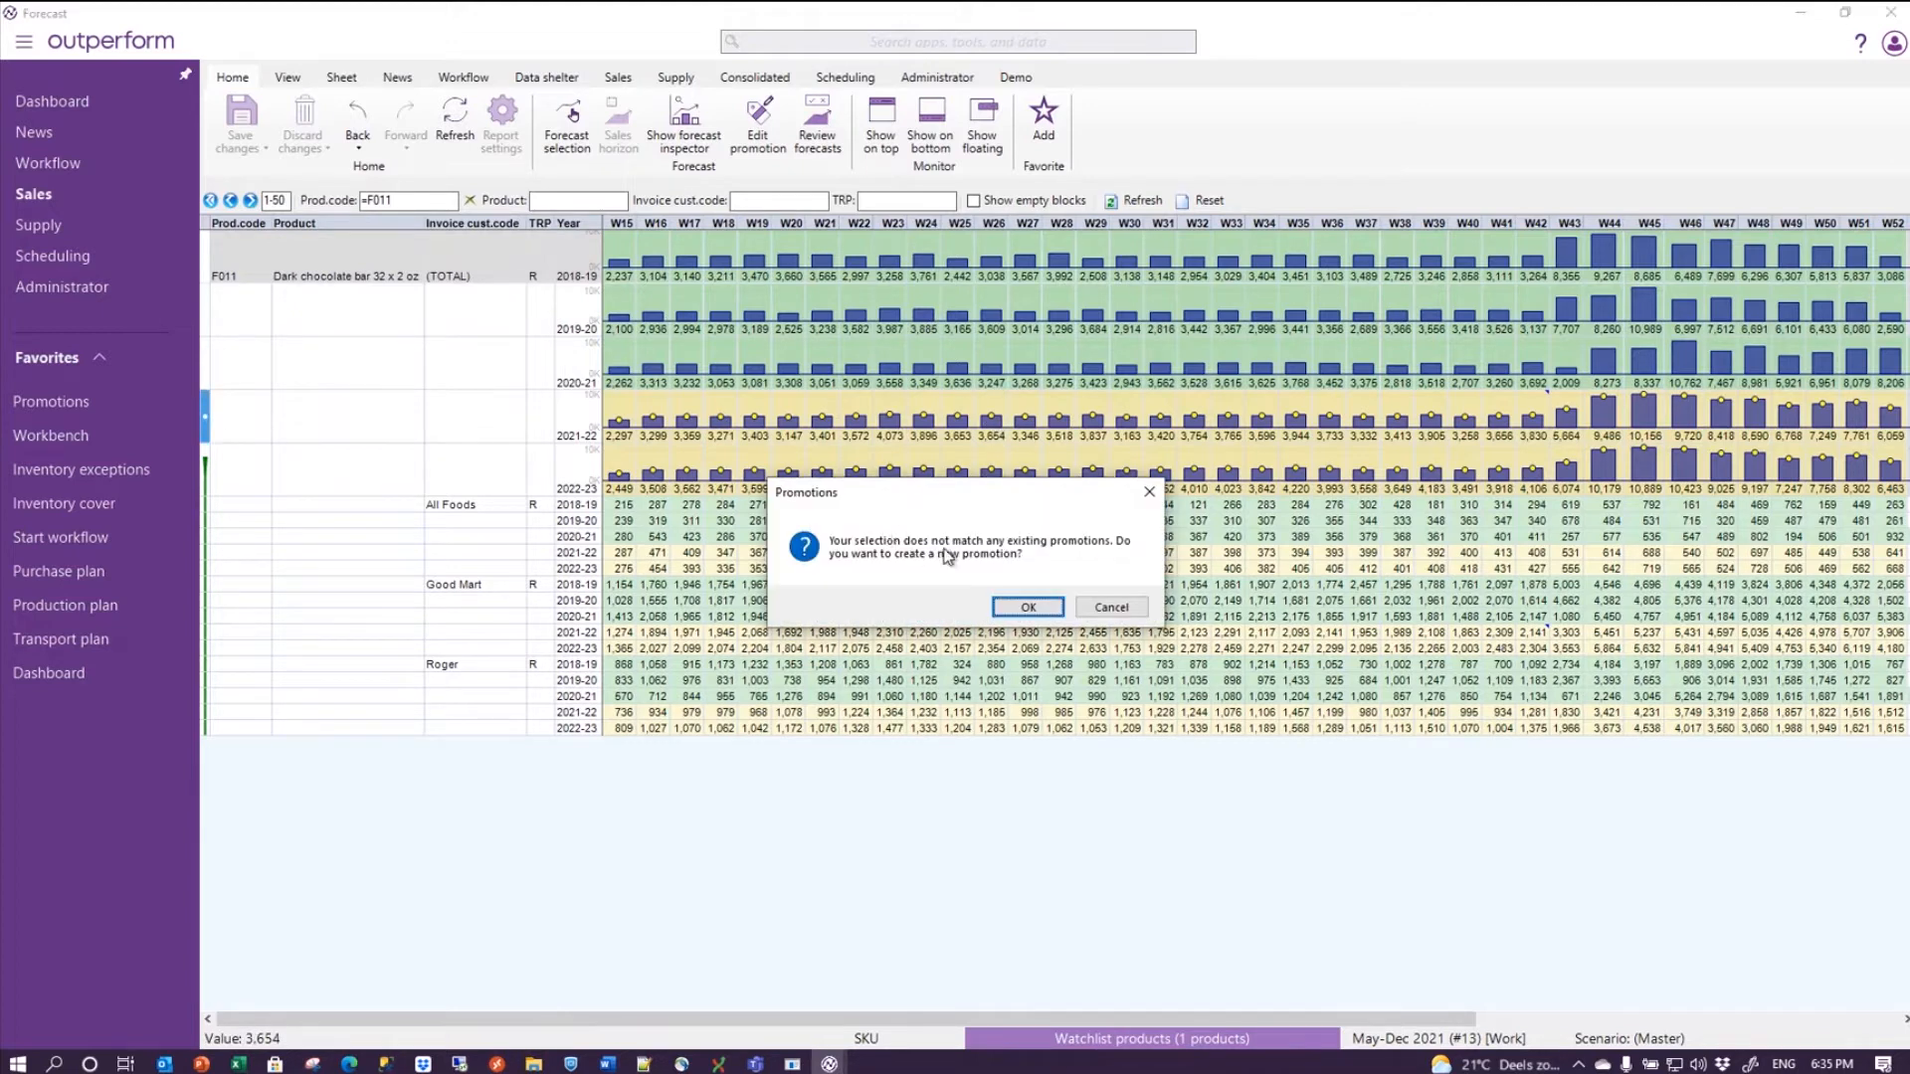
mouse_move(1055, 555)
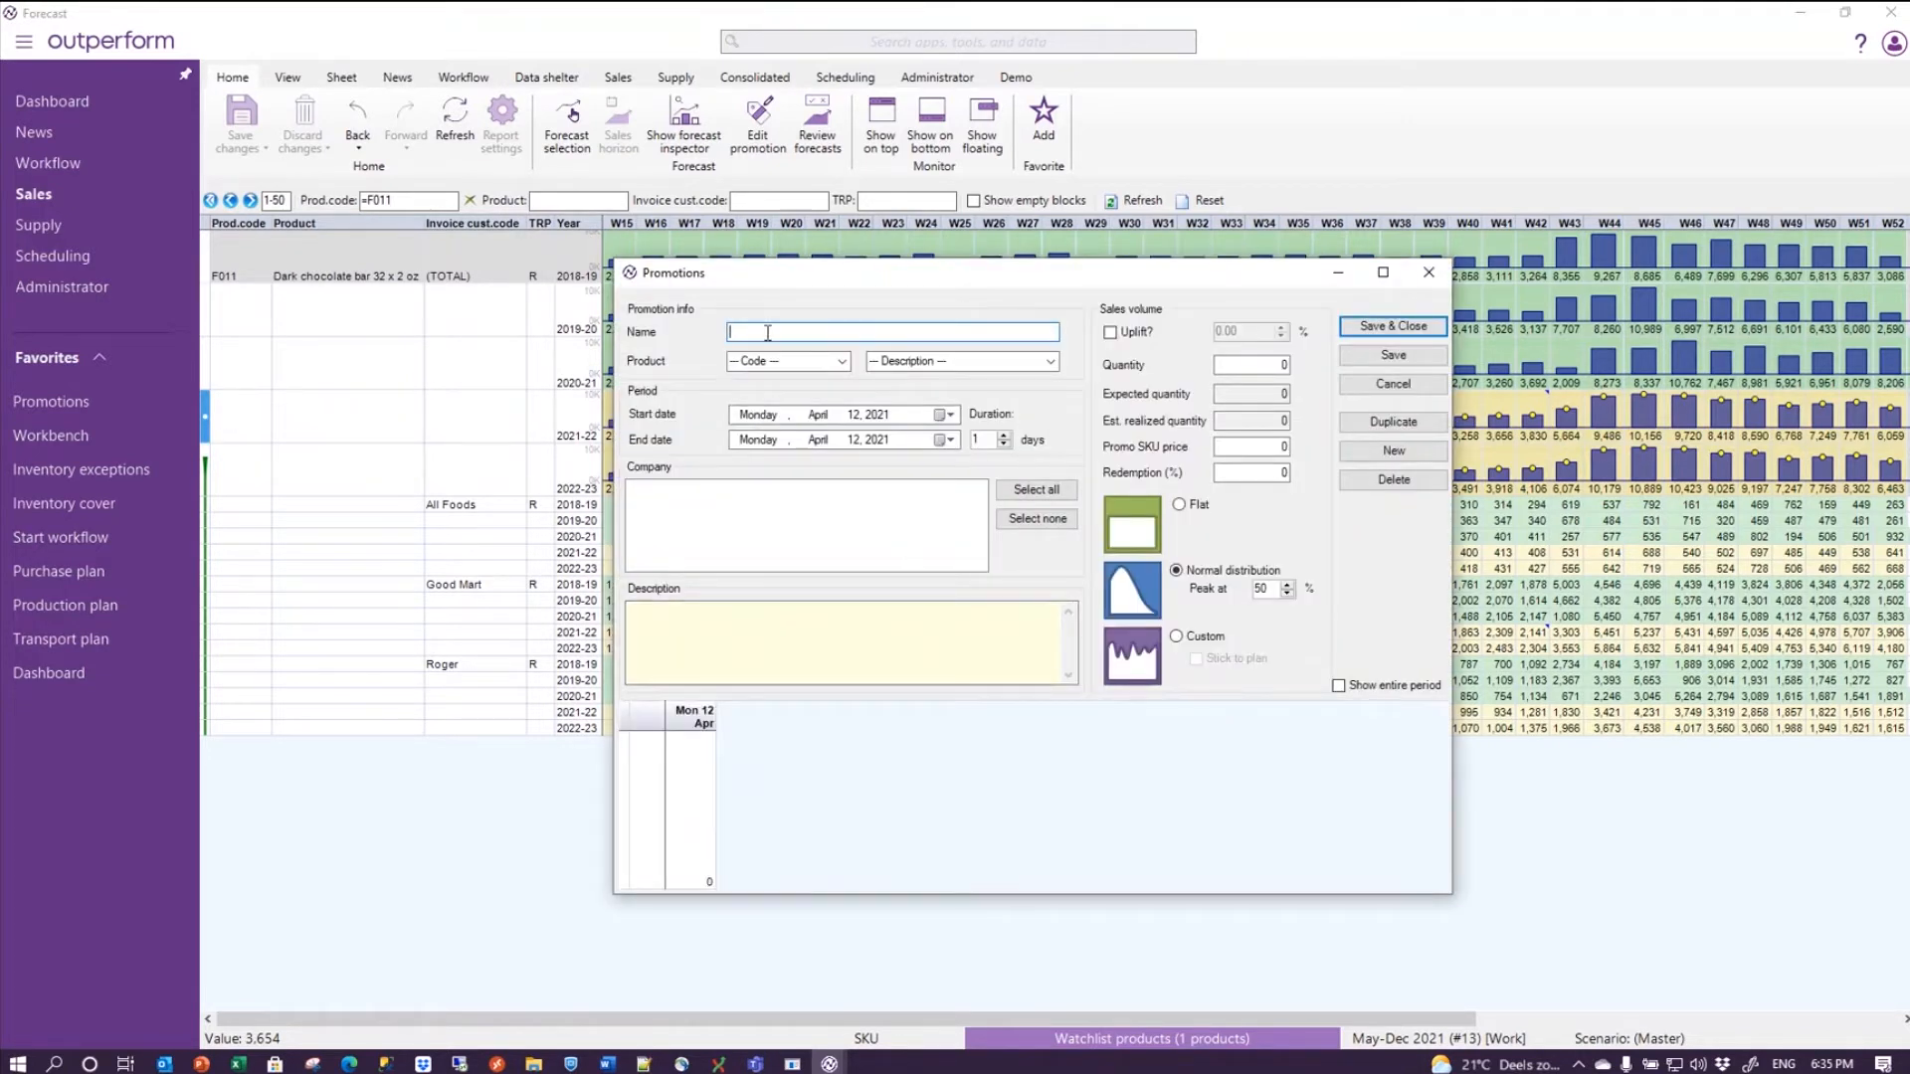
text(Sum)
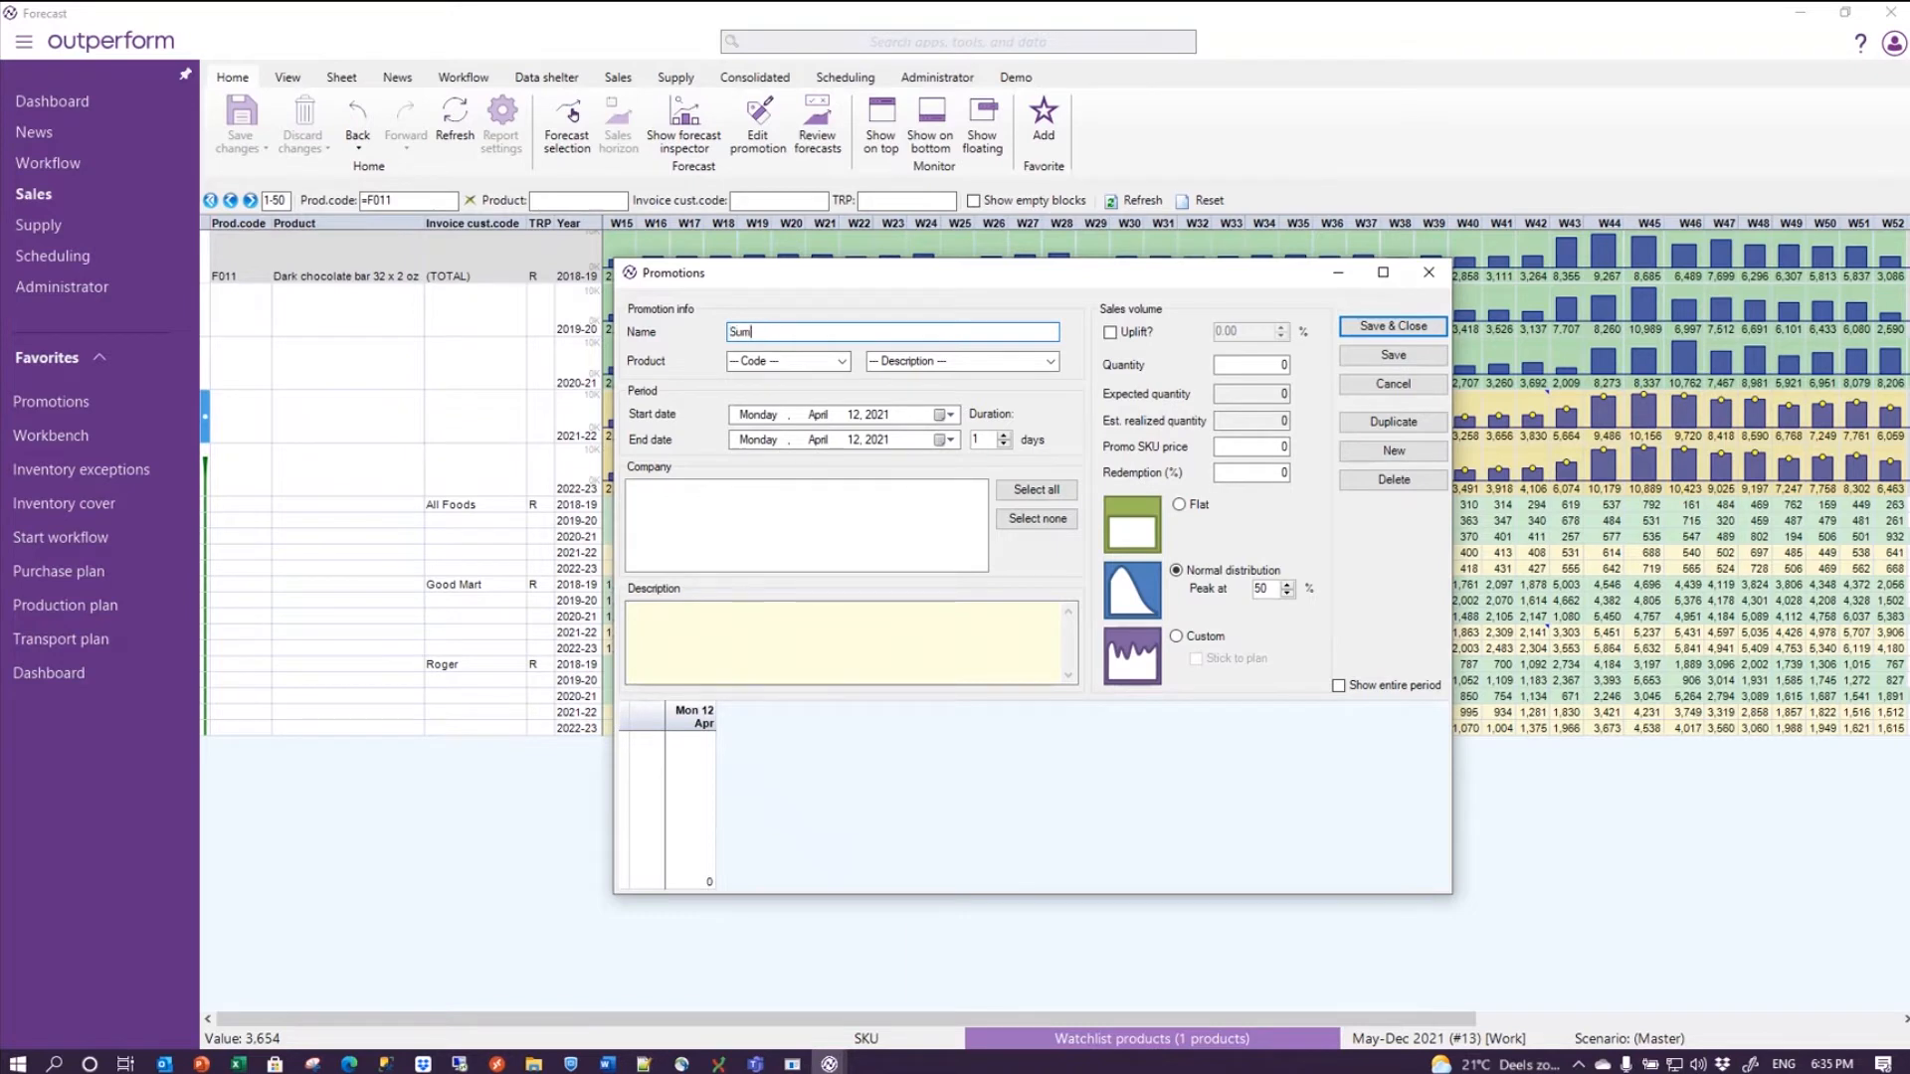
text(Summer chocolate)
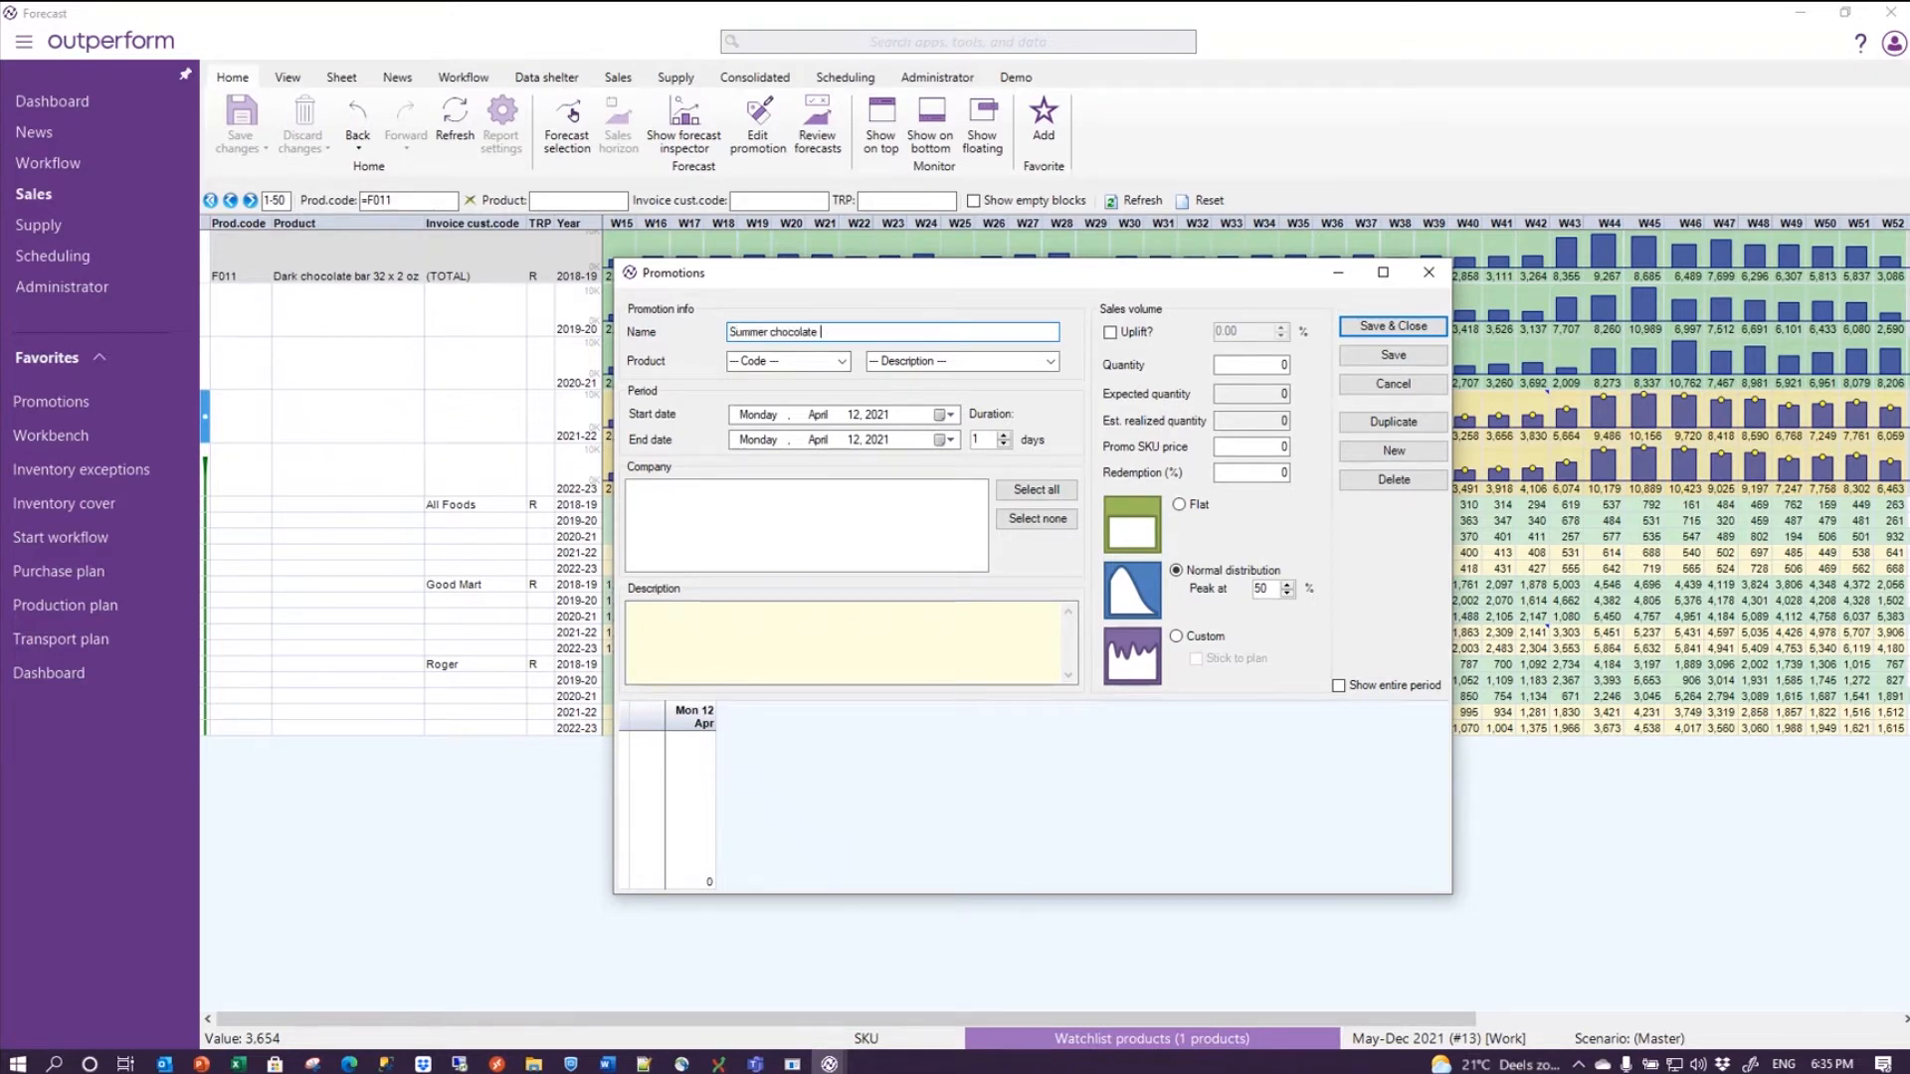
click(840, 360)
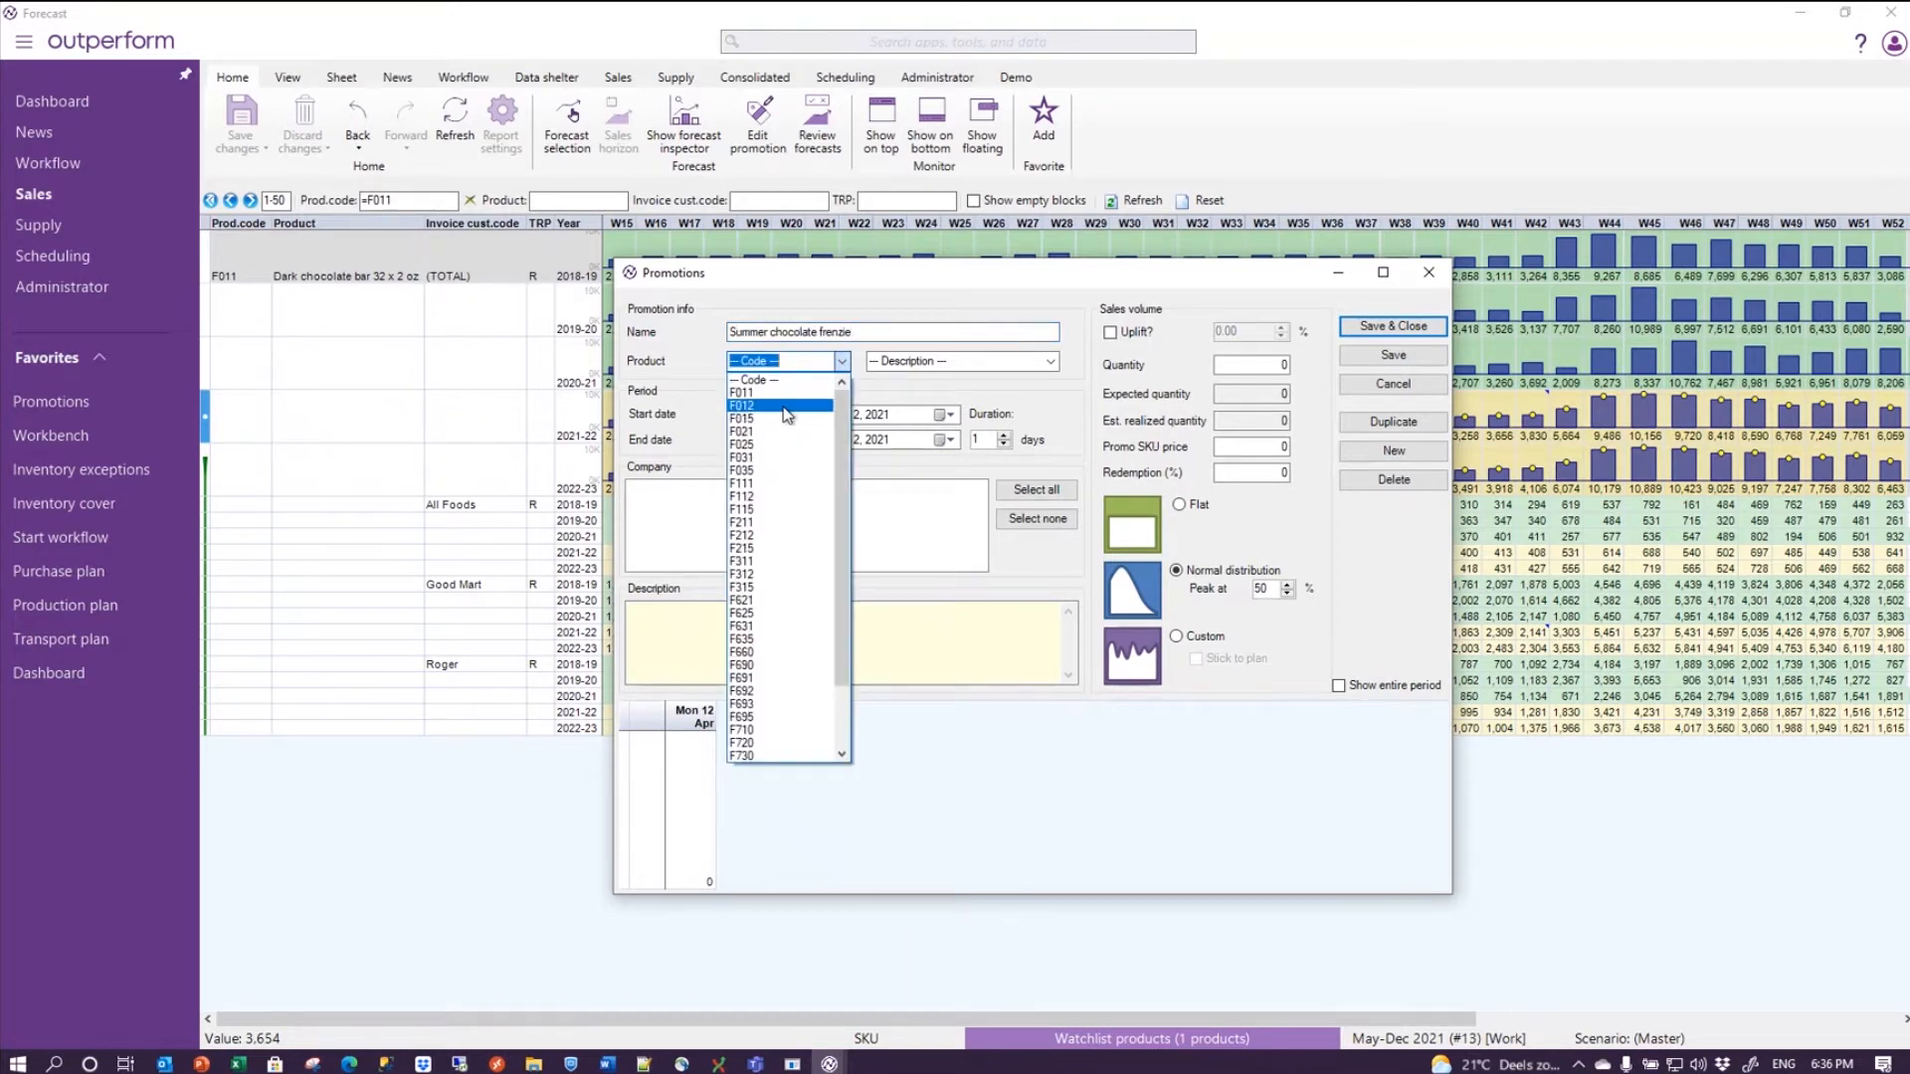
click(743, 391)
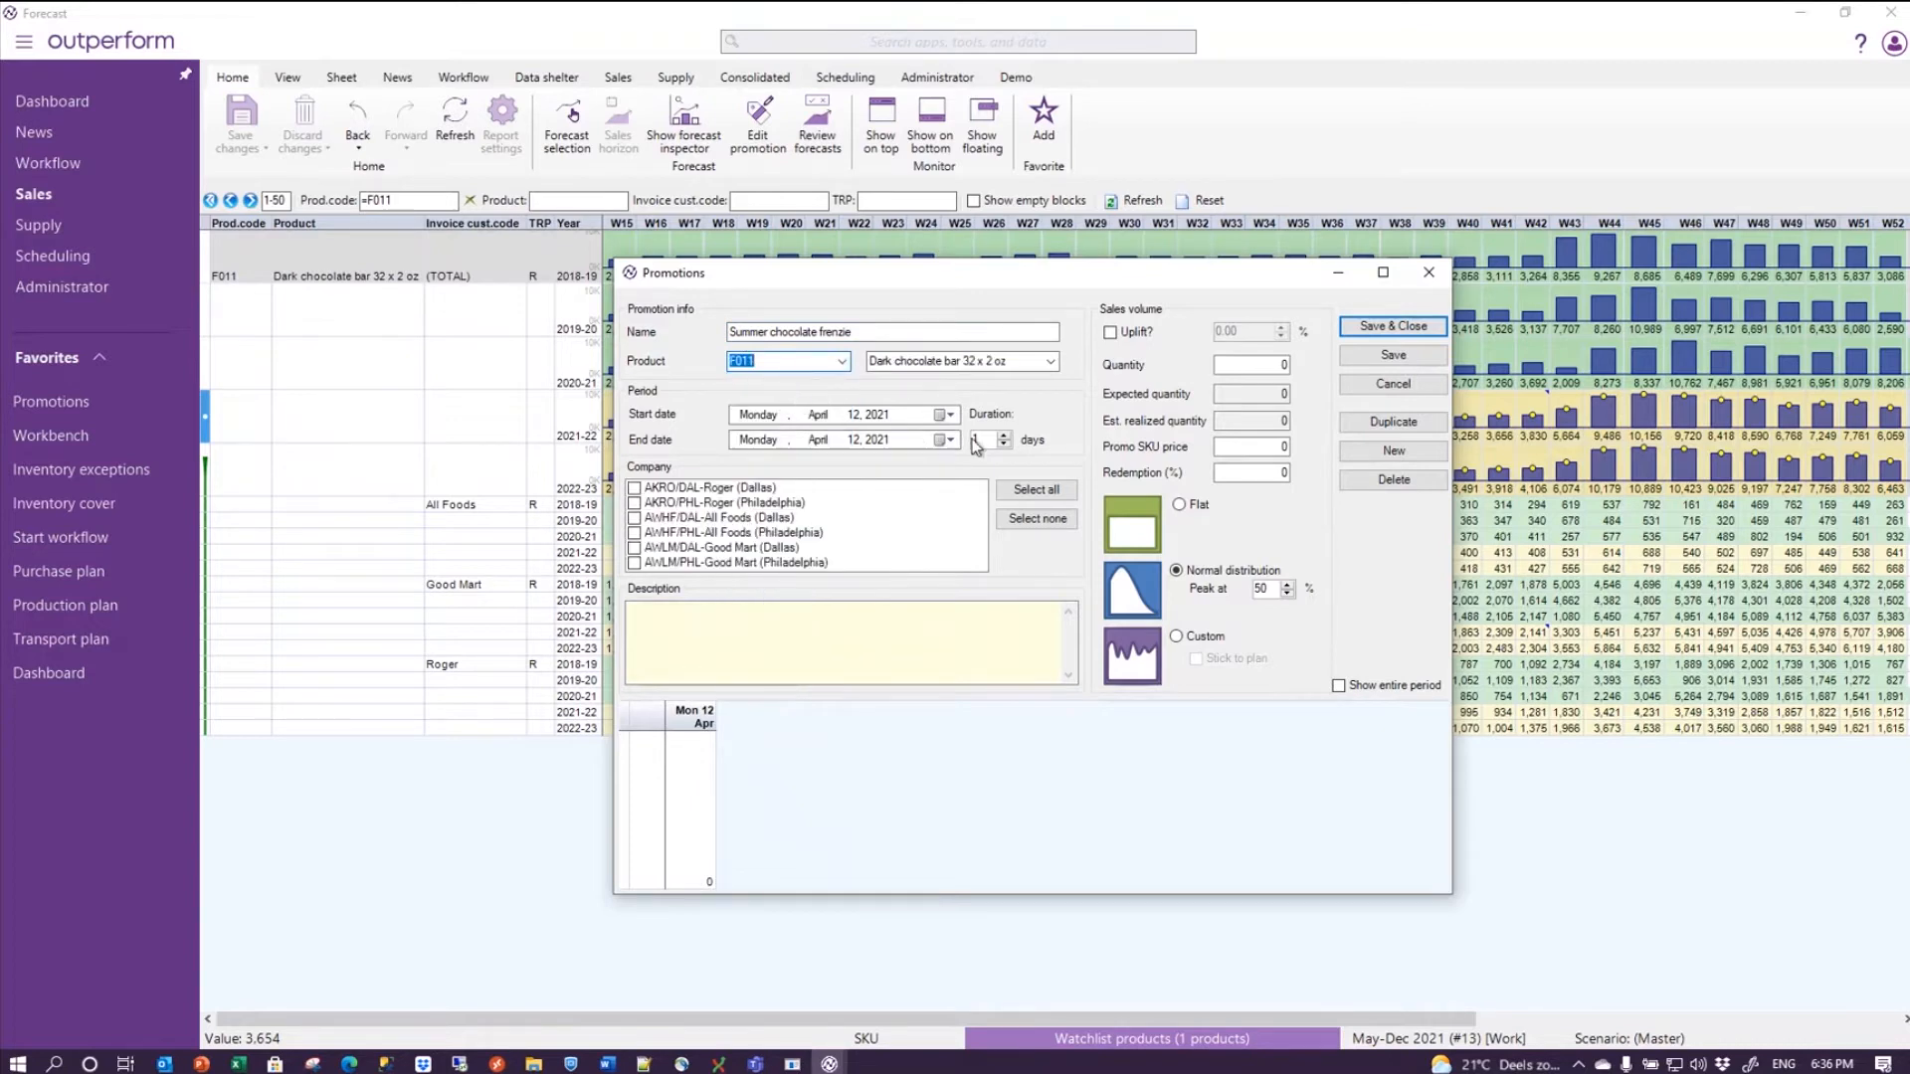
click(1002, 435)
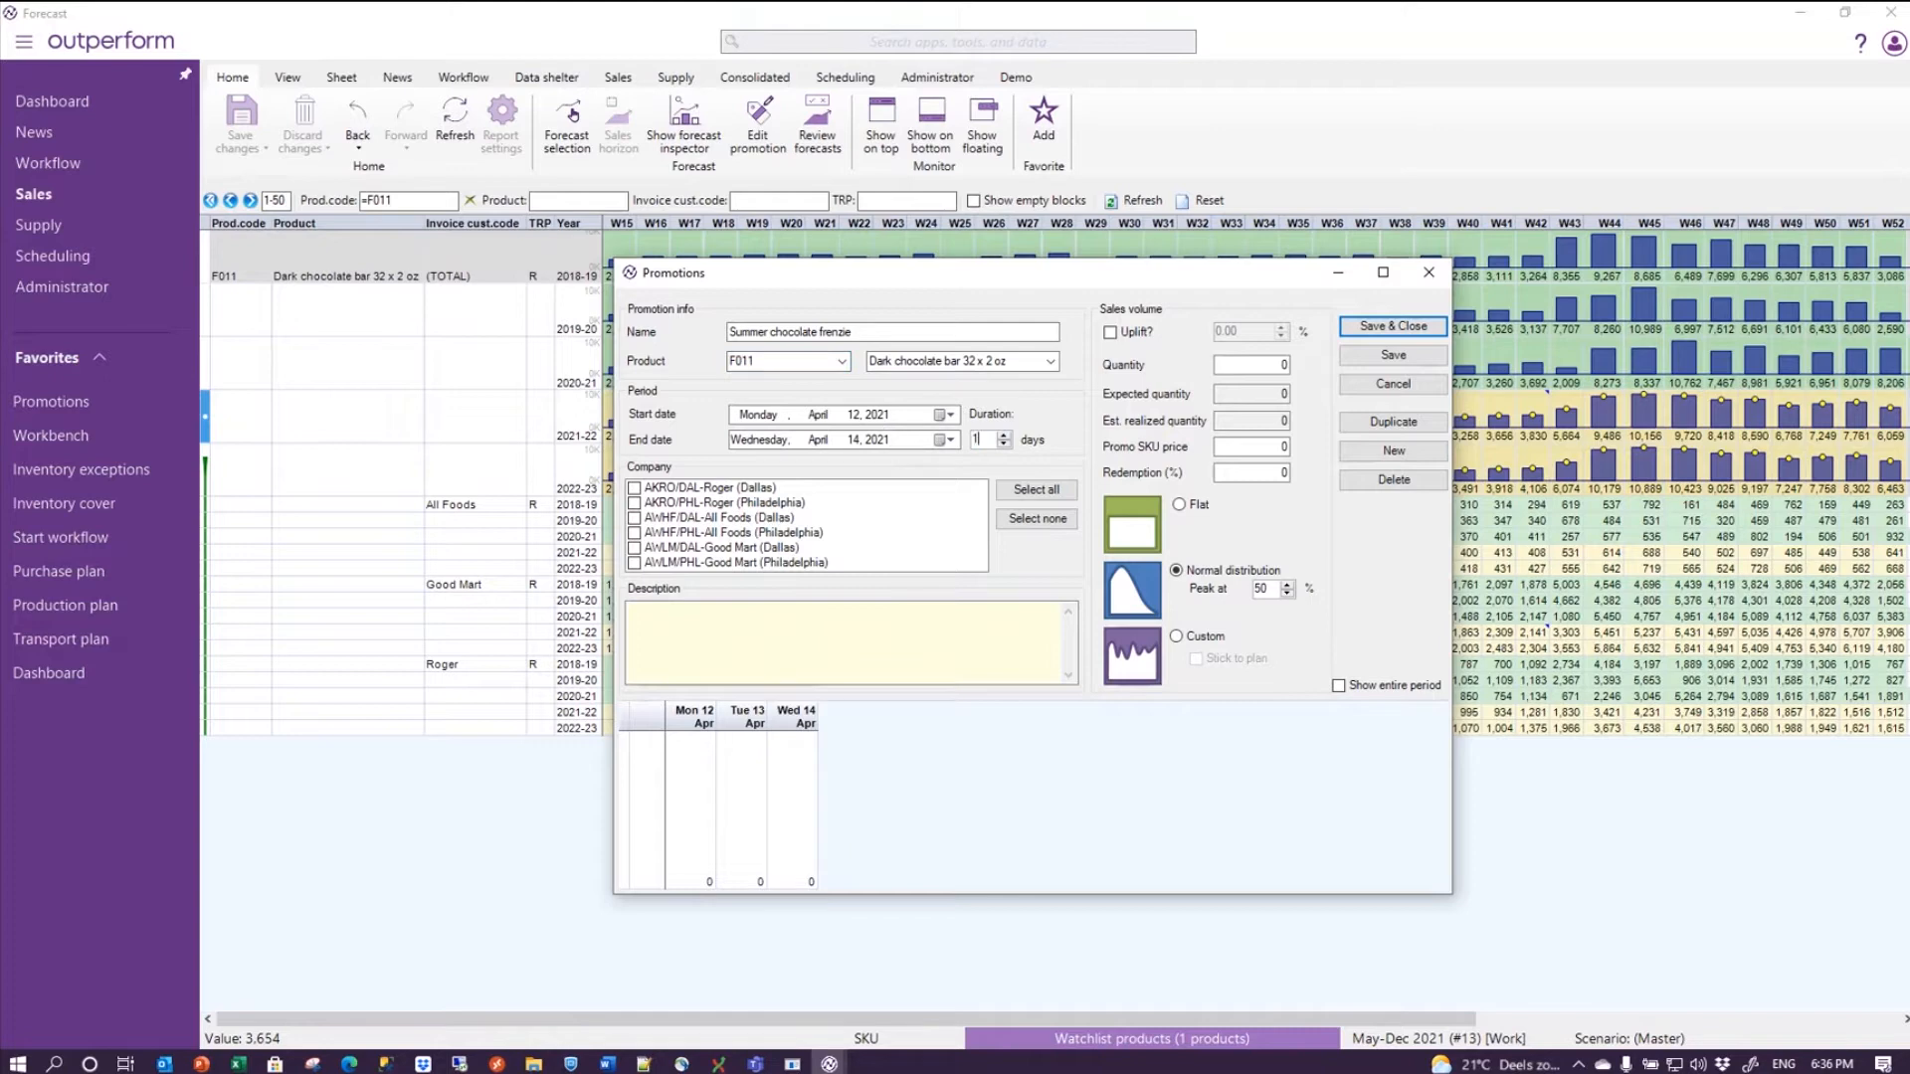
- Move the promotion start into July and set its volume to 10,000 units
click(938, 414)
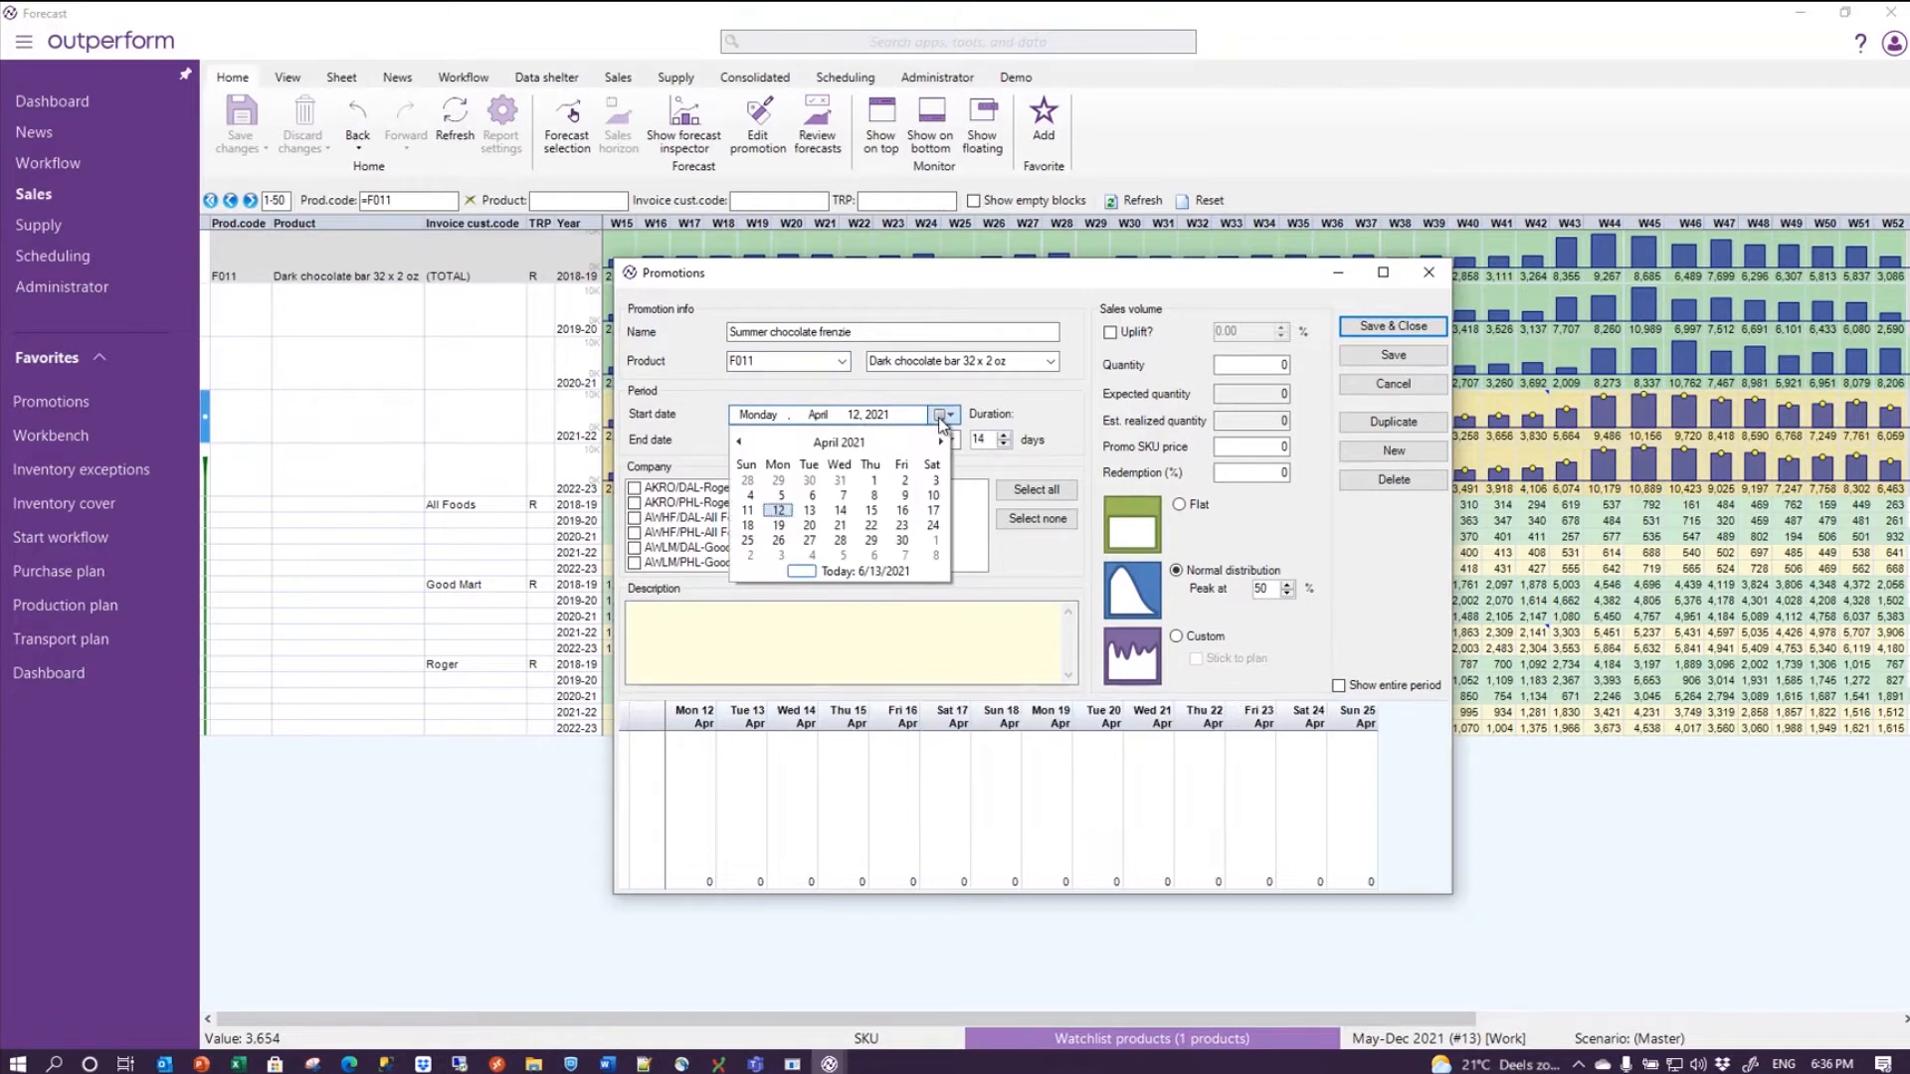
click(840, 441)
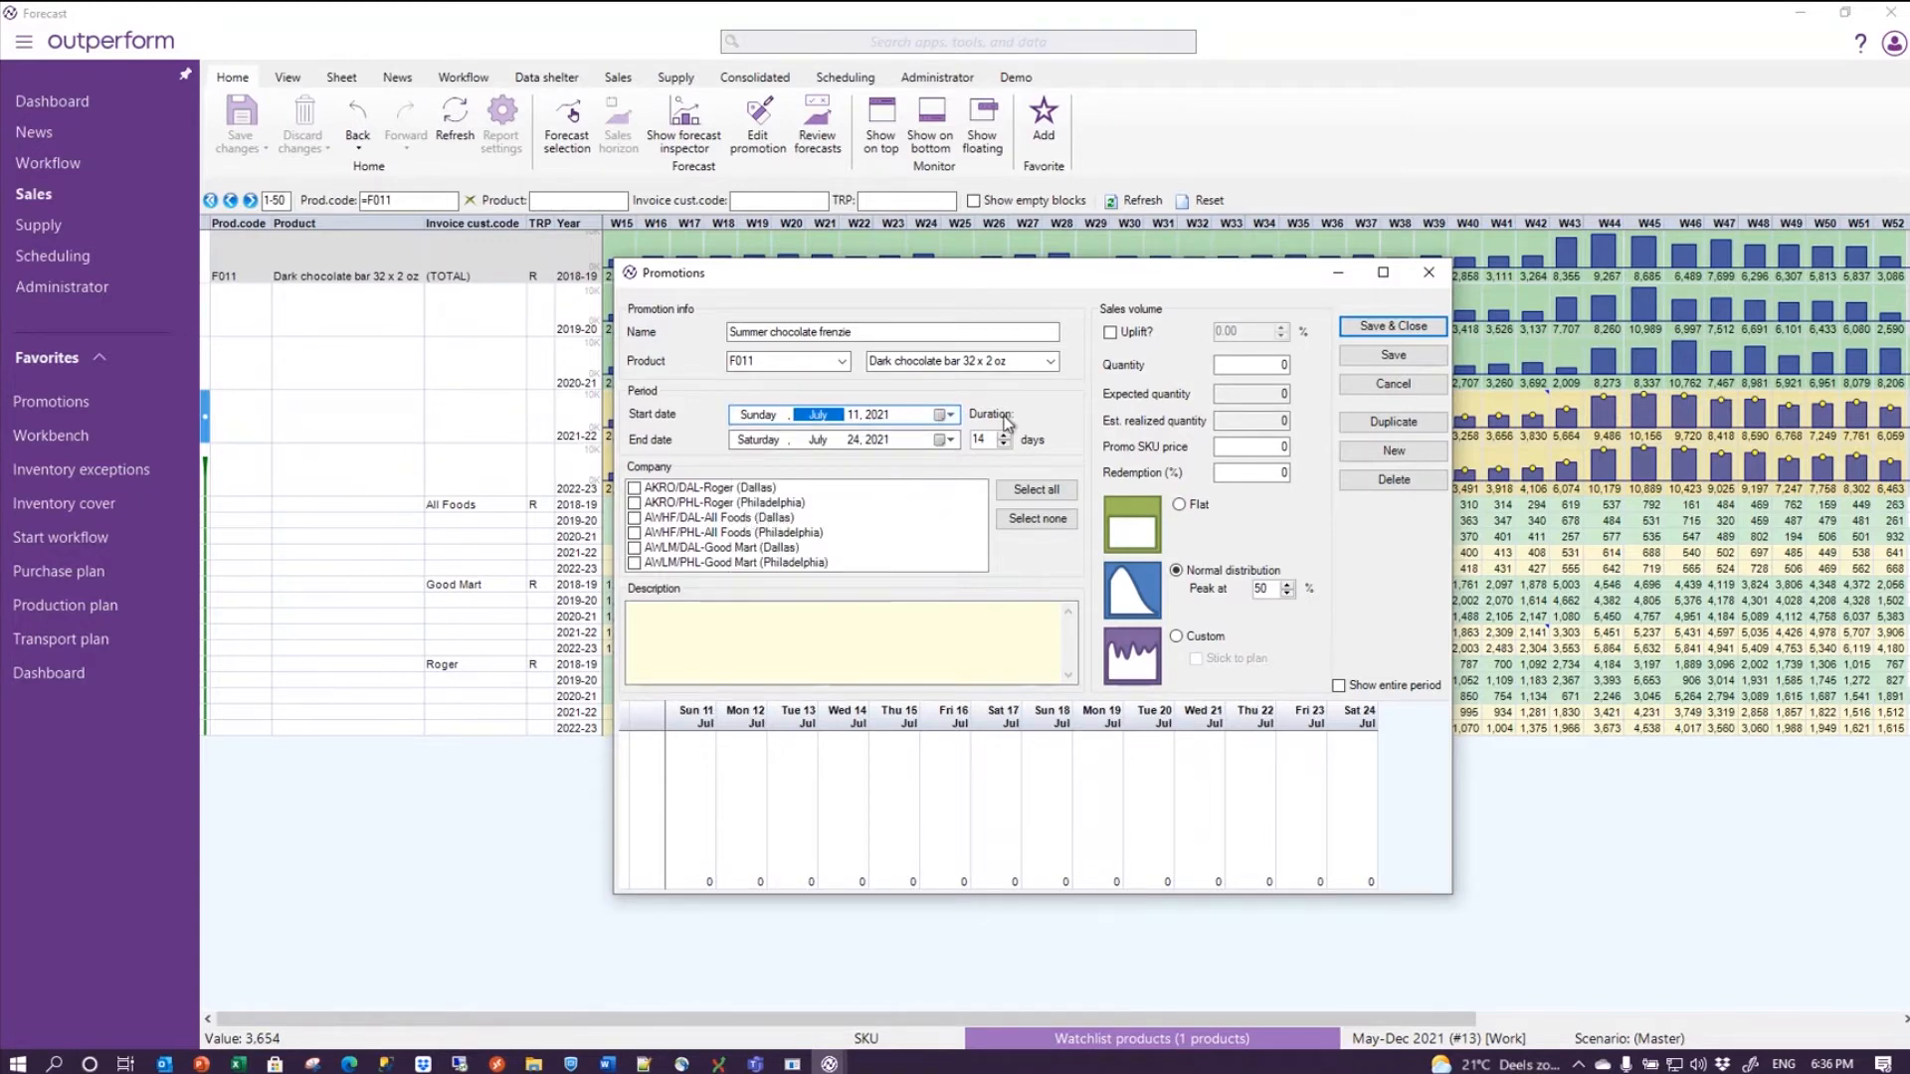
text(10)
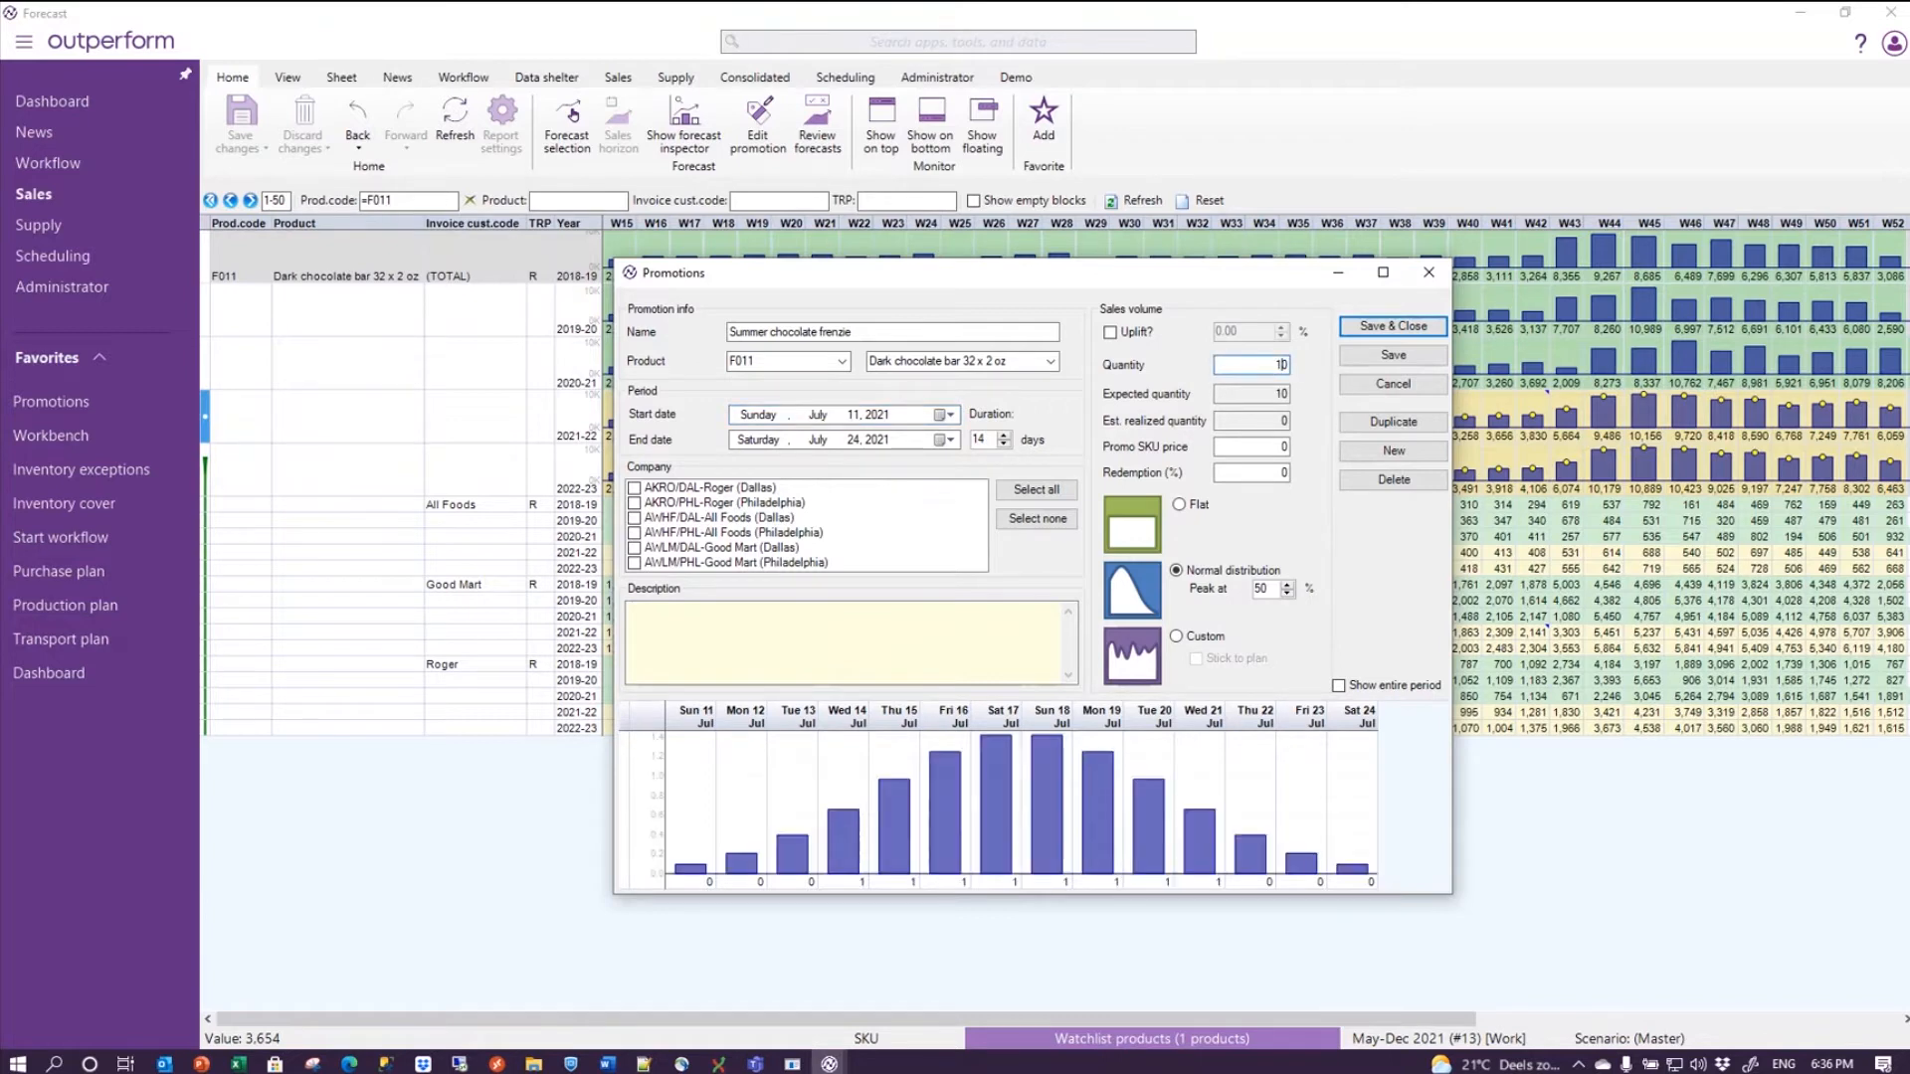
text(10000)
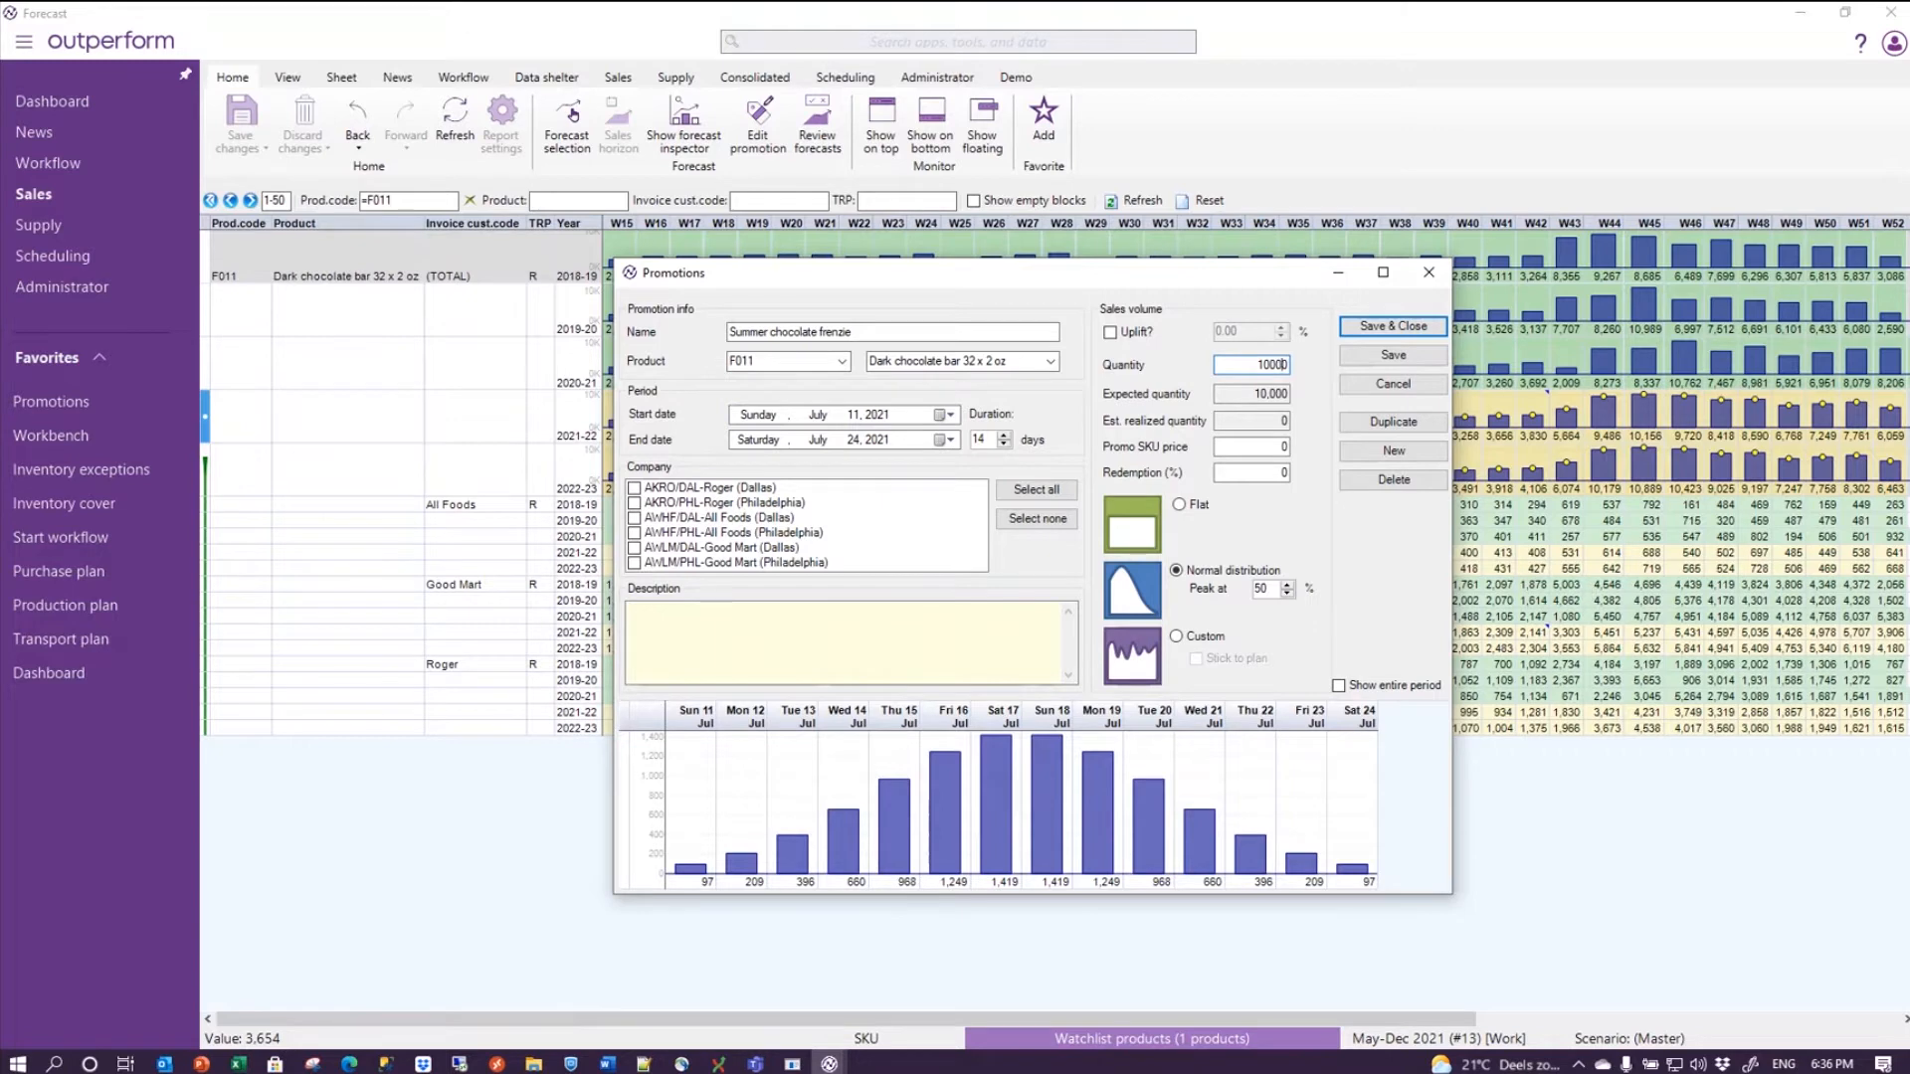
mouse_move(1325, 891)
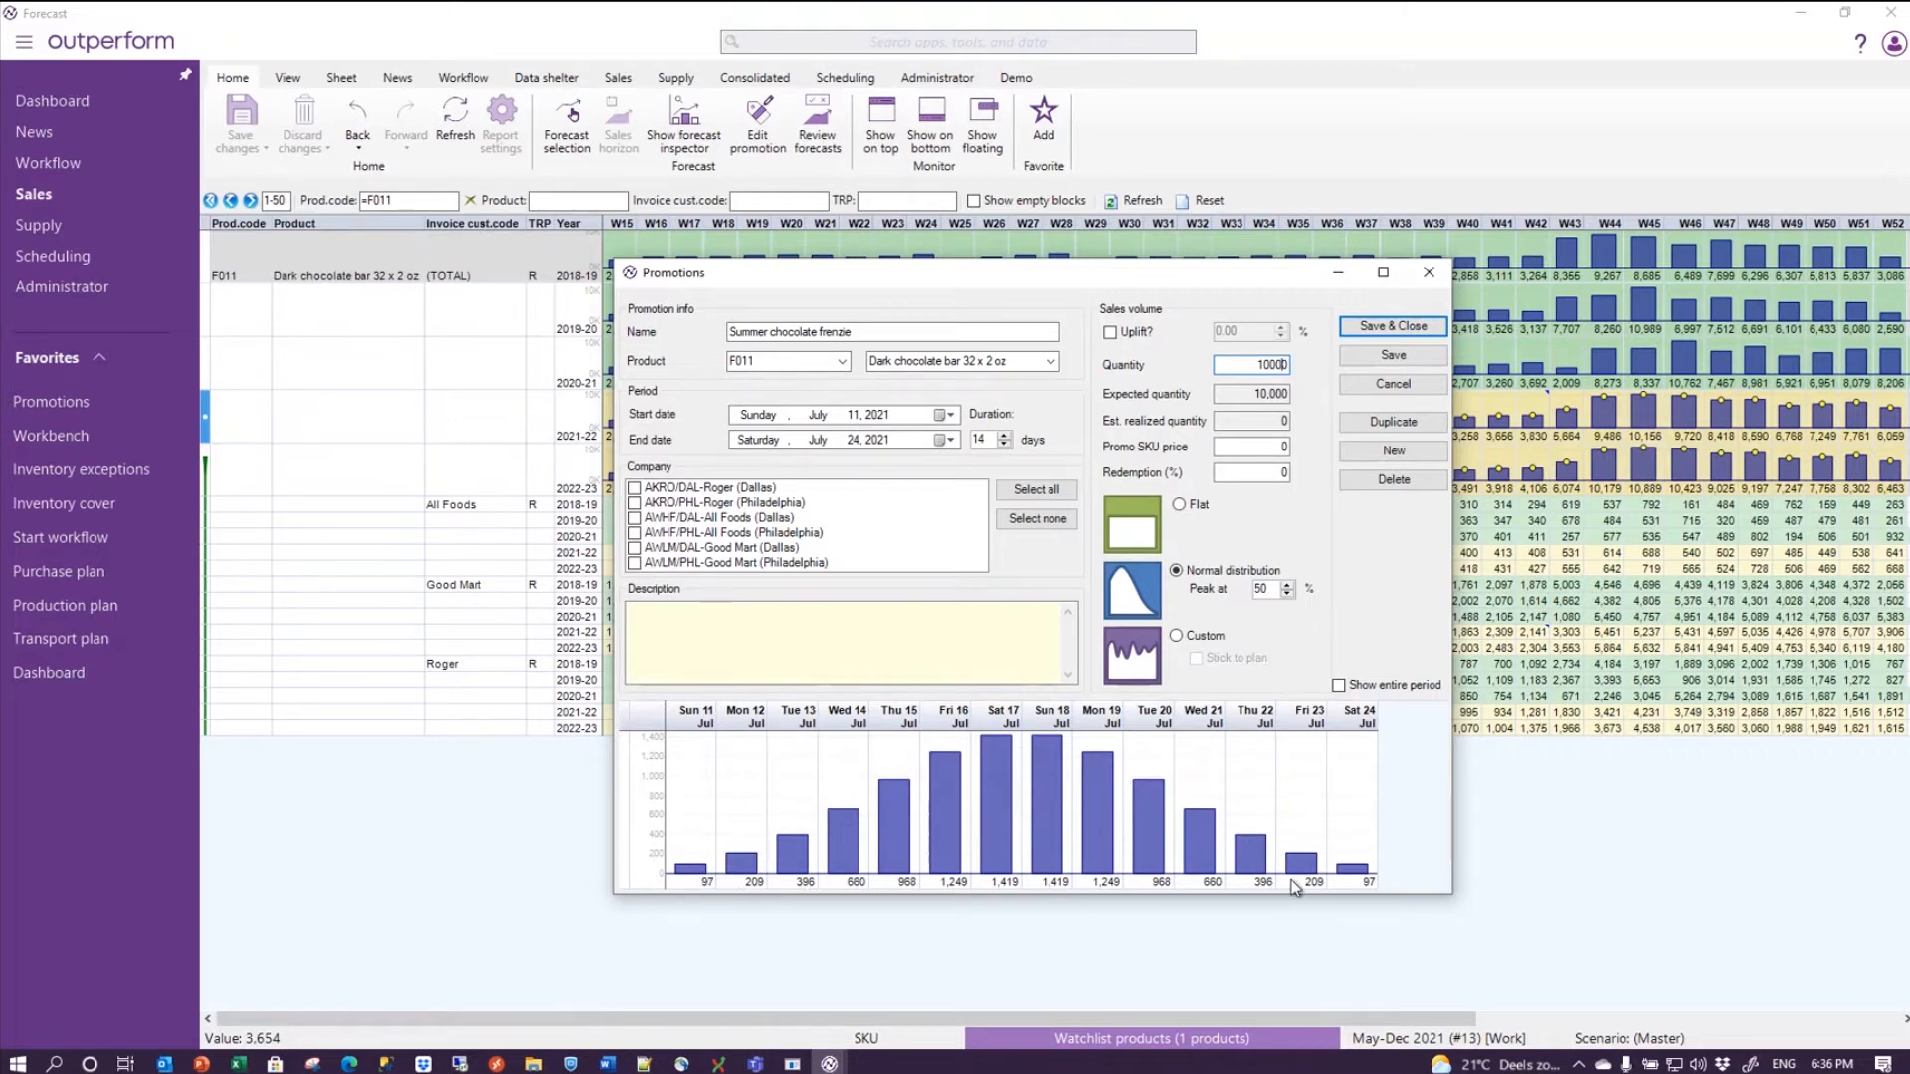
- Switch to Flat distribution at 714 per day and describe it as 'demo promo'
click(1287, 585)
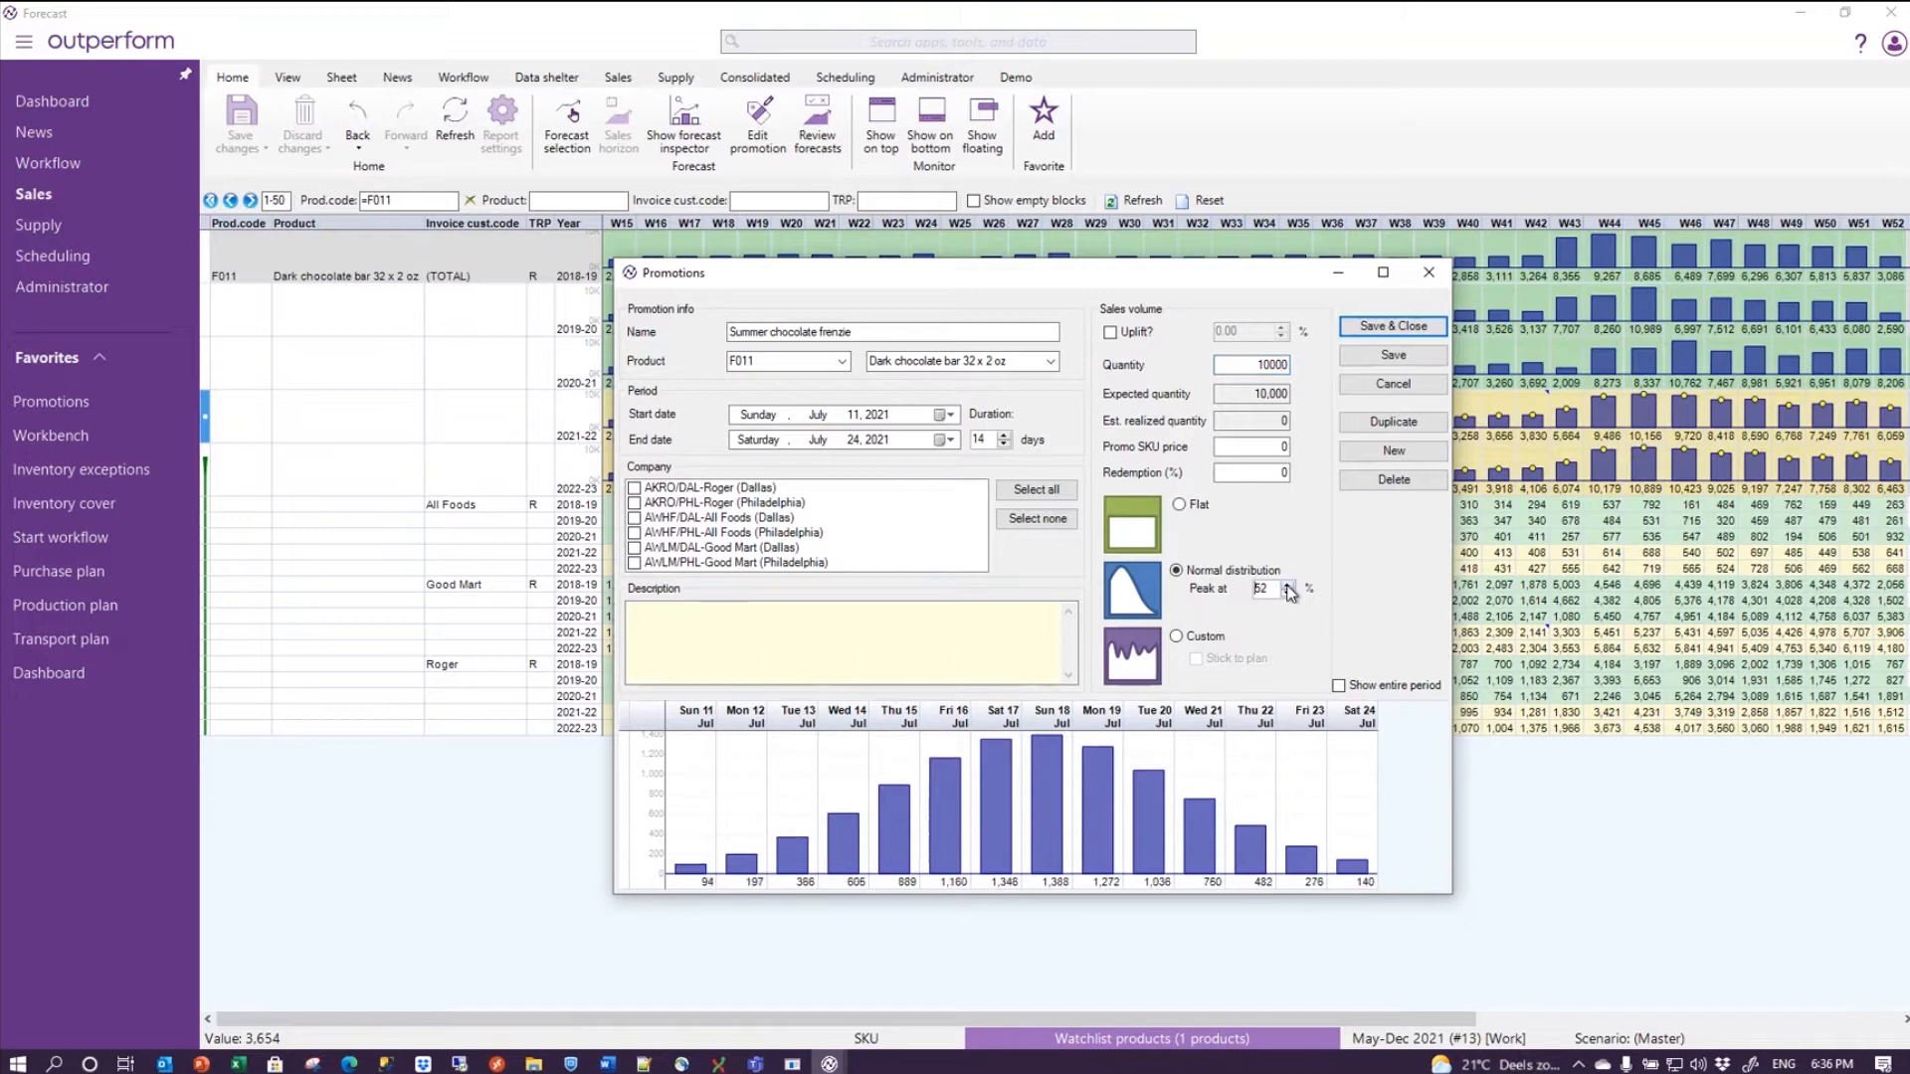
click(1286, 584)
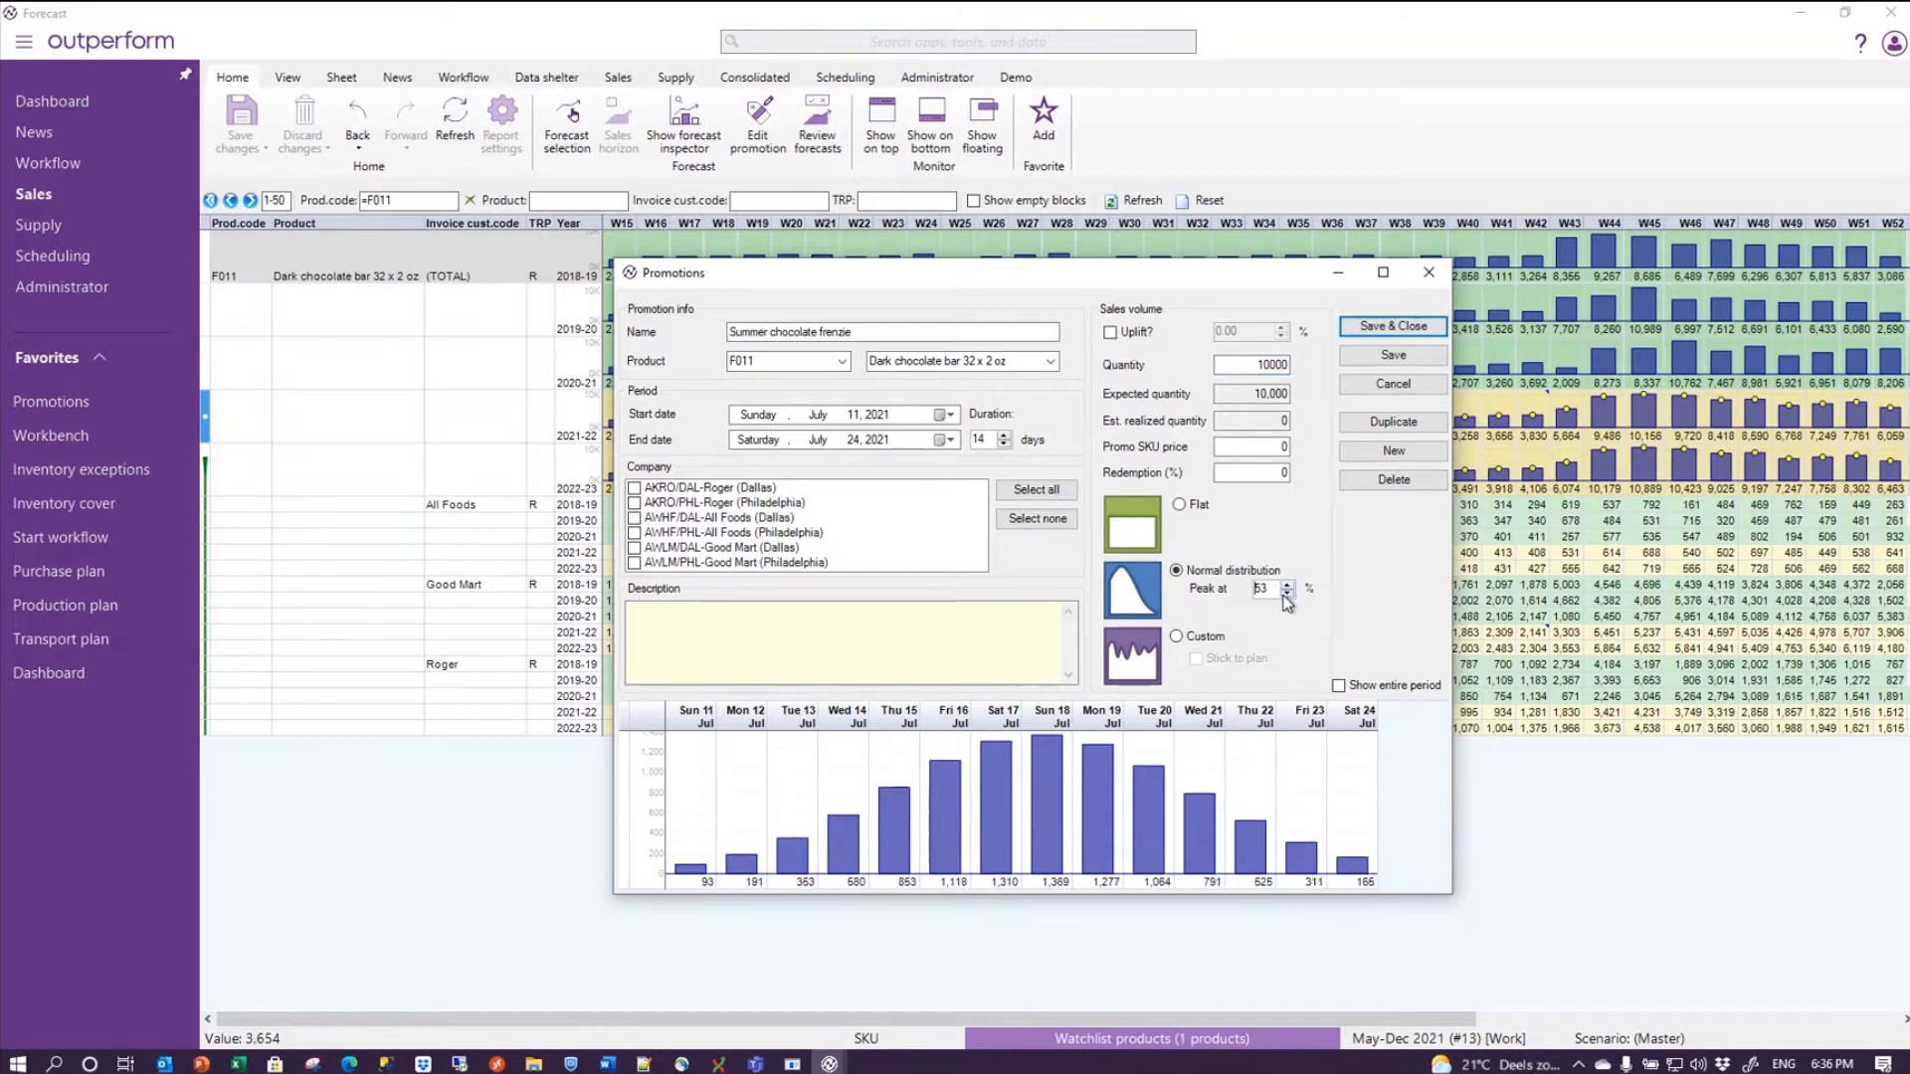
click(1285, 594)
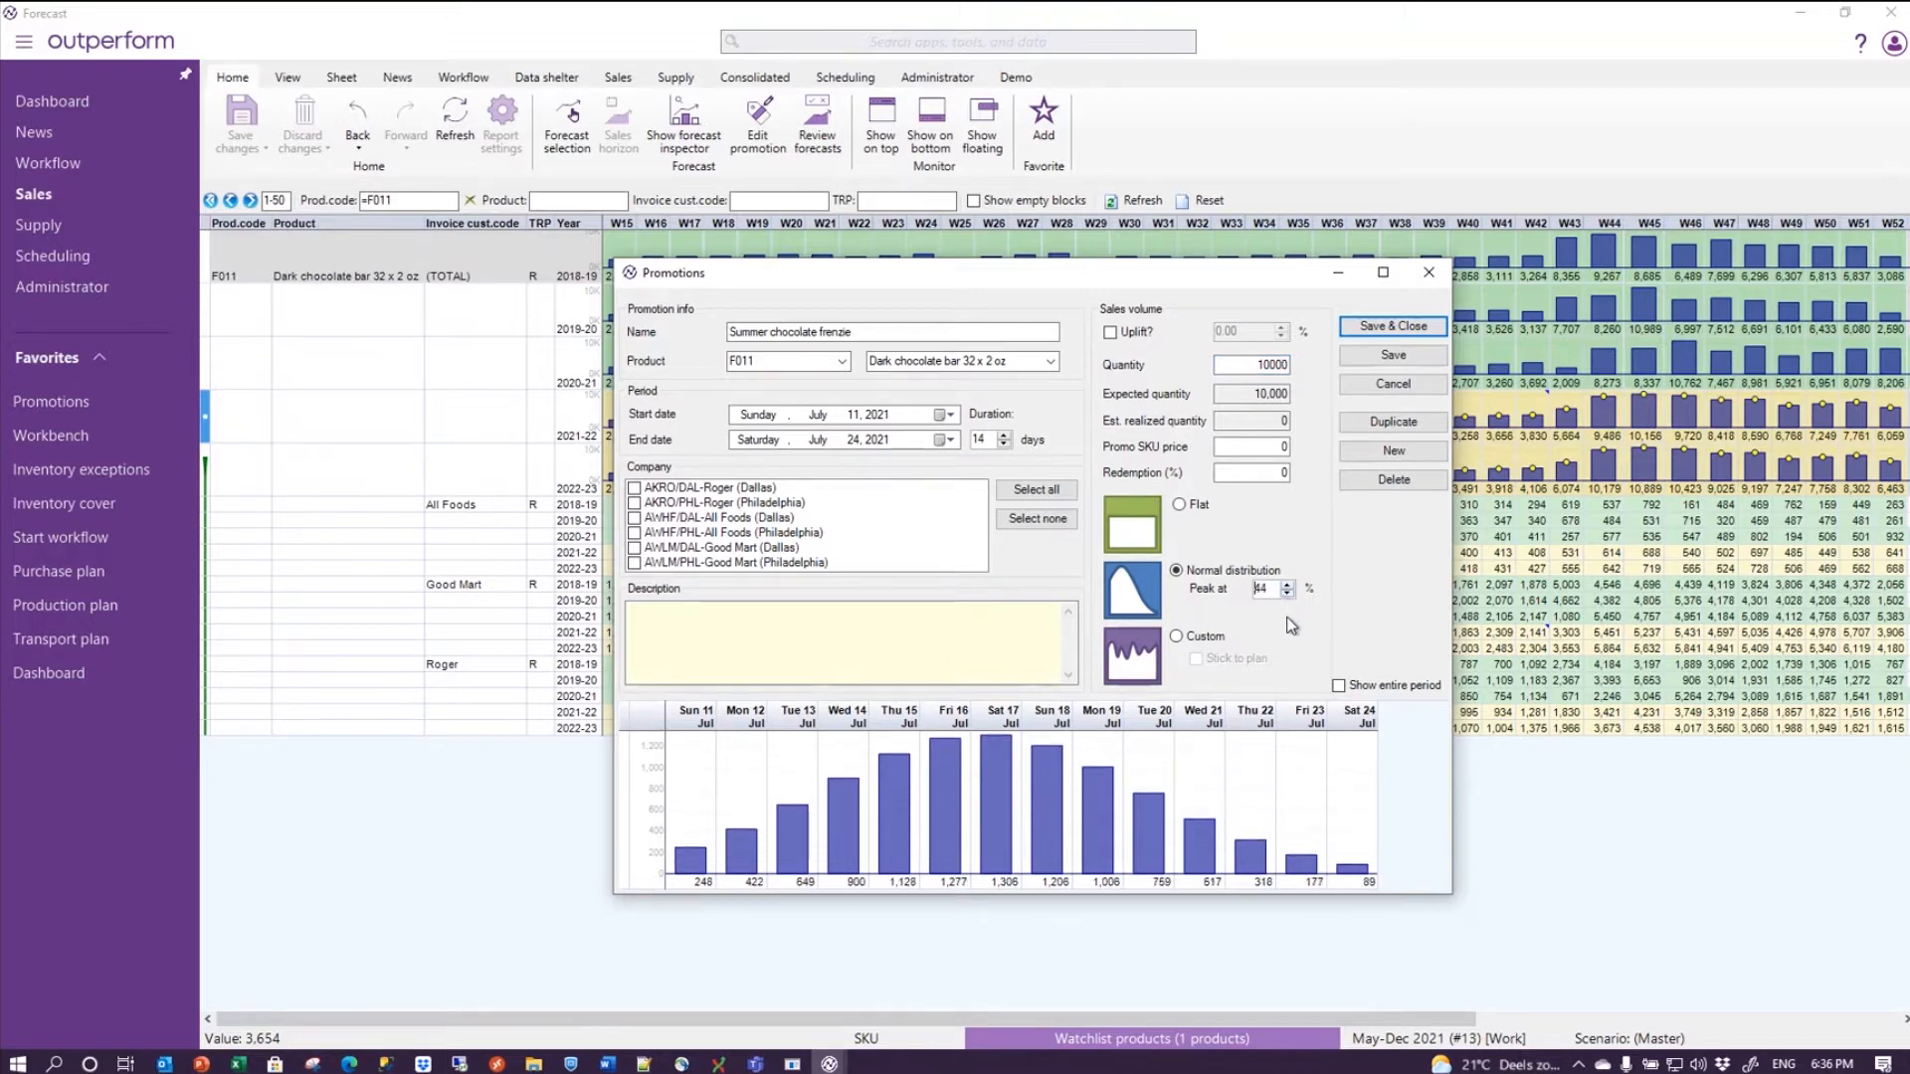
click(1176, 504)
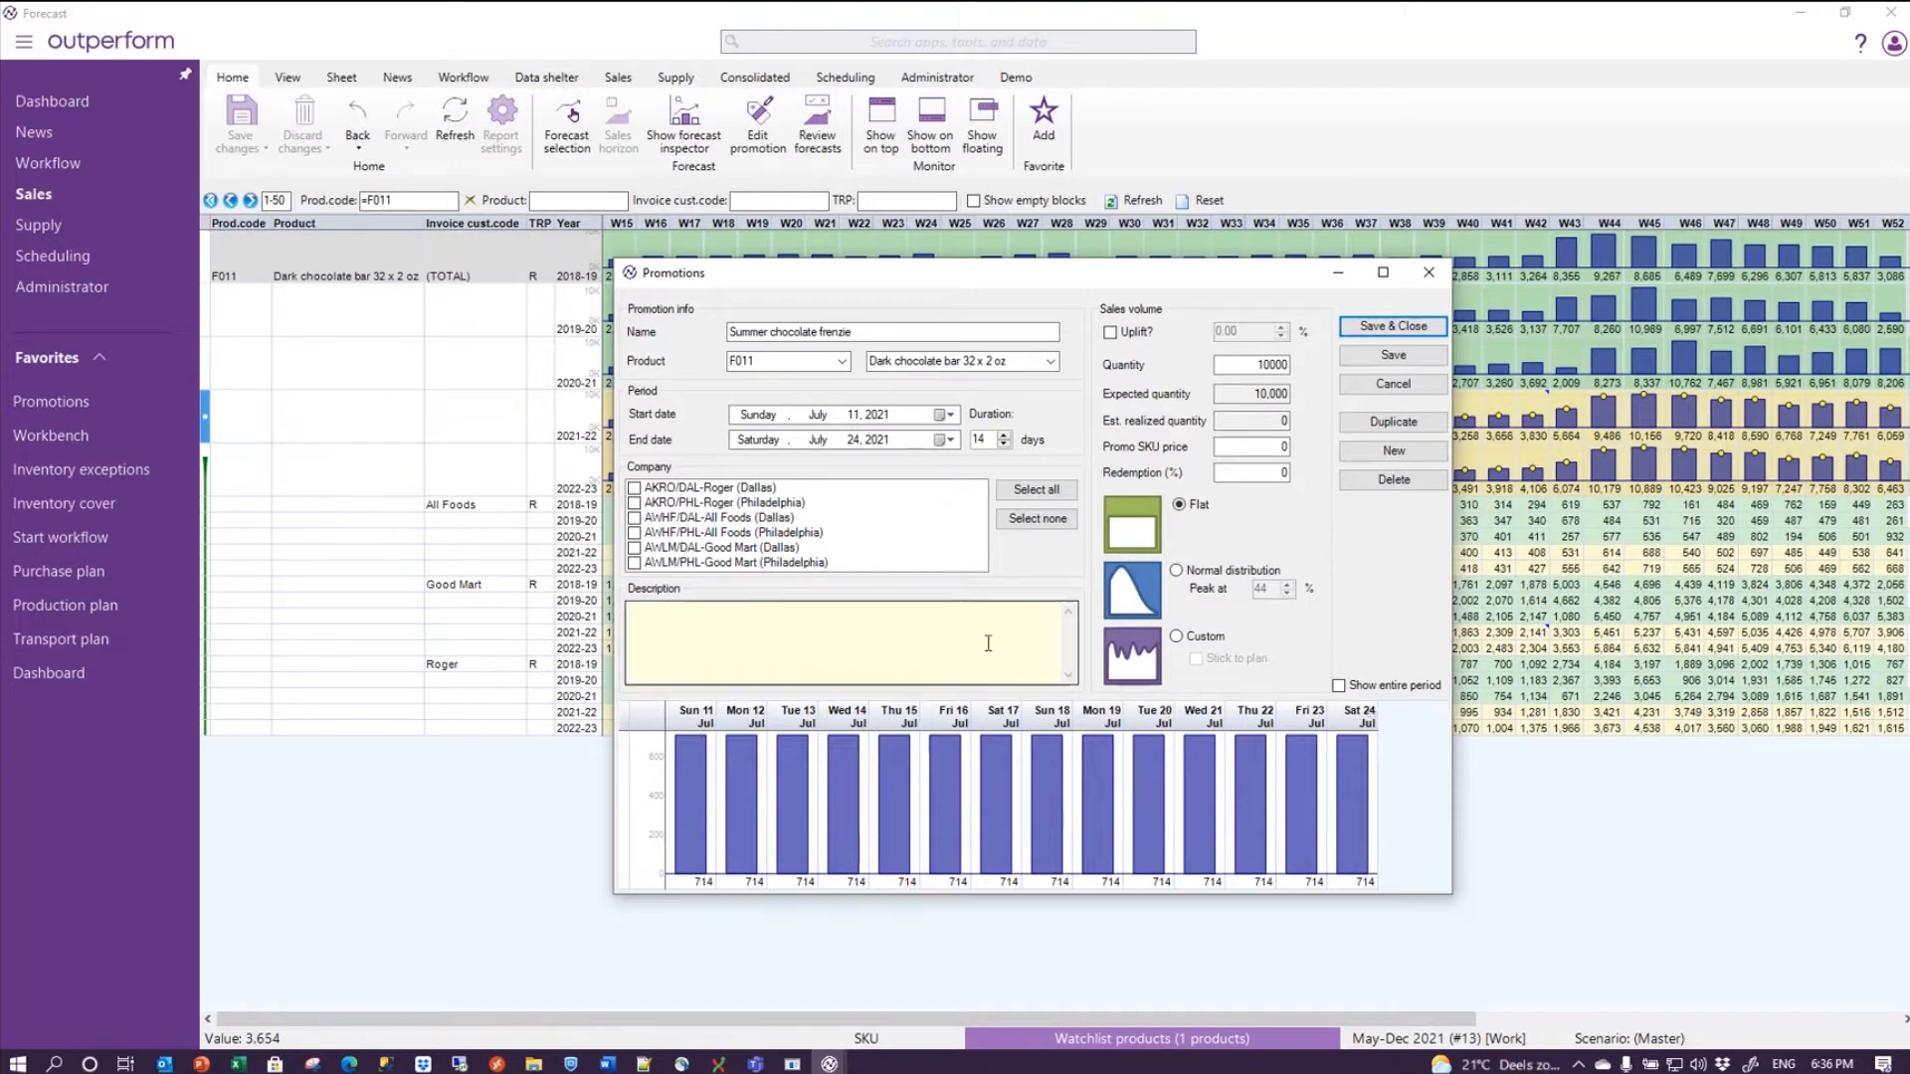
text(demo promo)
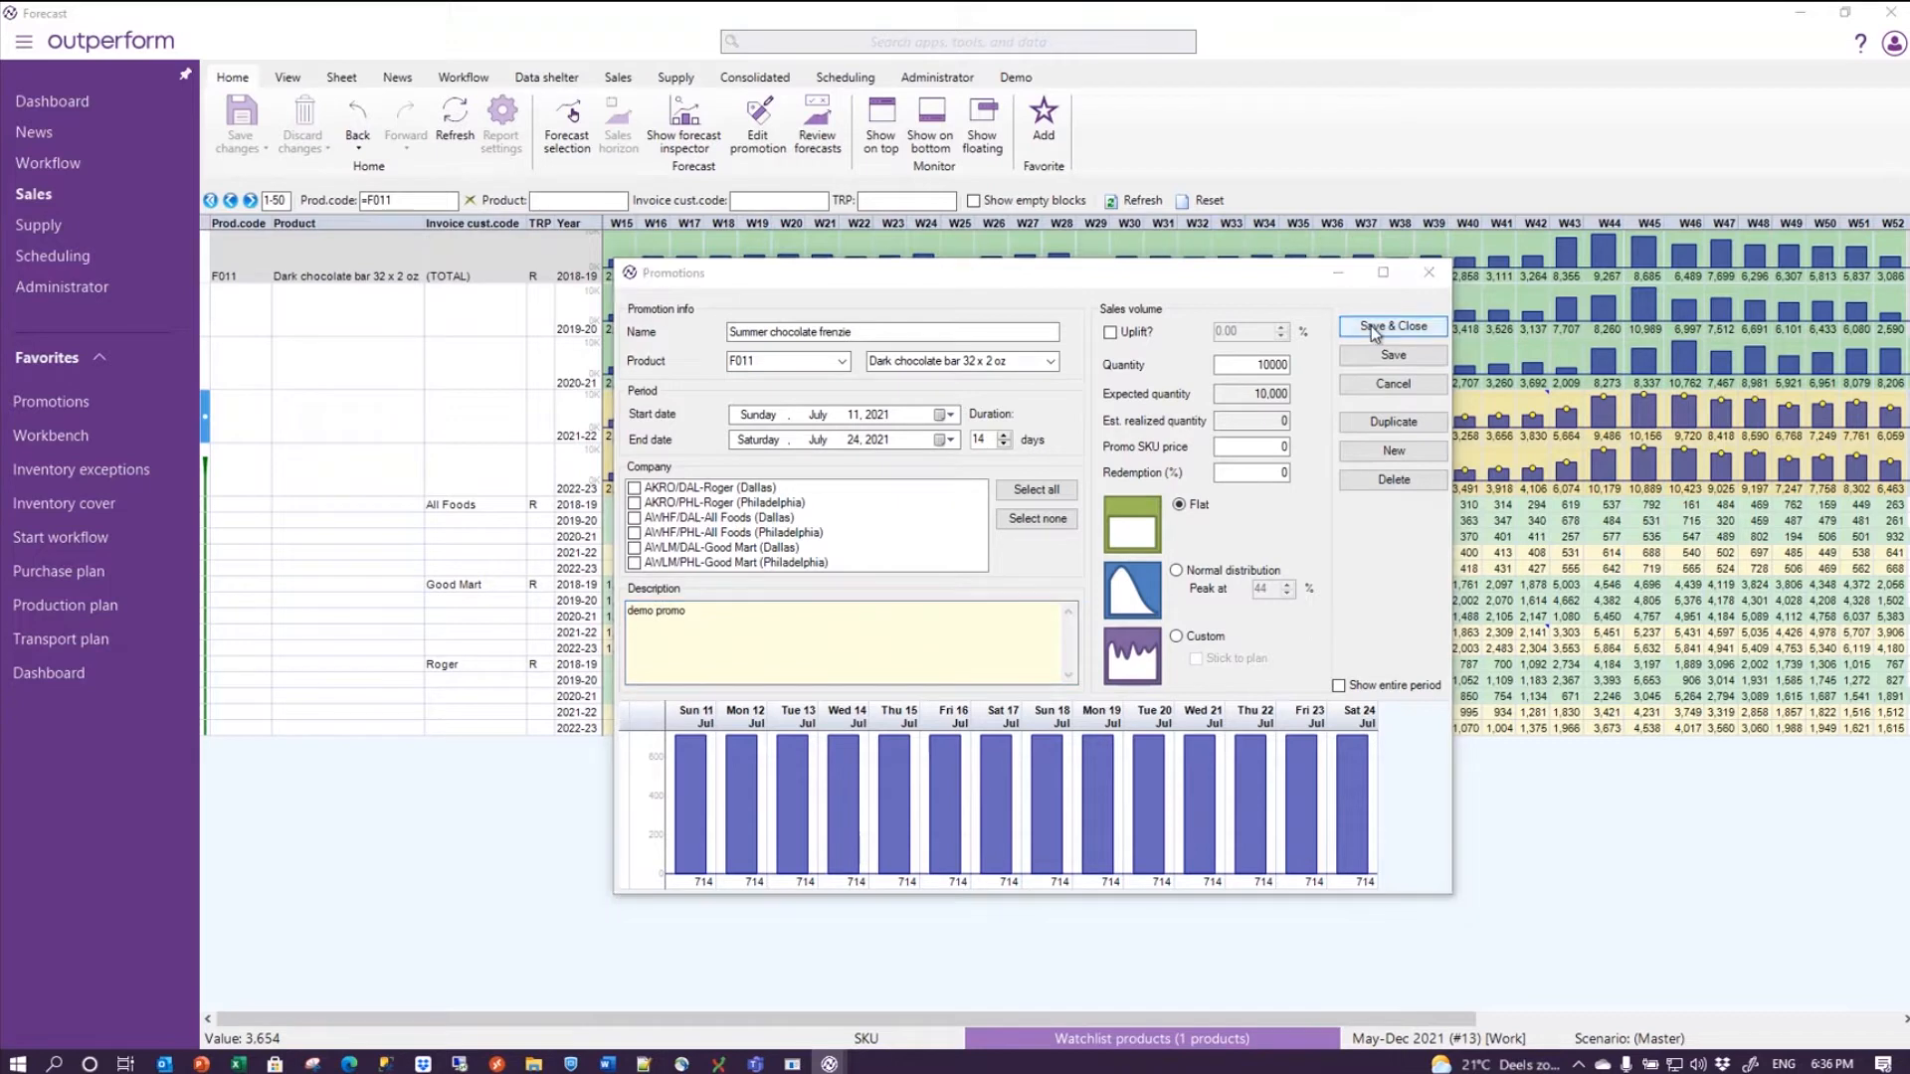
- Save the promotion and show the year-over-year chart for the 2021-22 P row (714, 5,000, 4,286)
click(1391, 326)
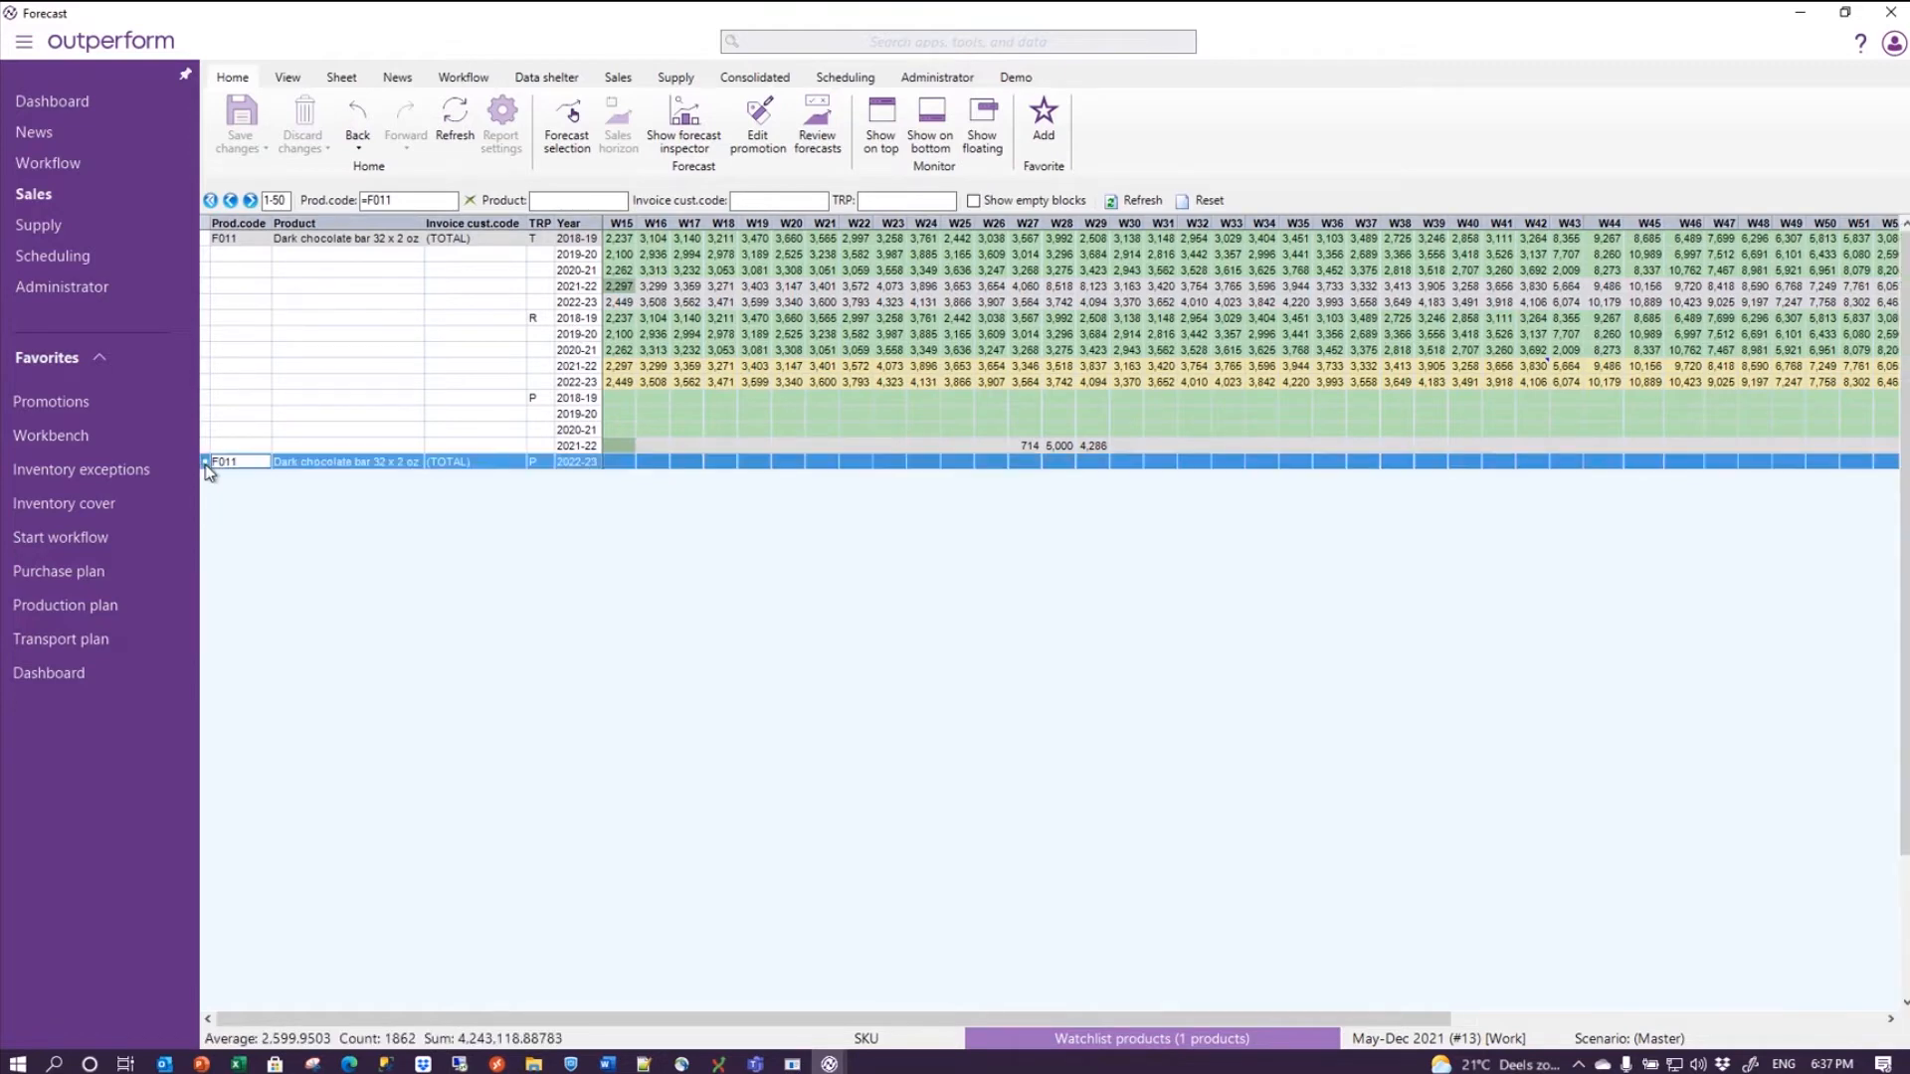
click(231, 462)
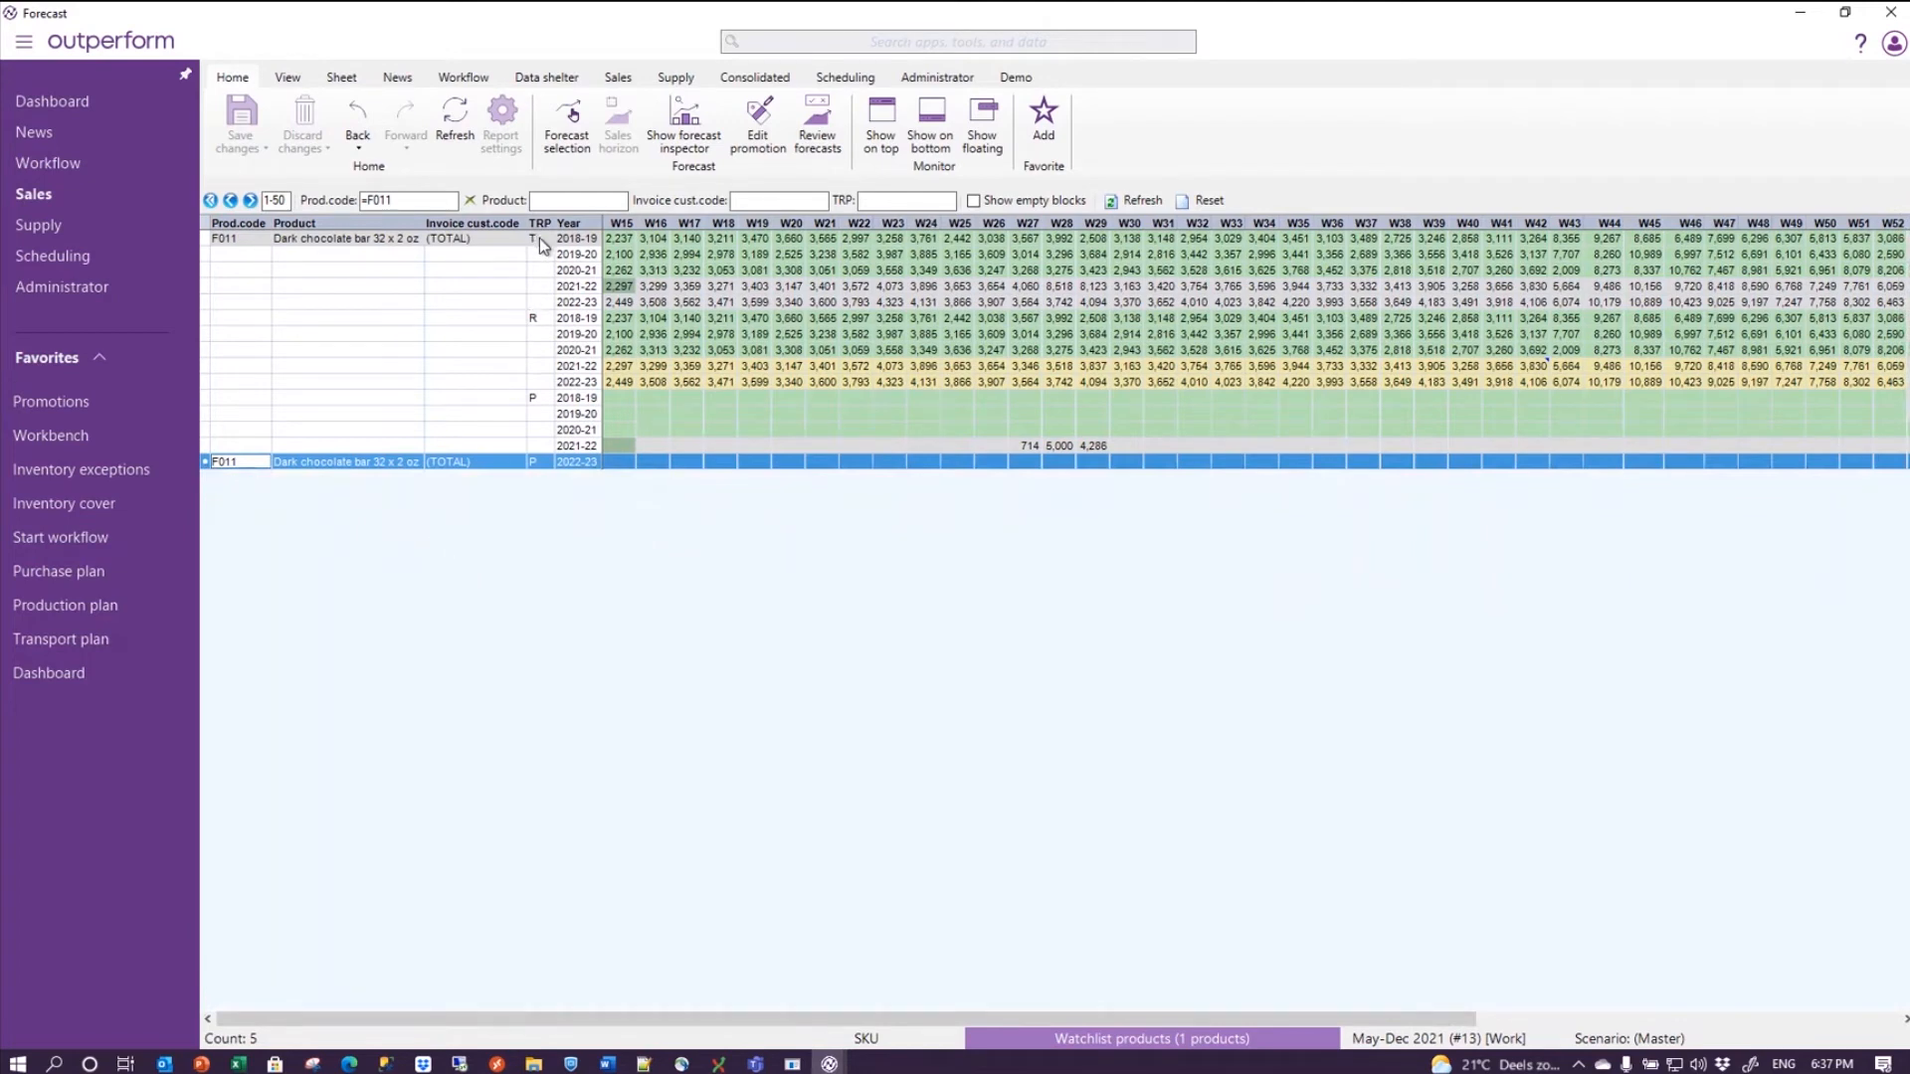
mouse_move(537, 304)
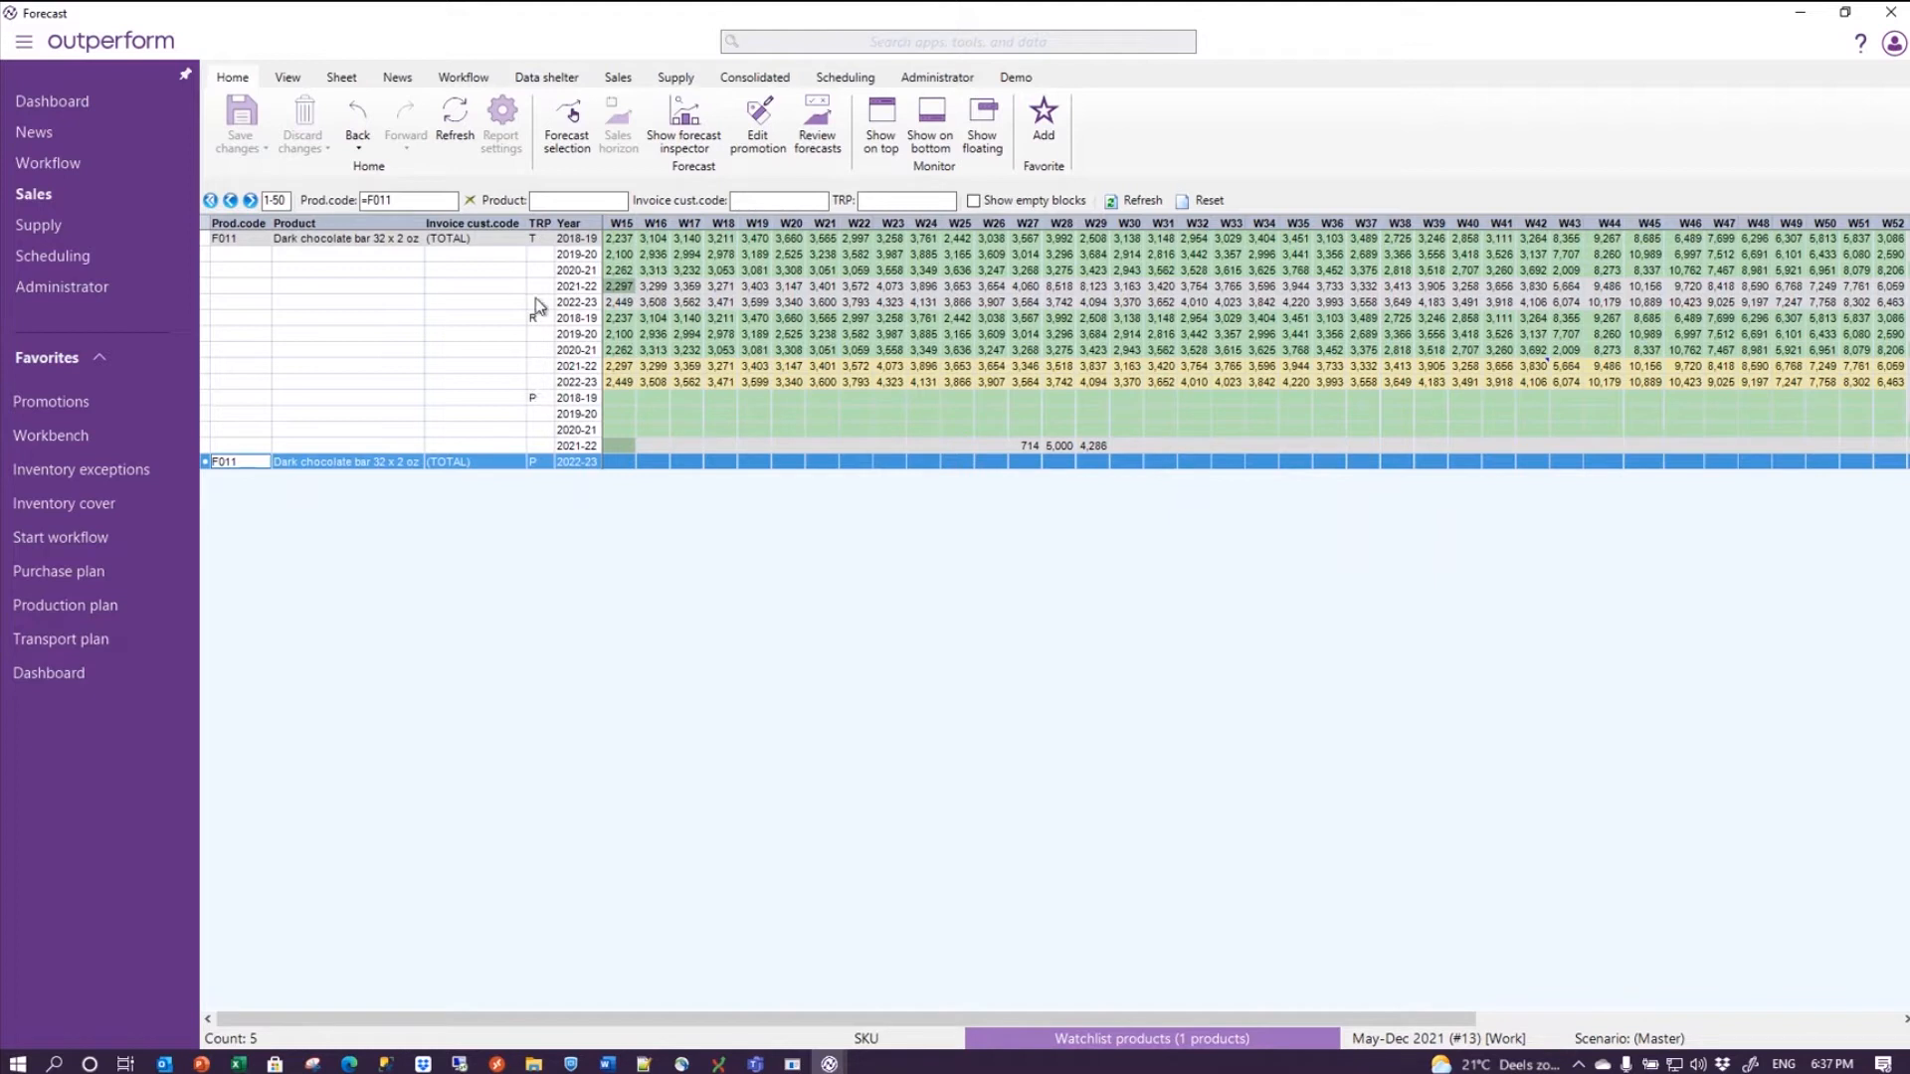
mouse_move(539, 410)
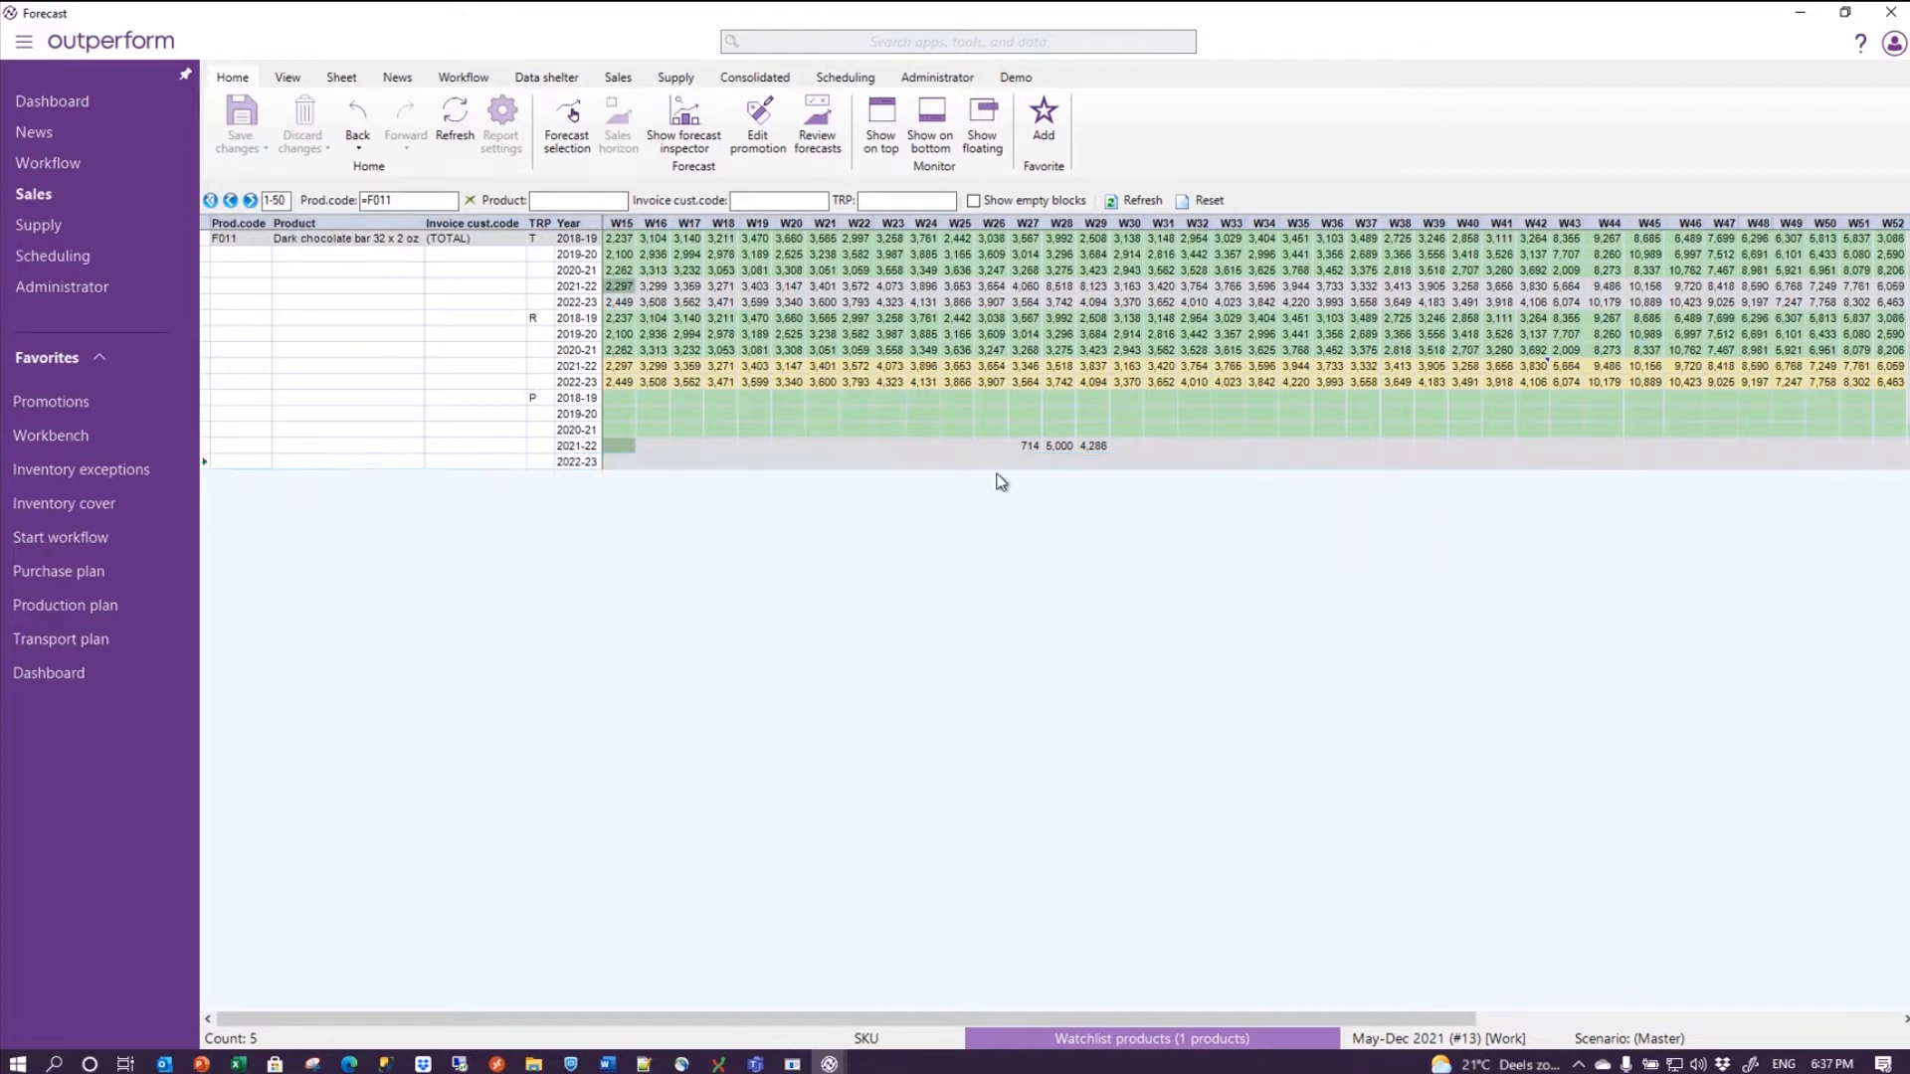
click(1027, 446)
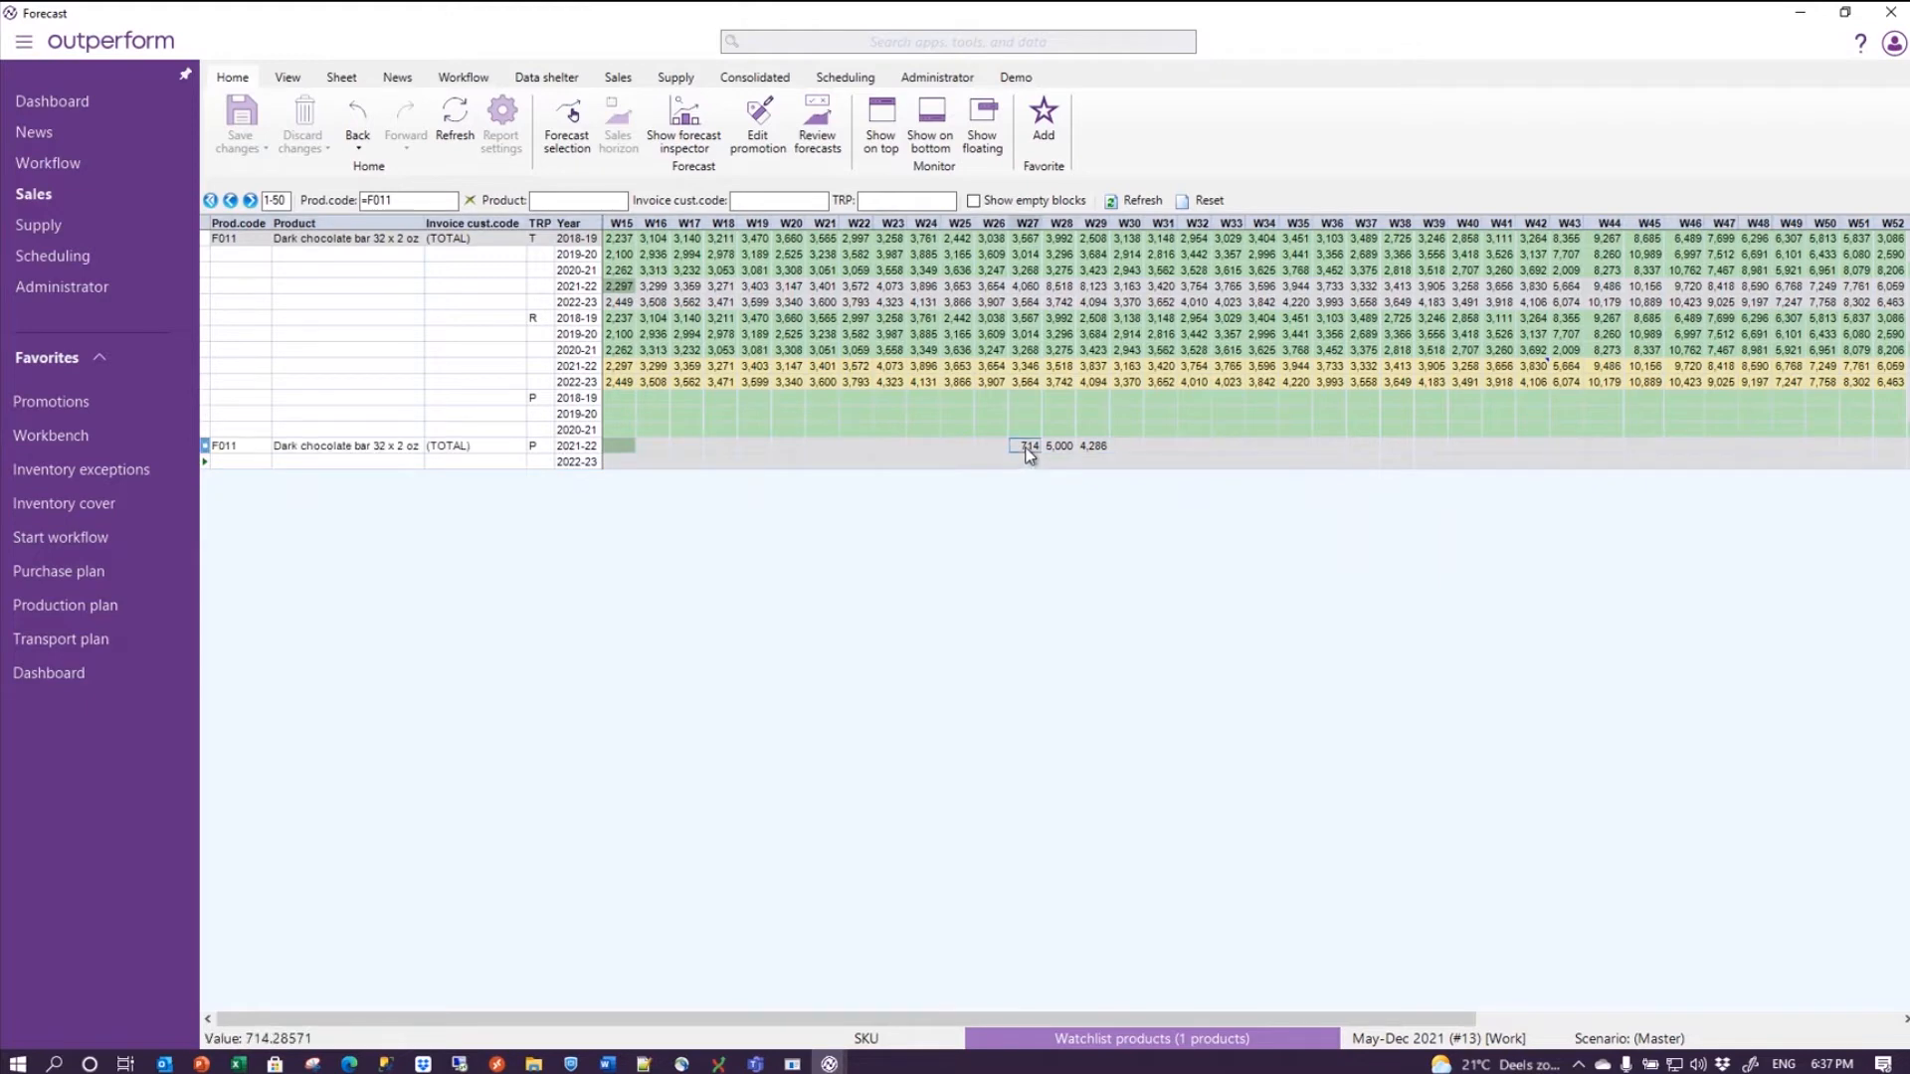
click(879, 122)
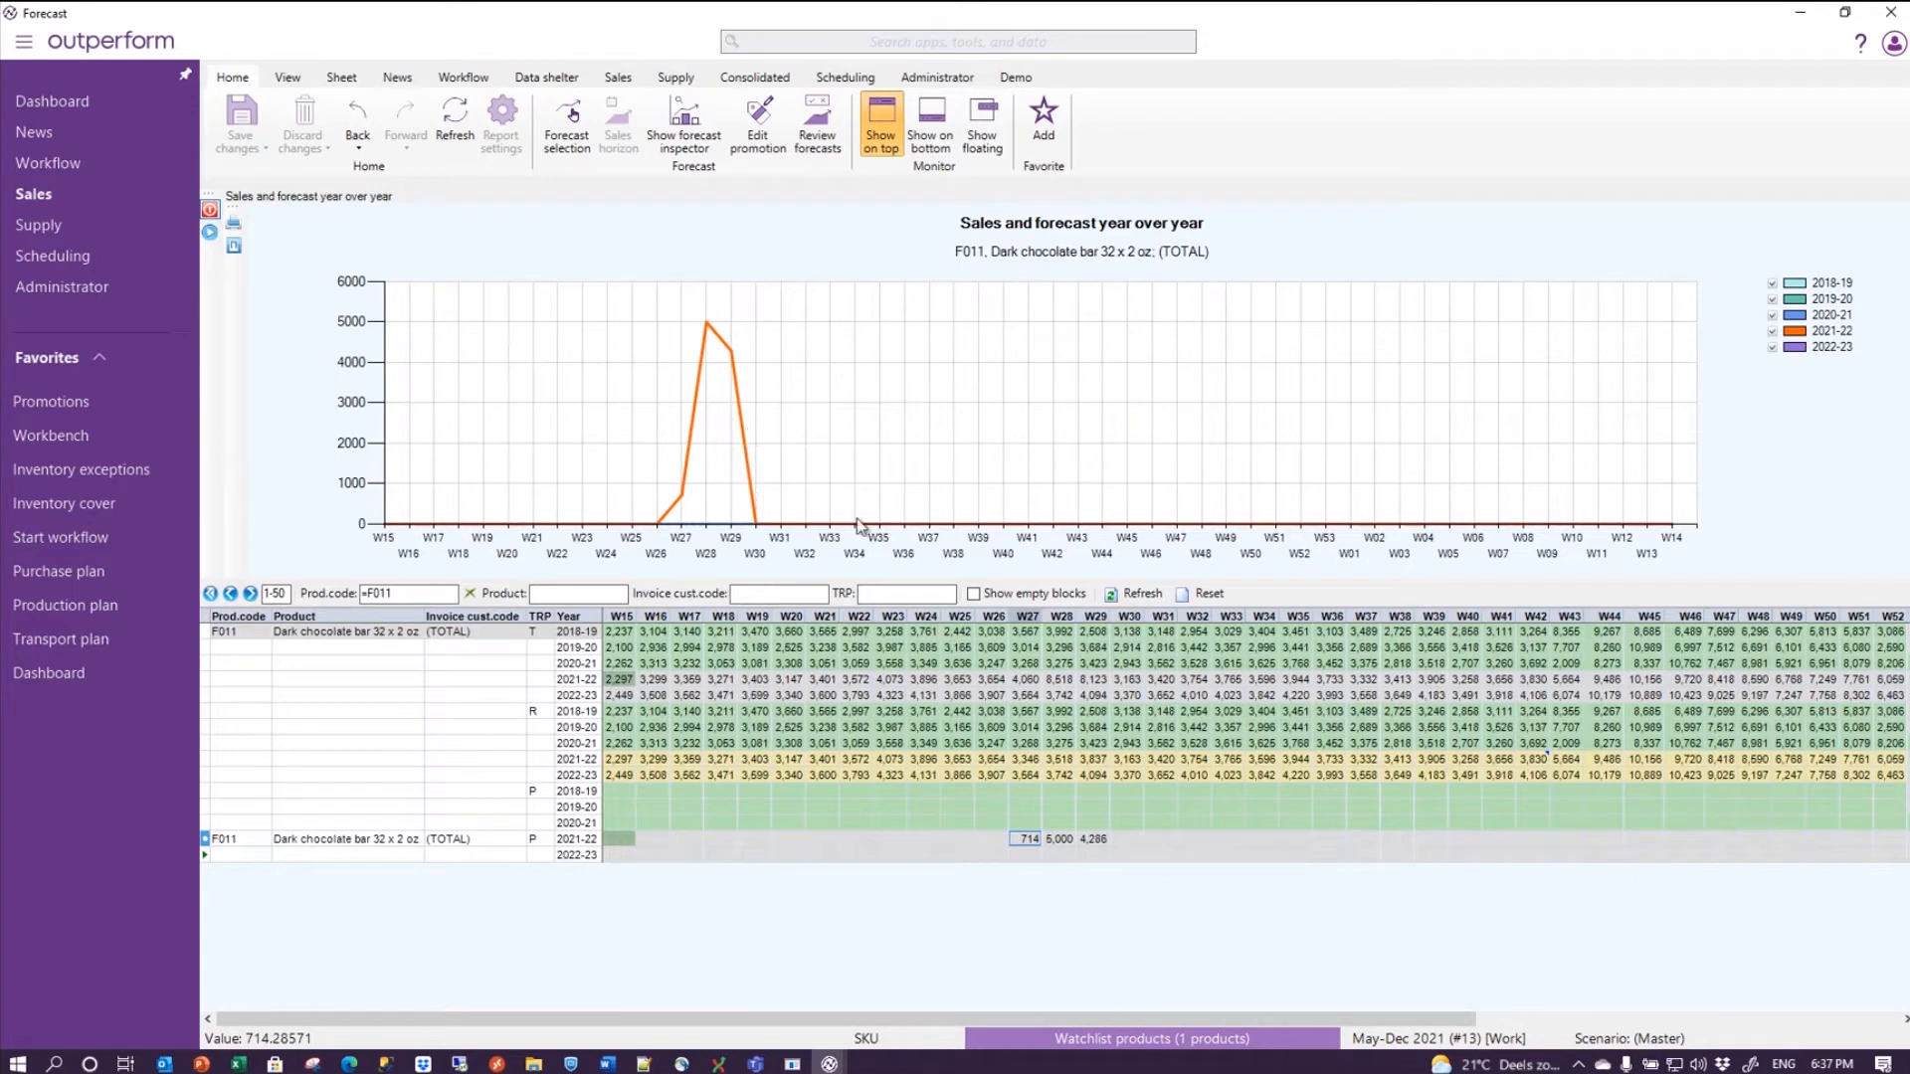
mouse_move(1050, 683)
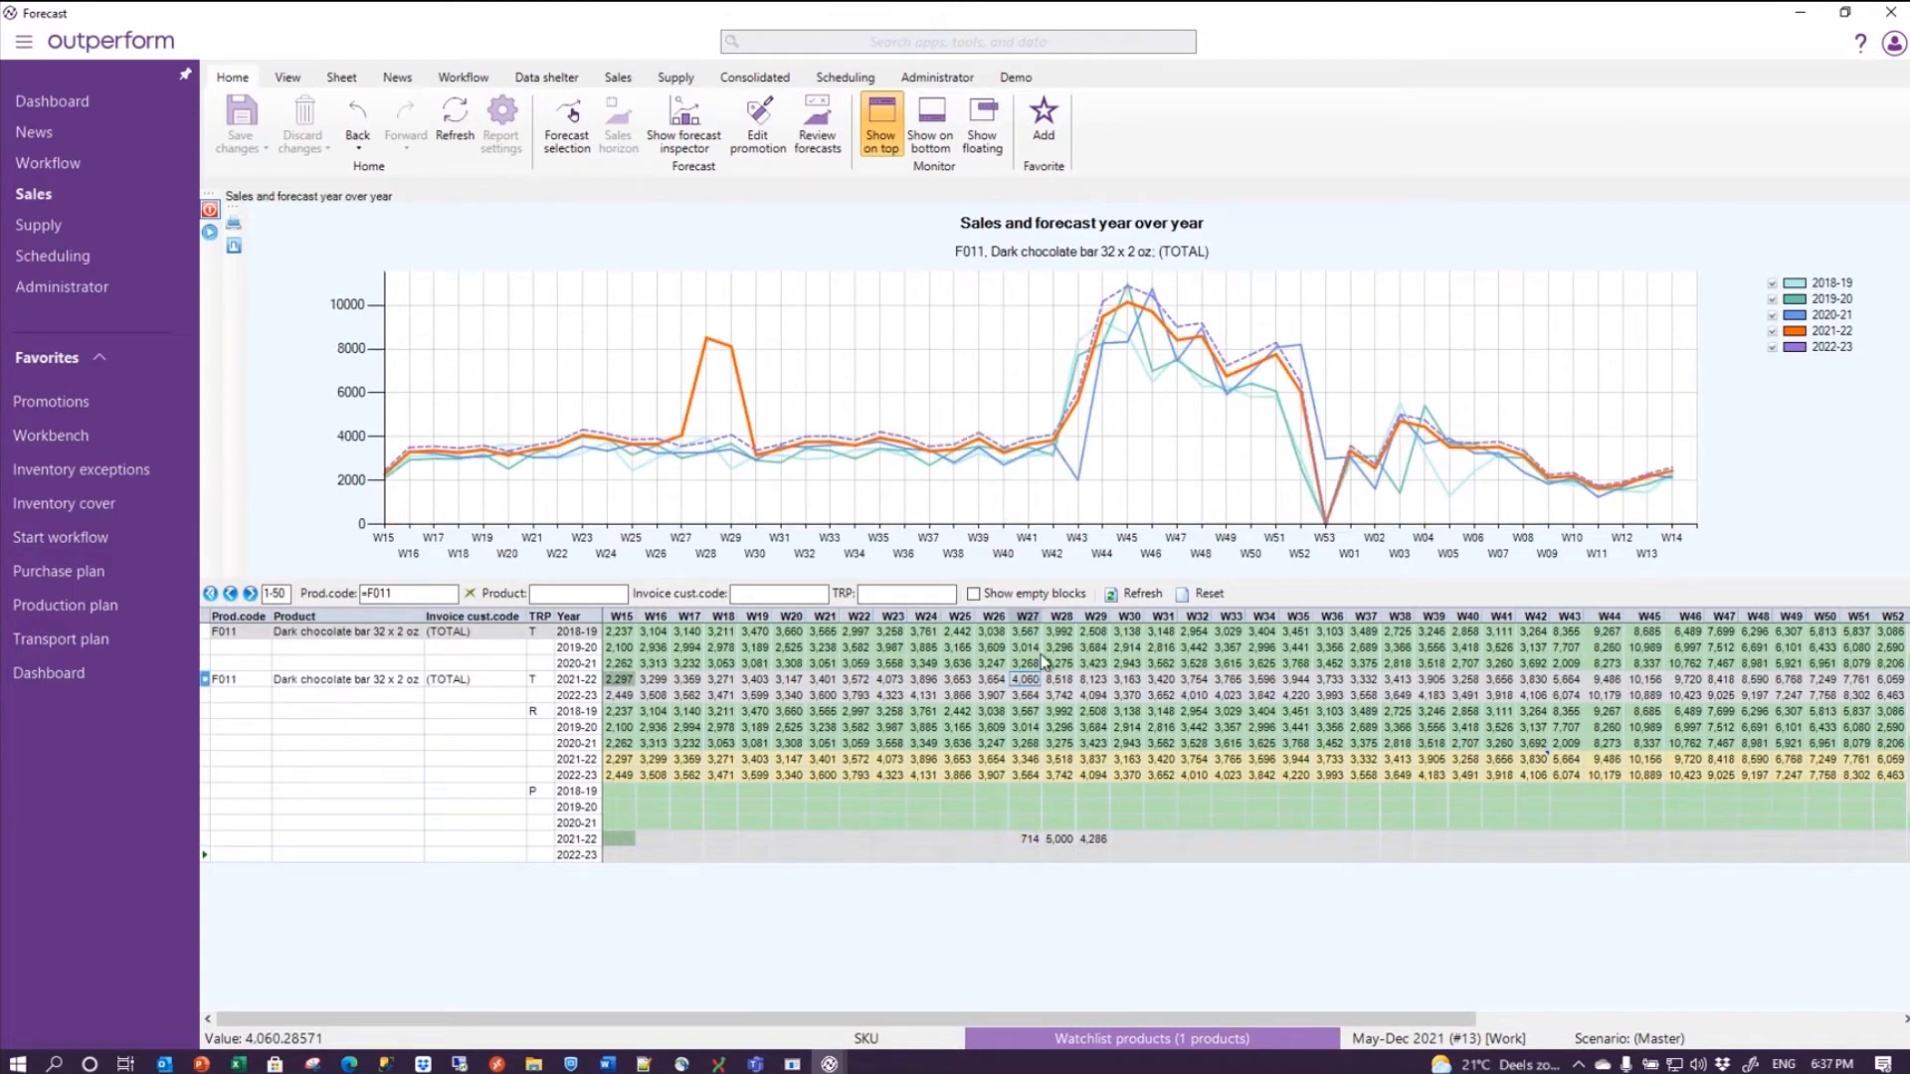
mouse_move(1030, 707)
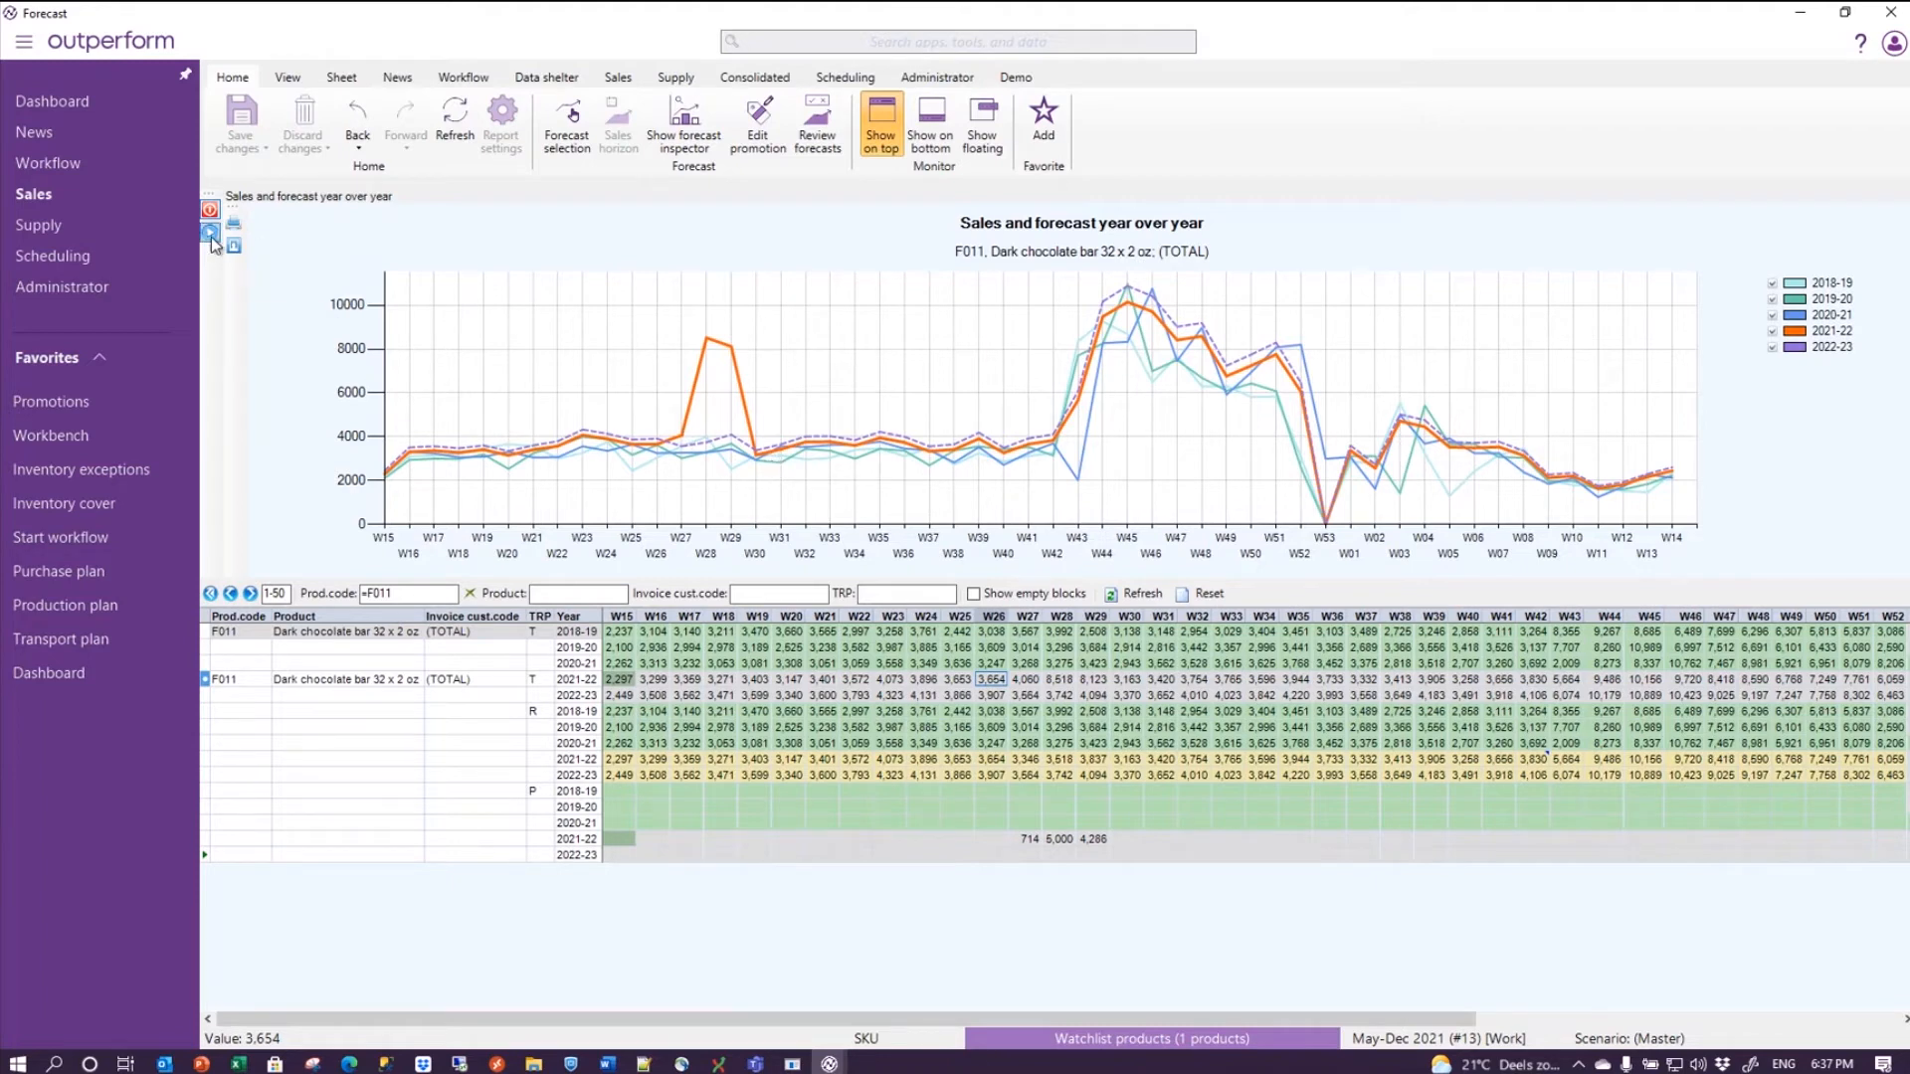
- Add the Regular demand and promotions chart for F011 beneath the year-over-year chart
click(209, 232)
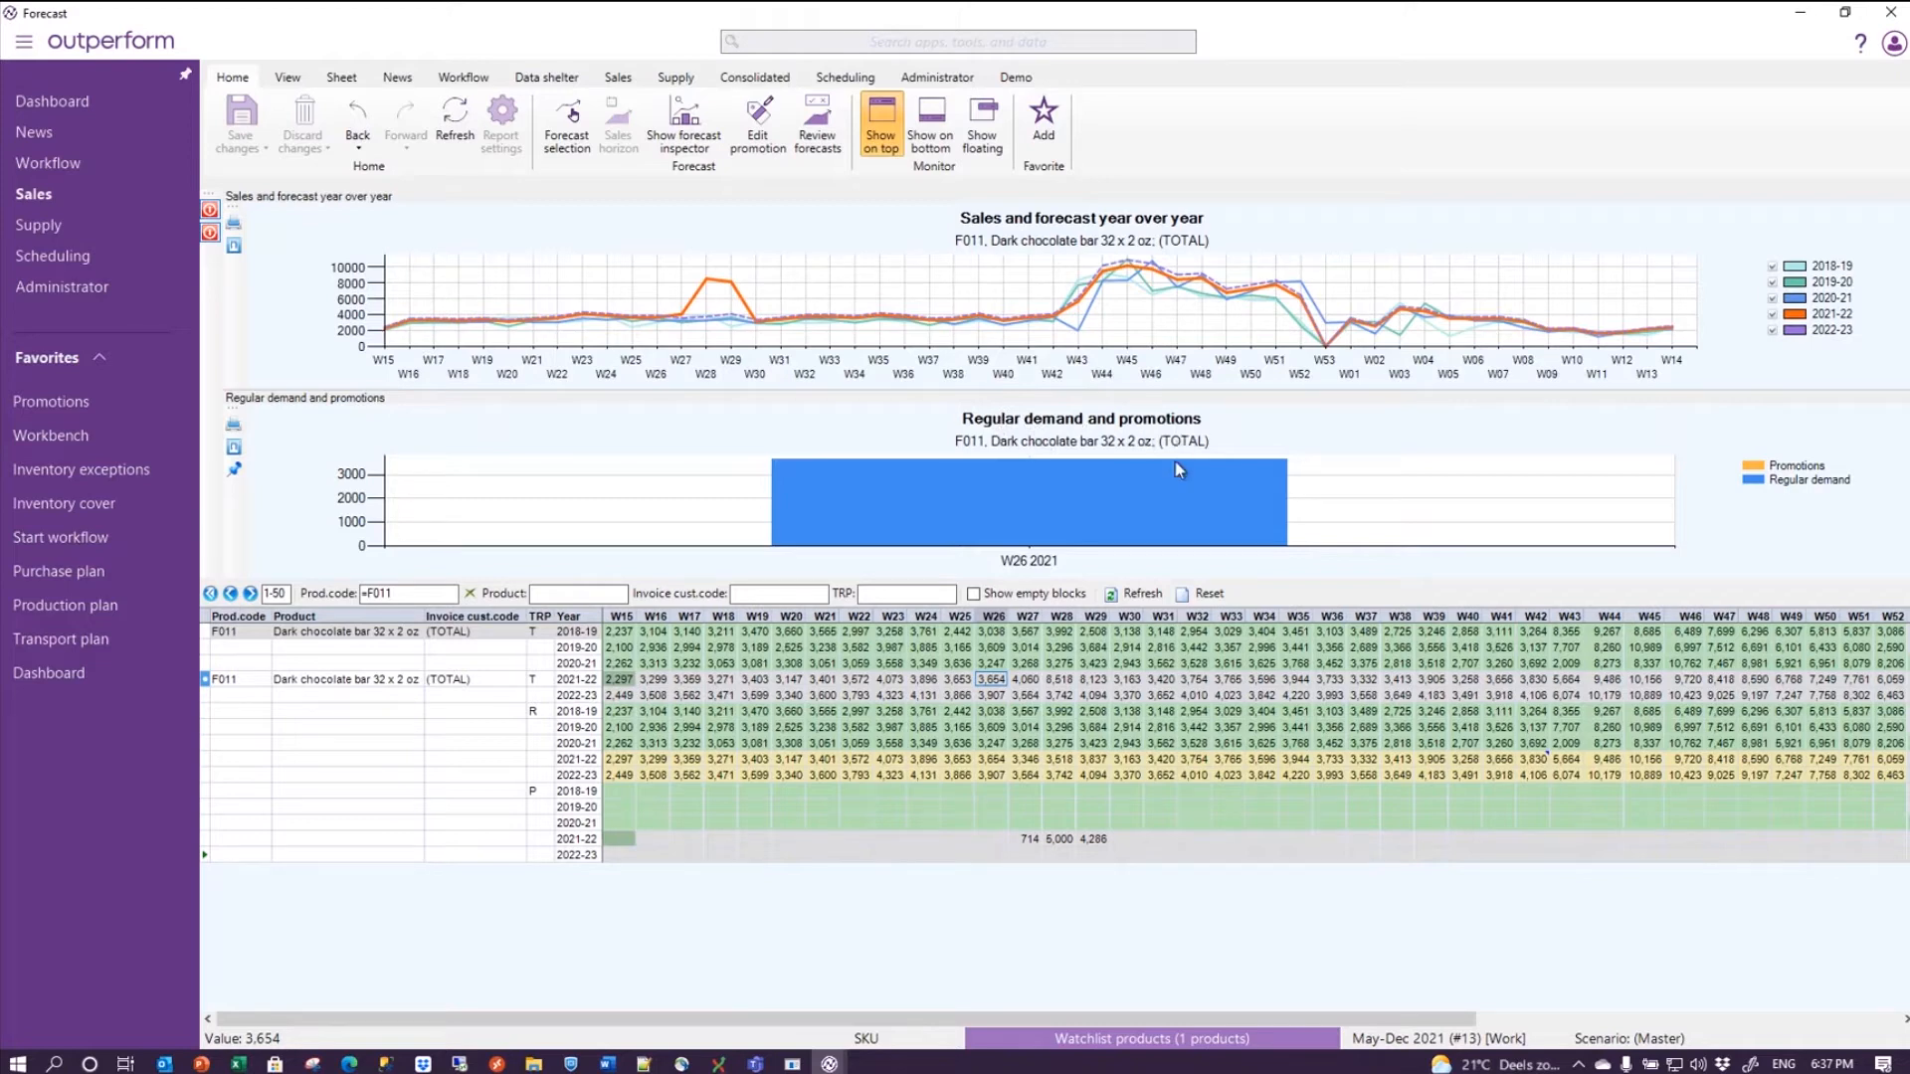
mouse_move(318, 537)
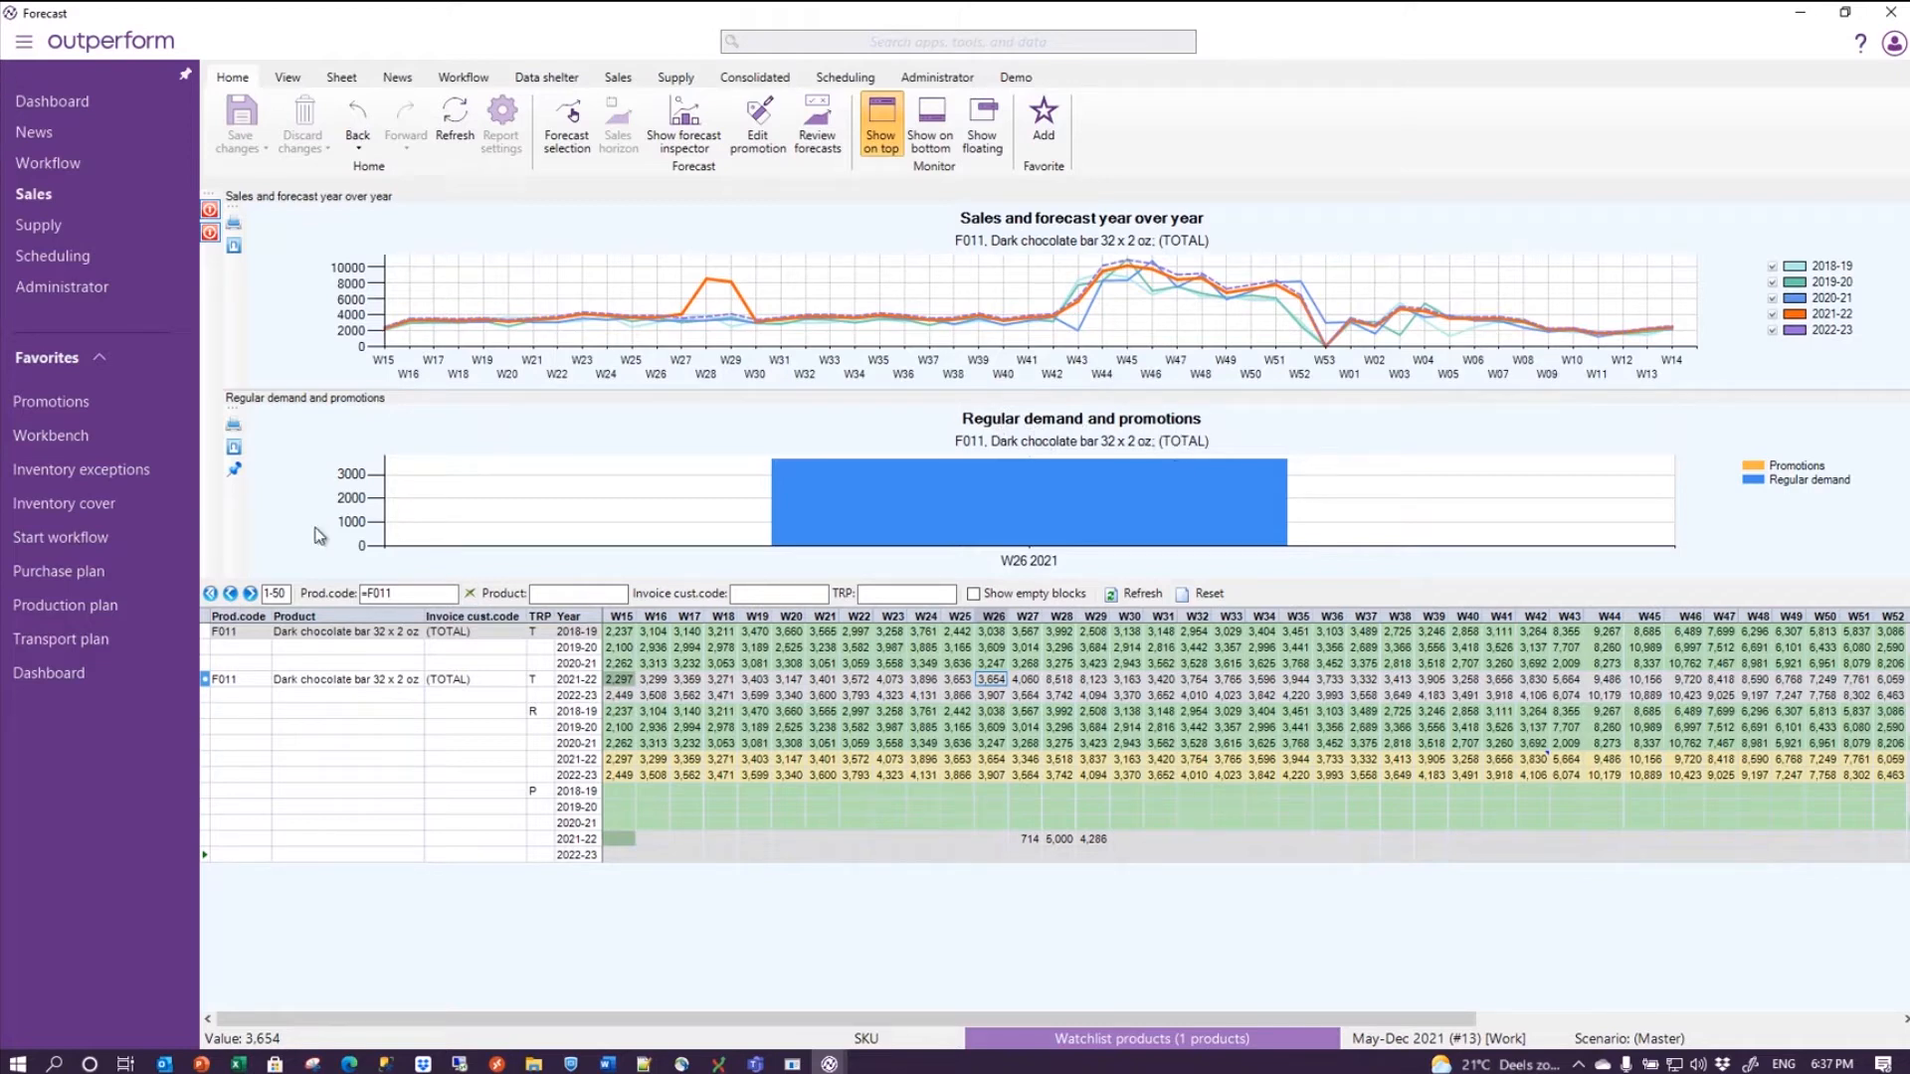
mouse_move(1123, 552)
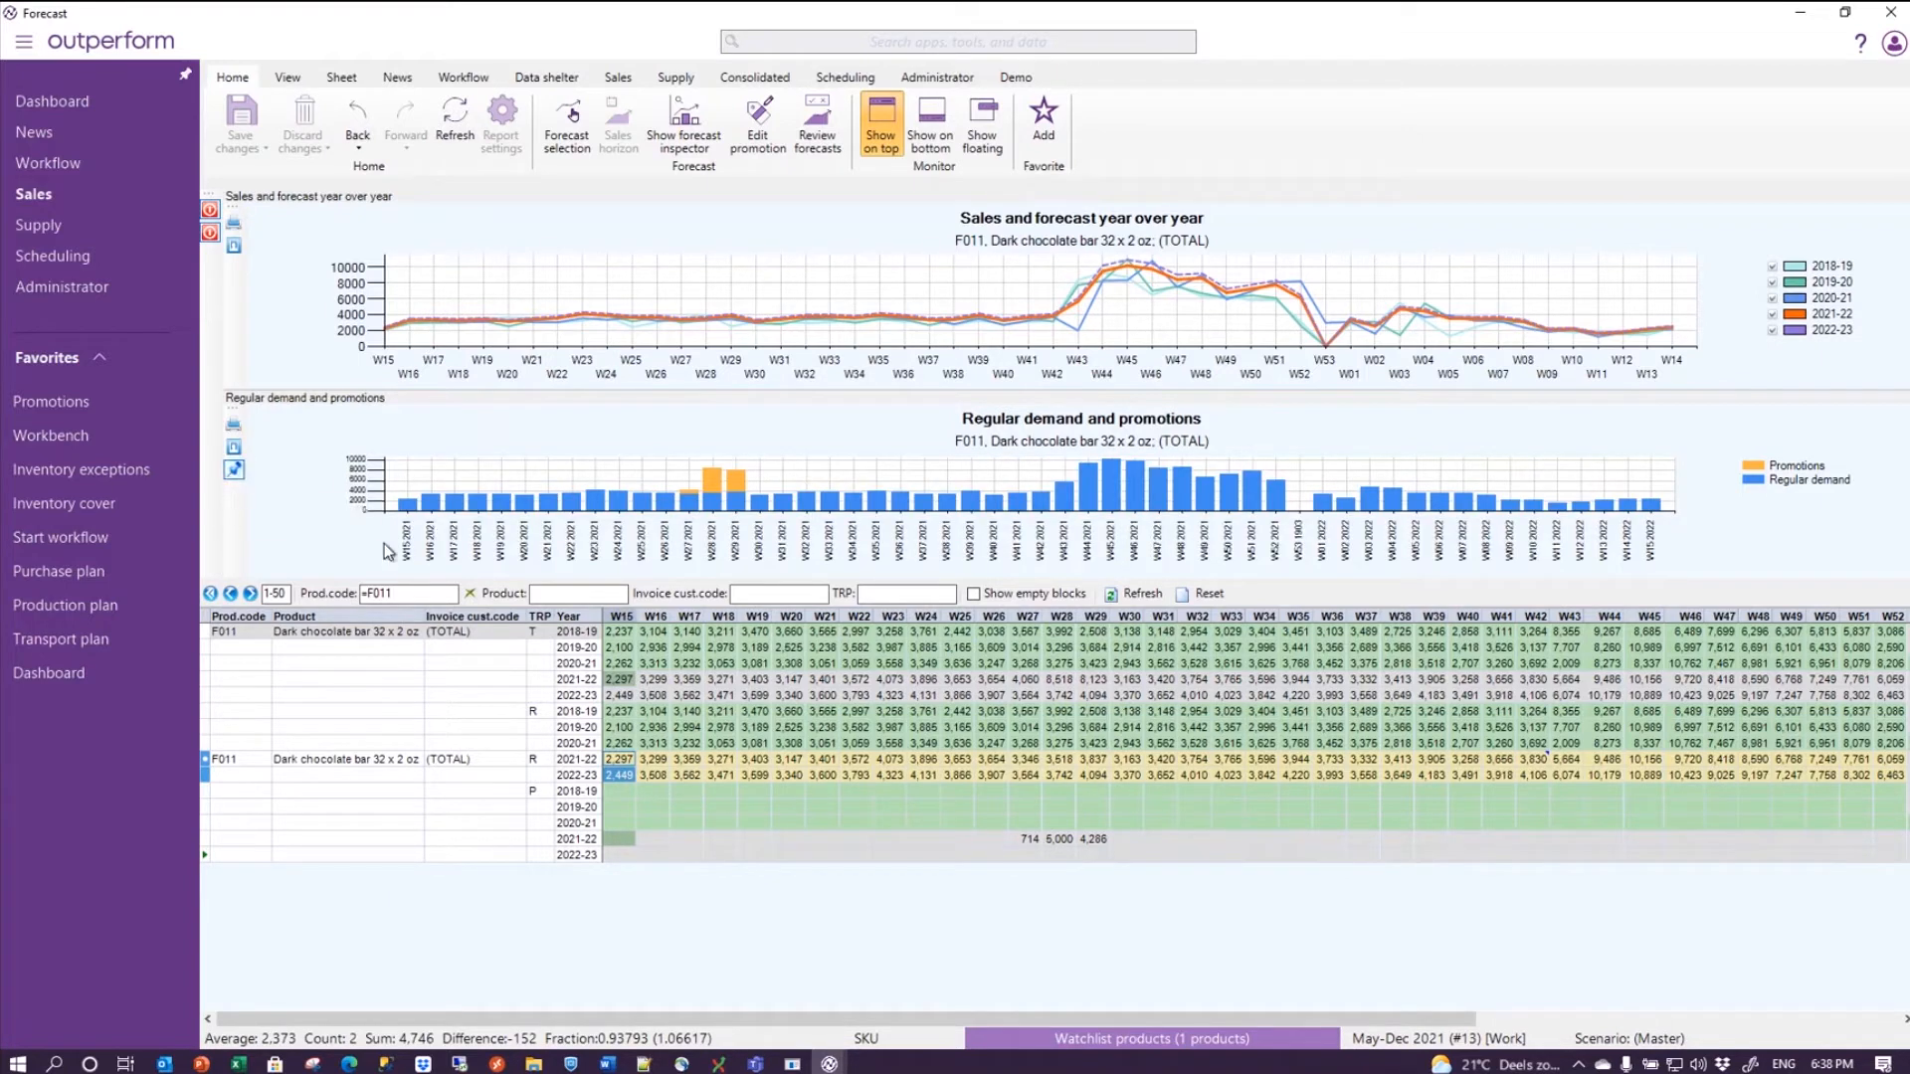
mouse_move(380, 557)
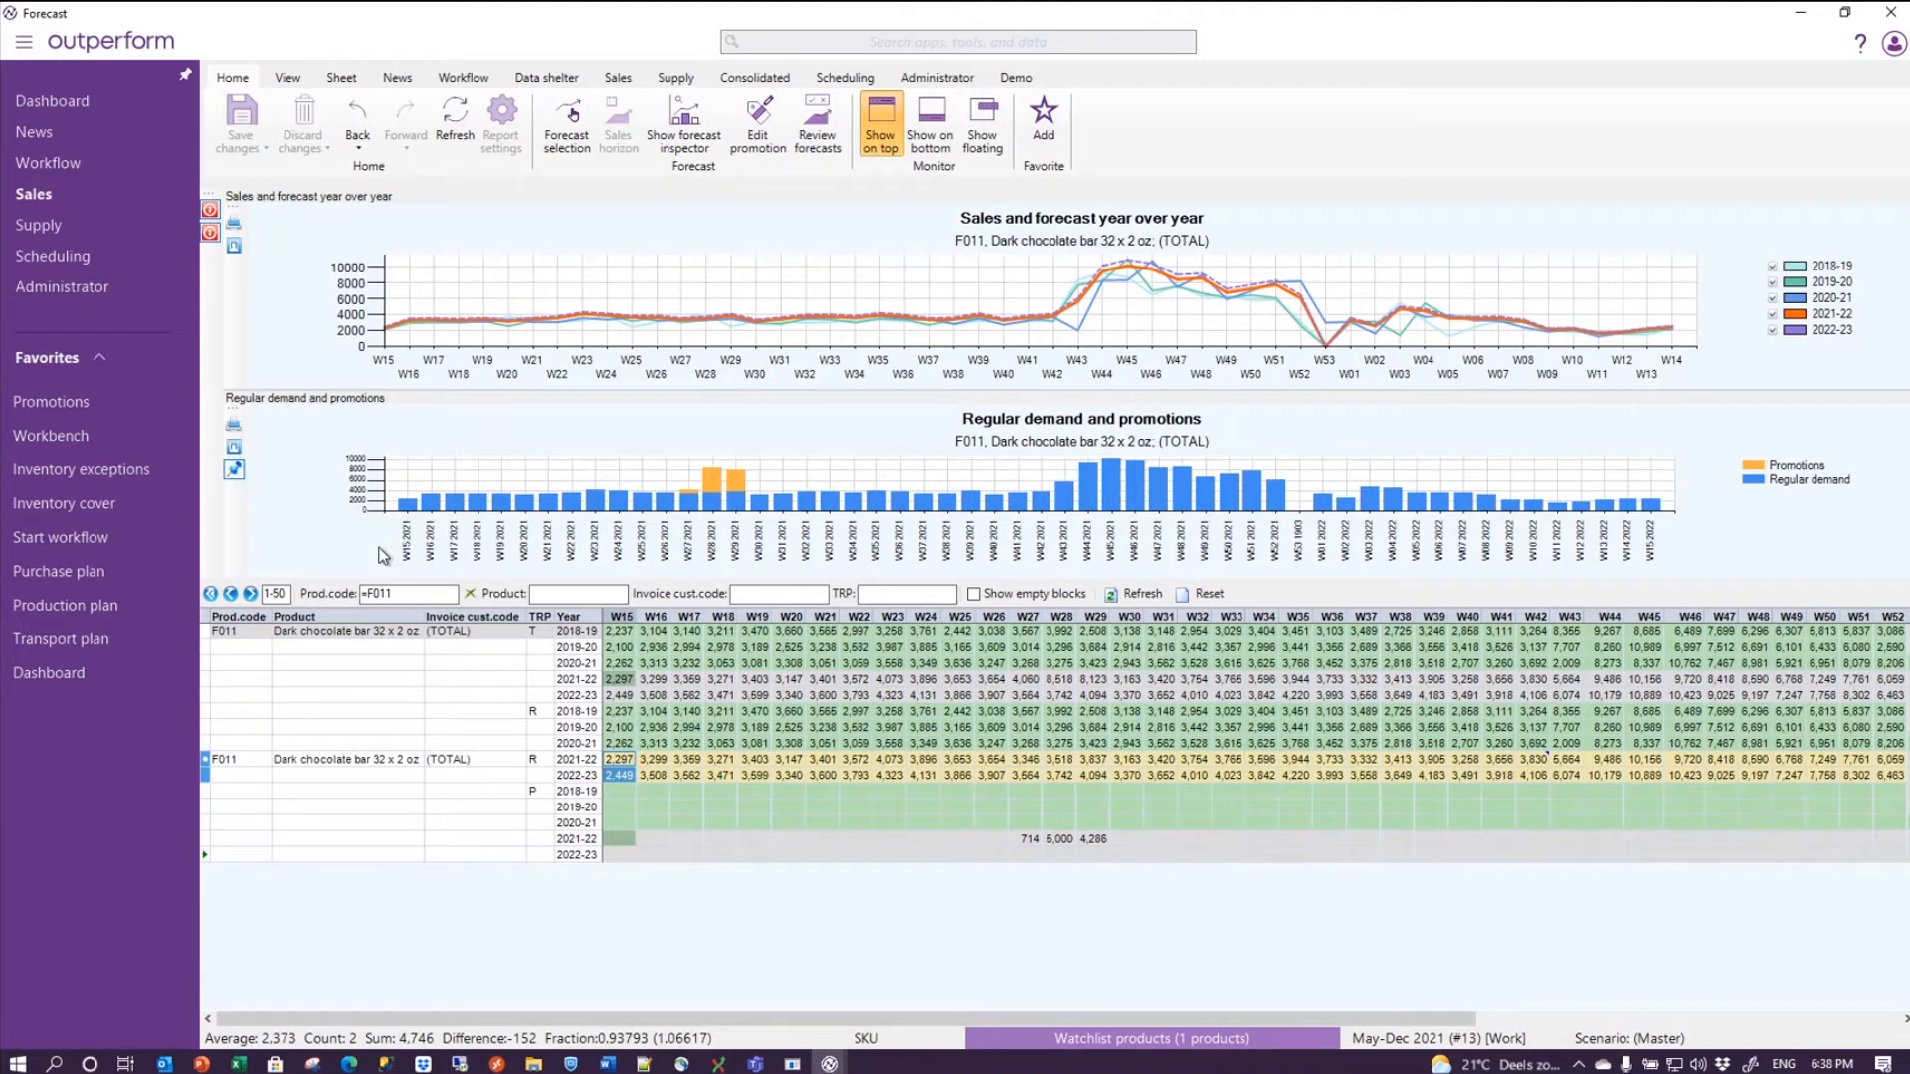
mouse_move(479, 707)
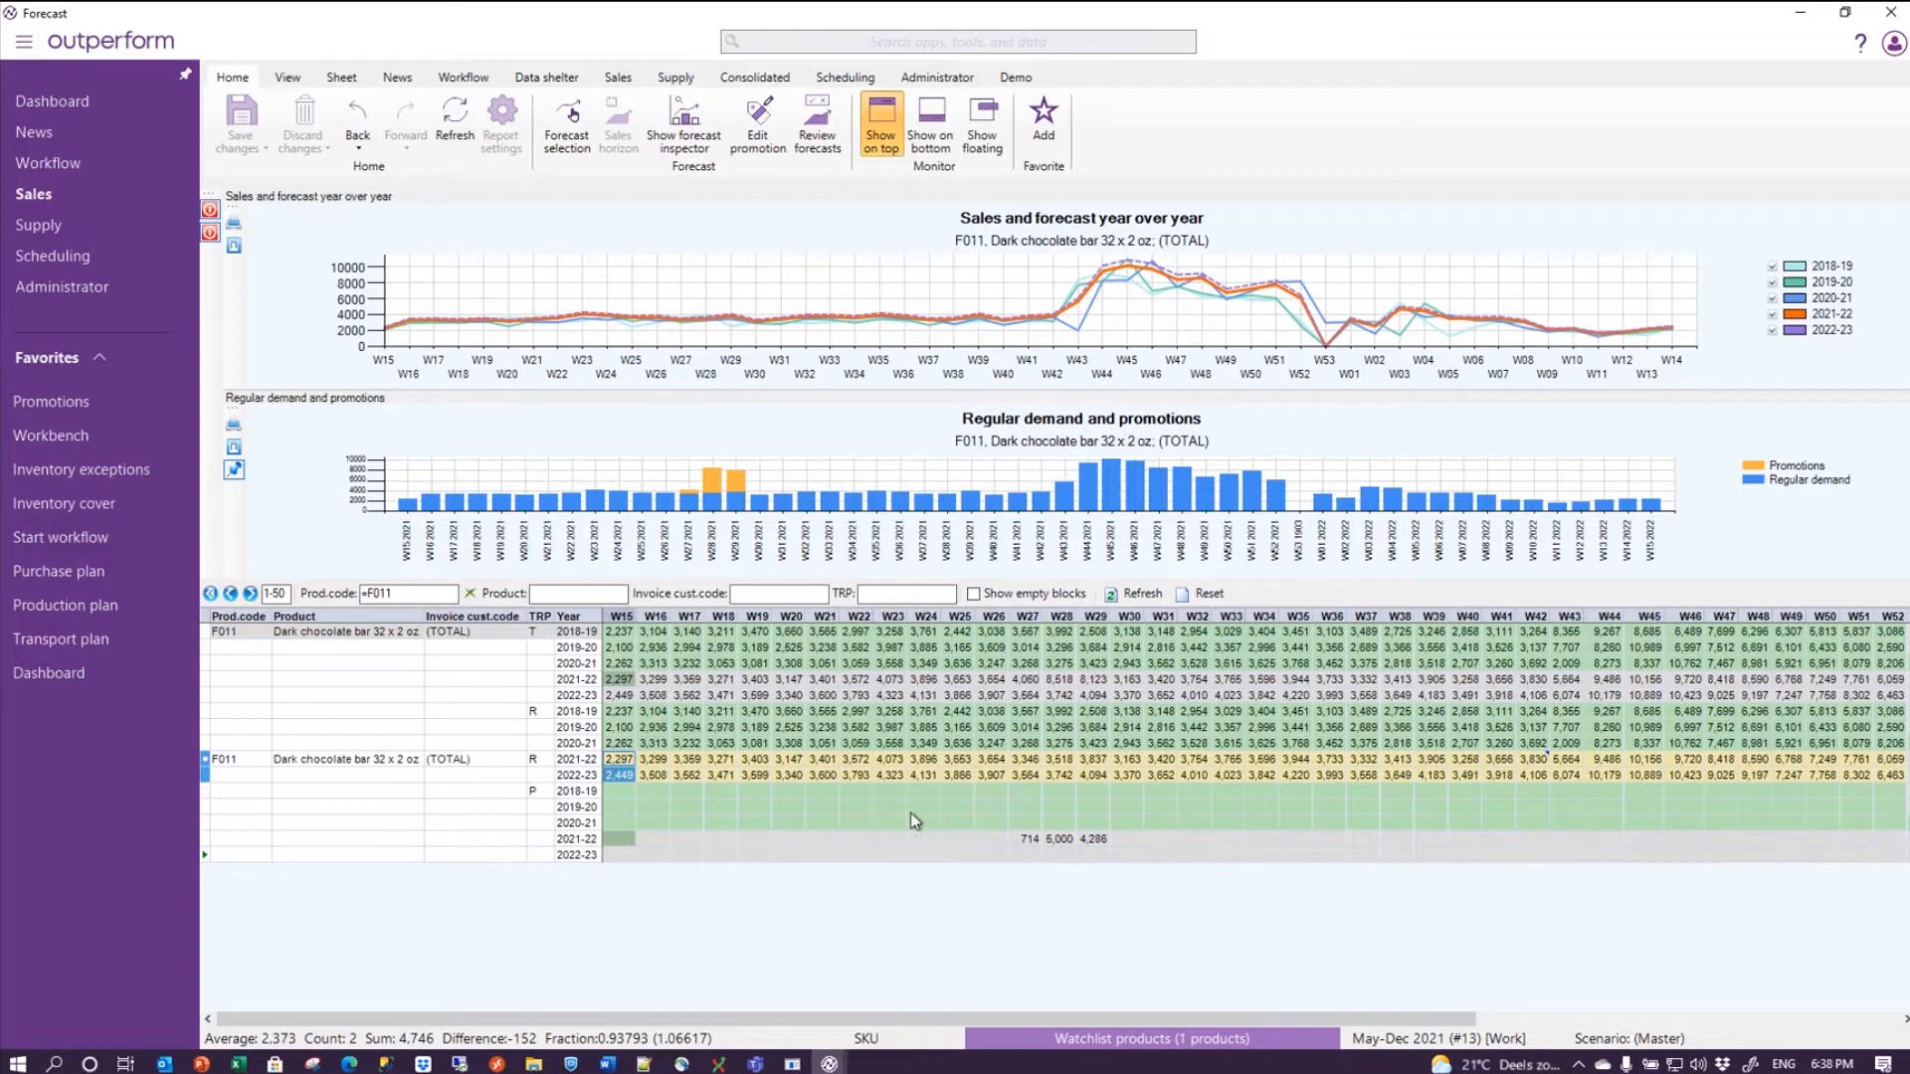
mouse_move(712, 536)
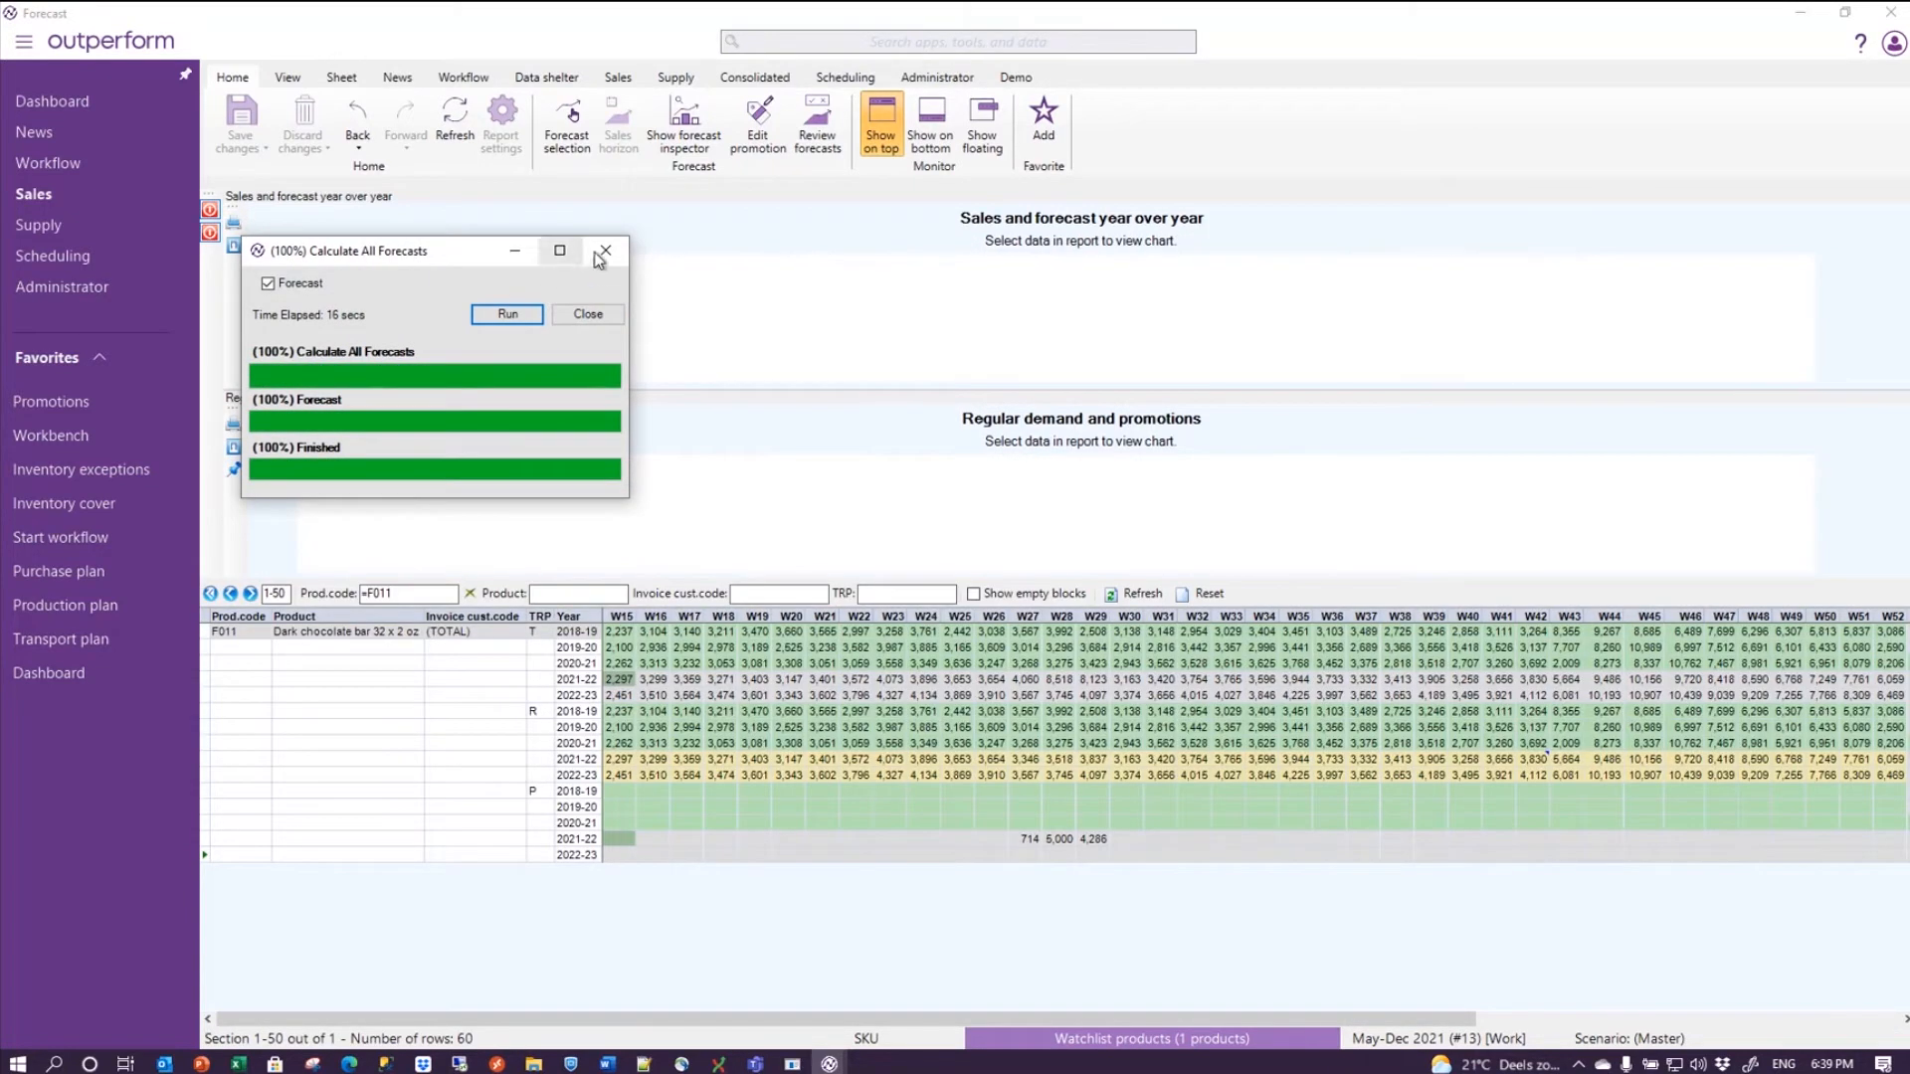
- Dismiss the finished forecast calculation so the redrawn charts show the promotion bars
click(604, 251)
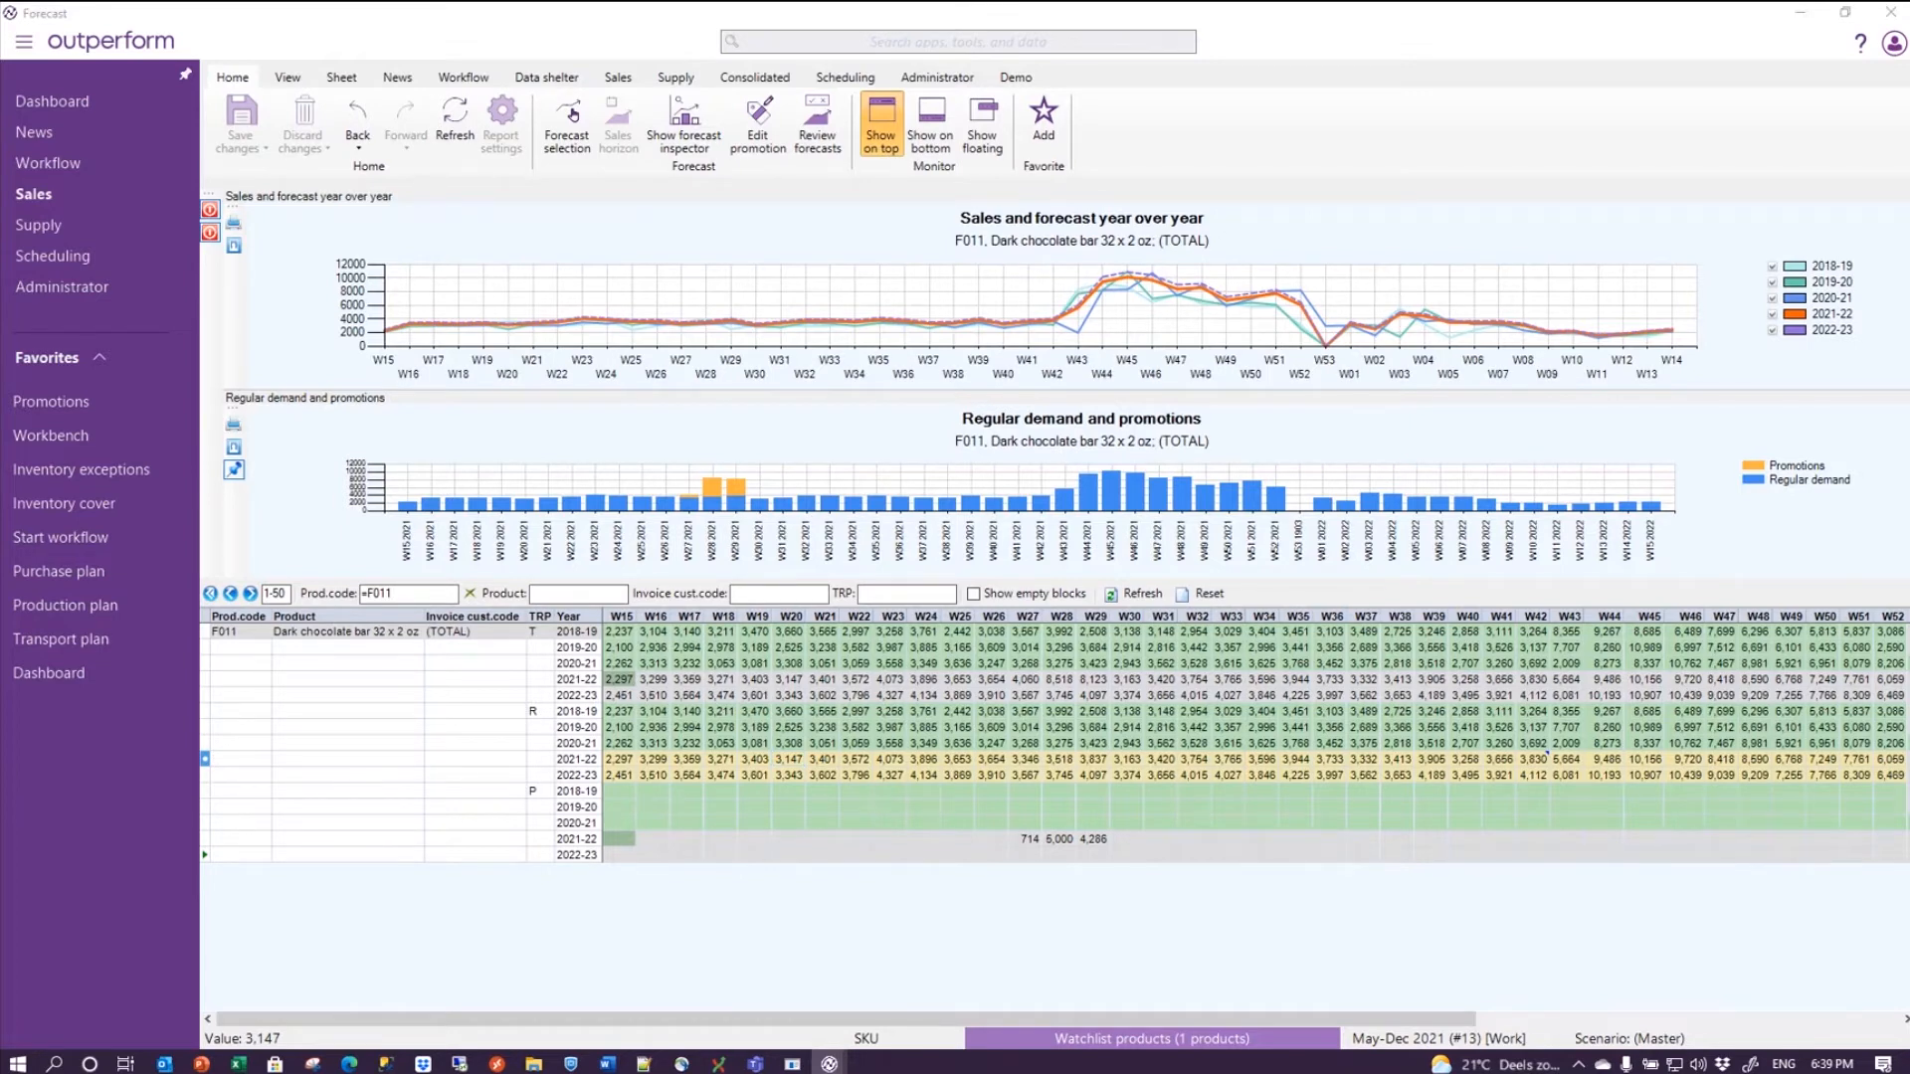
mouse_move(1176, 261)
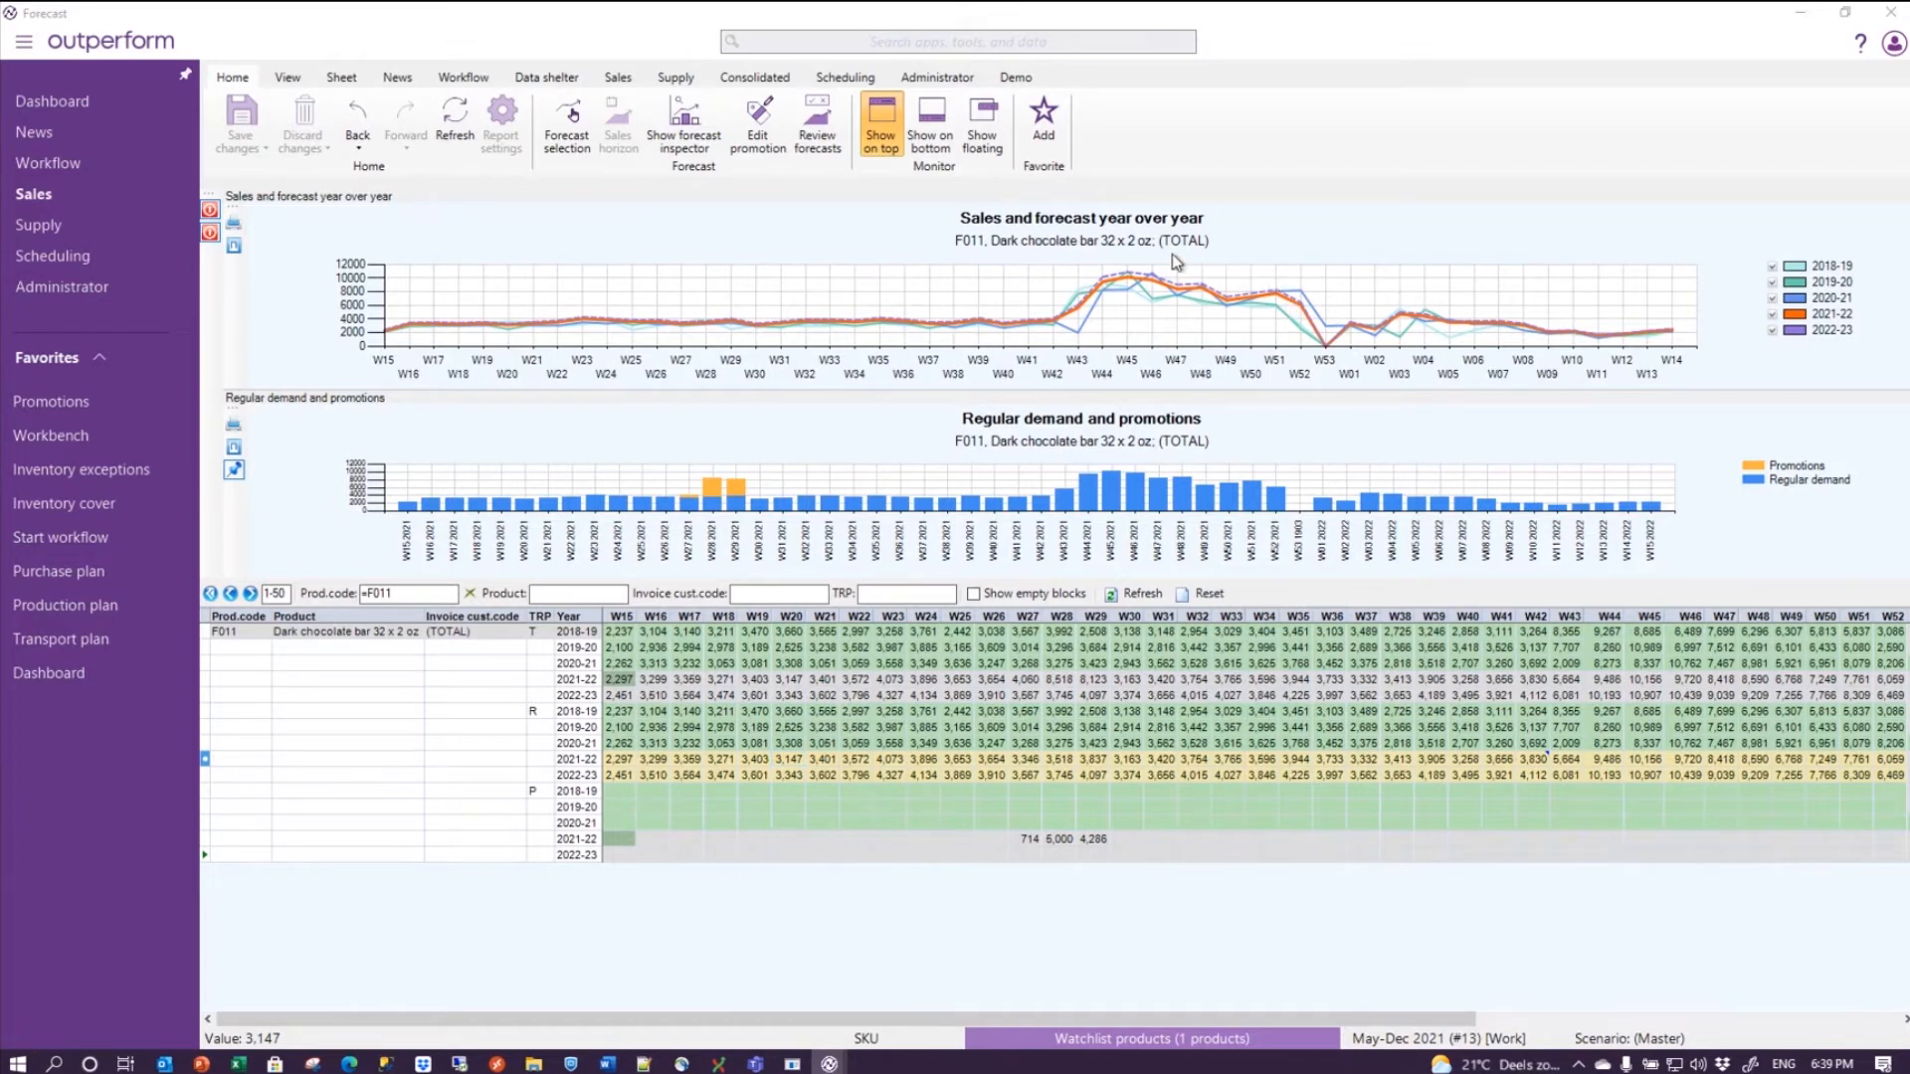
mouse_move(1100, 264)
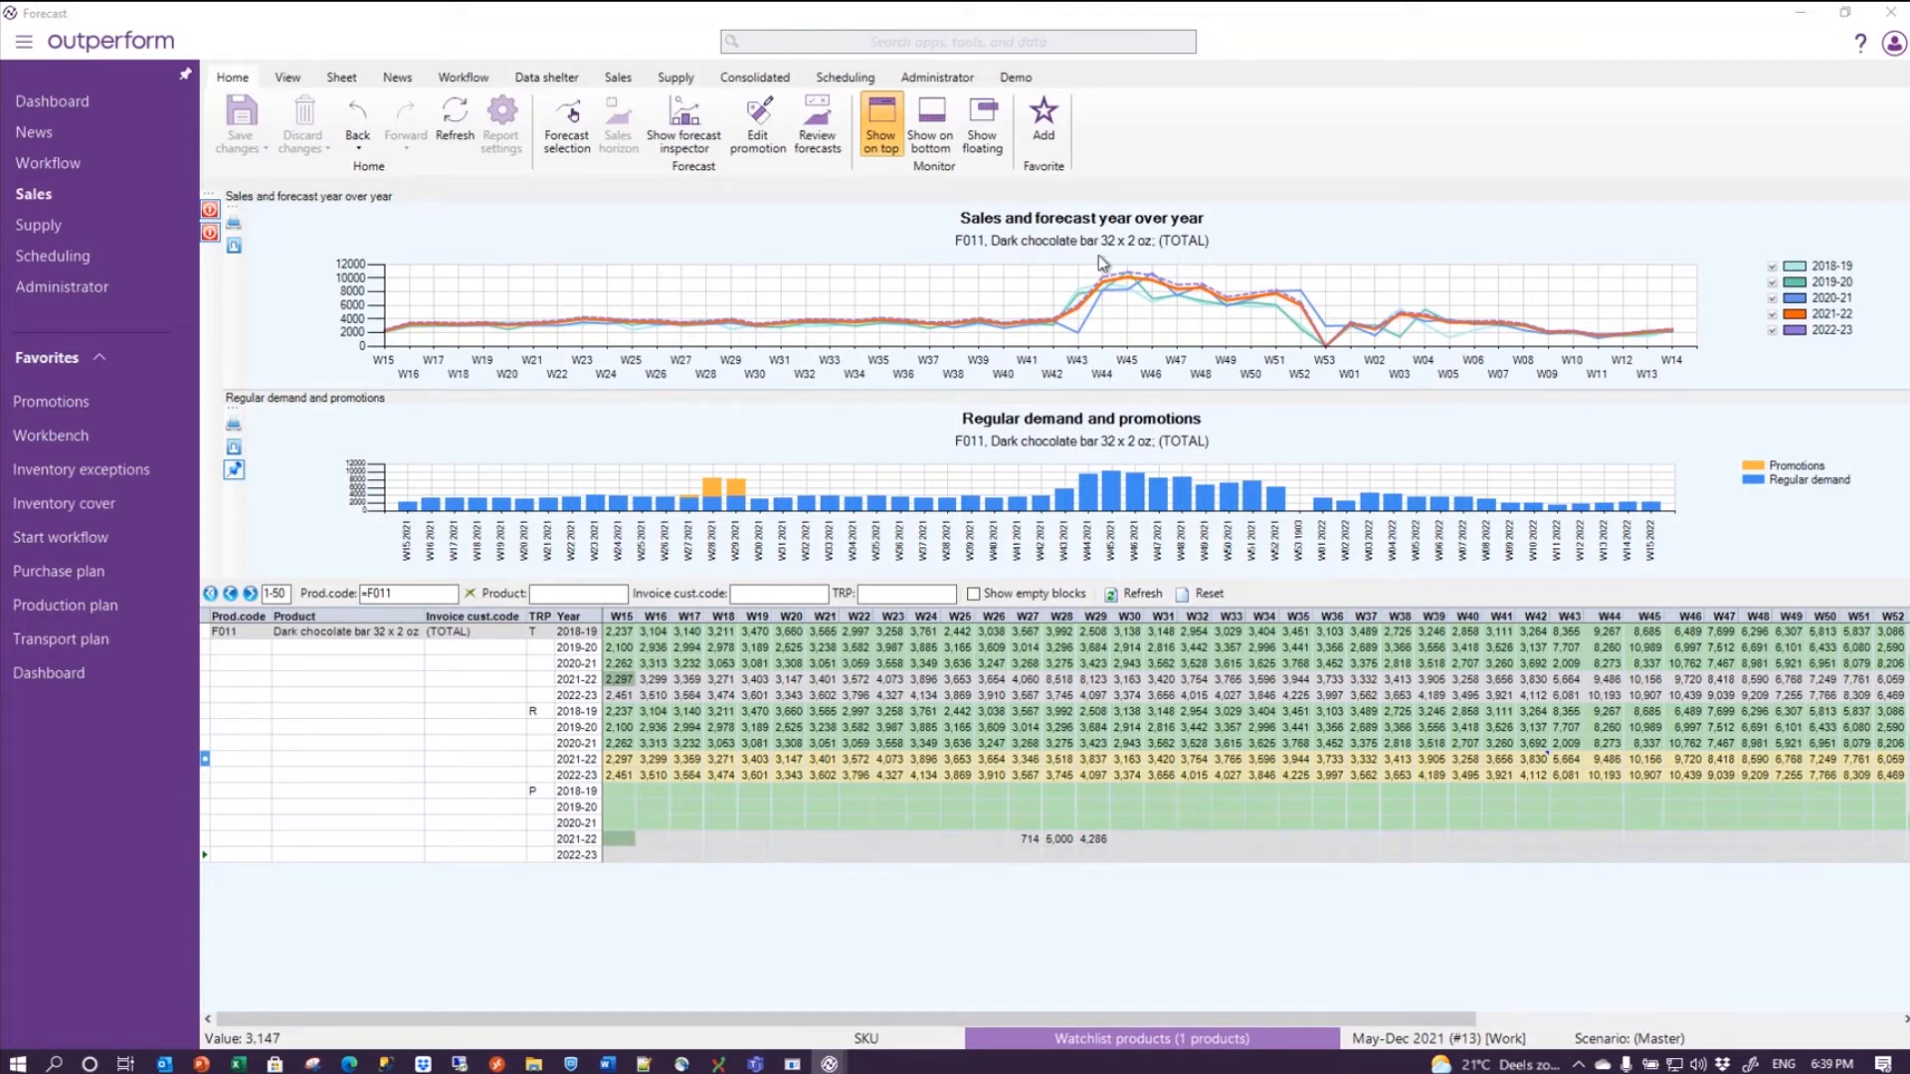
mouse_move(1177, 304)
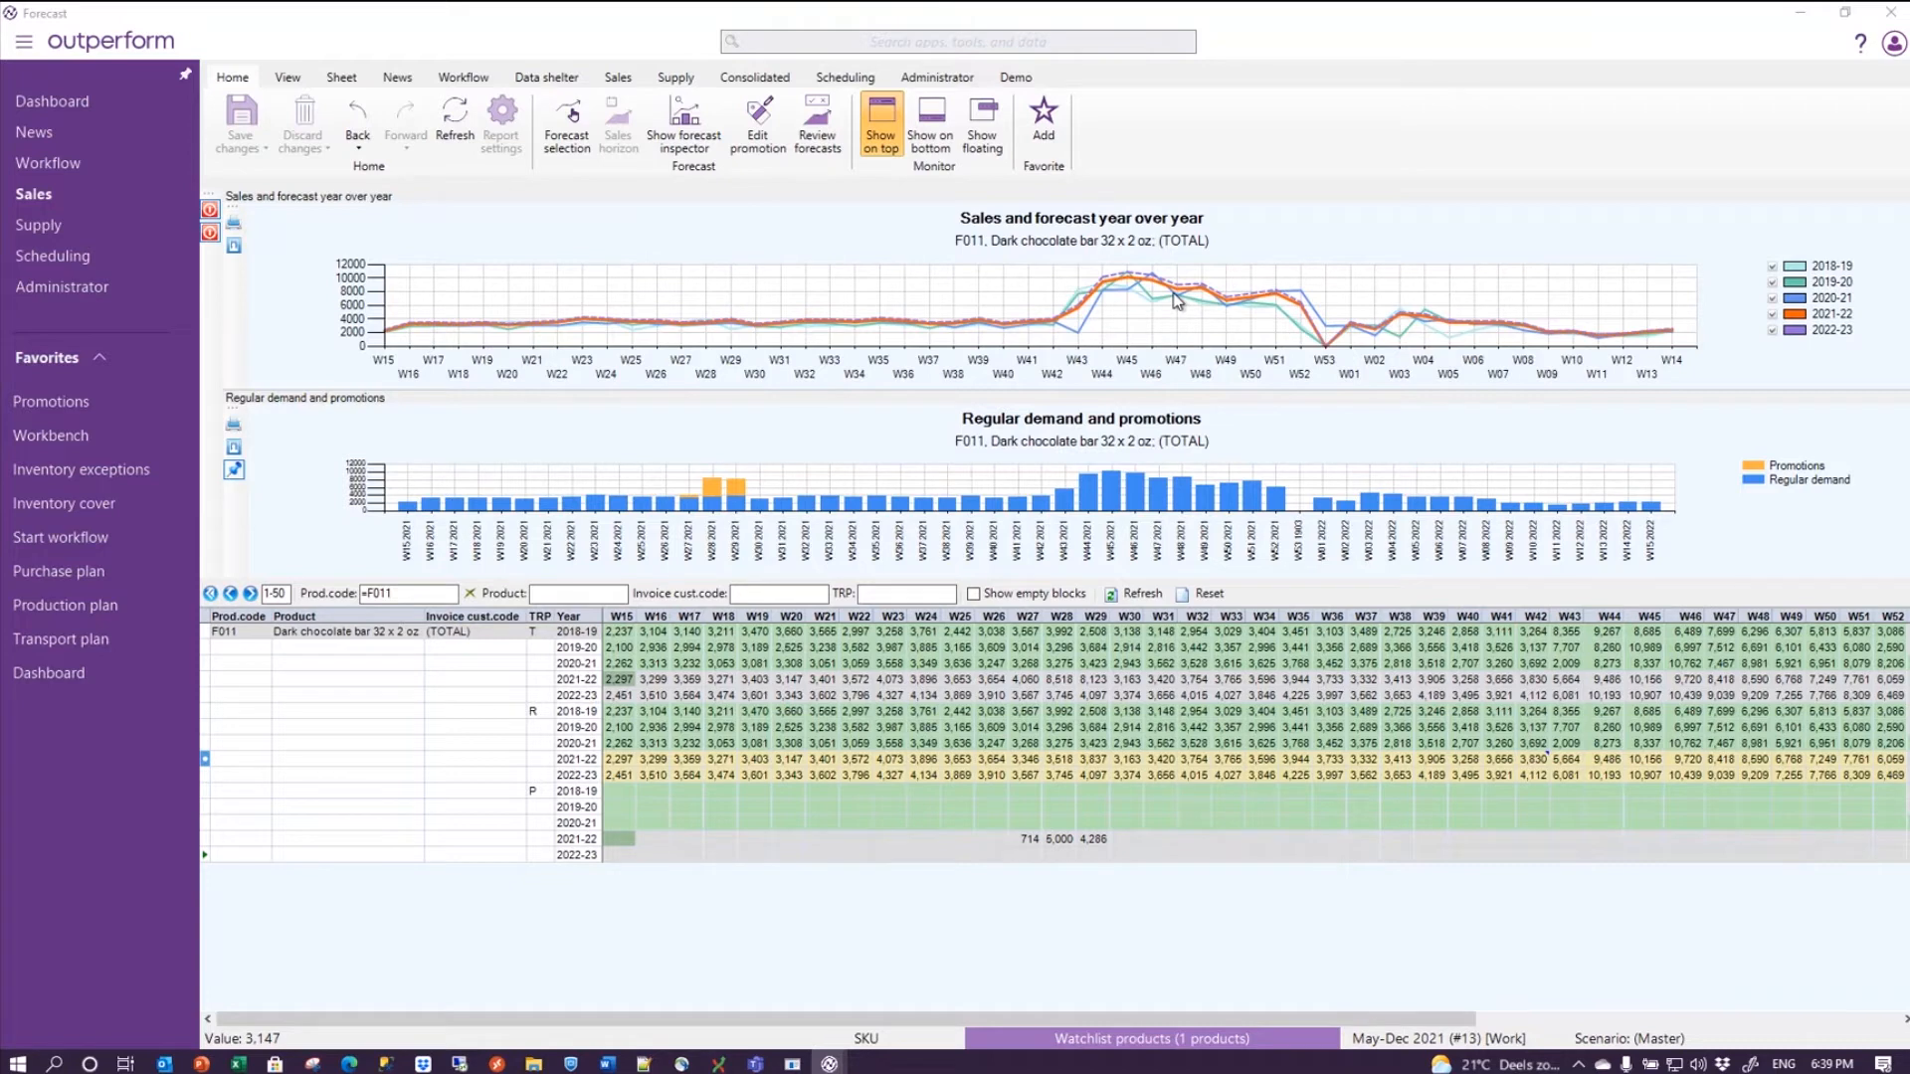
mouse_move(1271, 378)
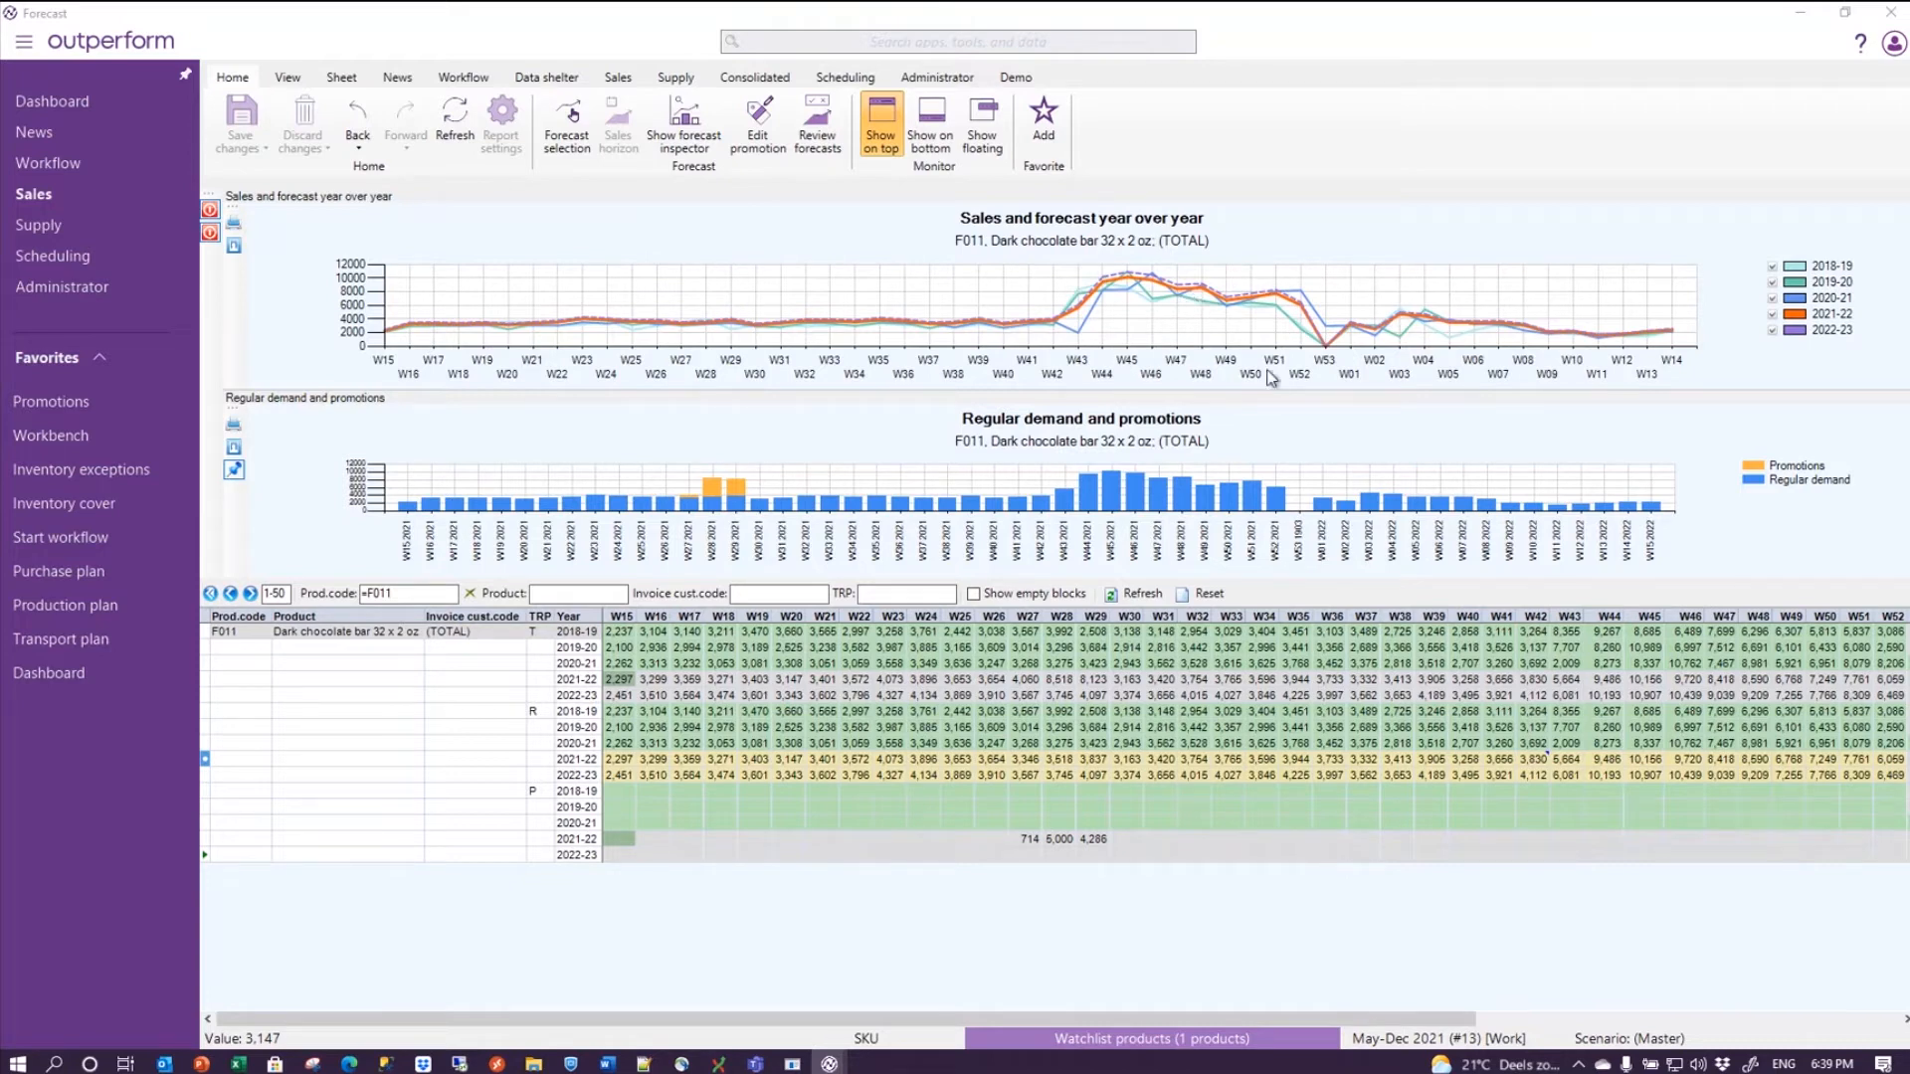
mouse_move(1373, 341)
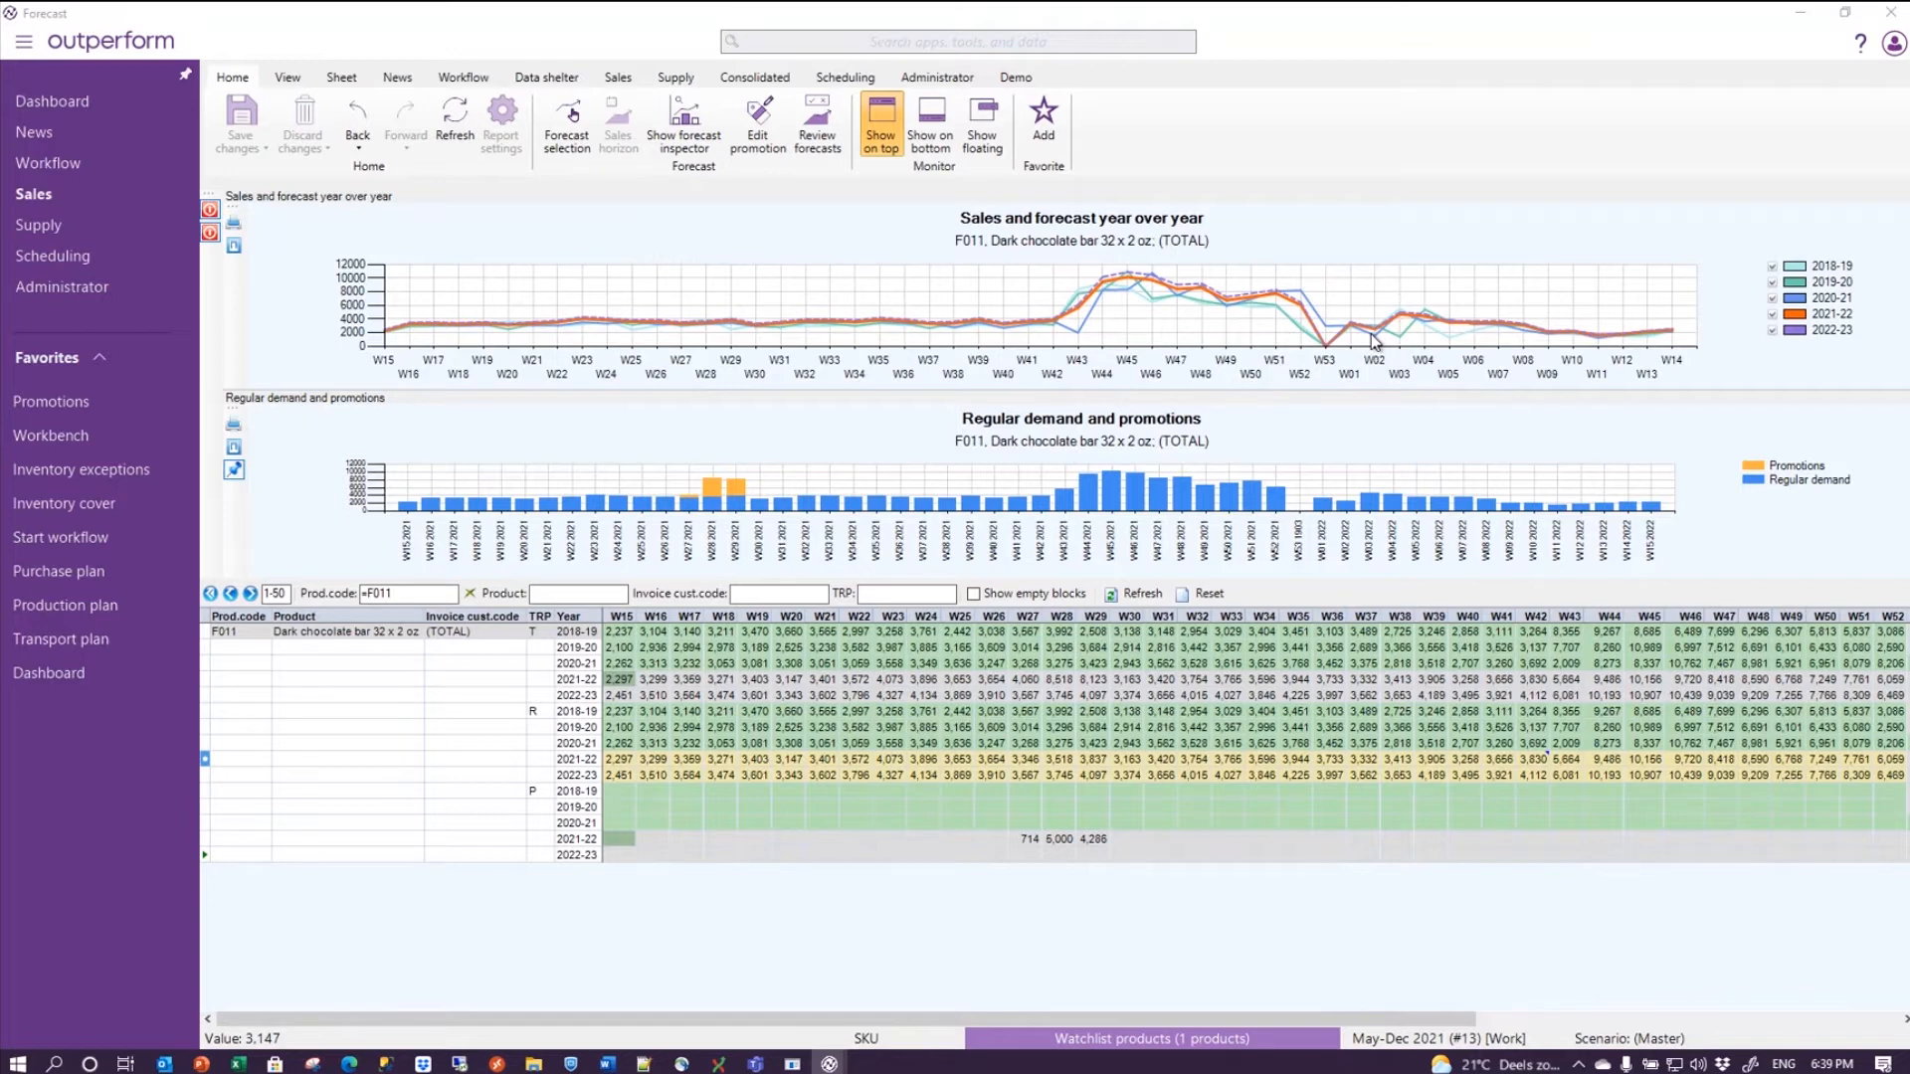
mouse_move(1166, 299)
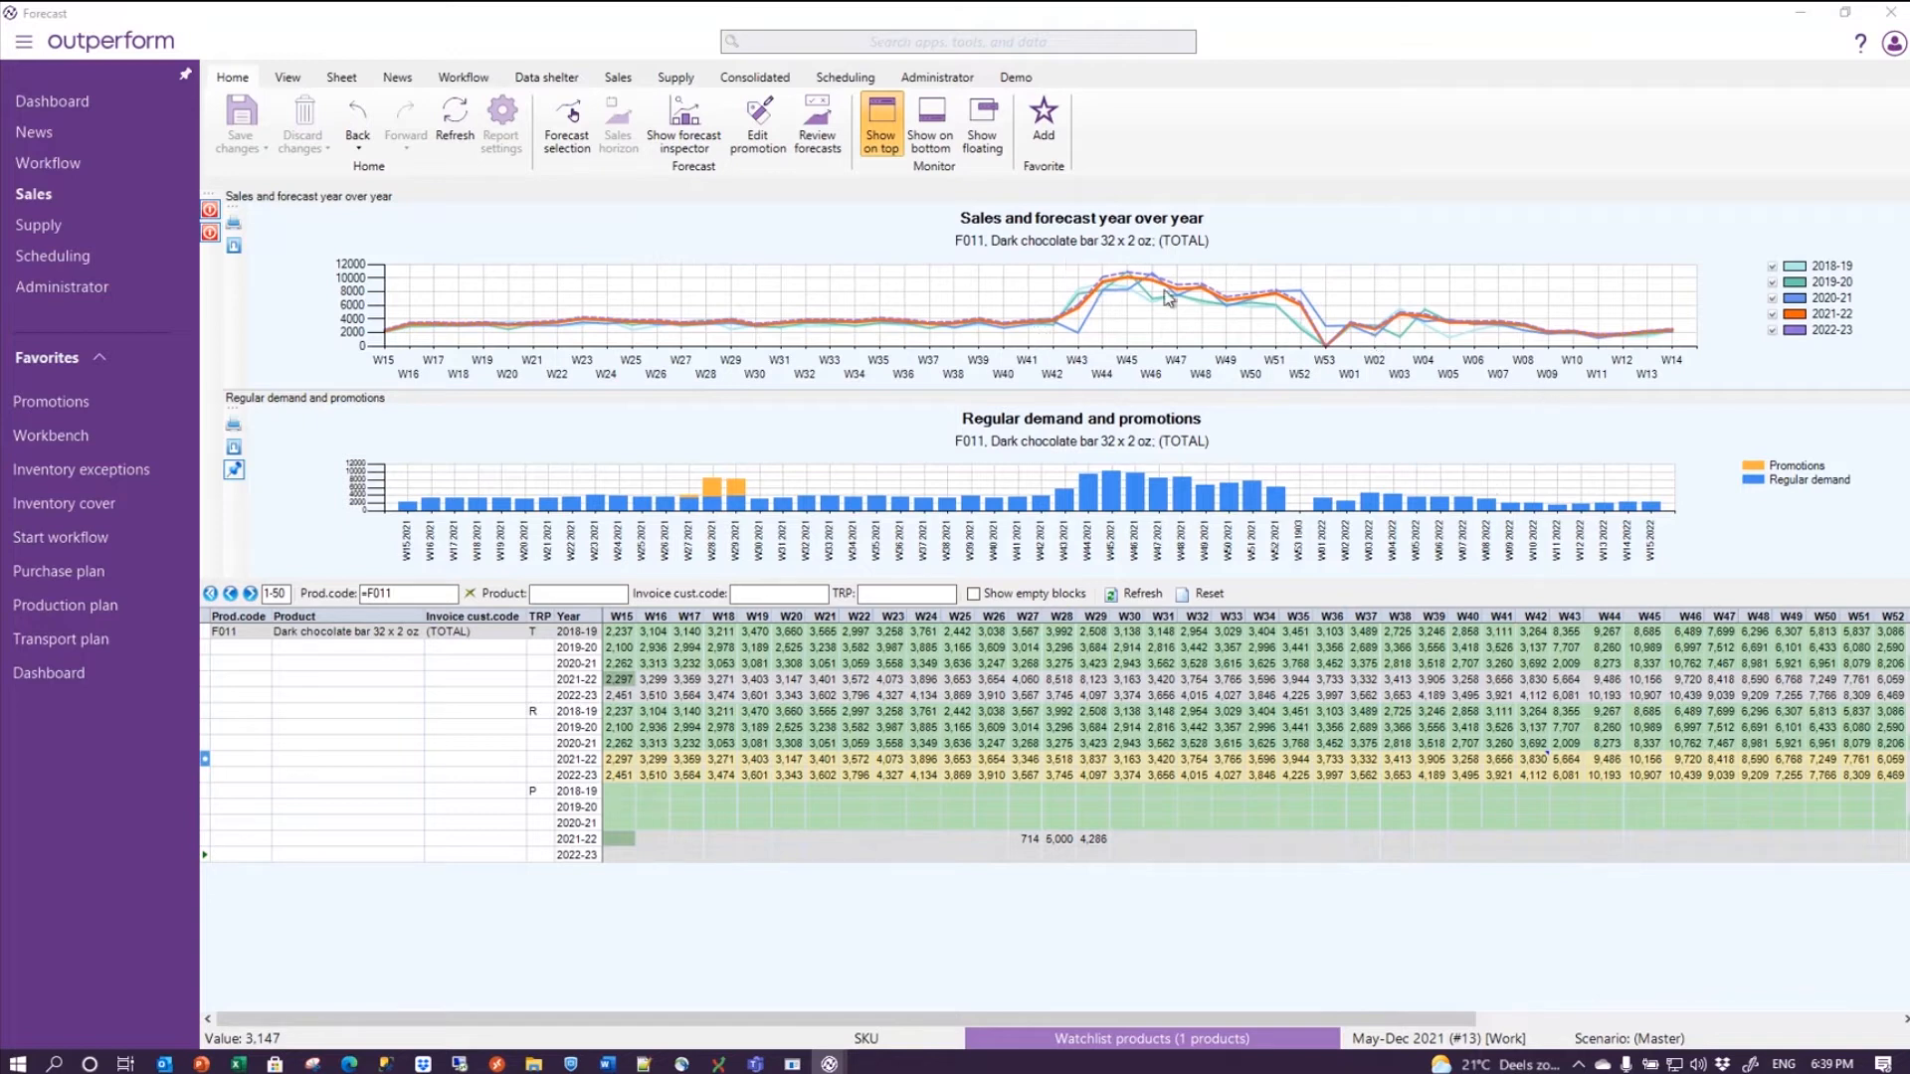
mouse_move(1322, 351)
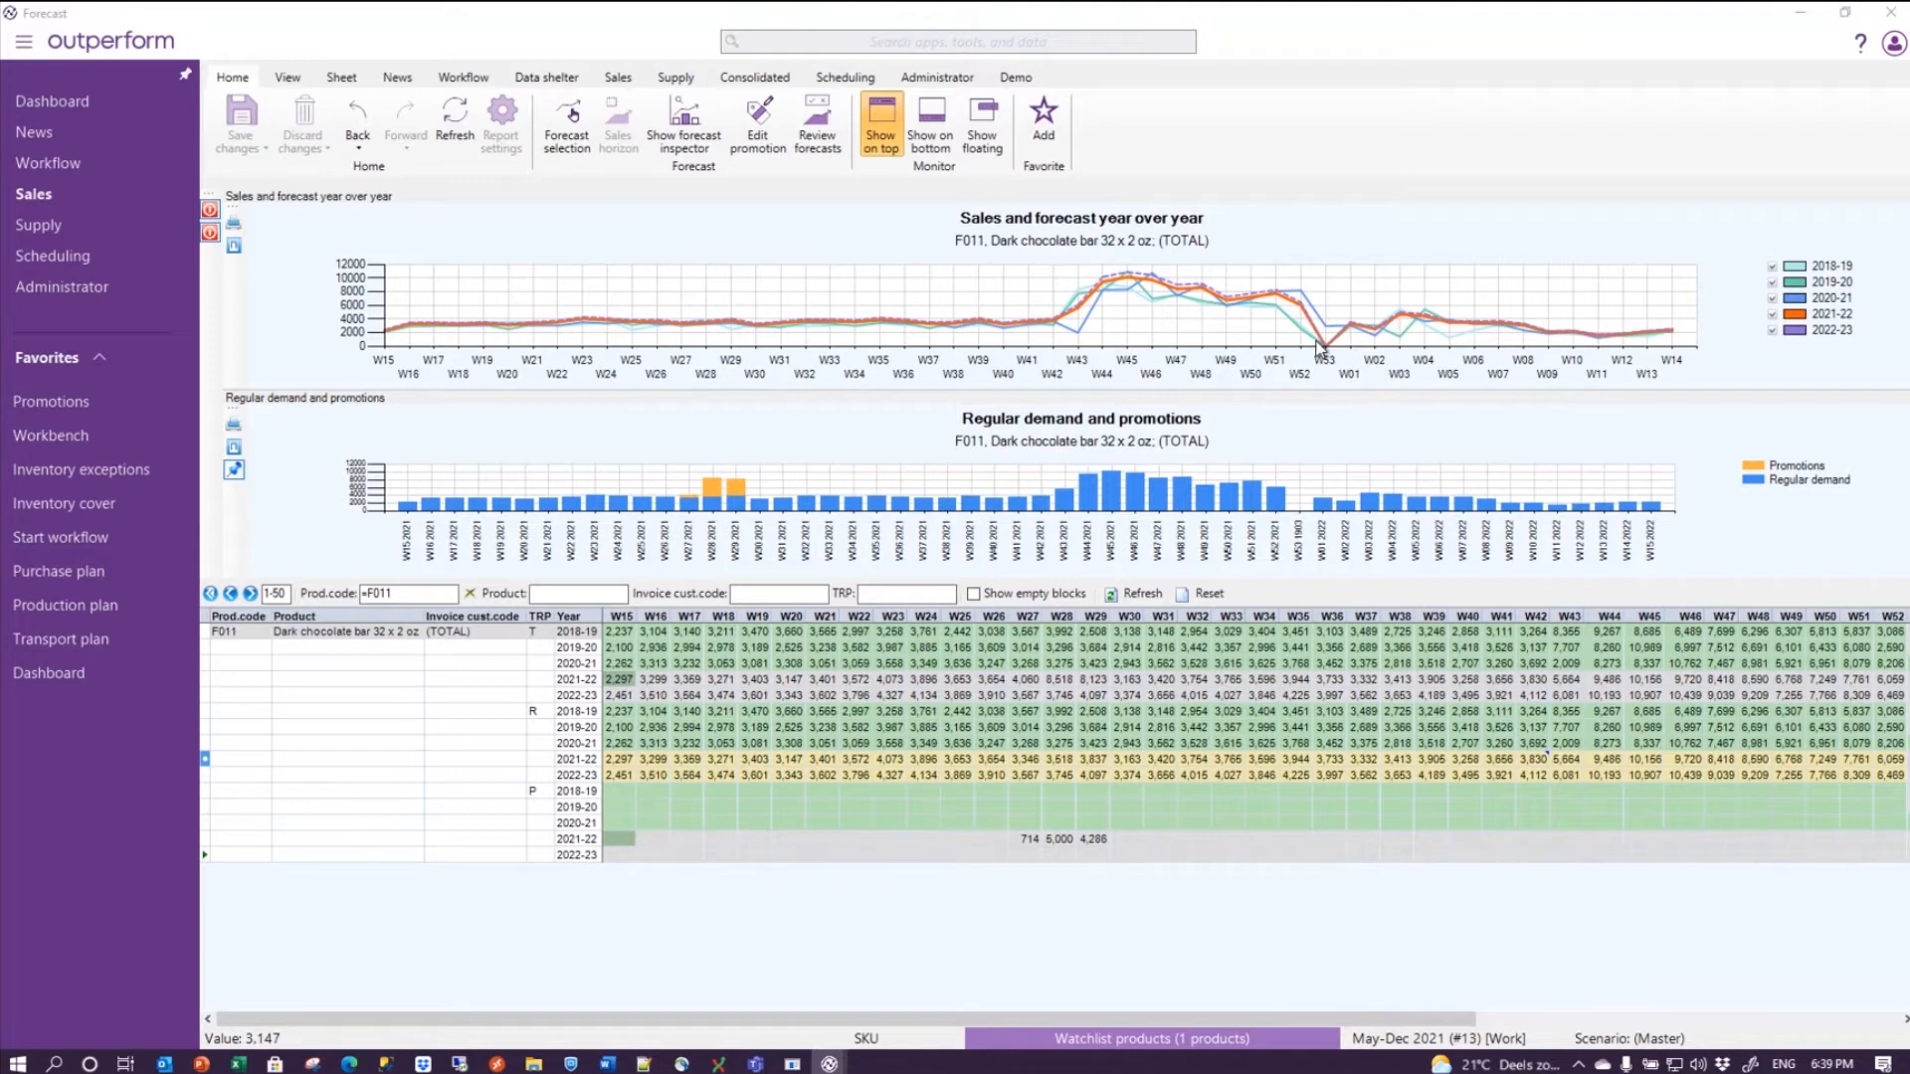
mouse_move(1068, 332)
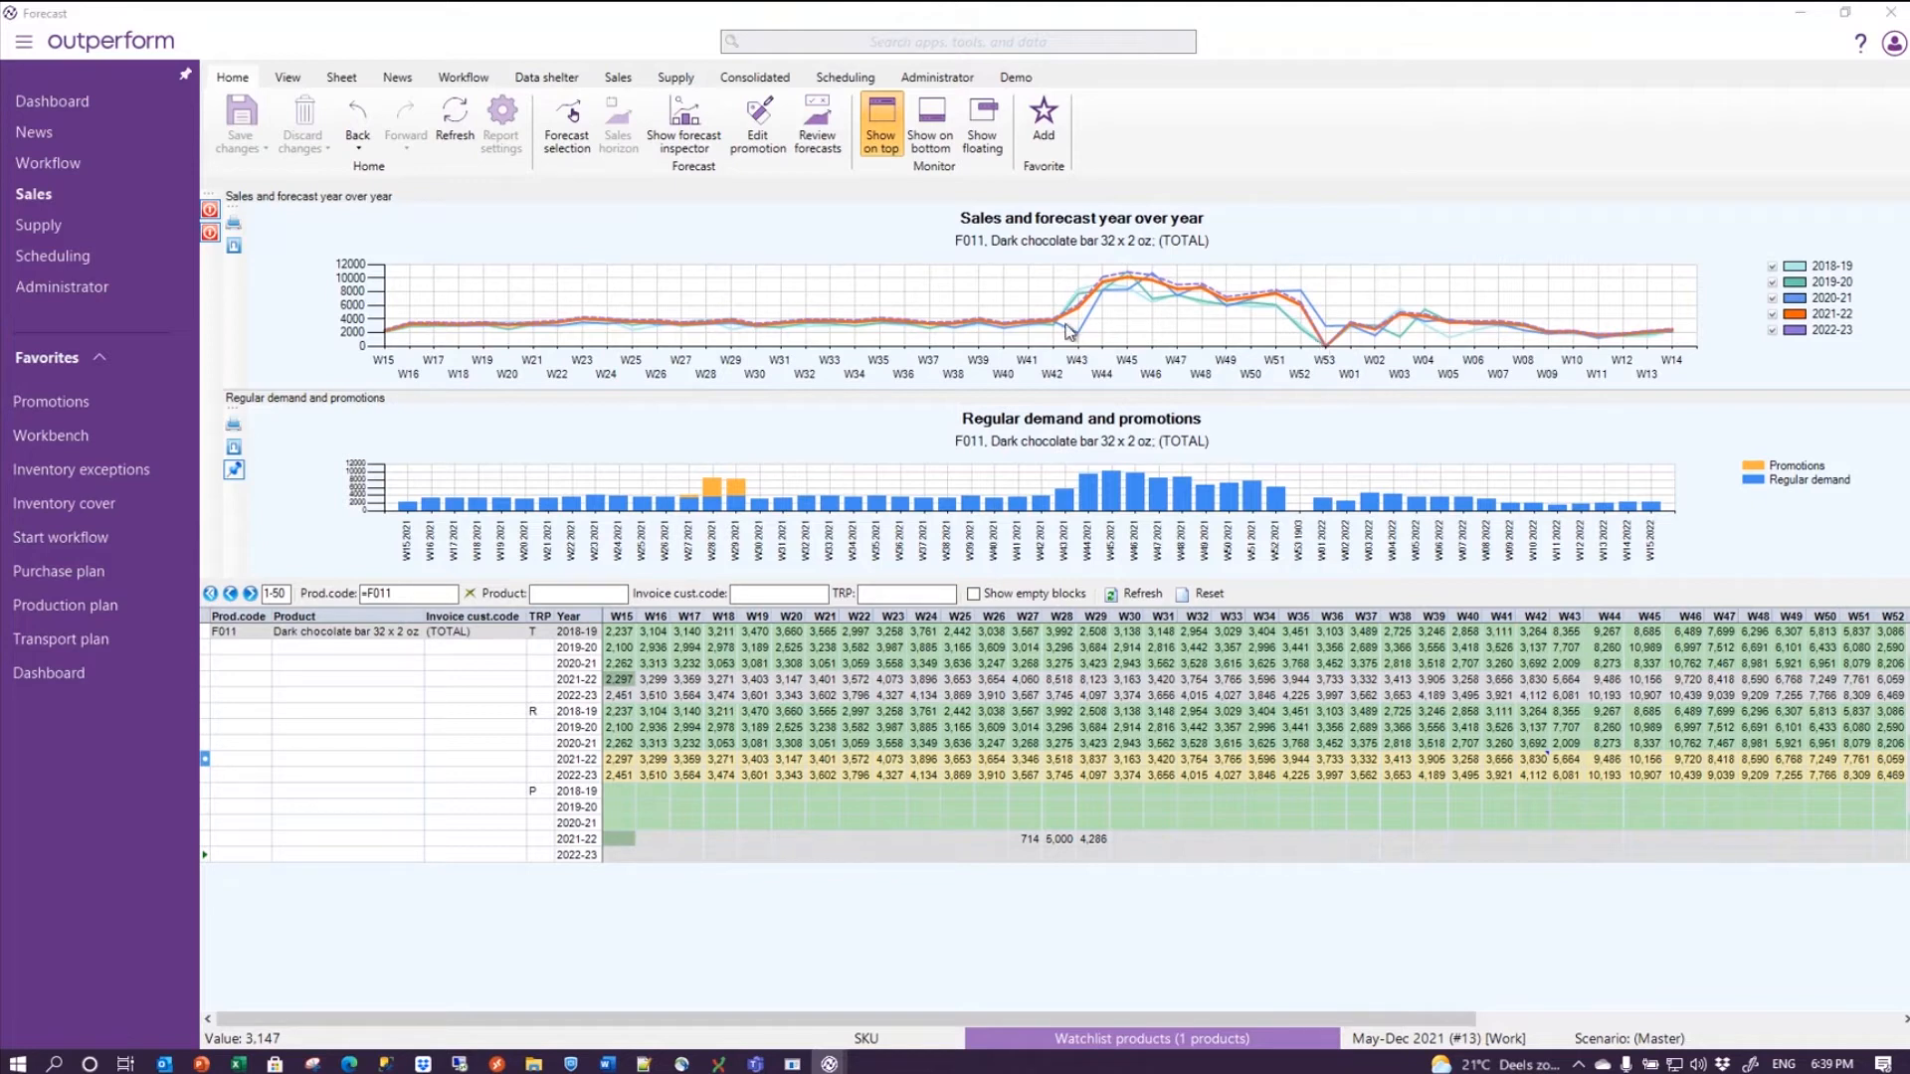
mouse_move(1103, 316)
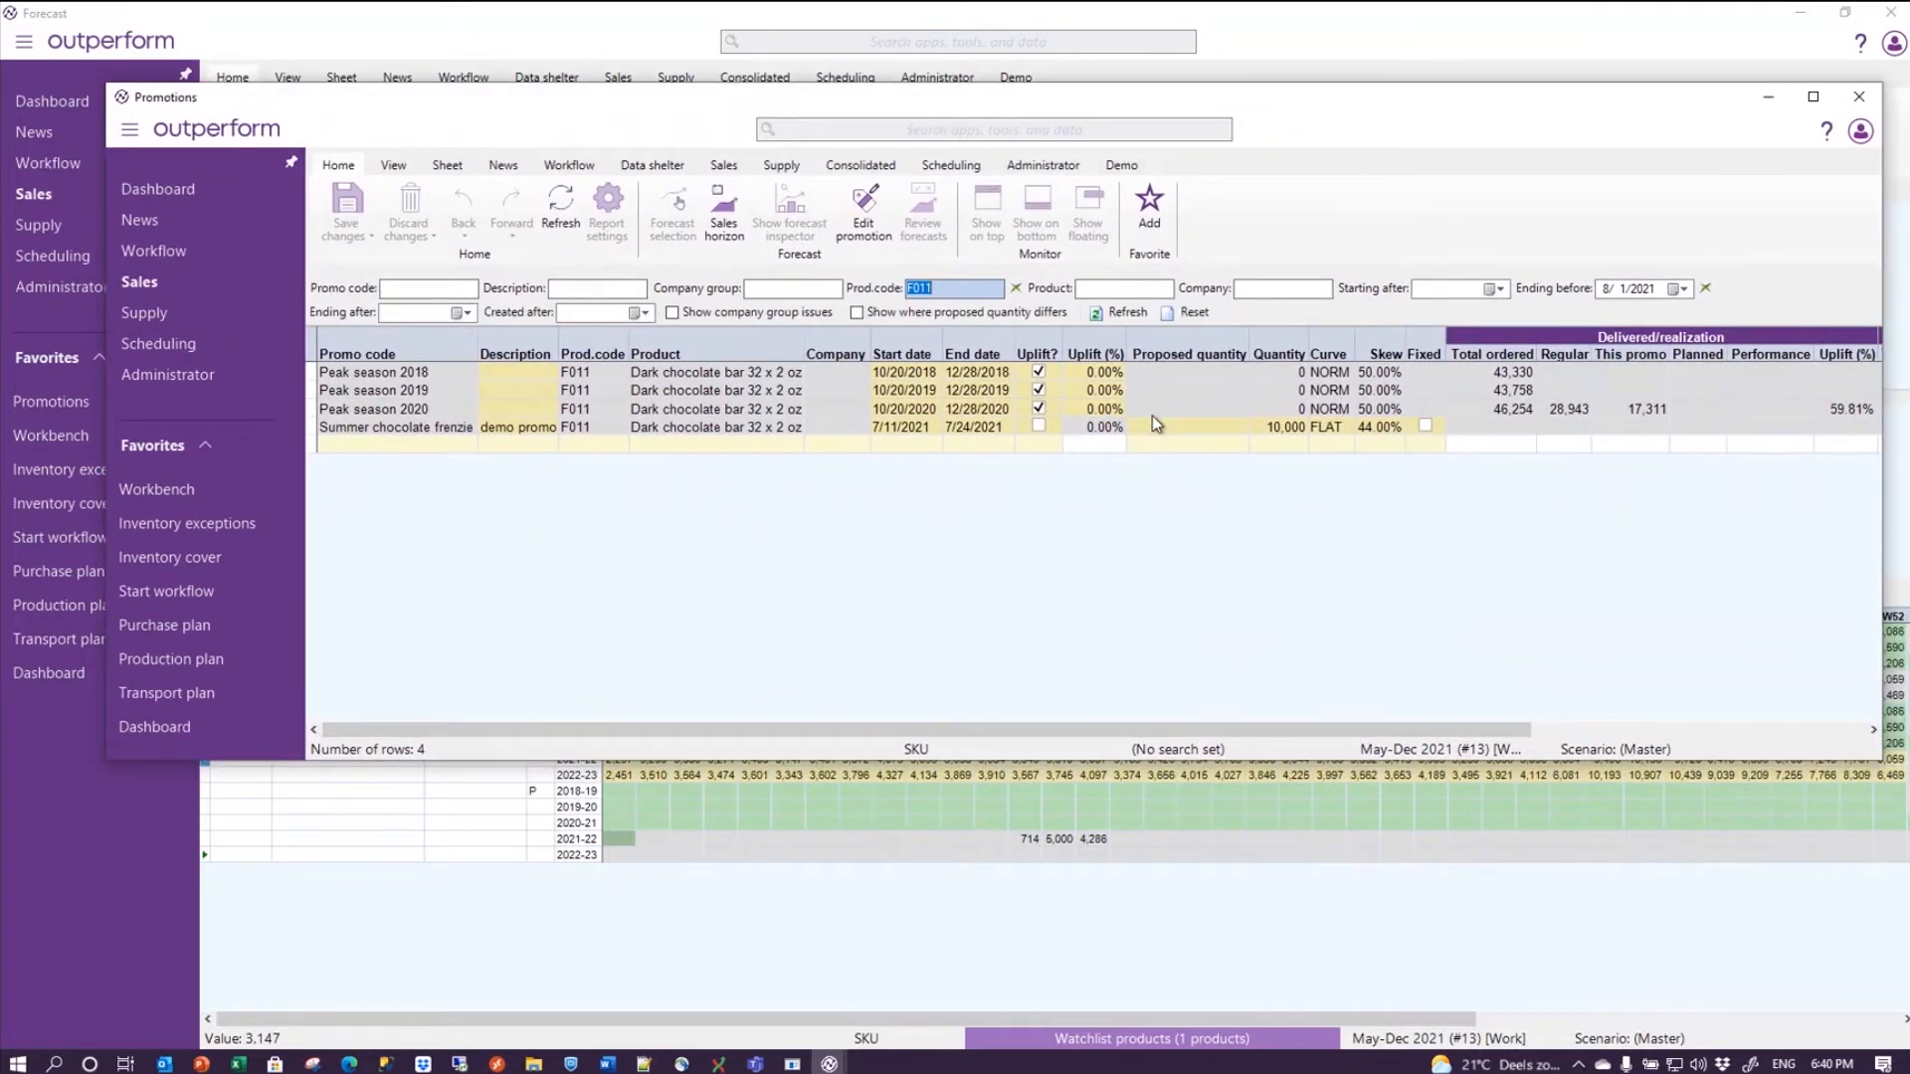
- Drag the floating Promotions window aside to return to the F011 forecast grid
drag(1103, 371, 1102, 408)
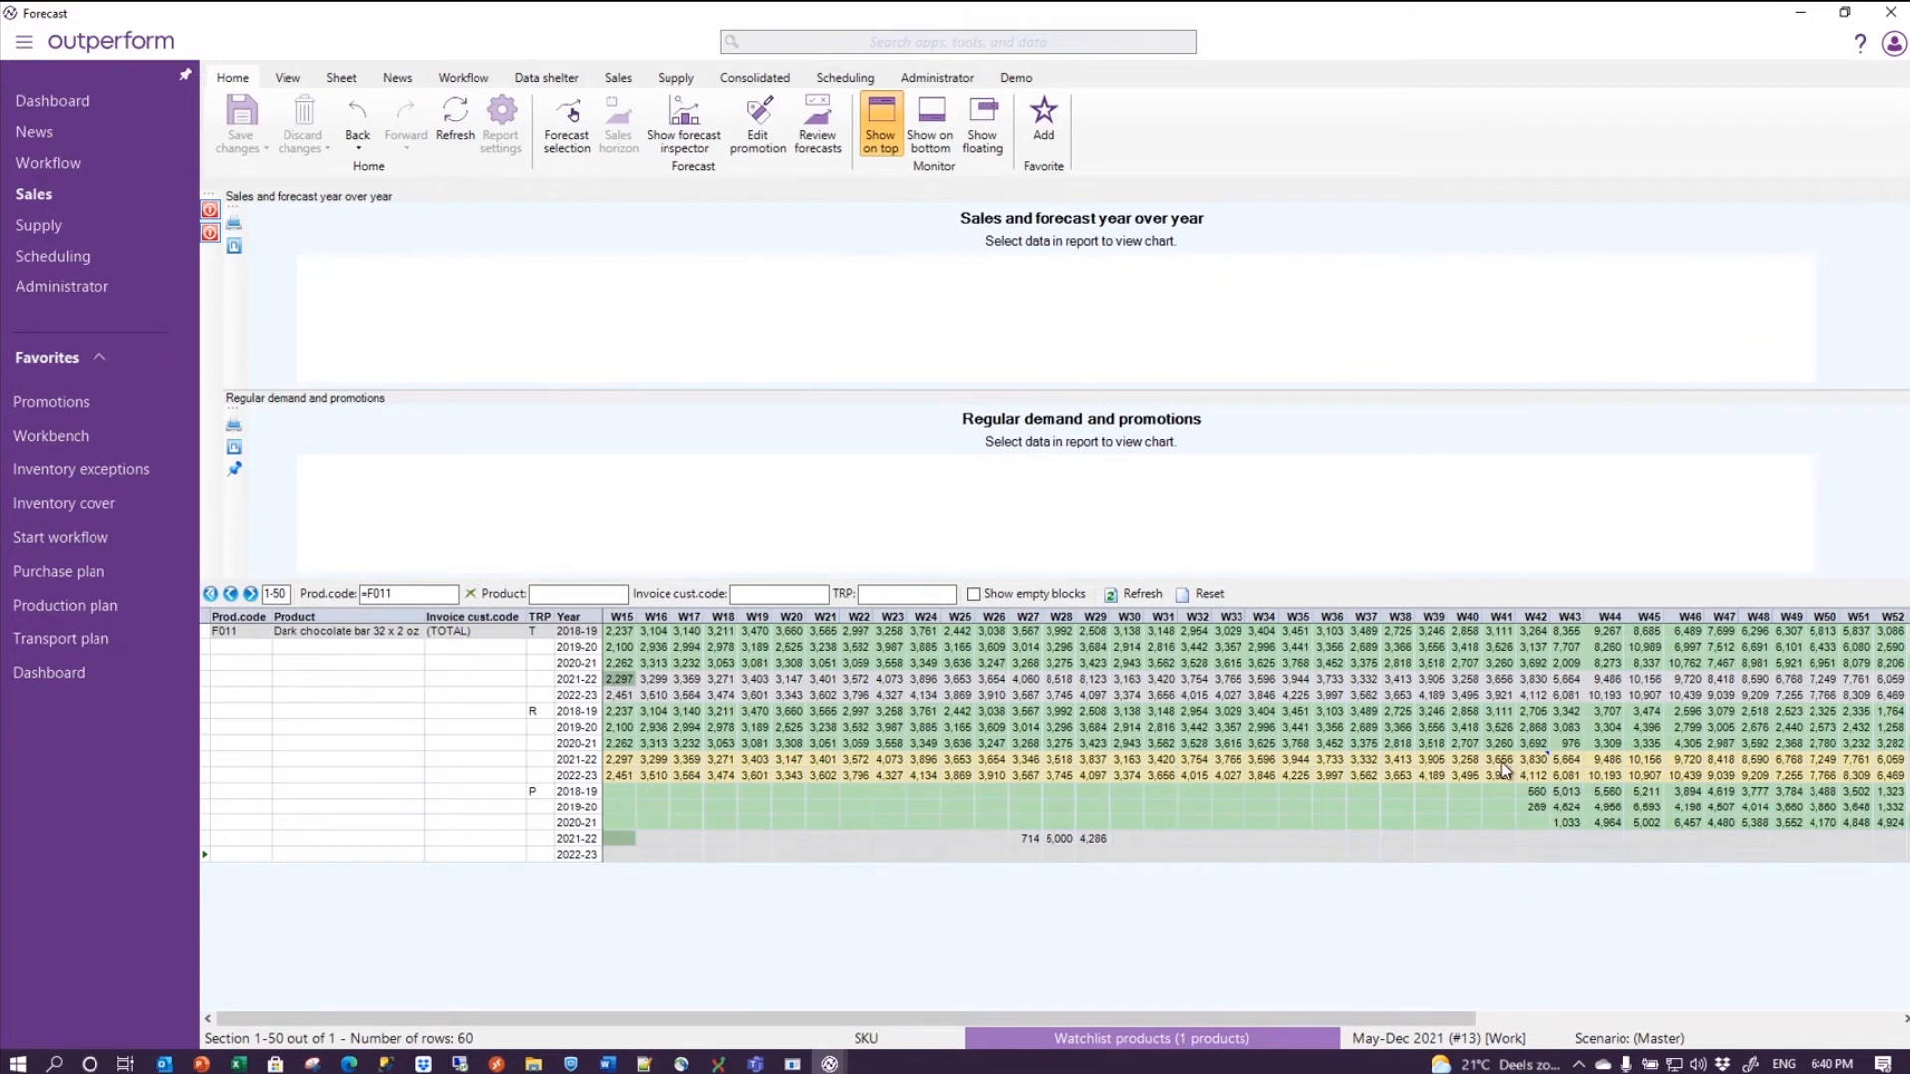
mouse_move(838, 732)
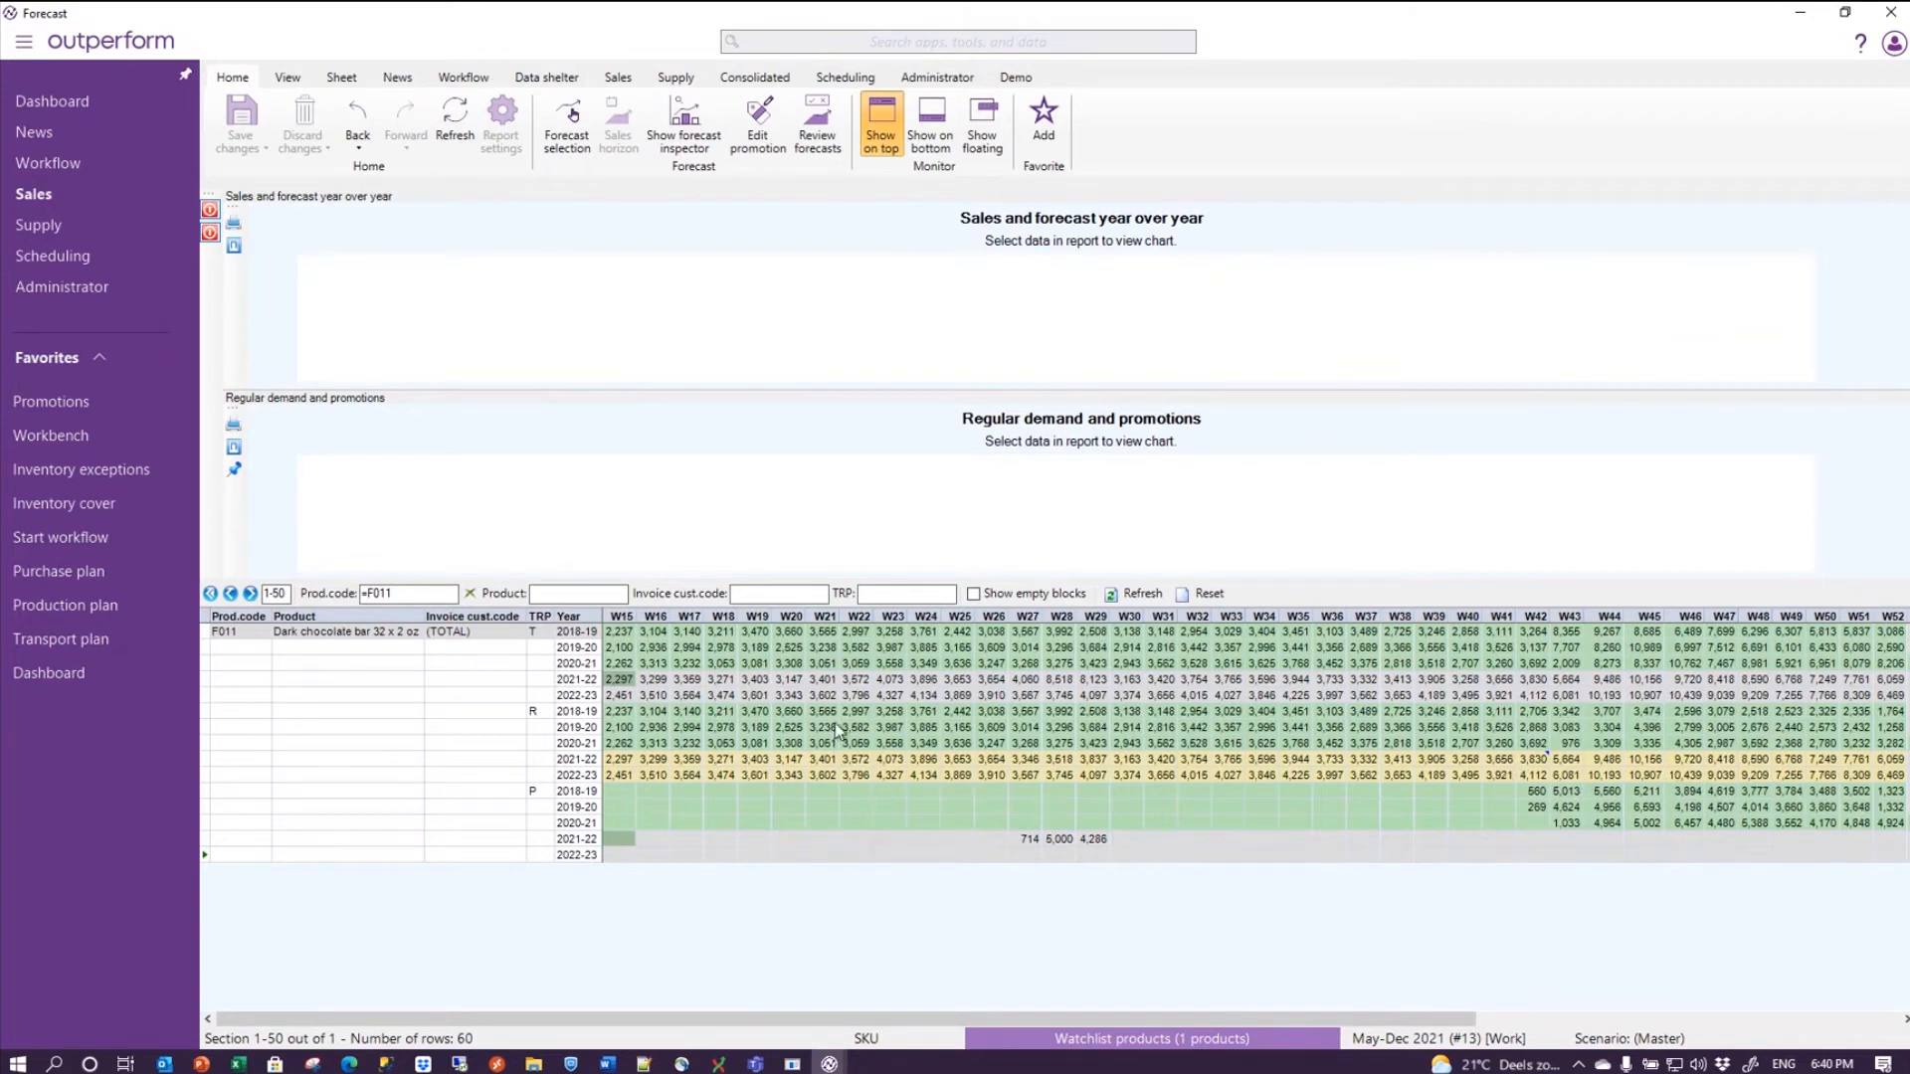
- Select a grid cell so both charts redraw F011 sales and demand with peak-season promotions
click(829, 728)
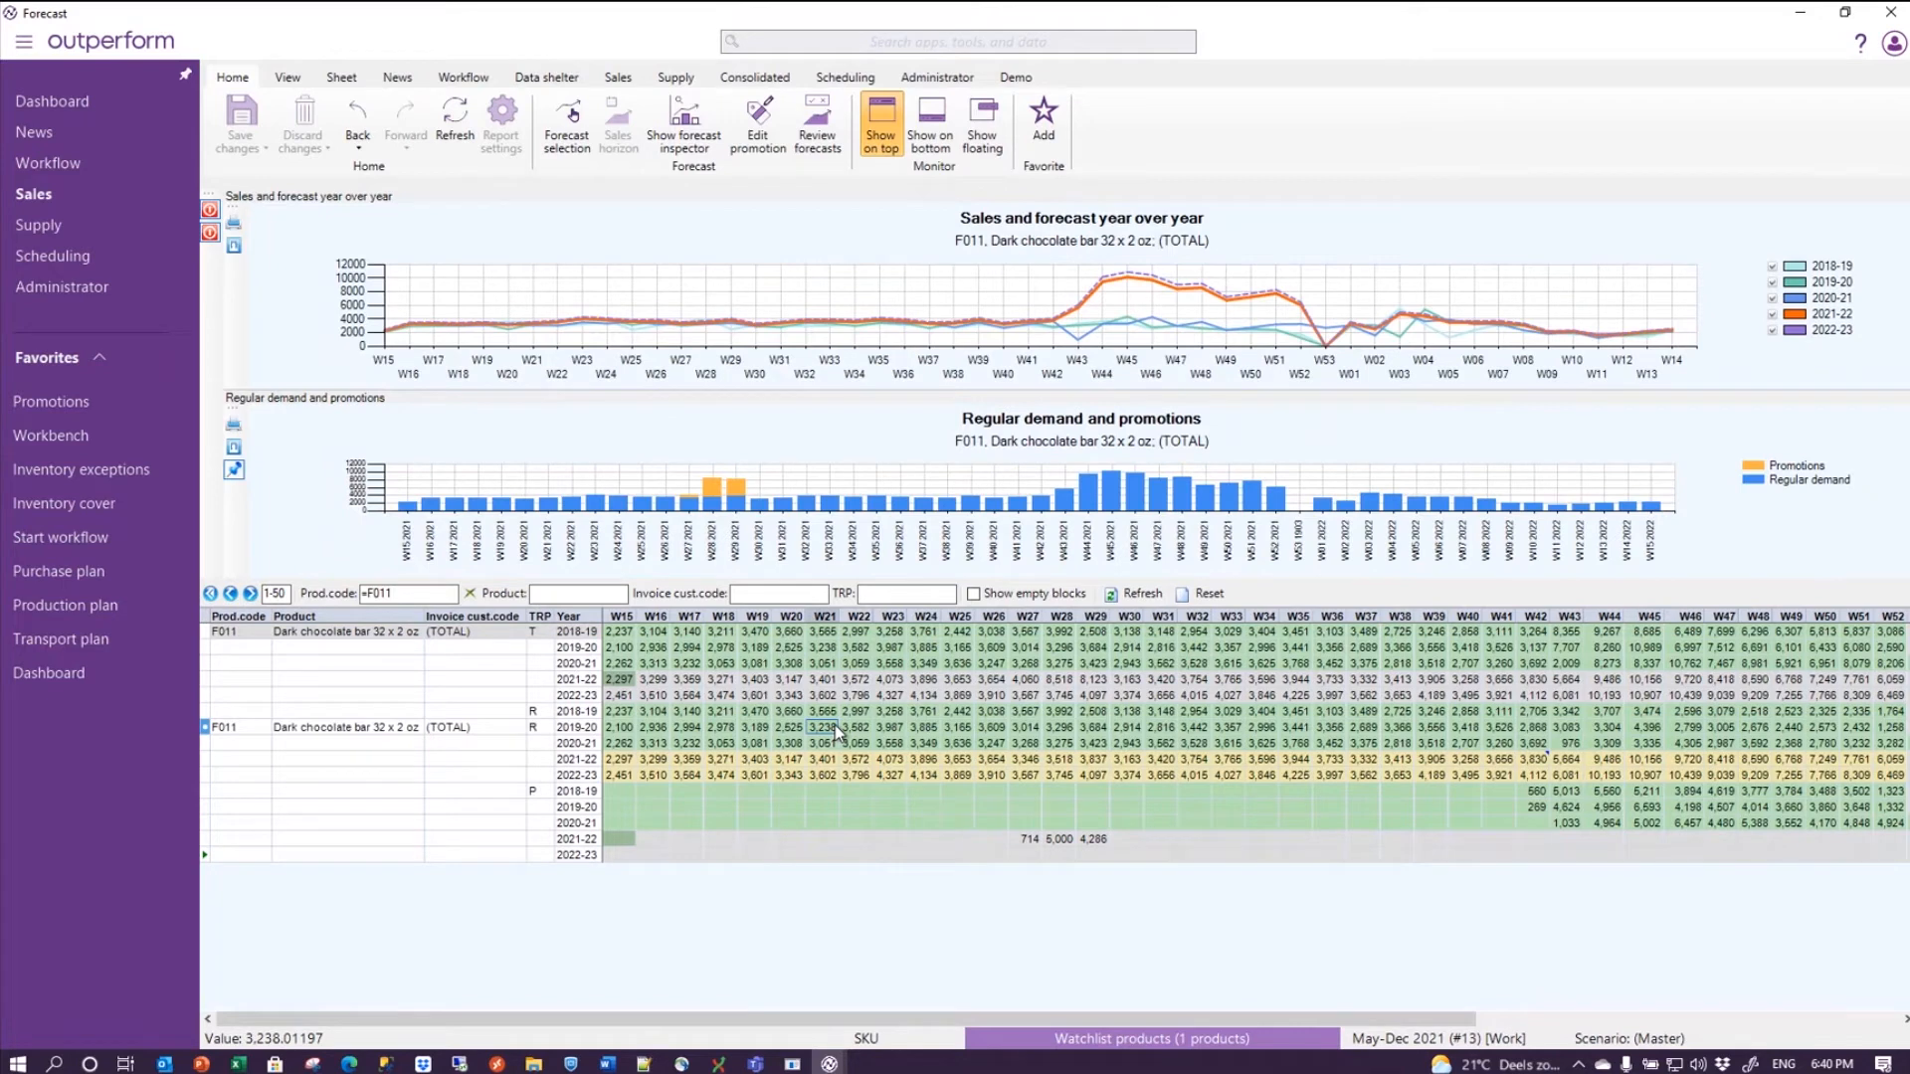
mouse_move(1052, 326)
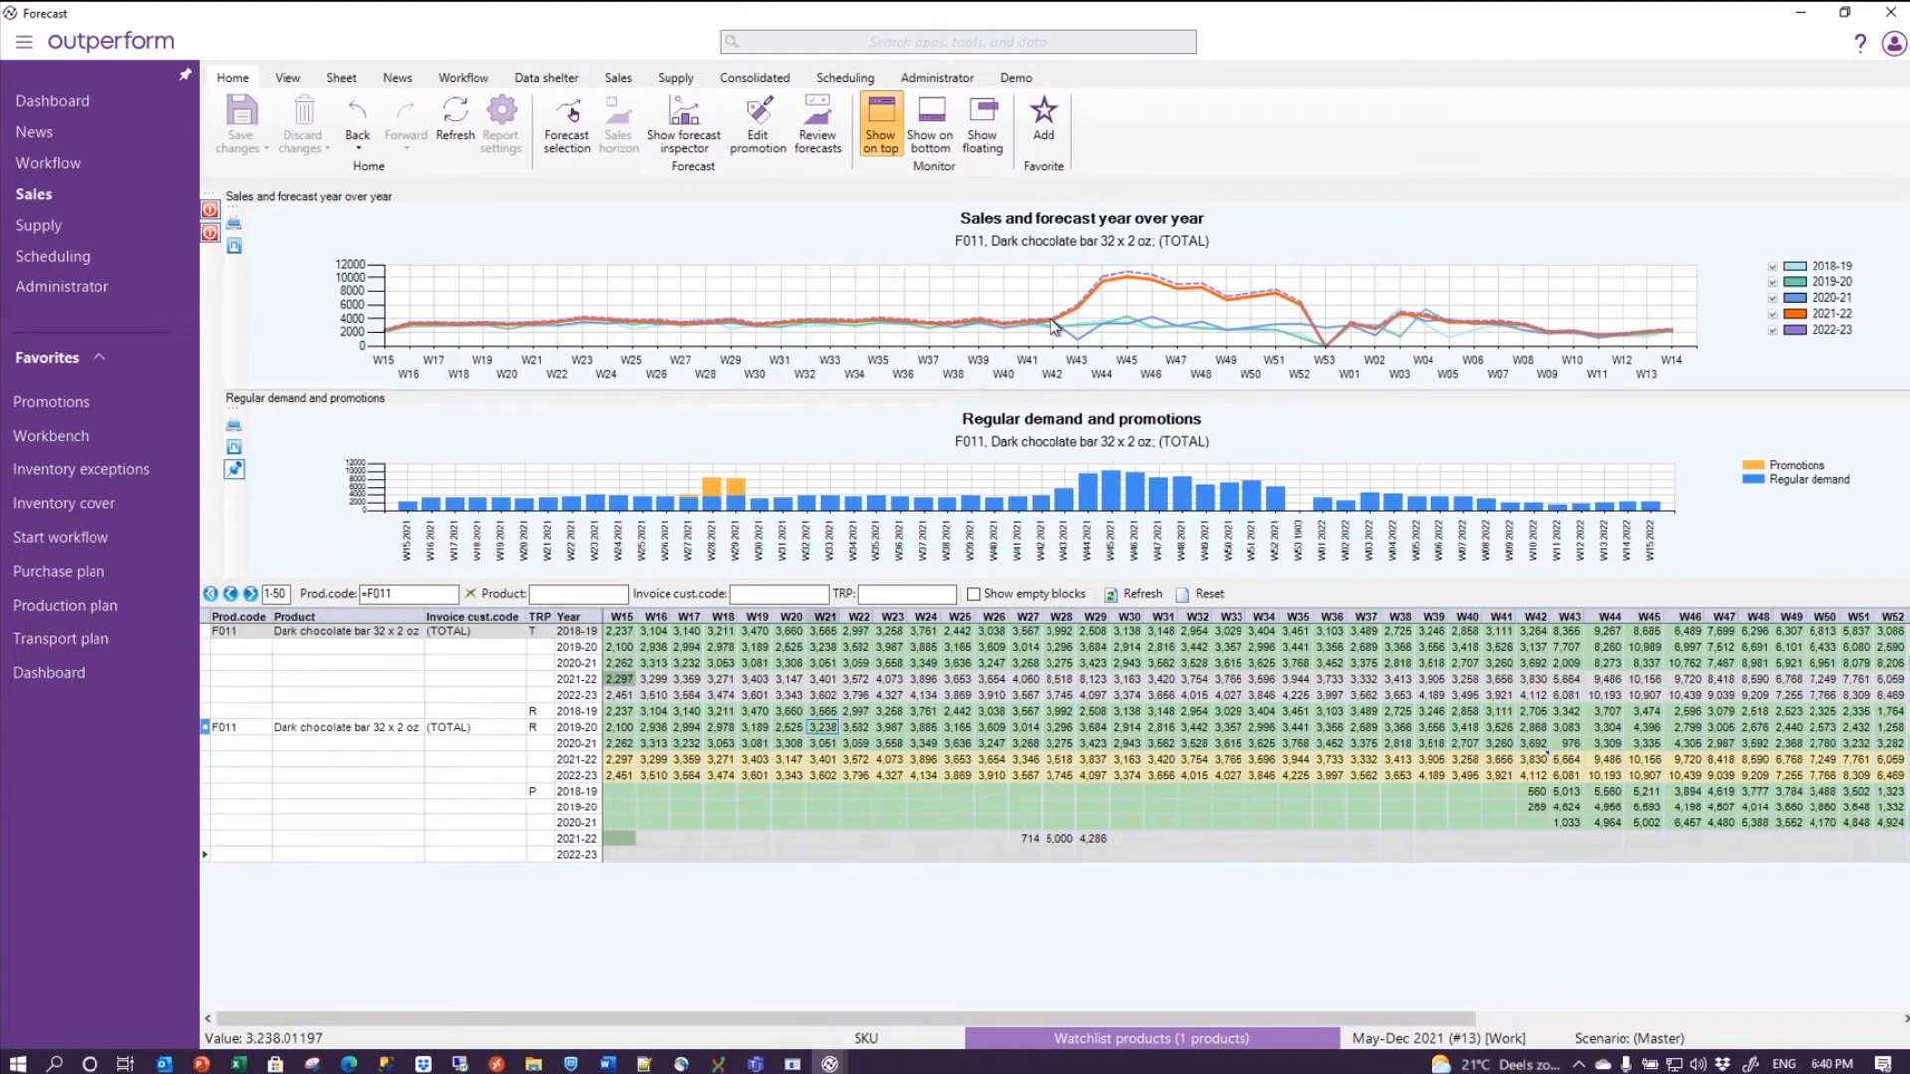
mouse_move(1334, 344)
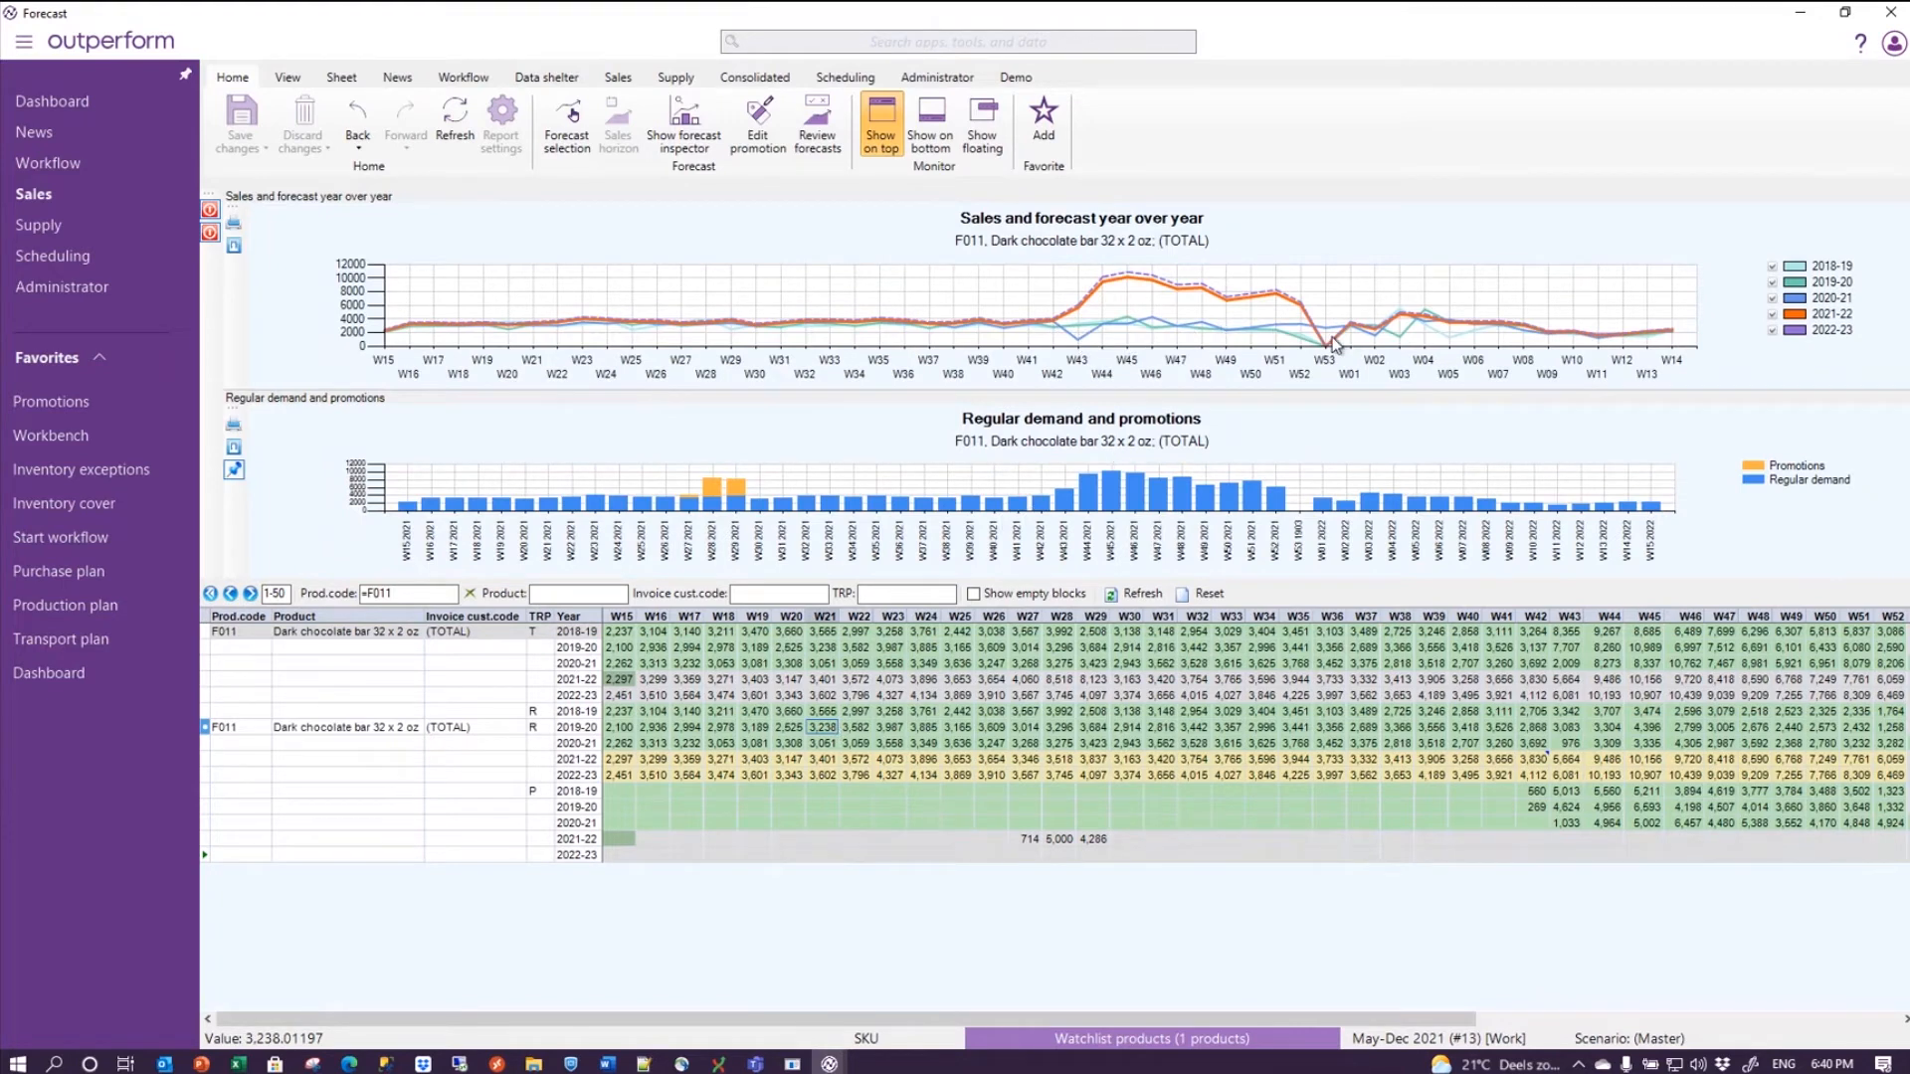
mouse_move(1233, 299)
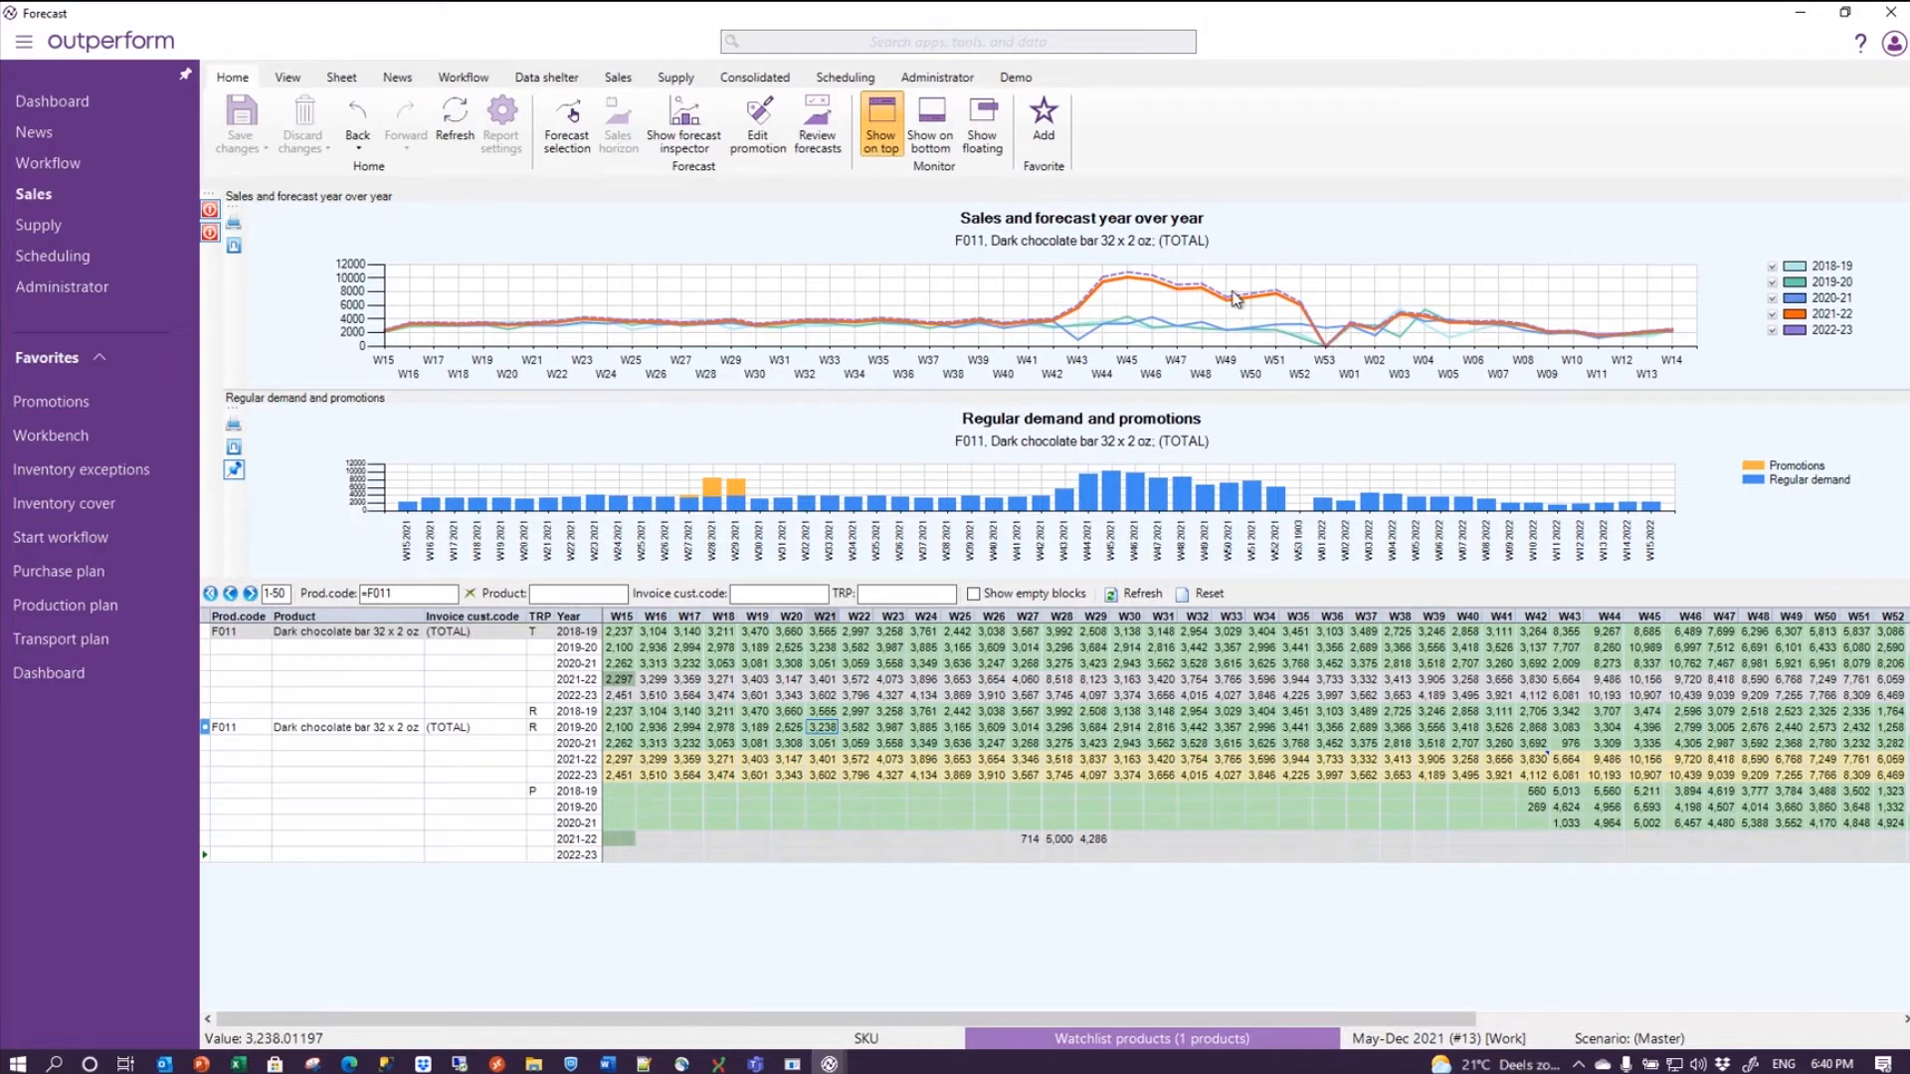
mouse_move(1038, 287)
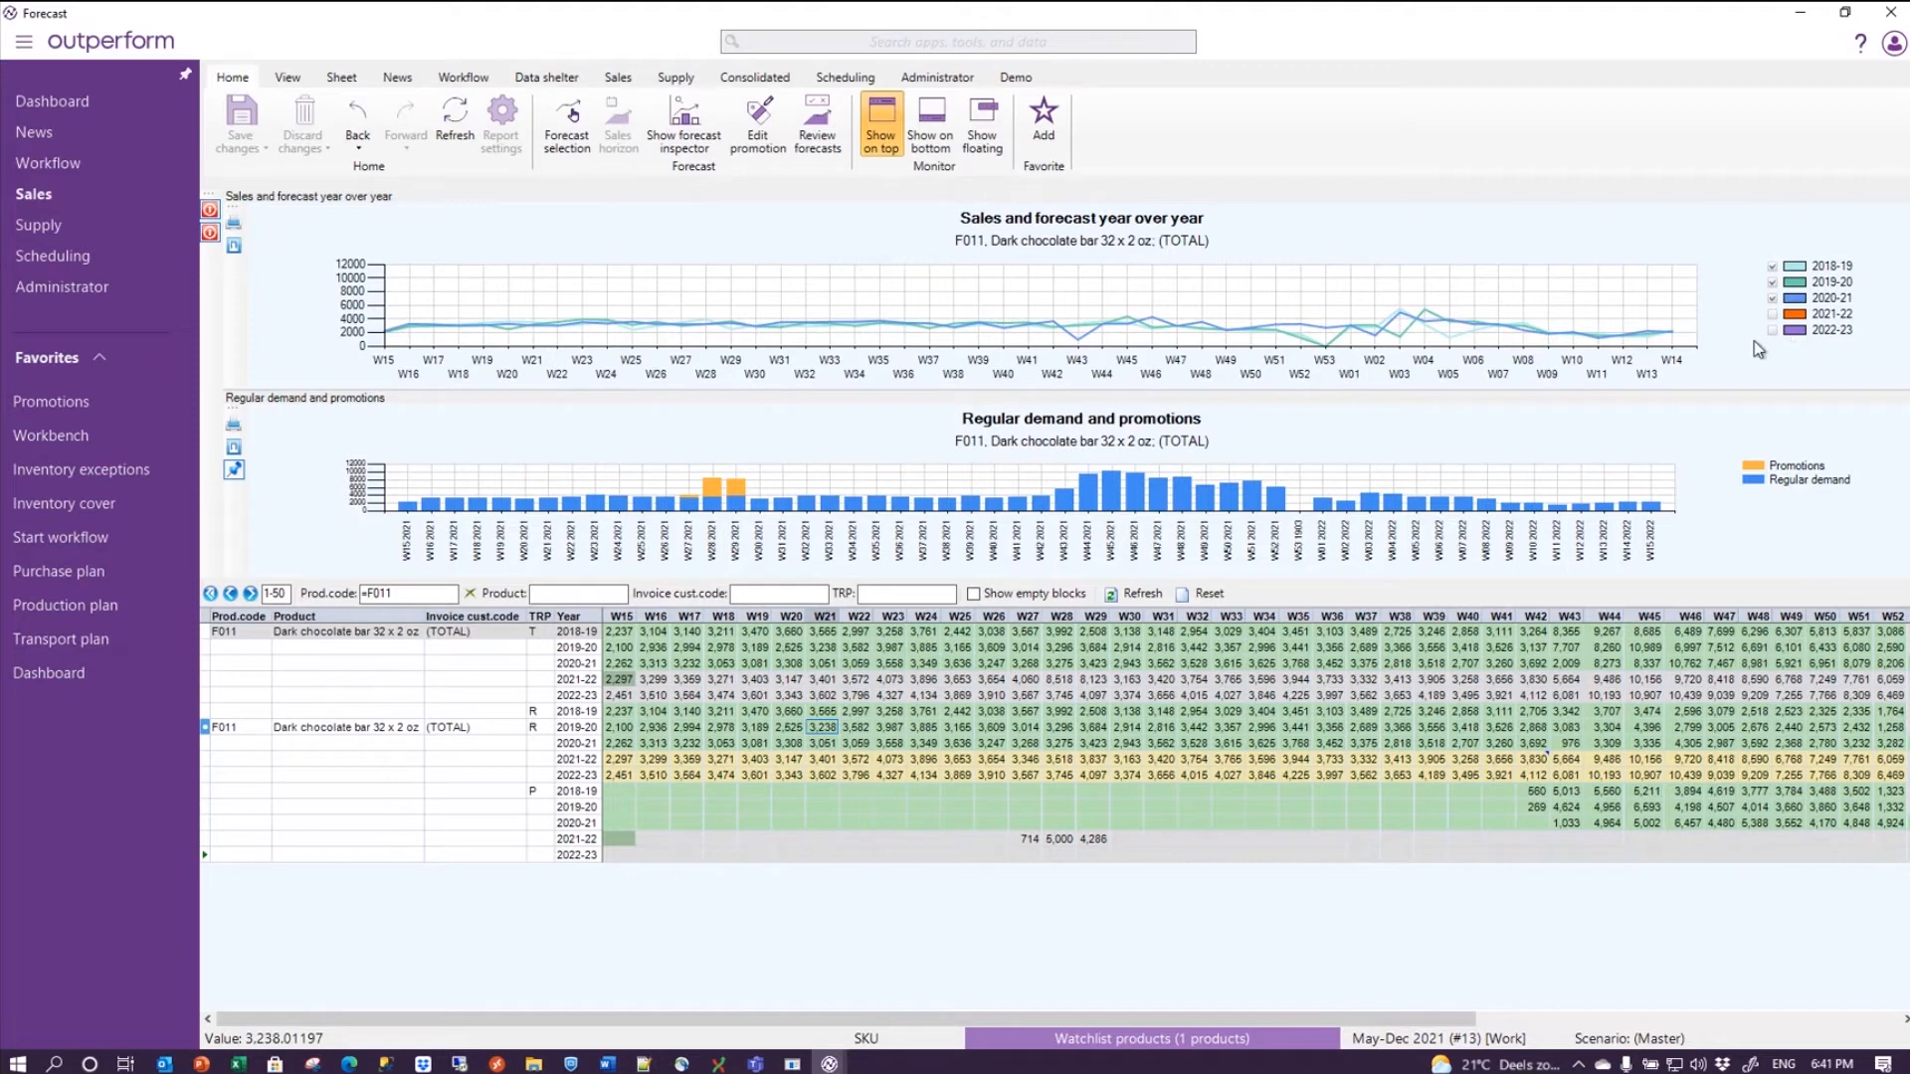
mouse_move(1585, 728)
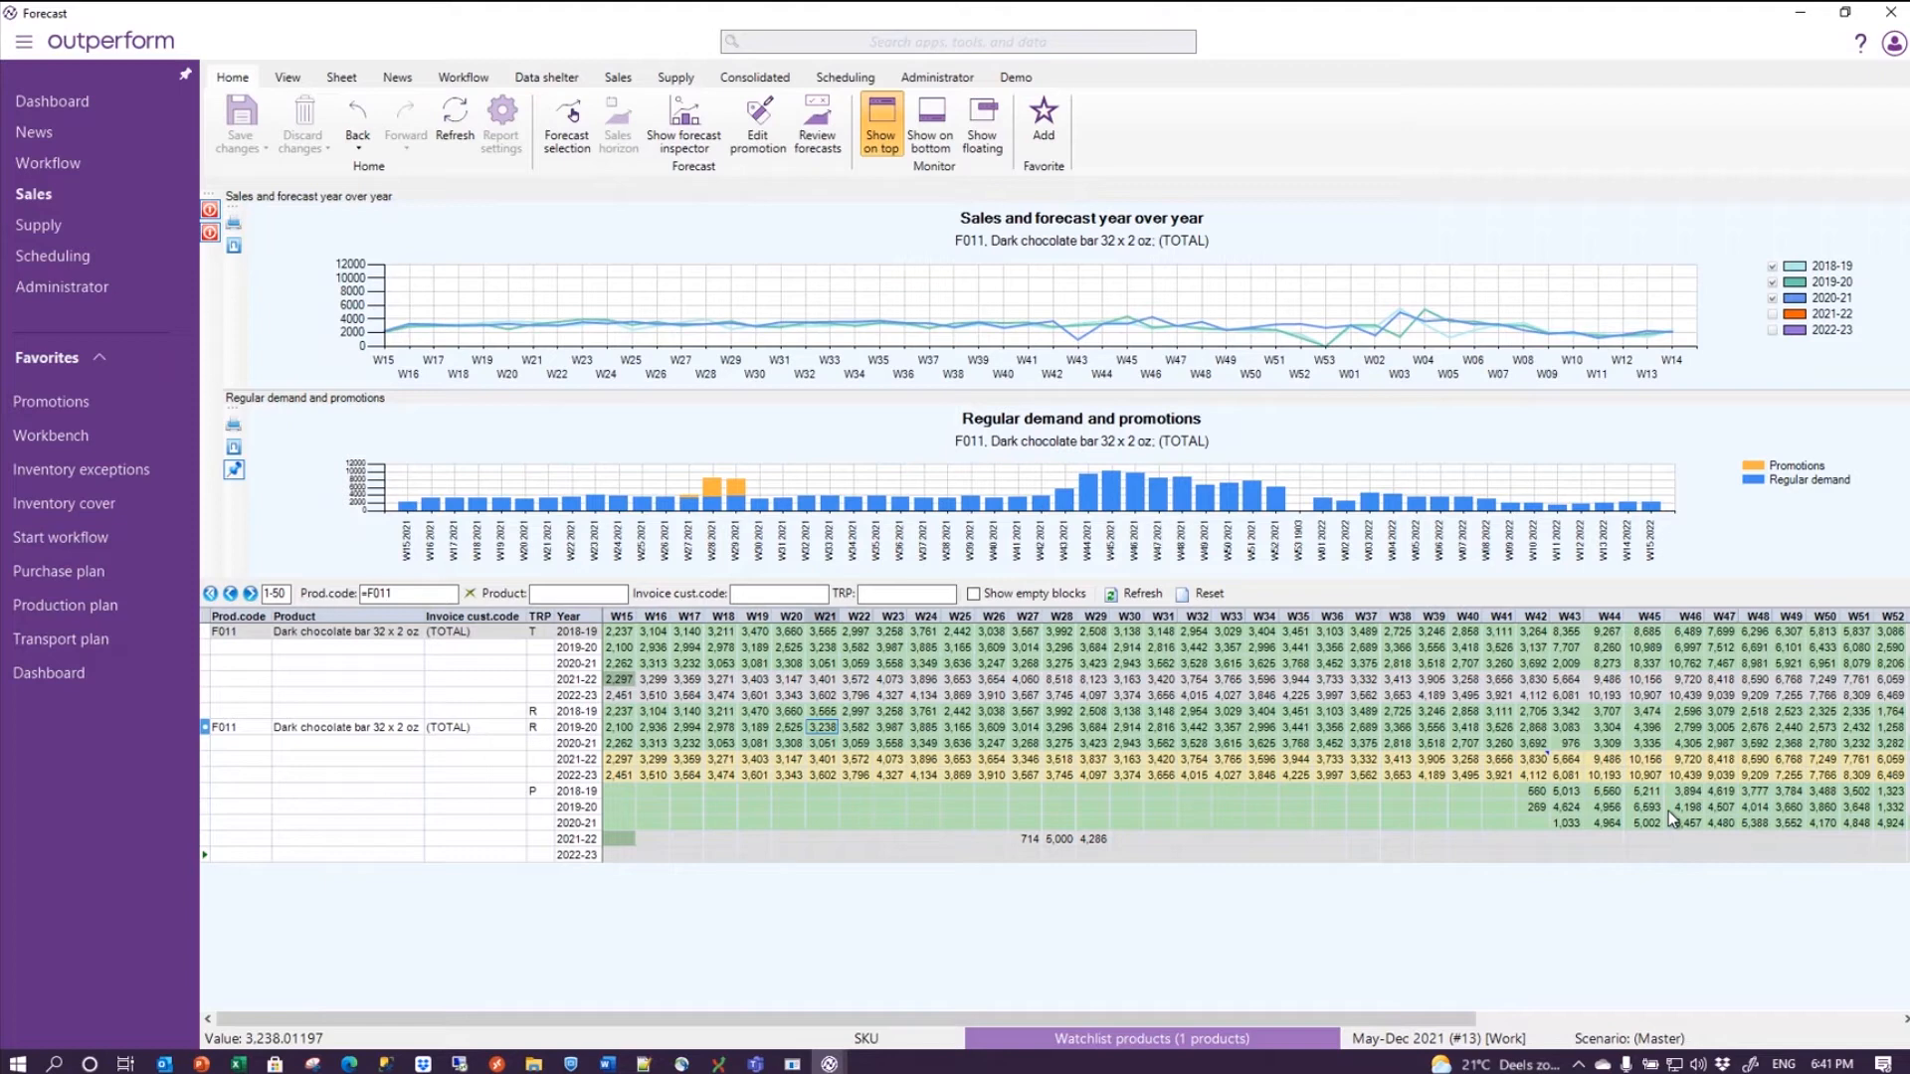
mouse_move(1125, 720)
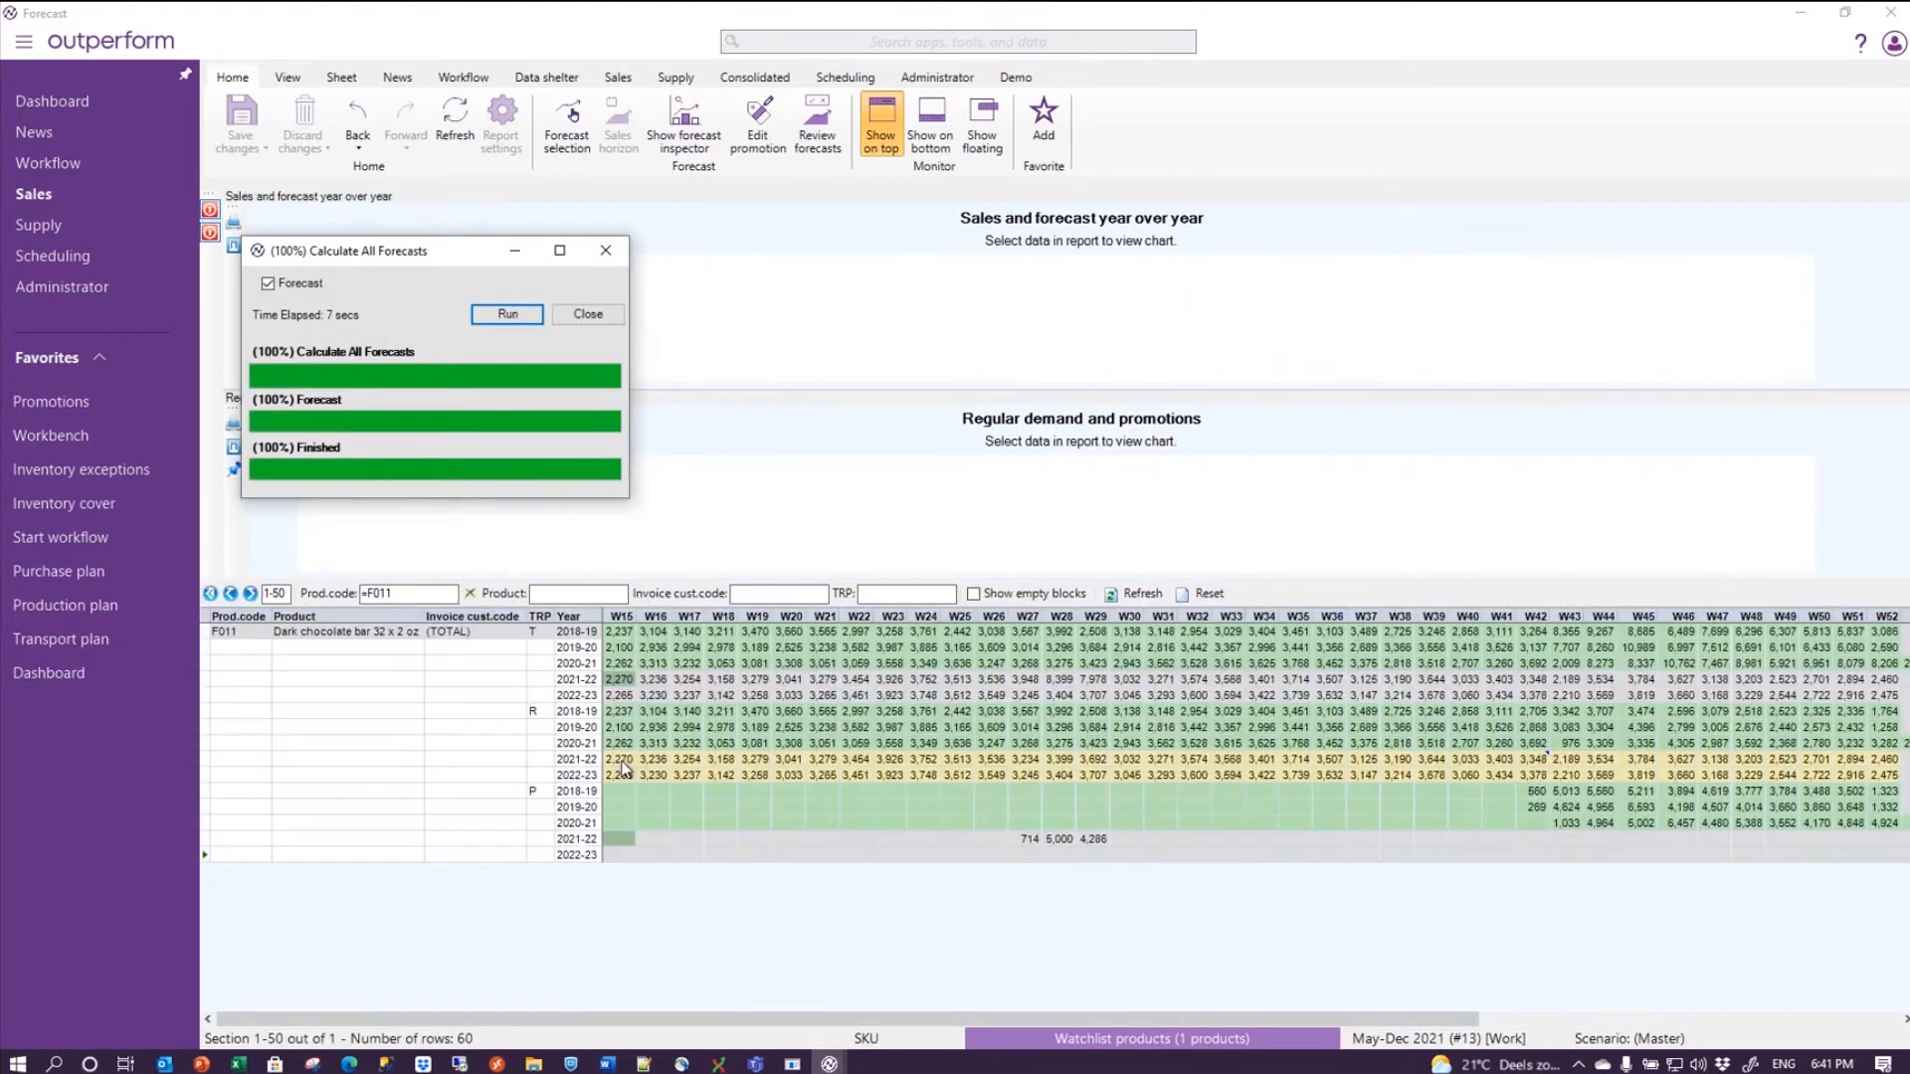
- Dismiss the calculation and chart F011's promotion rows: summer spike plus peak-season blocks
click(585, 315)
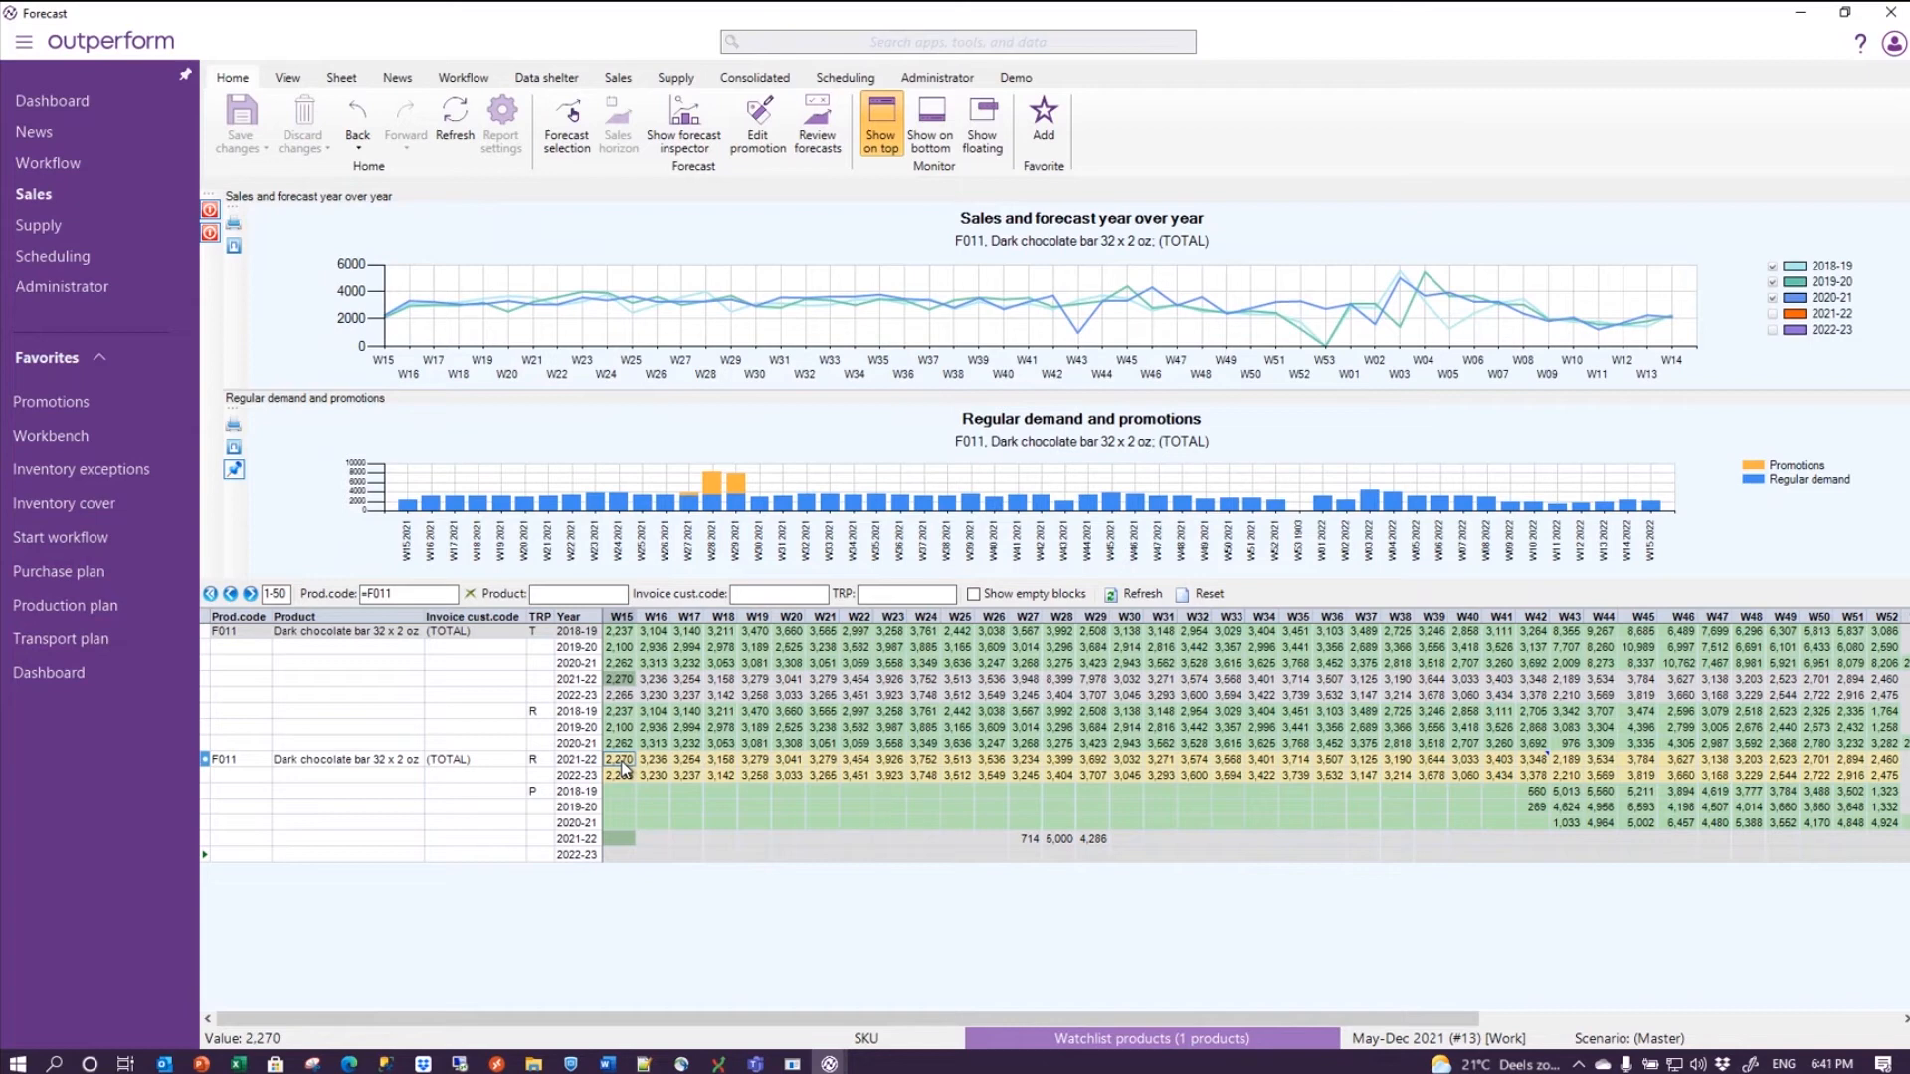
mouse_move(1719, 313)
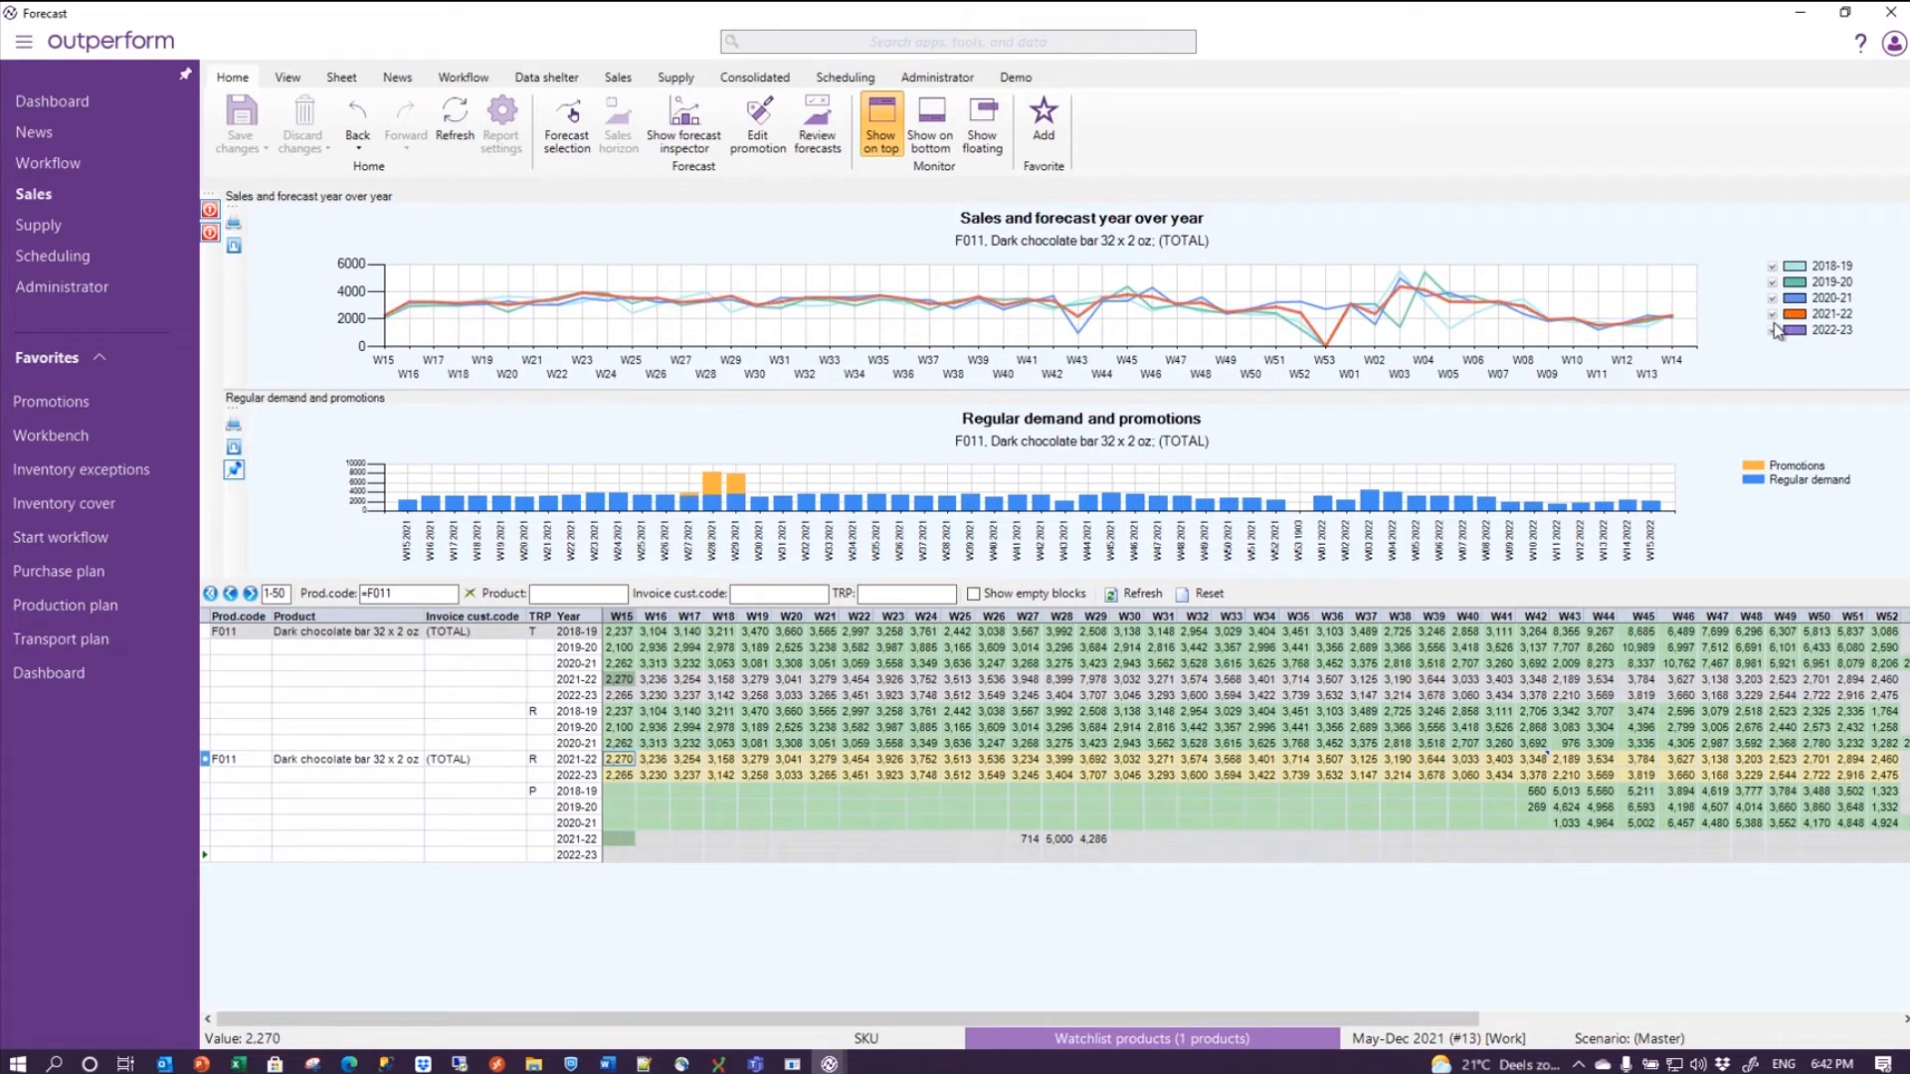
click(1775, 315)
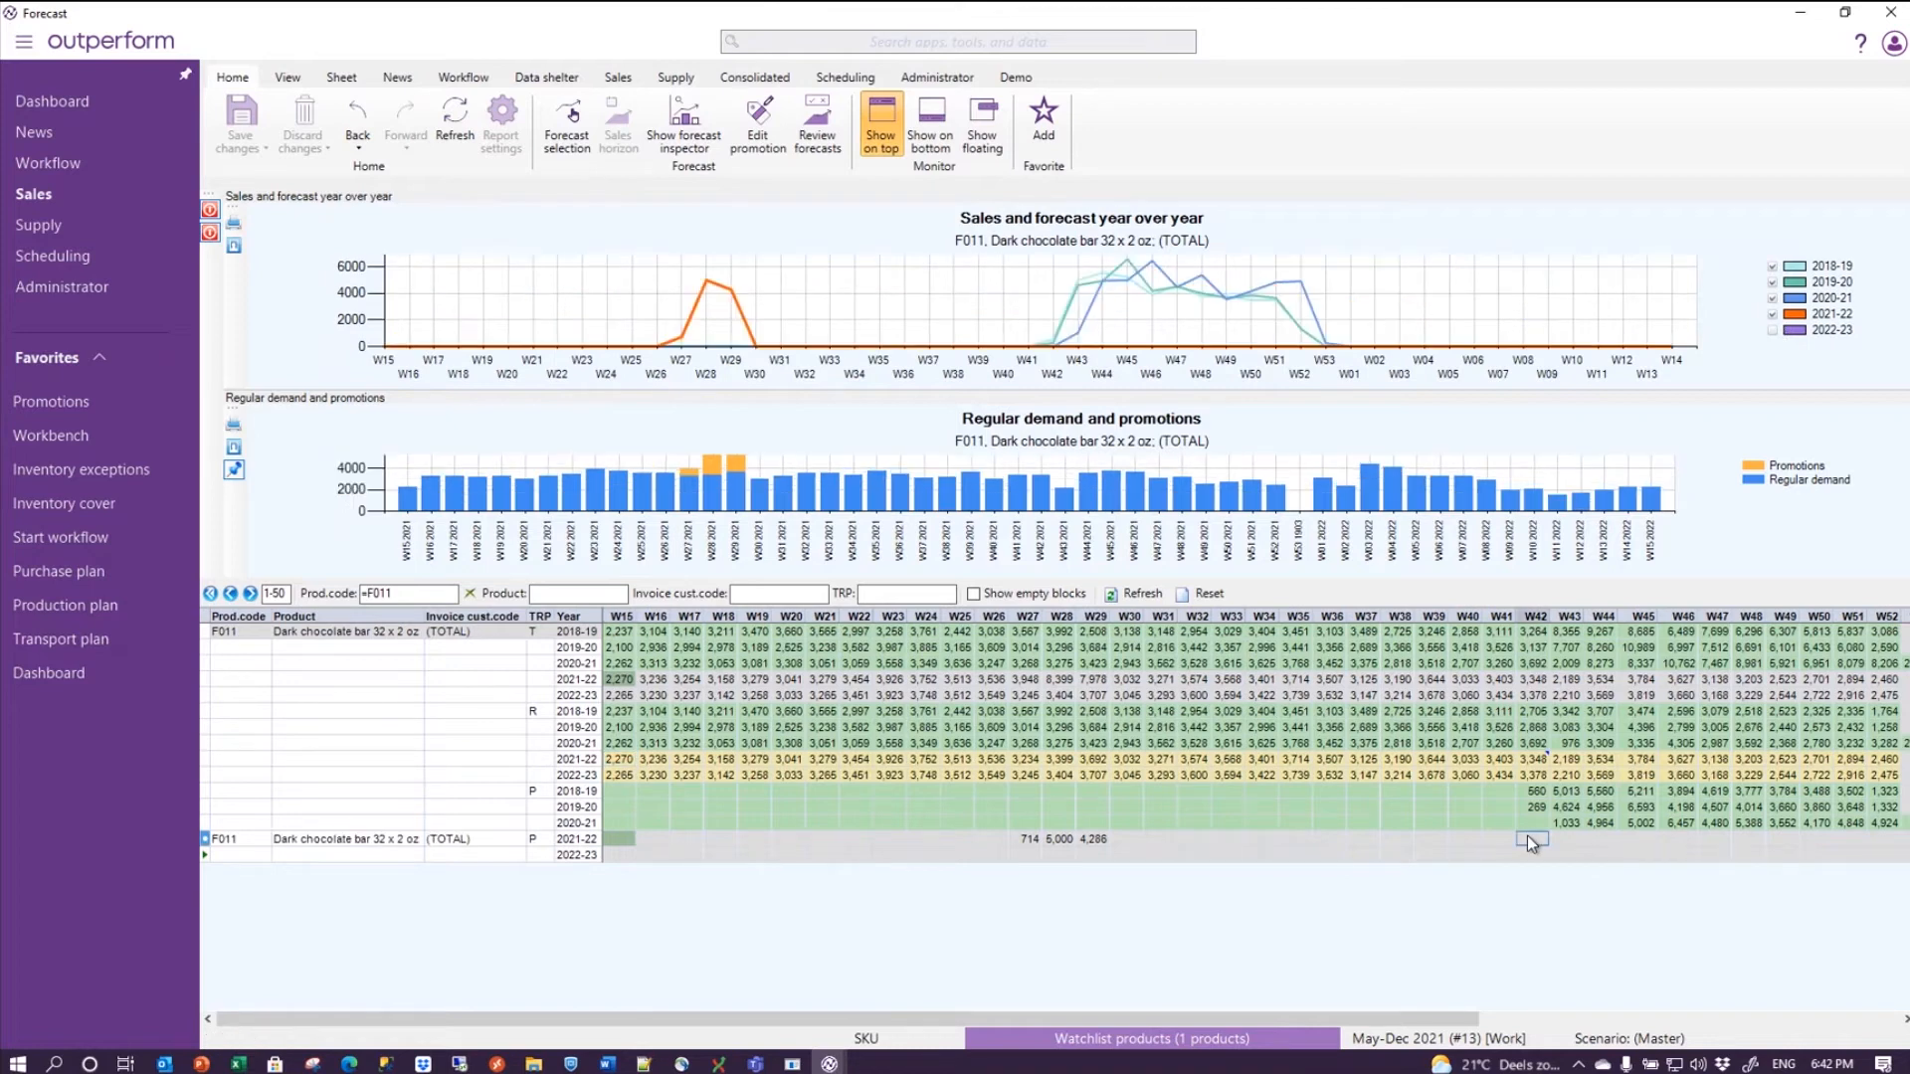
mouse_move(774, 451)
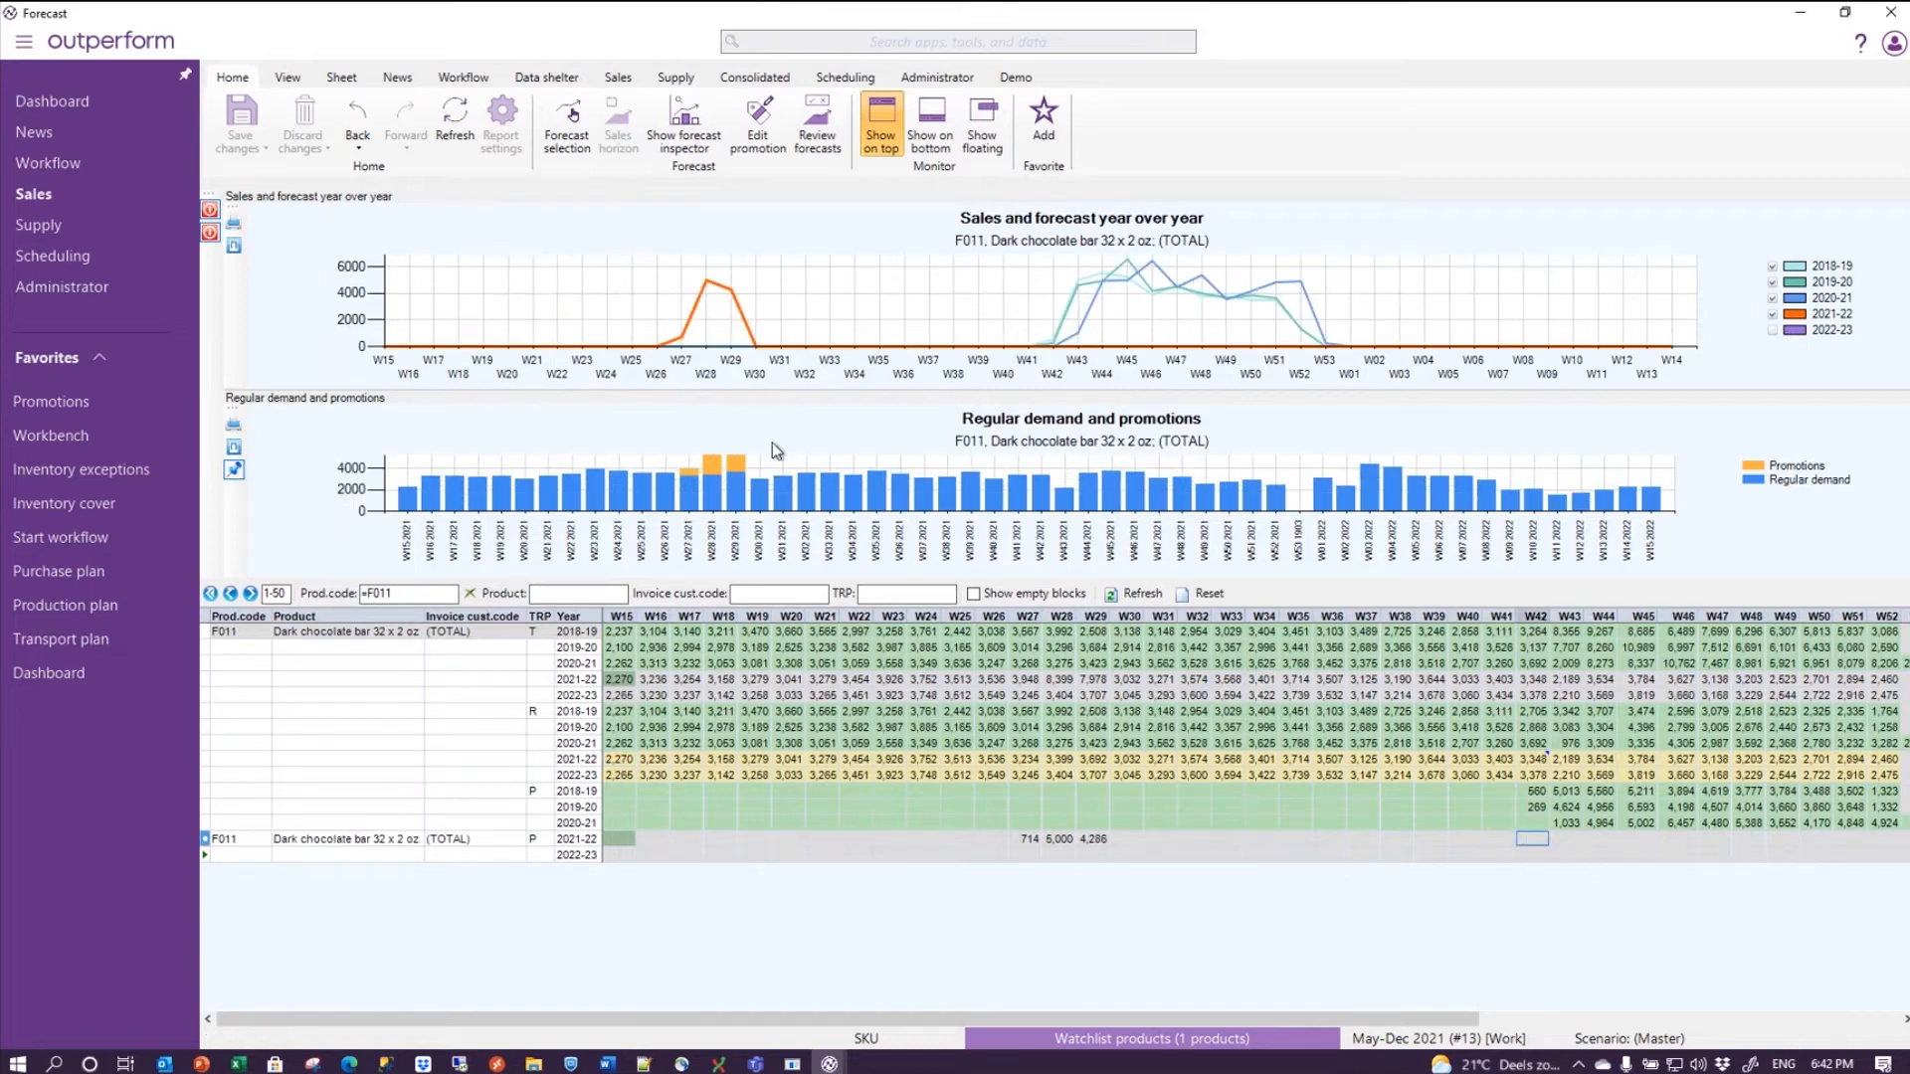
mouse_move(1249, 501)
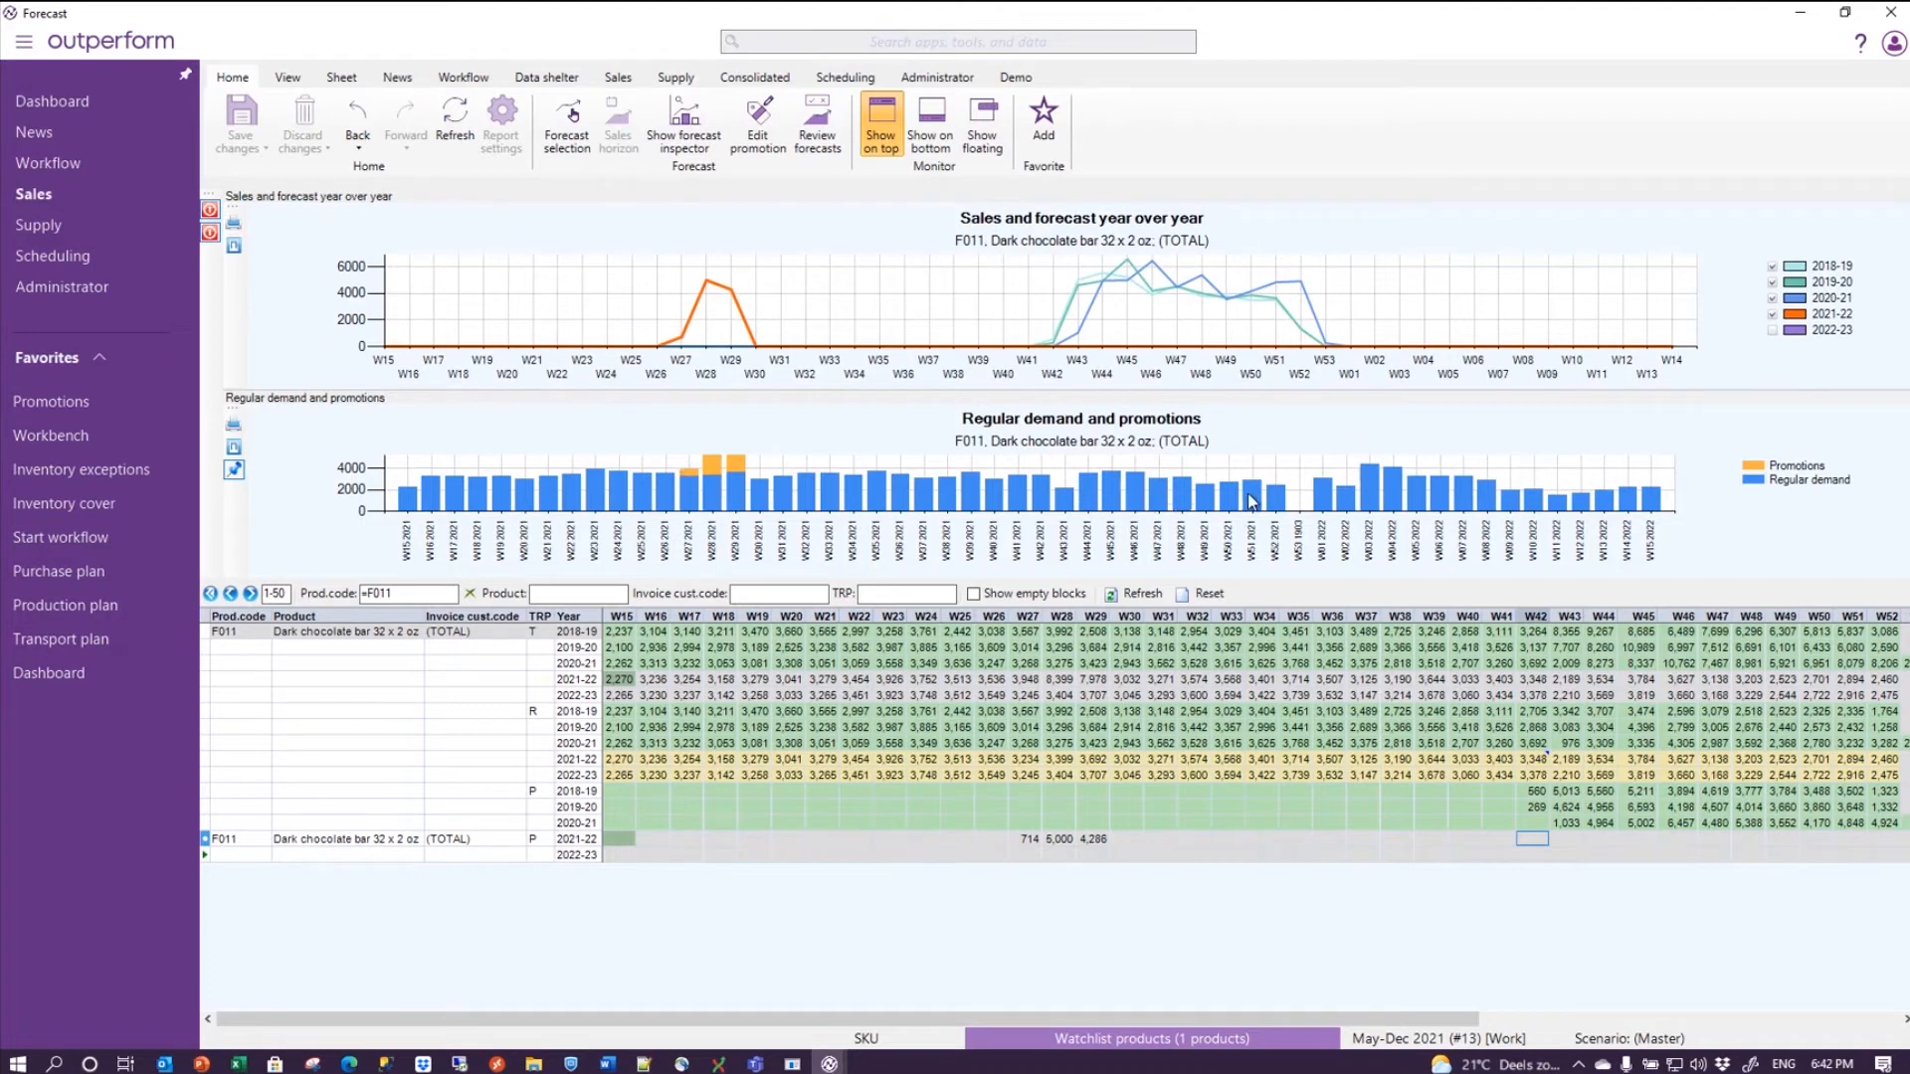
mouse_move(1462, 473)
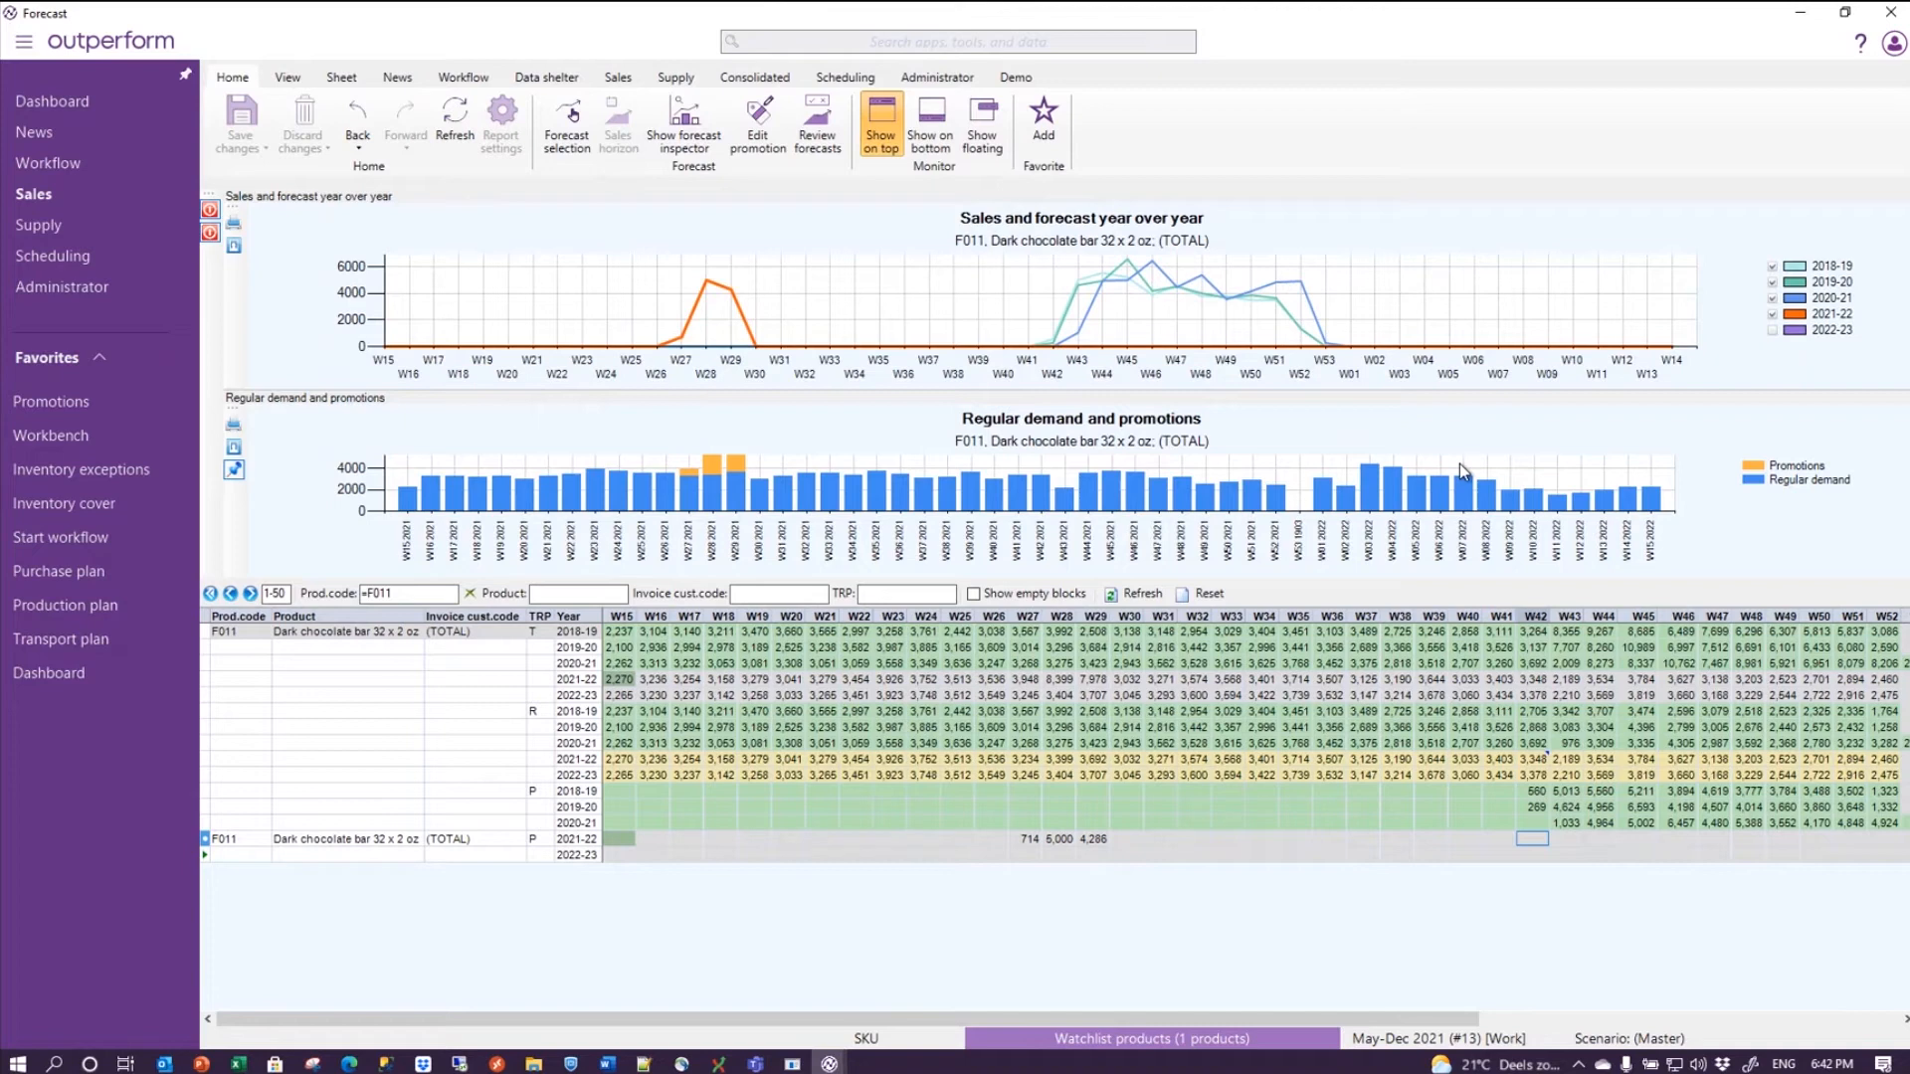
mouse_move(1547, 853)
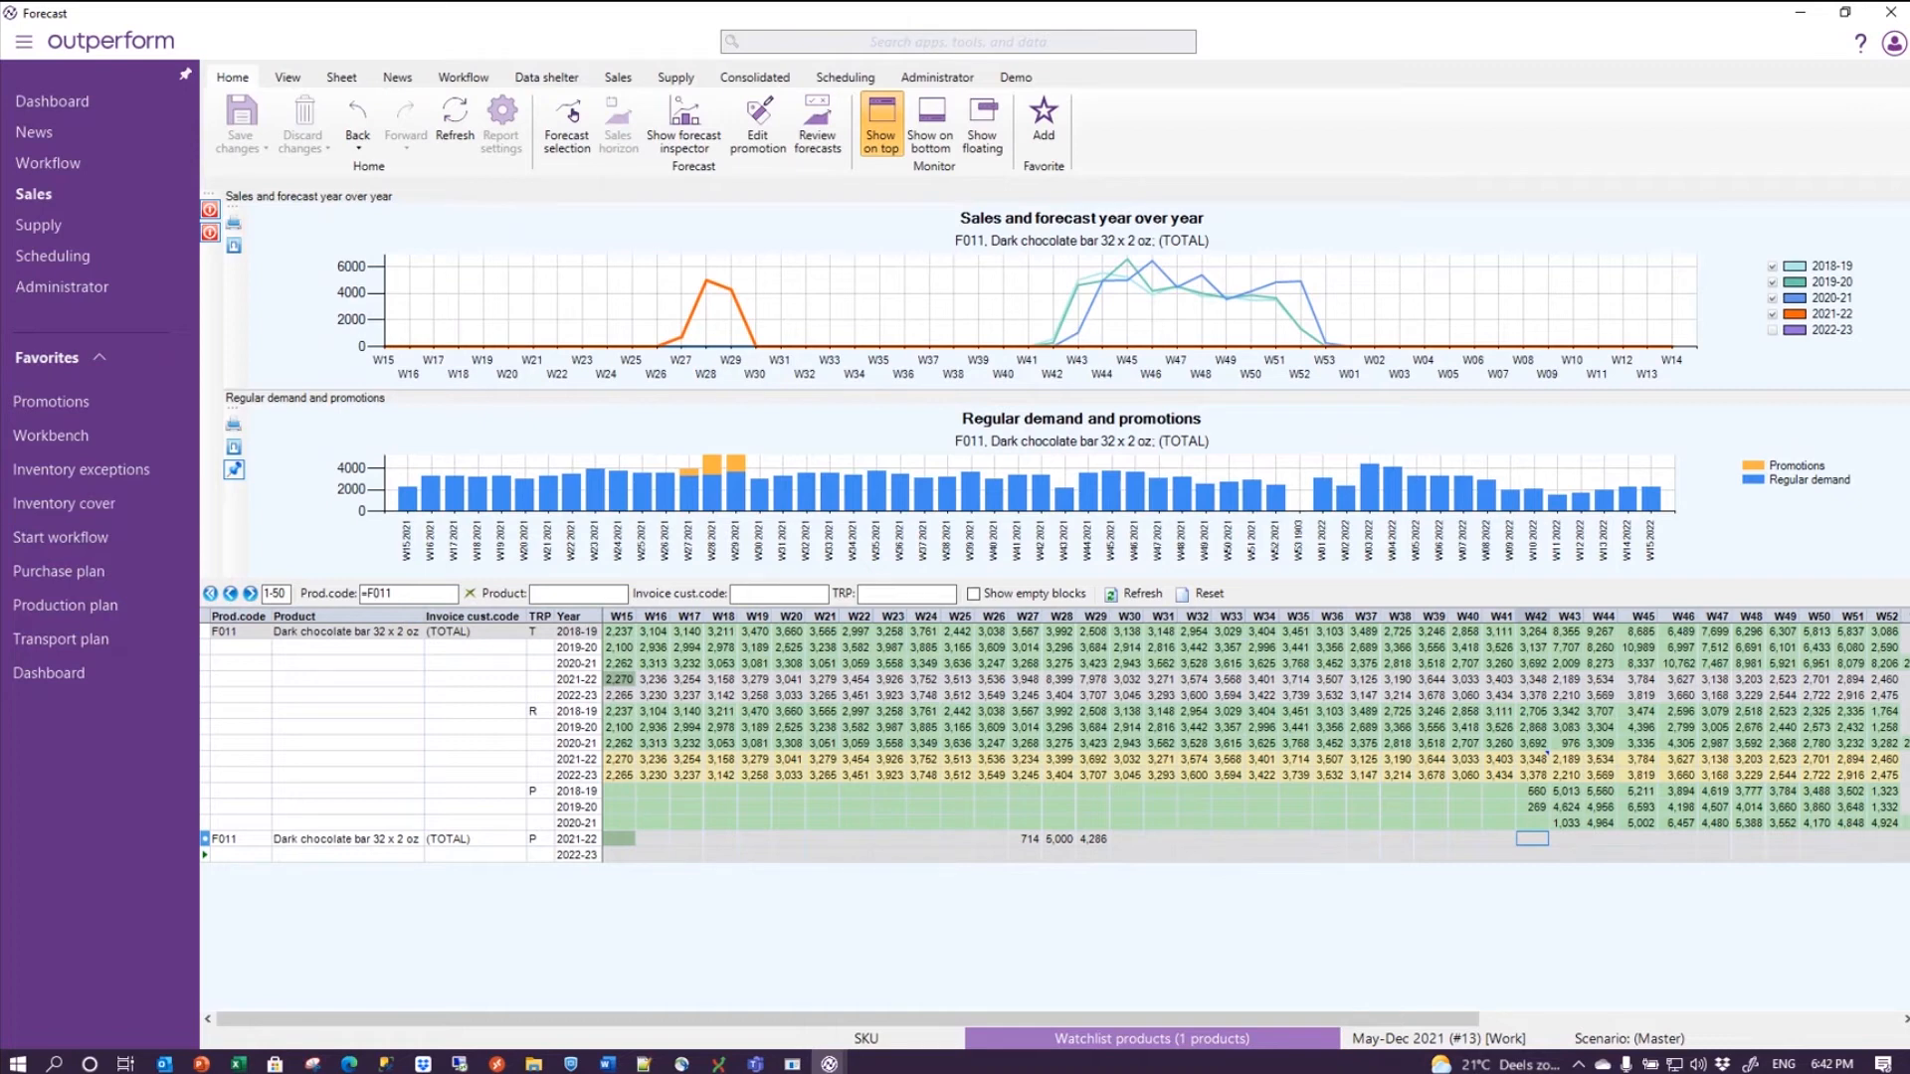
- Filter F011 promotions to Ending before Today (6/13/2021) and select the Peak season 2020 row
click(51, 401)
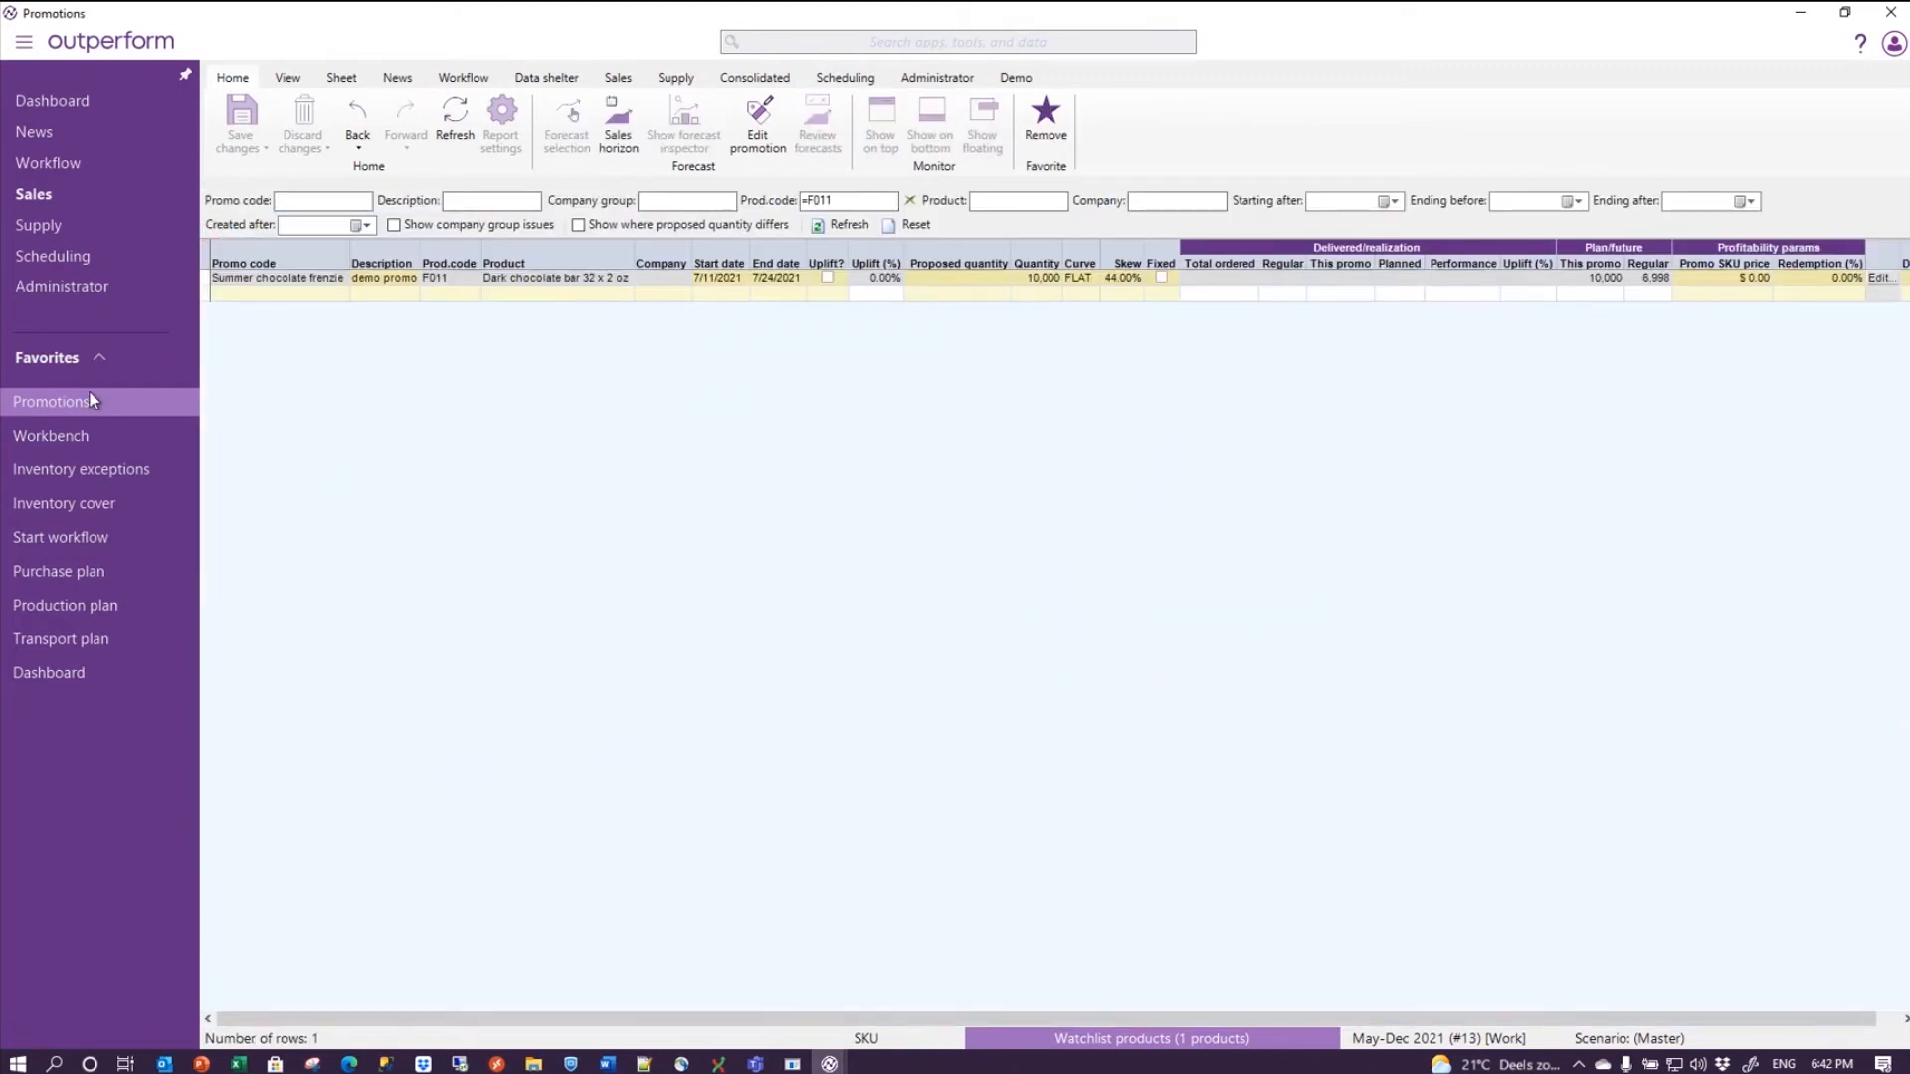
mouse_move(336, 311)
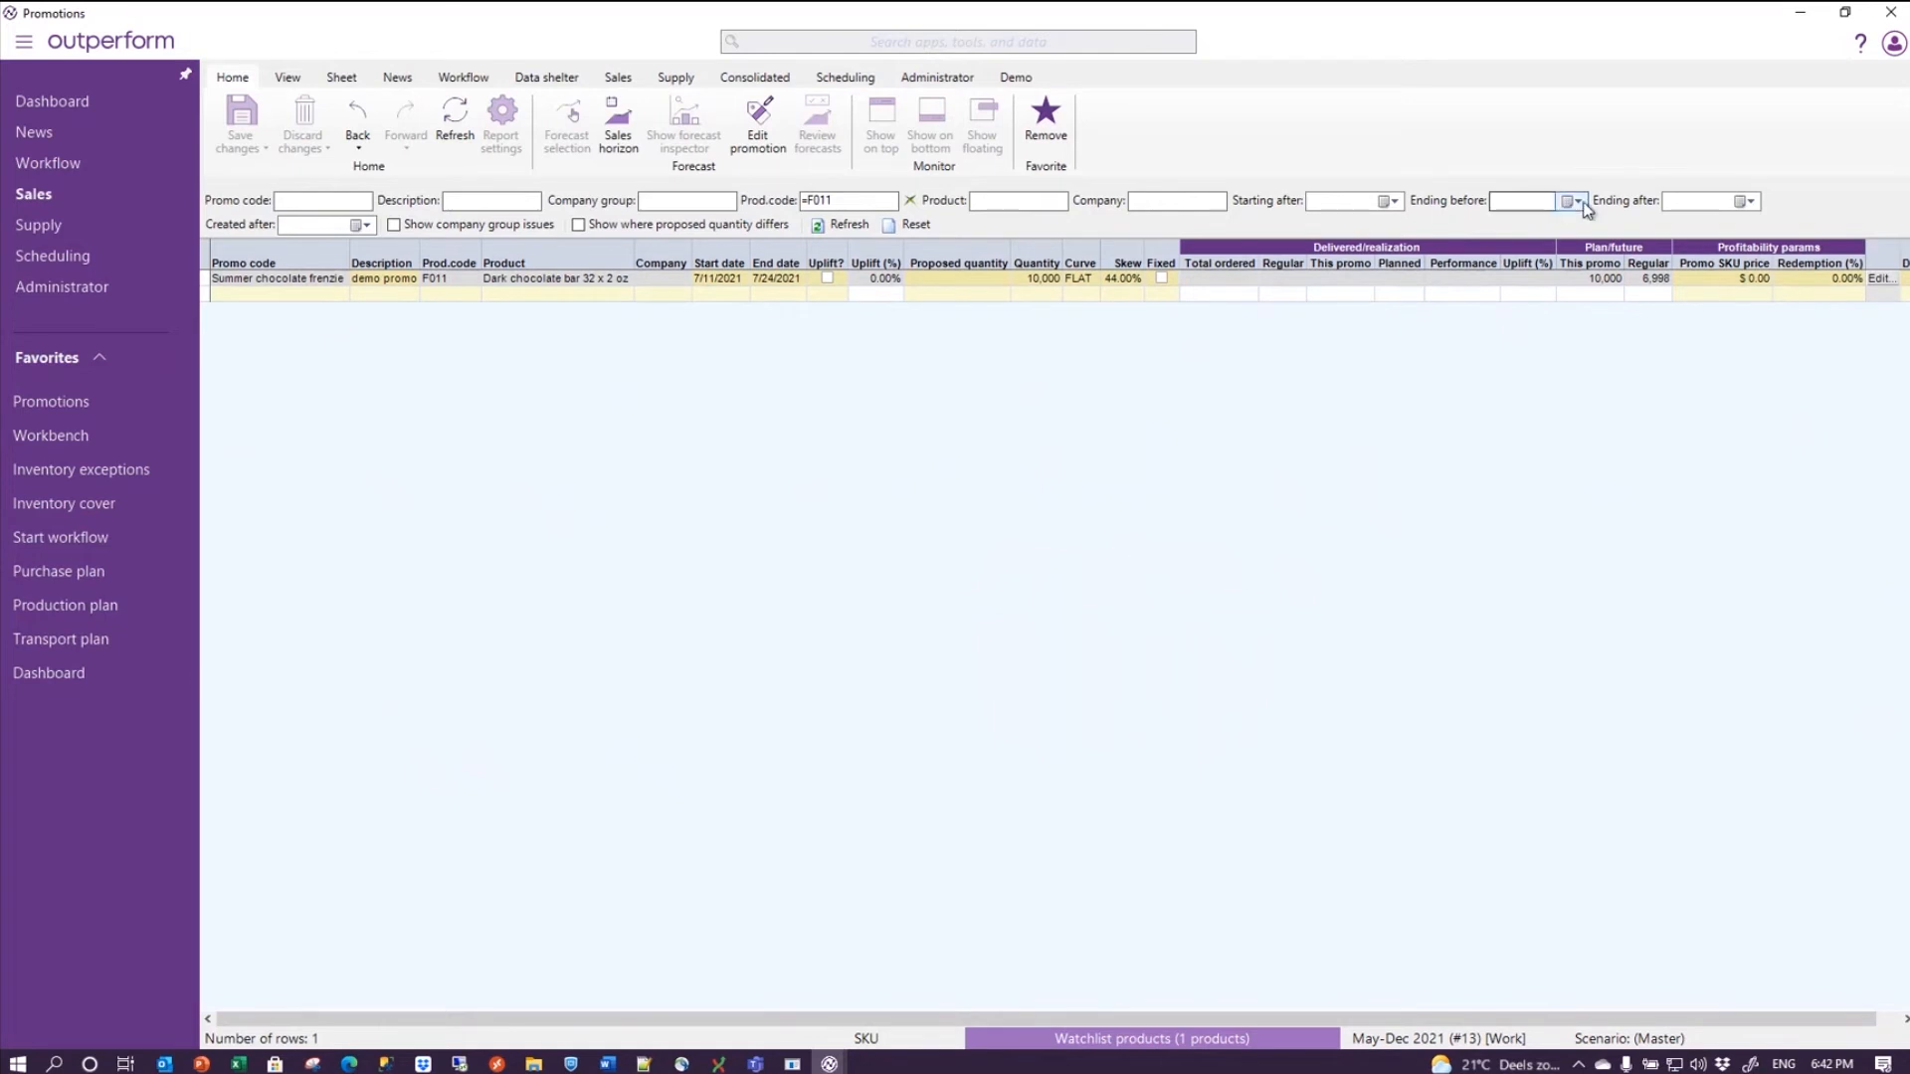
click(1575, 201)
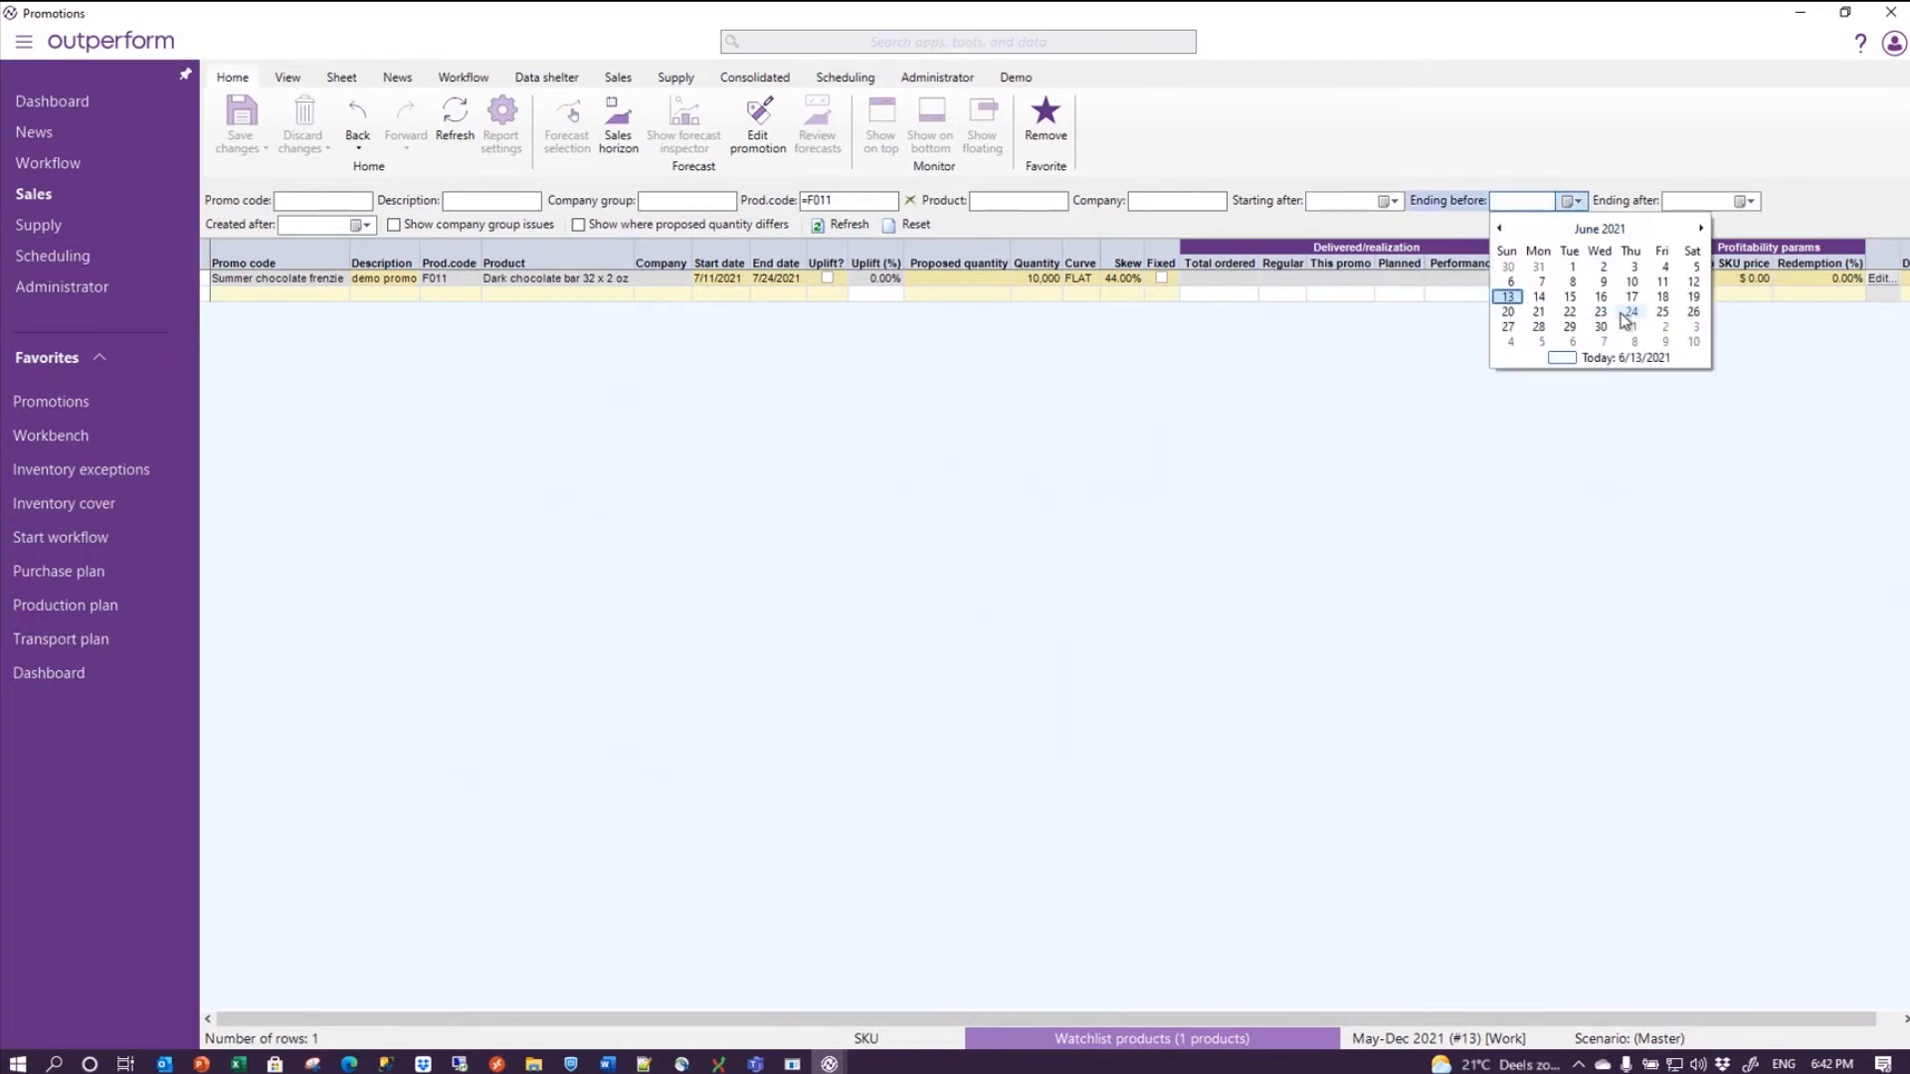
click(1507, 296)
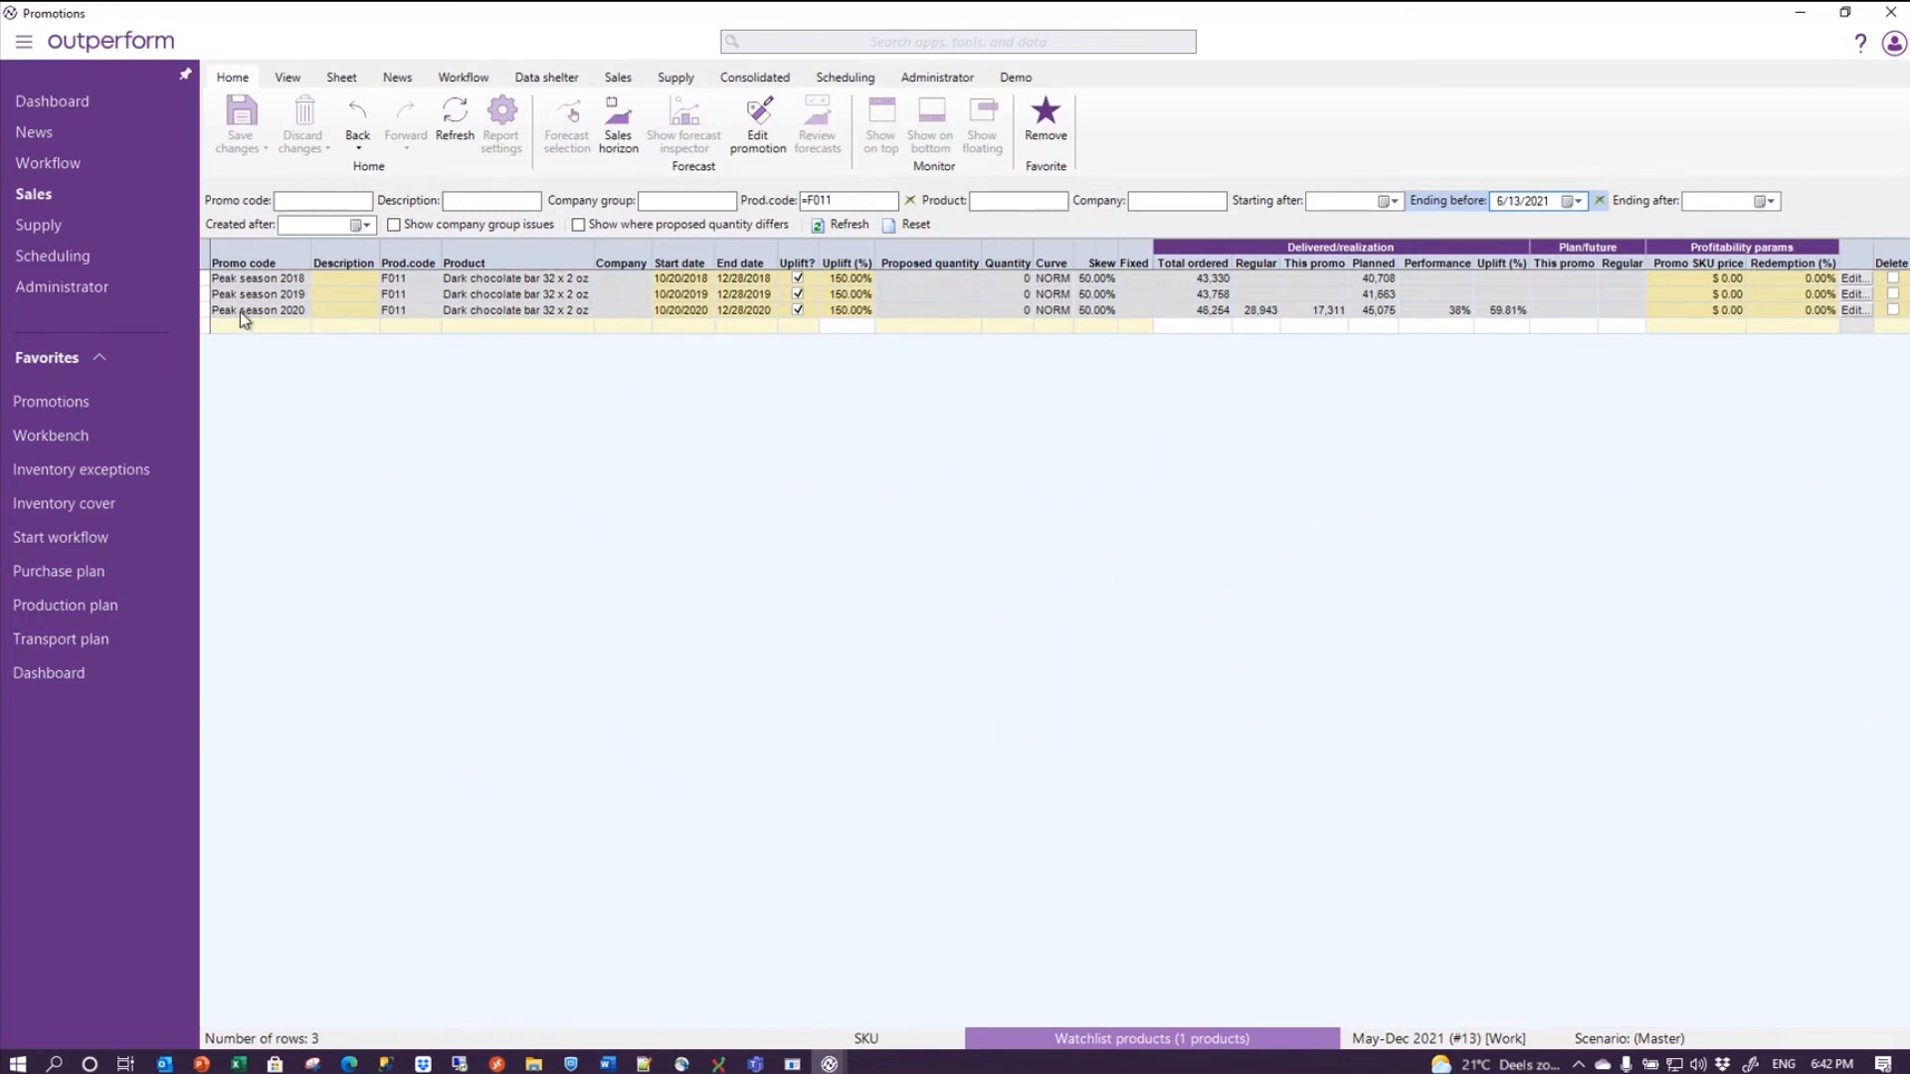
click(257, 310)
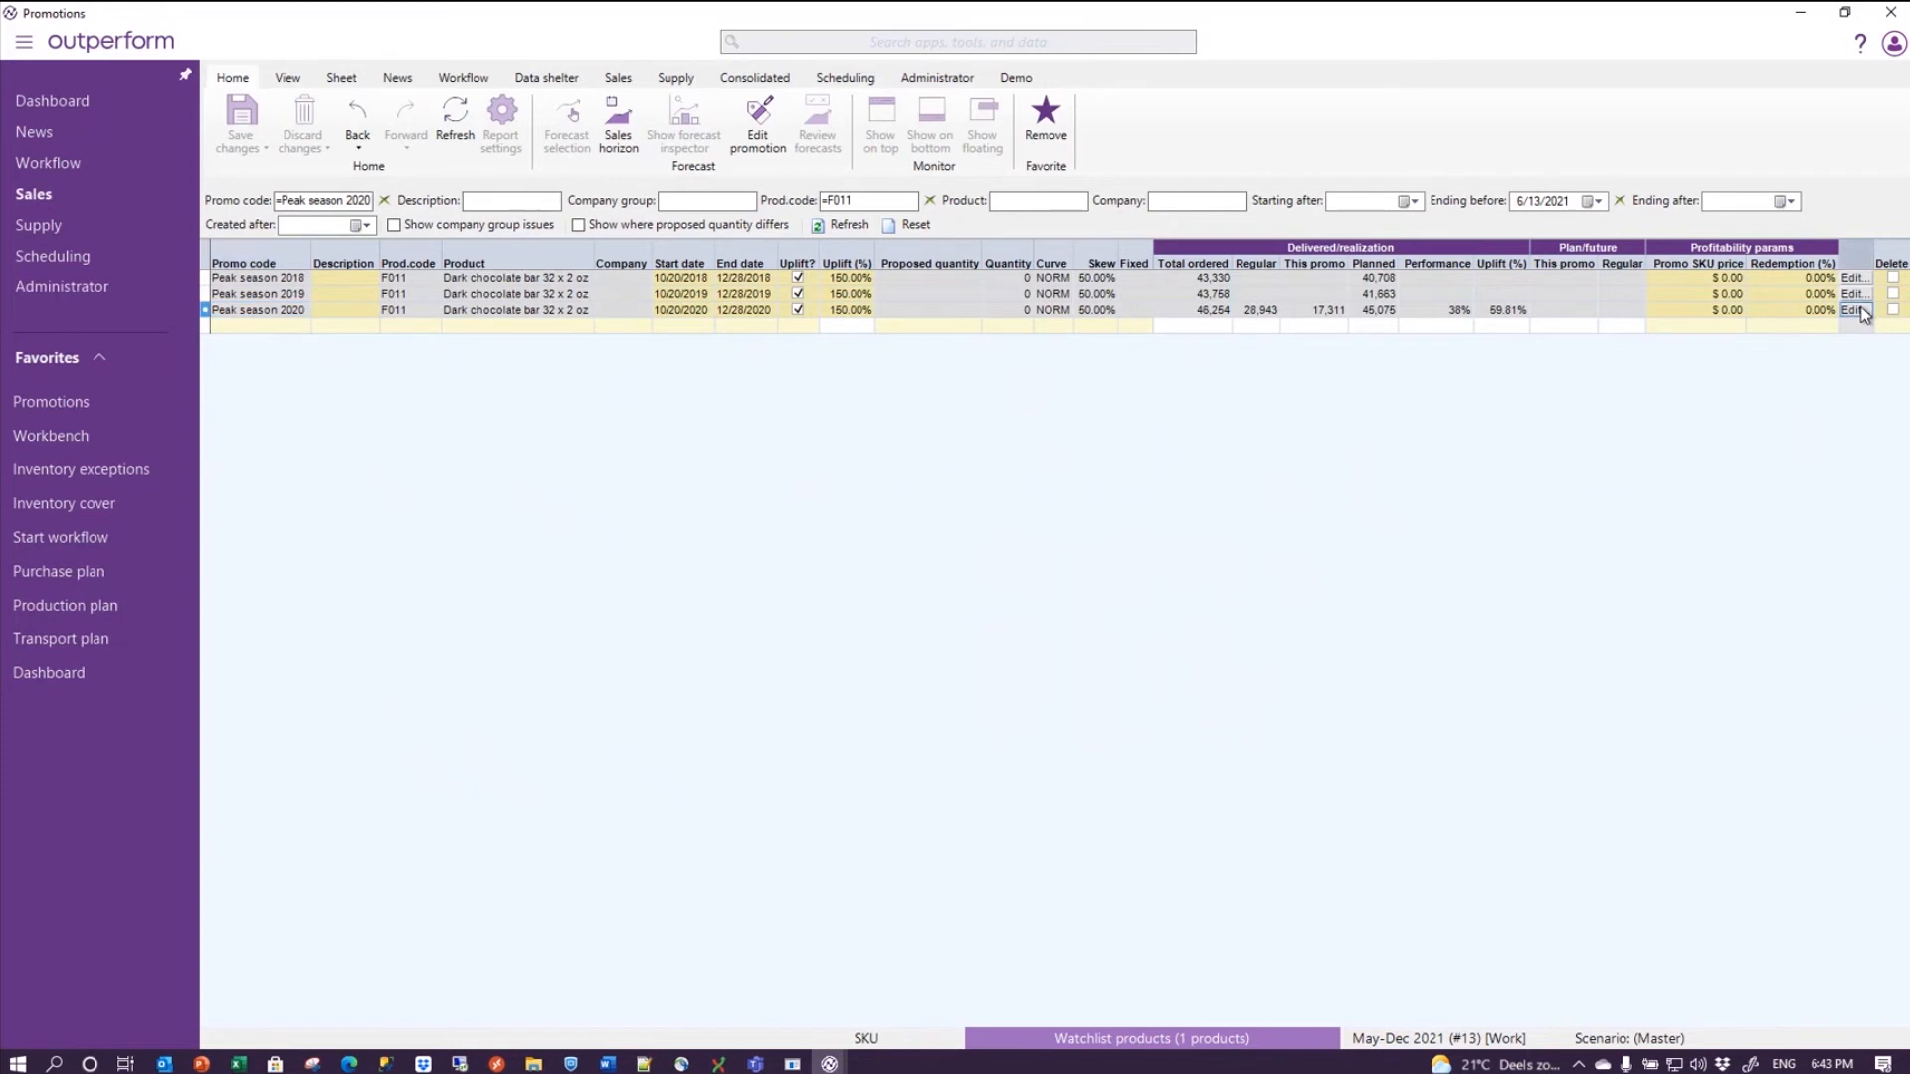
- Duplicate Peak season 2020 without saving, rename to Peak season 2021 dated Oct 20–Dec 28 2021, save and close
click(1852, 310)
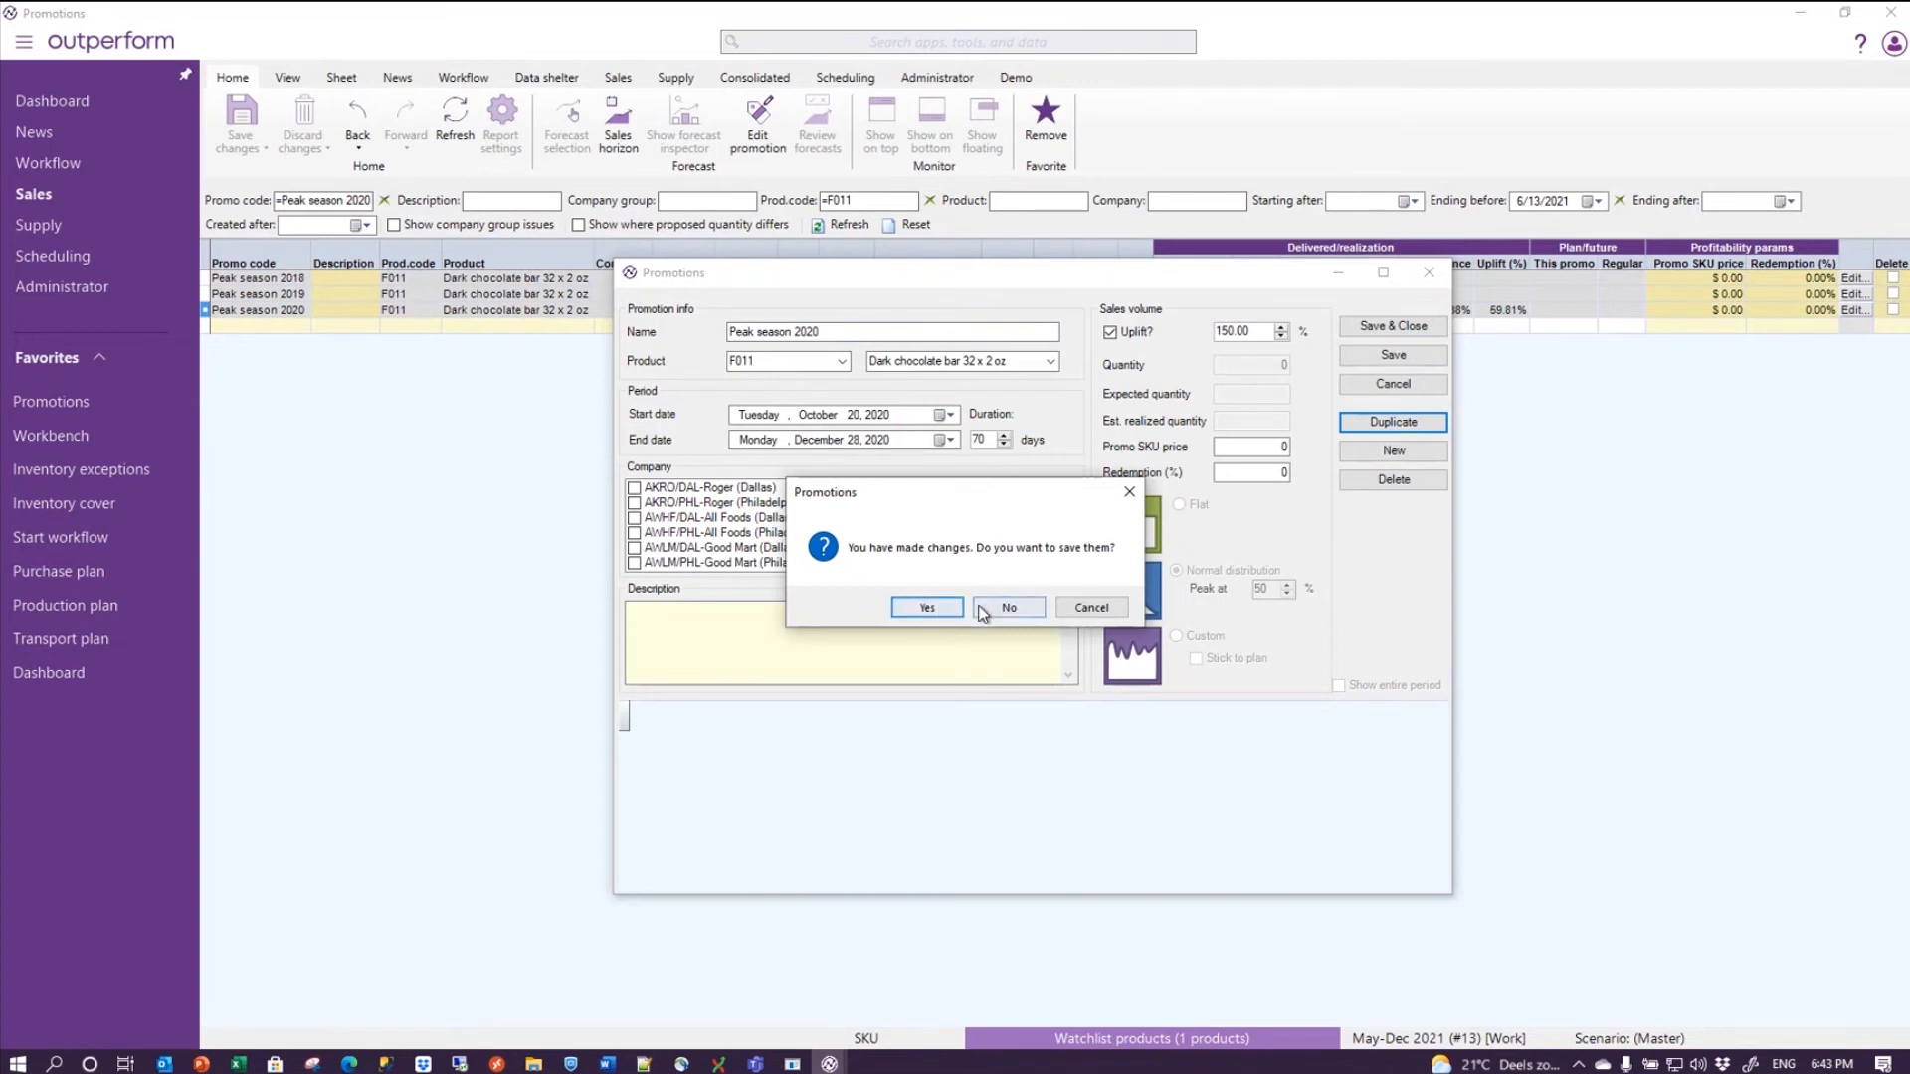
click(1008, 607)
text(1)
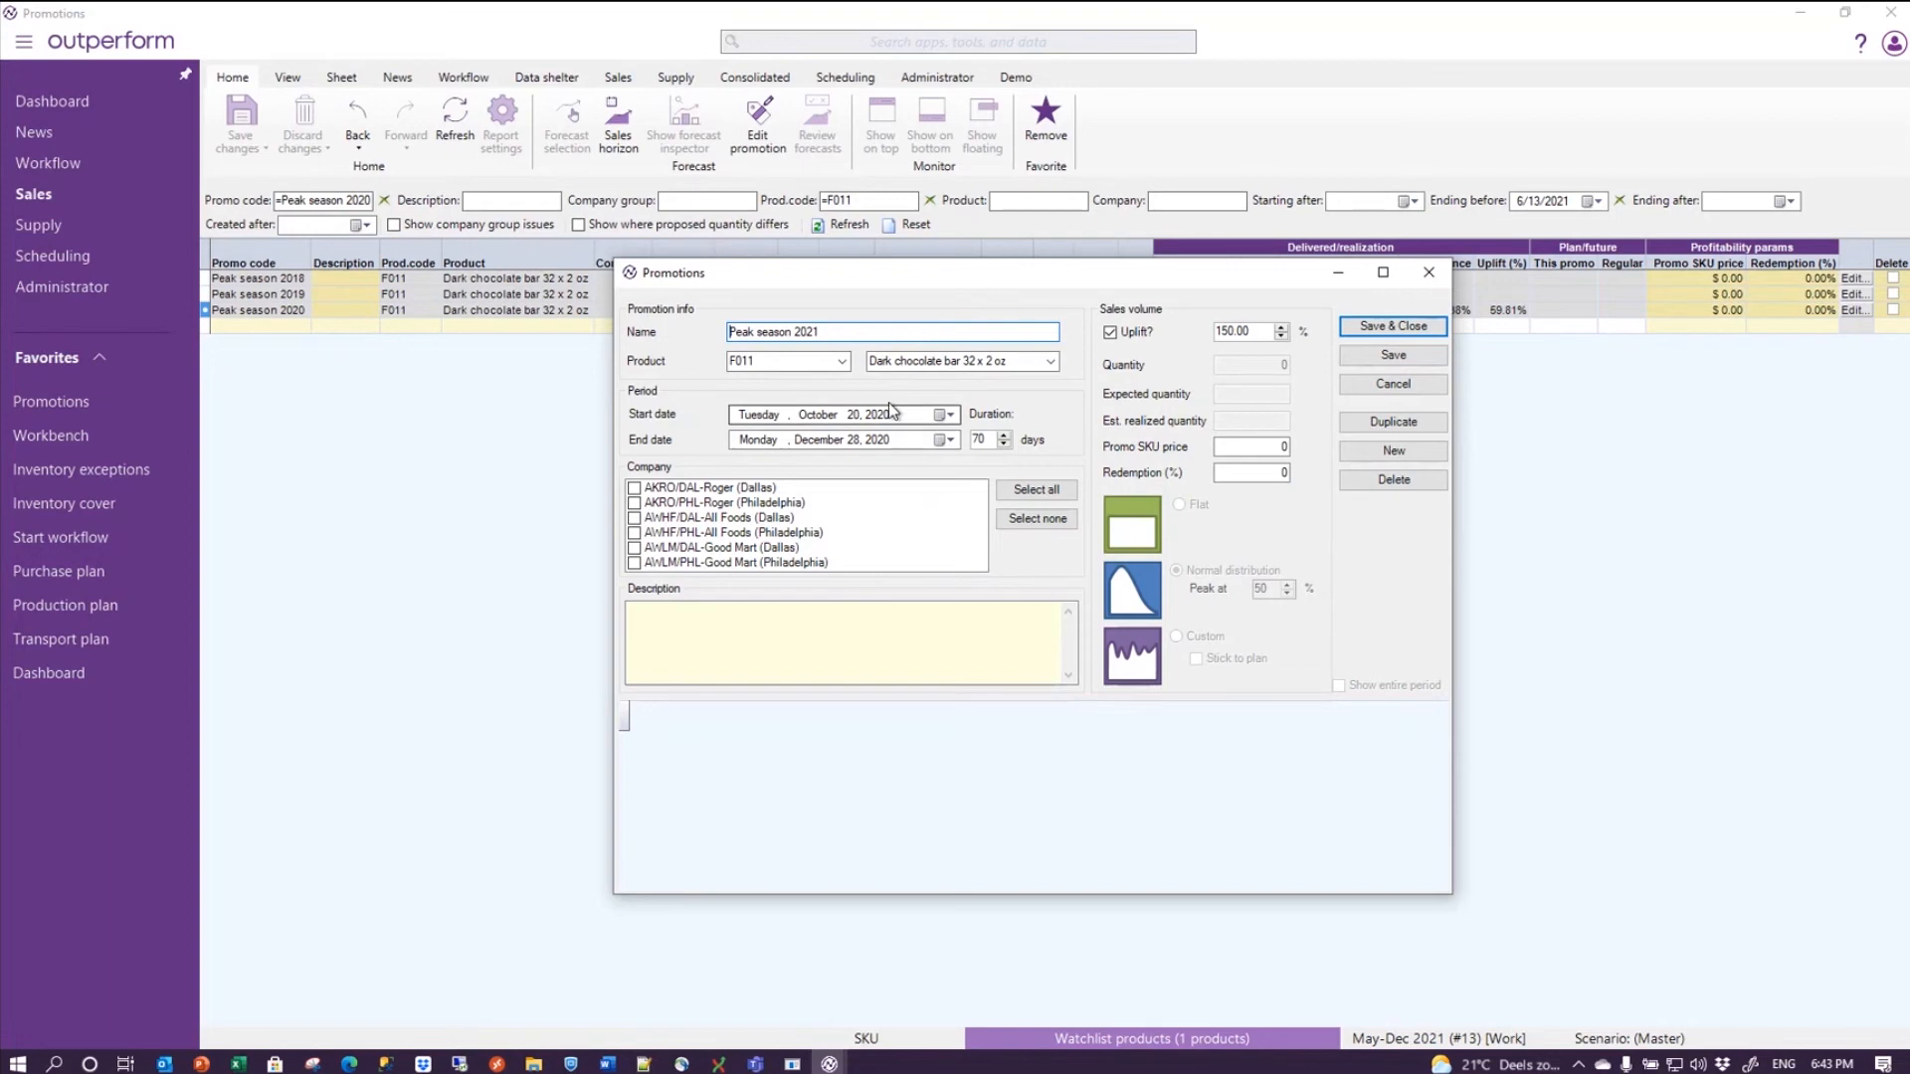
click(879, 413)
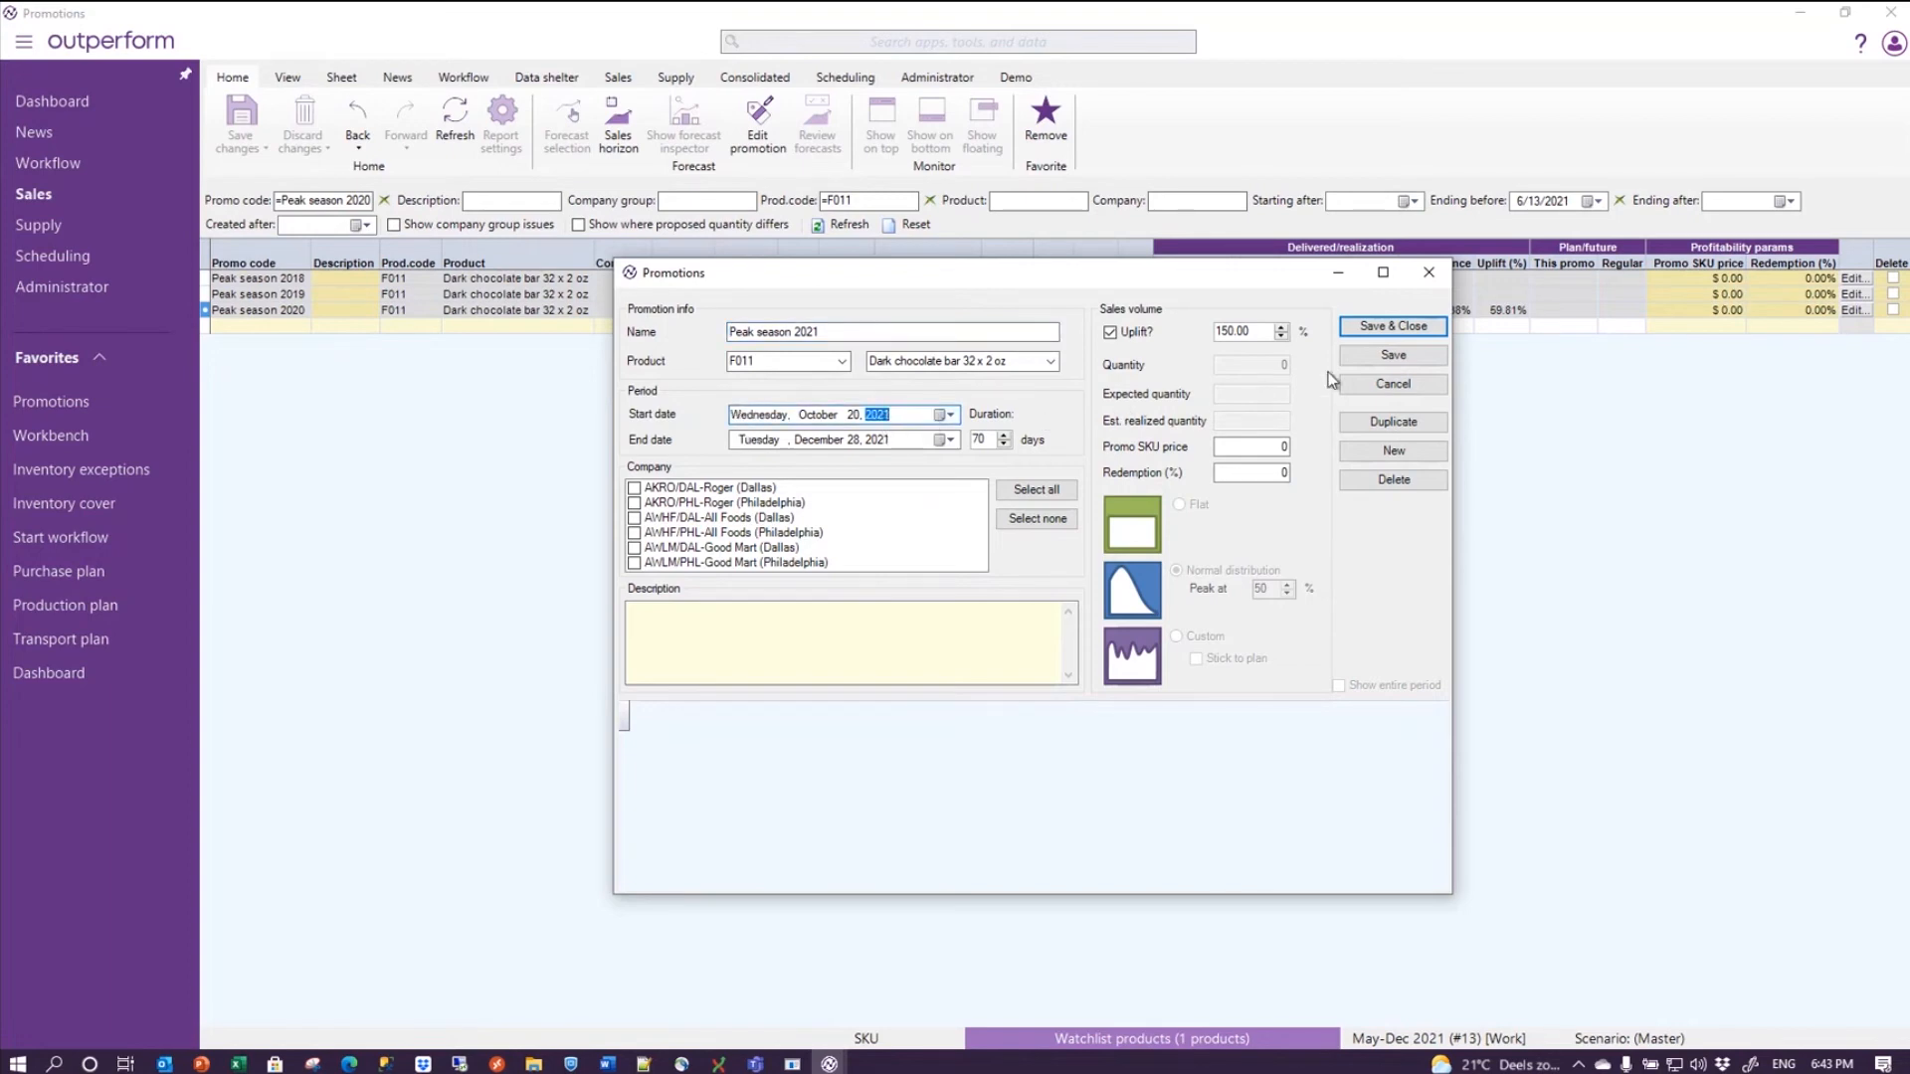
click(1393, 326)
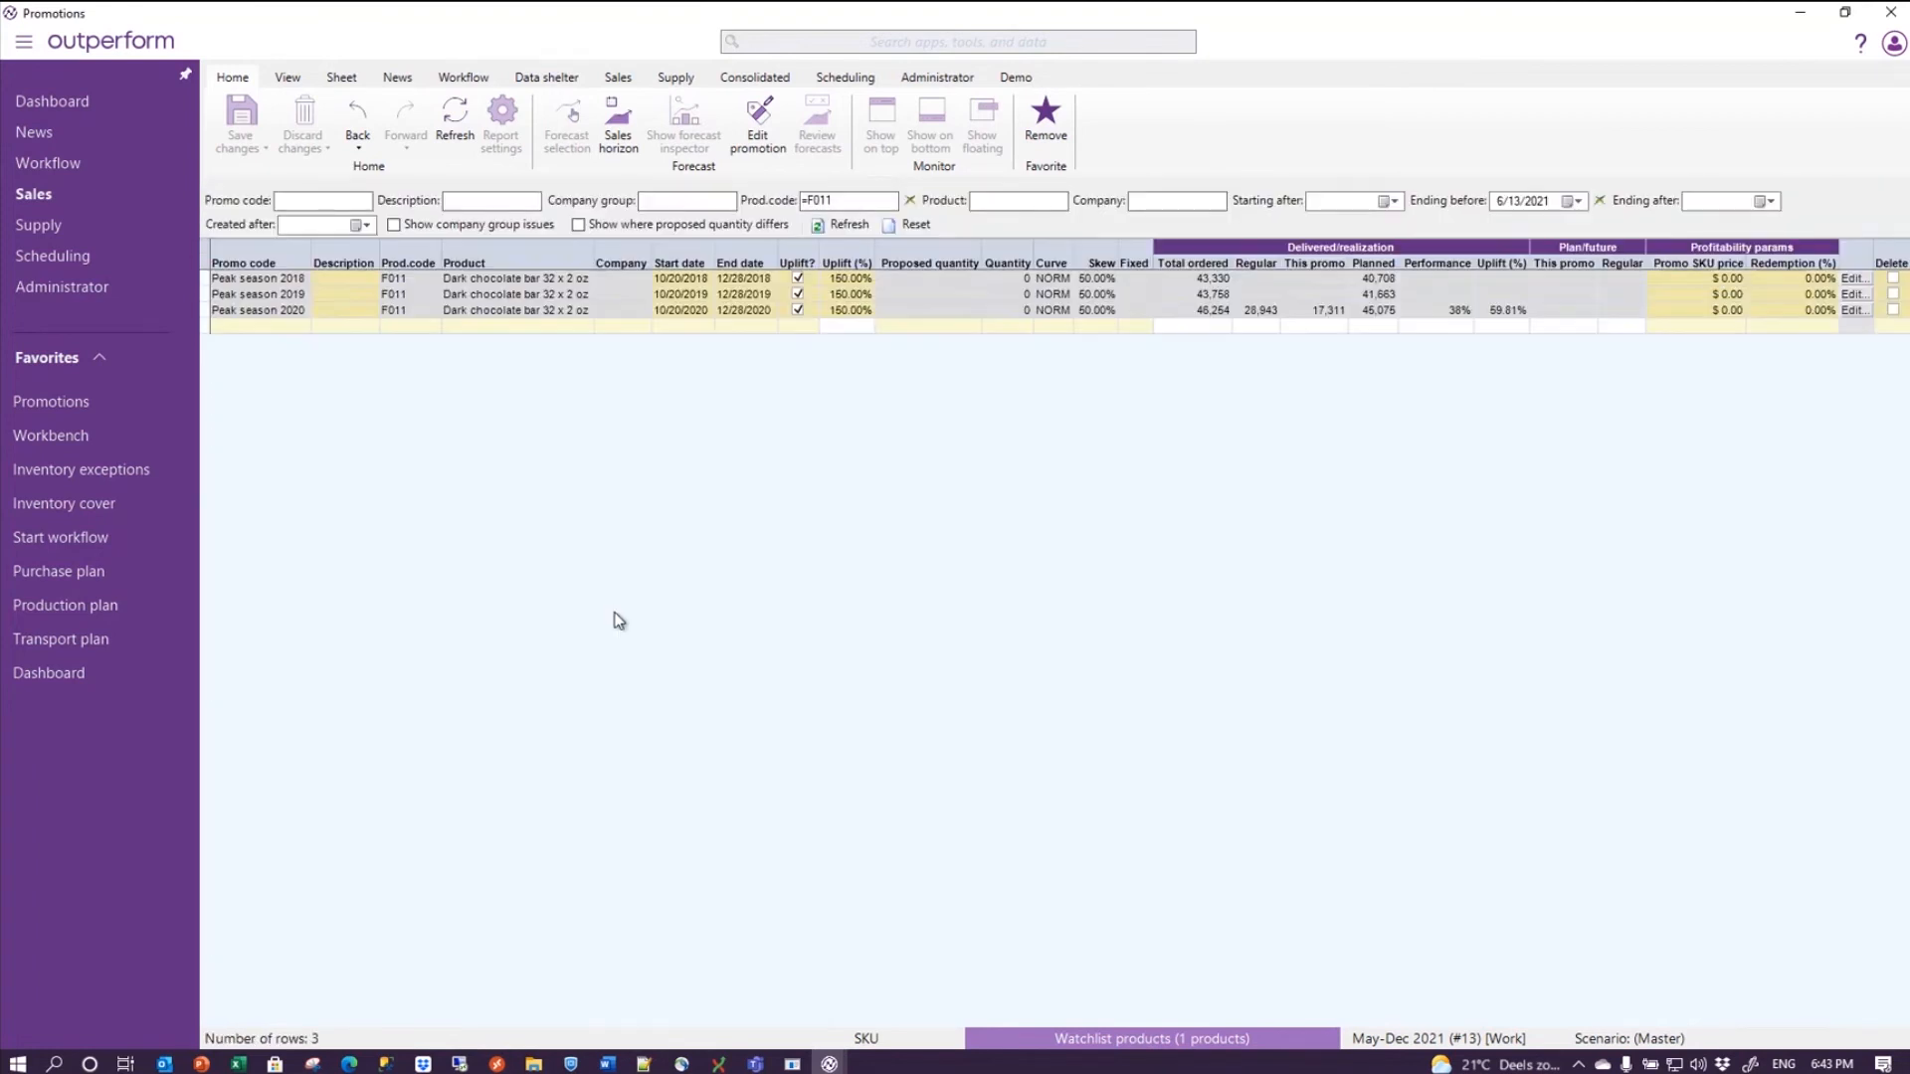
- Move the Ending before filter to 1/31/2022 so five promotions including Peak season 2021 appear
click(1573, 200)
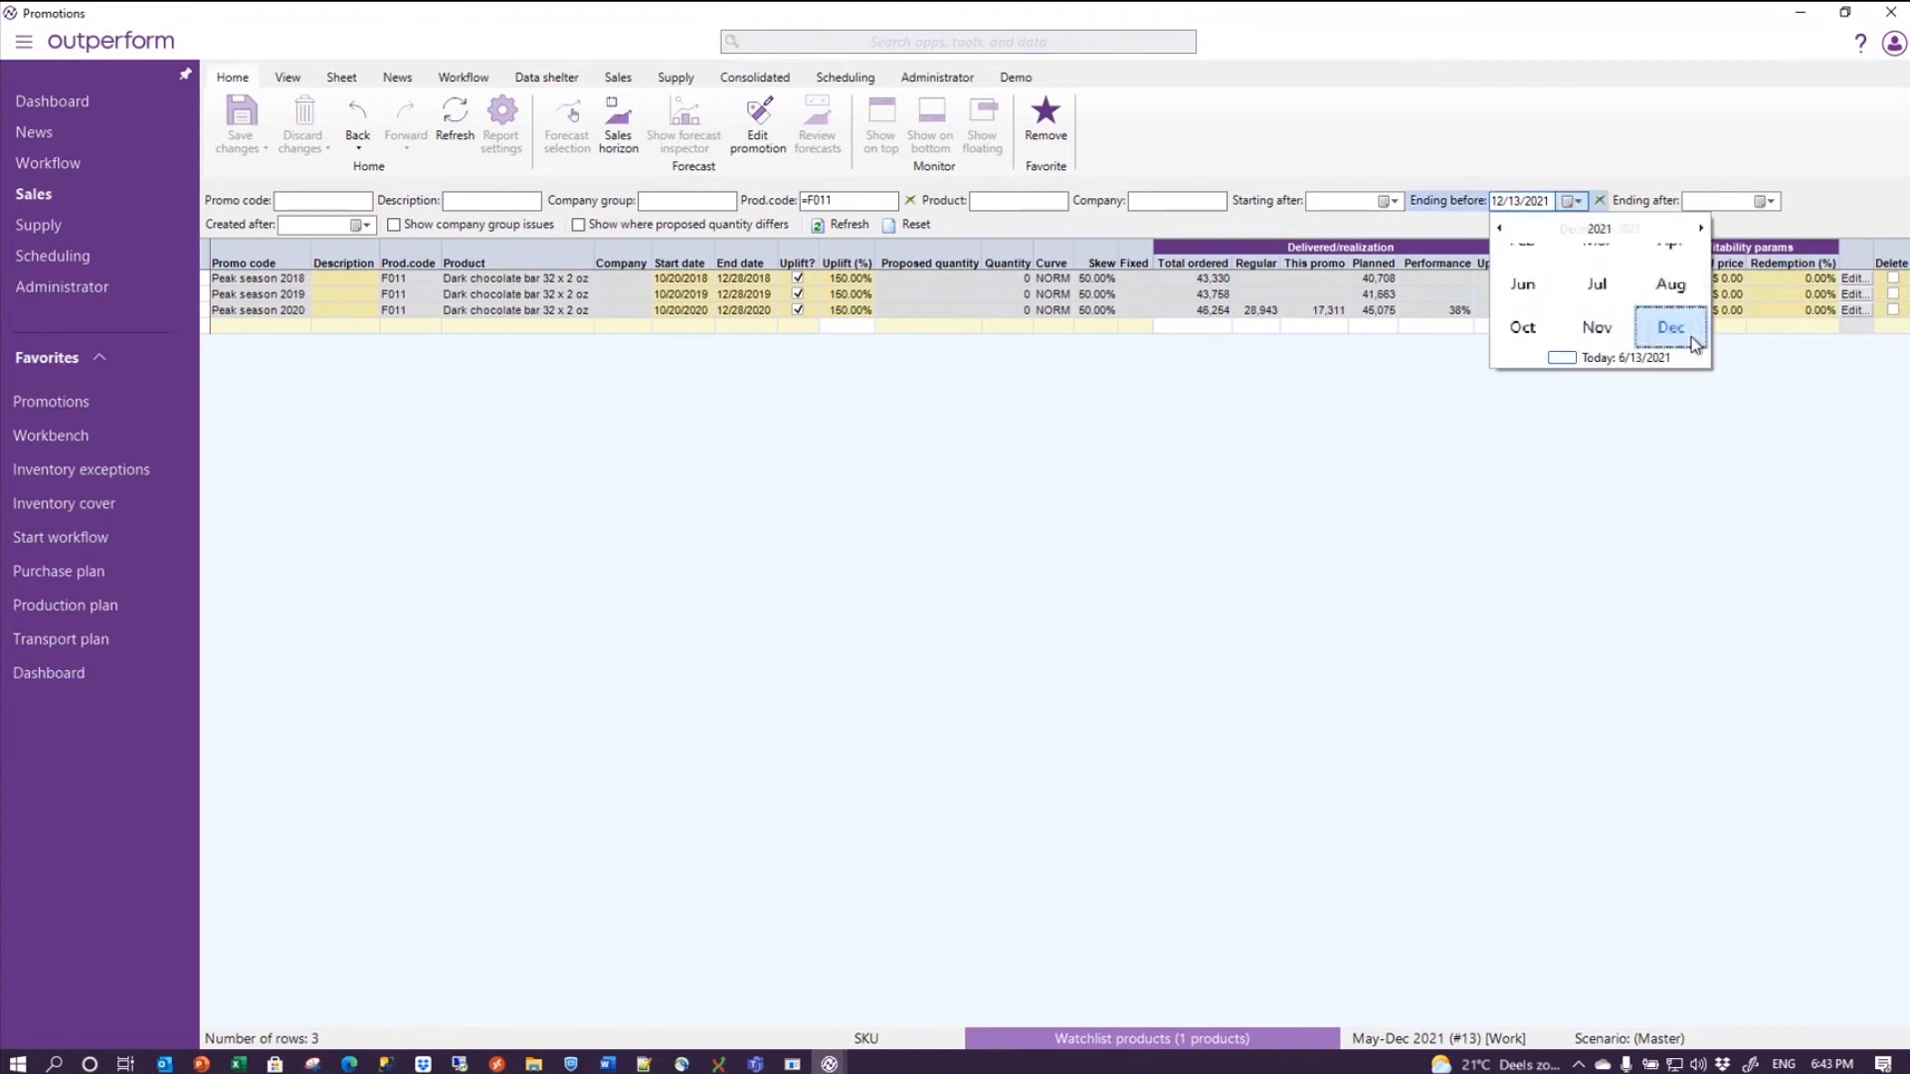
click(1699, 228)
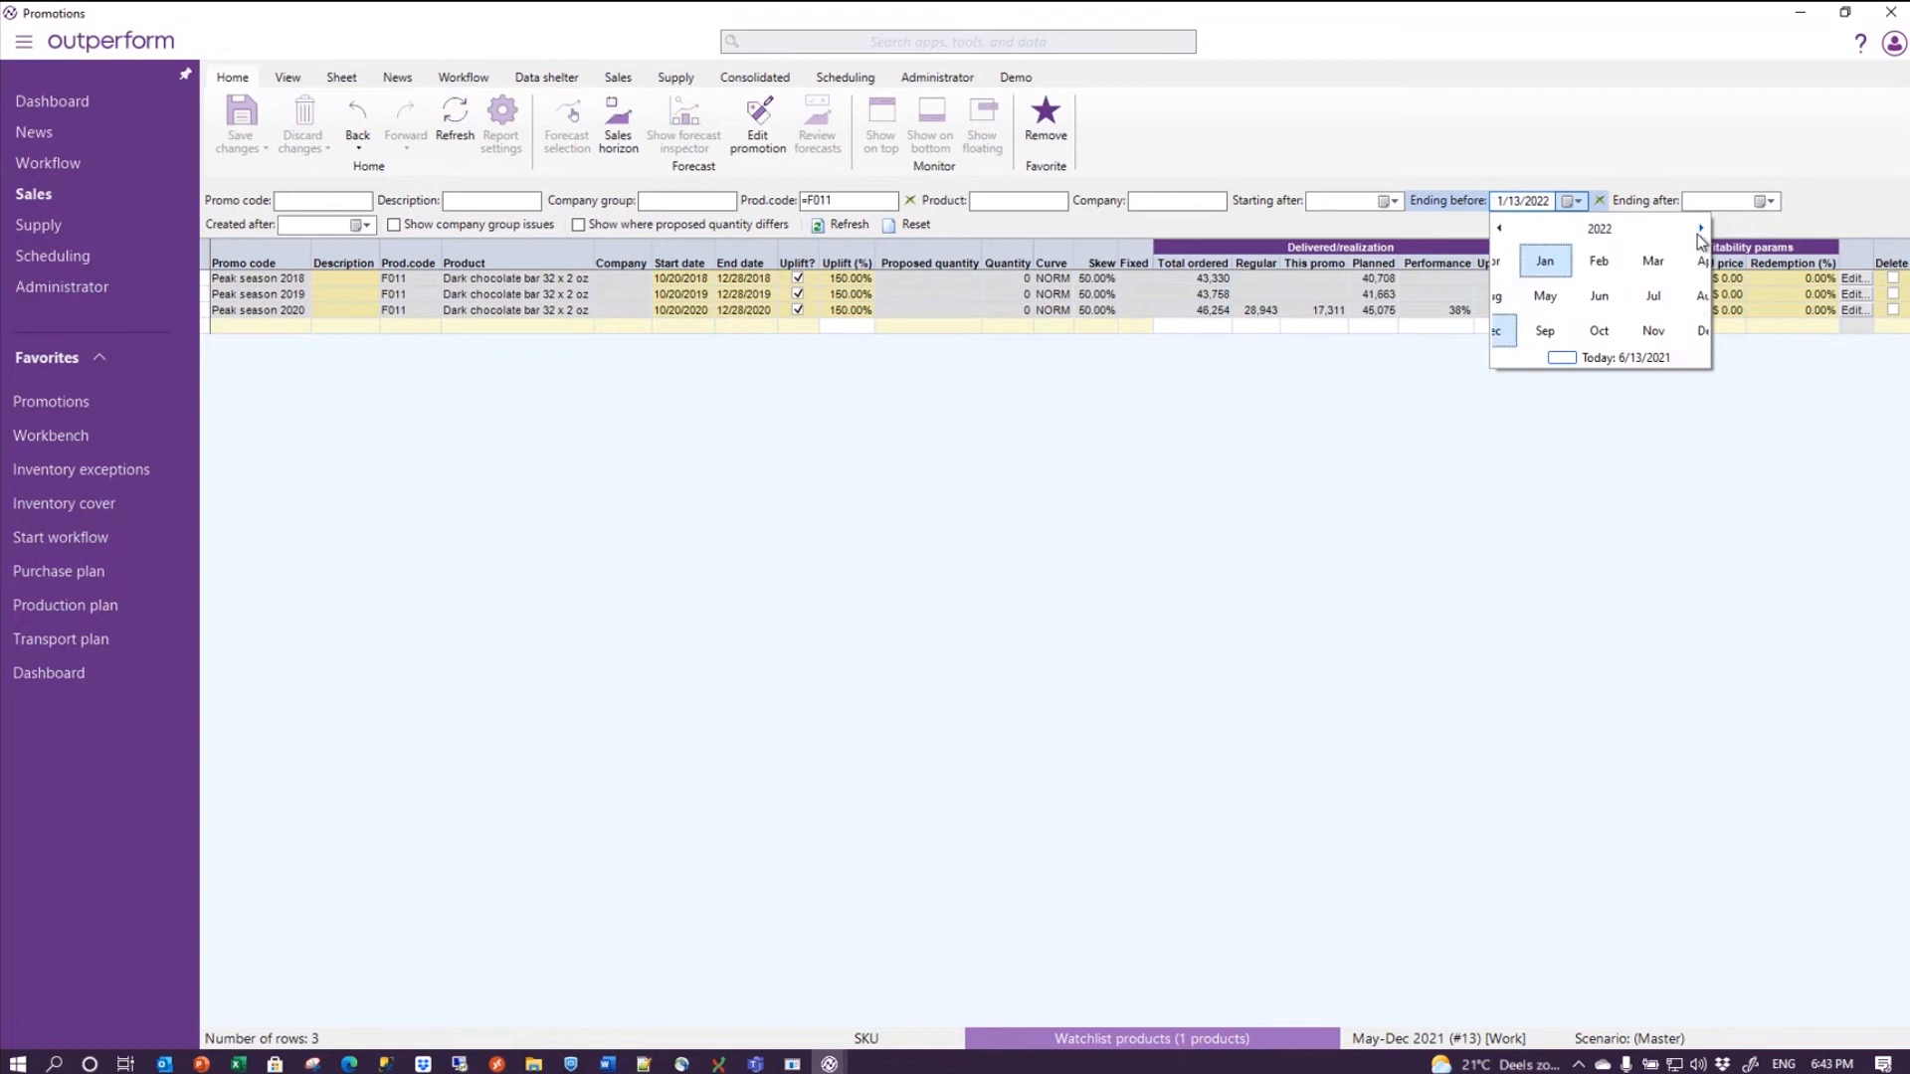
click(1545, 261)
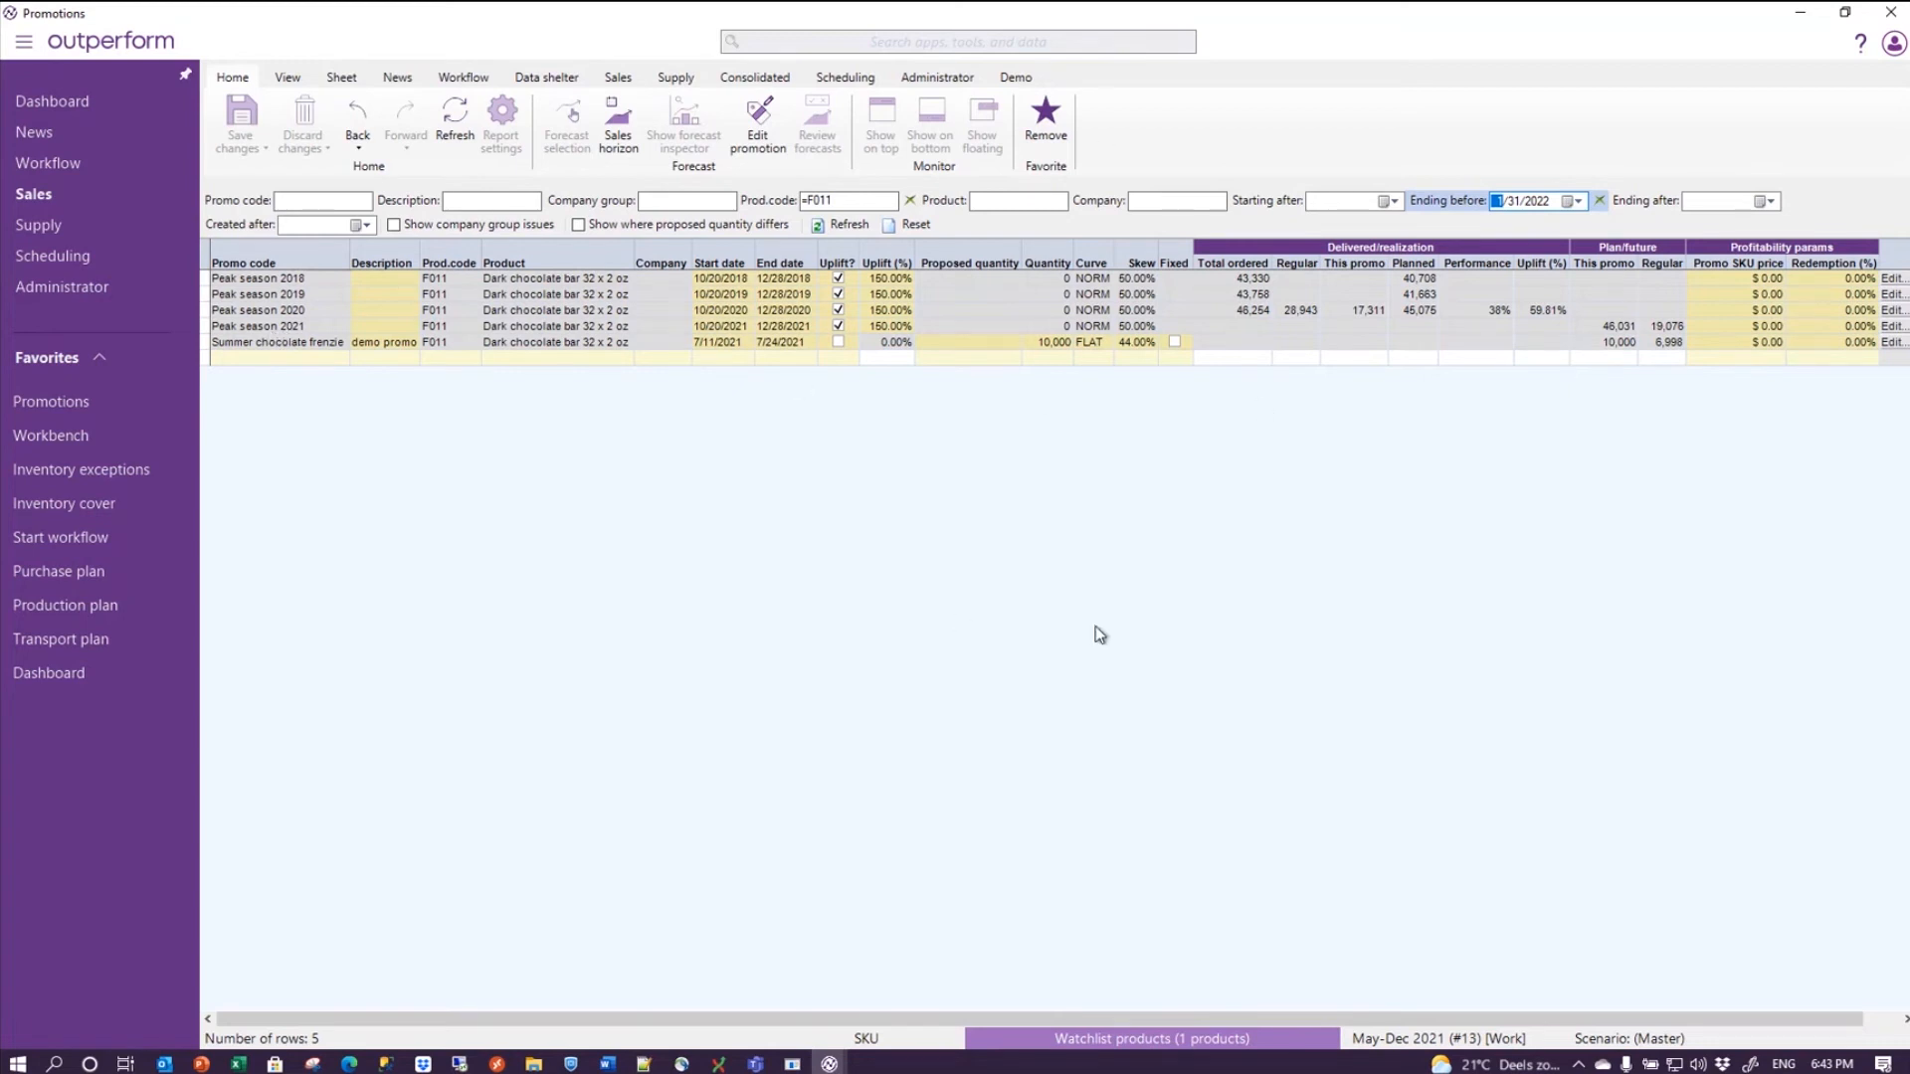
mouse_move(1308, 479)
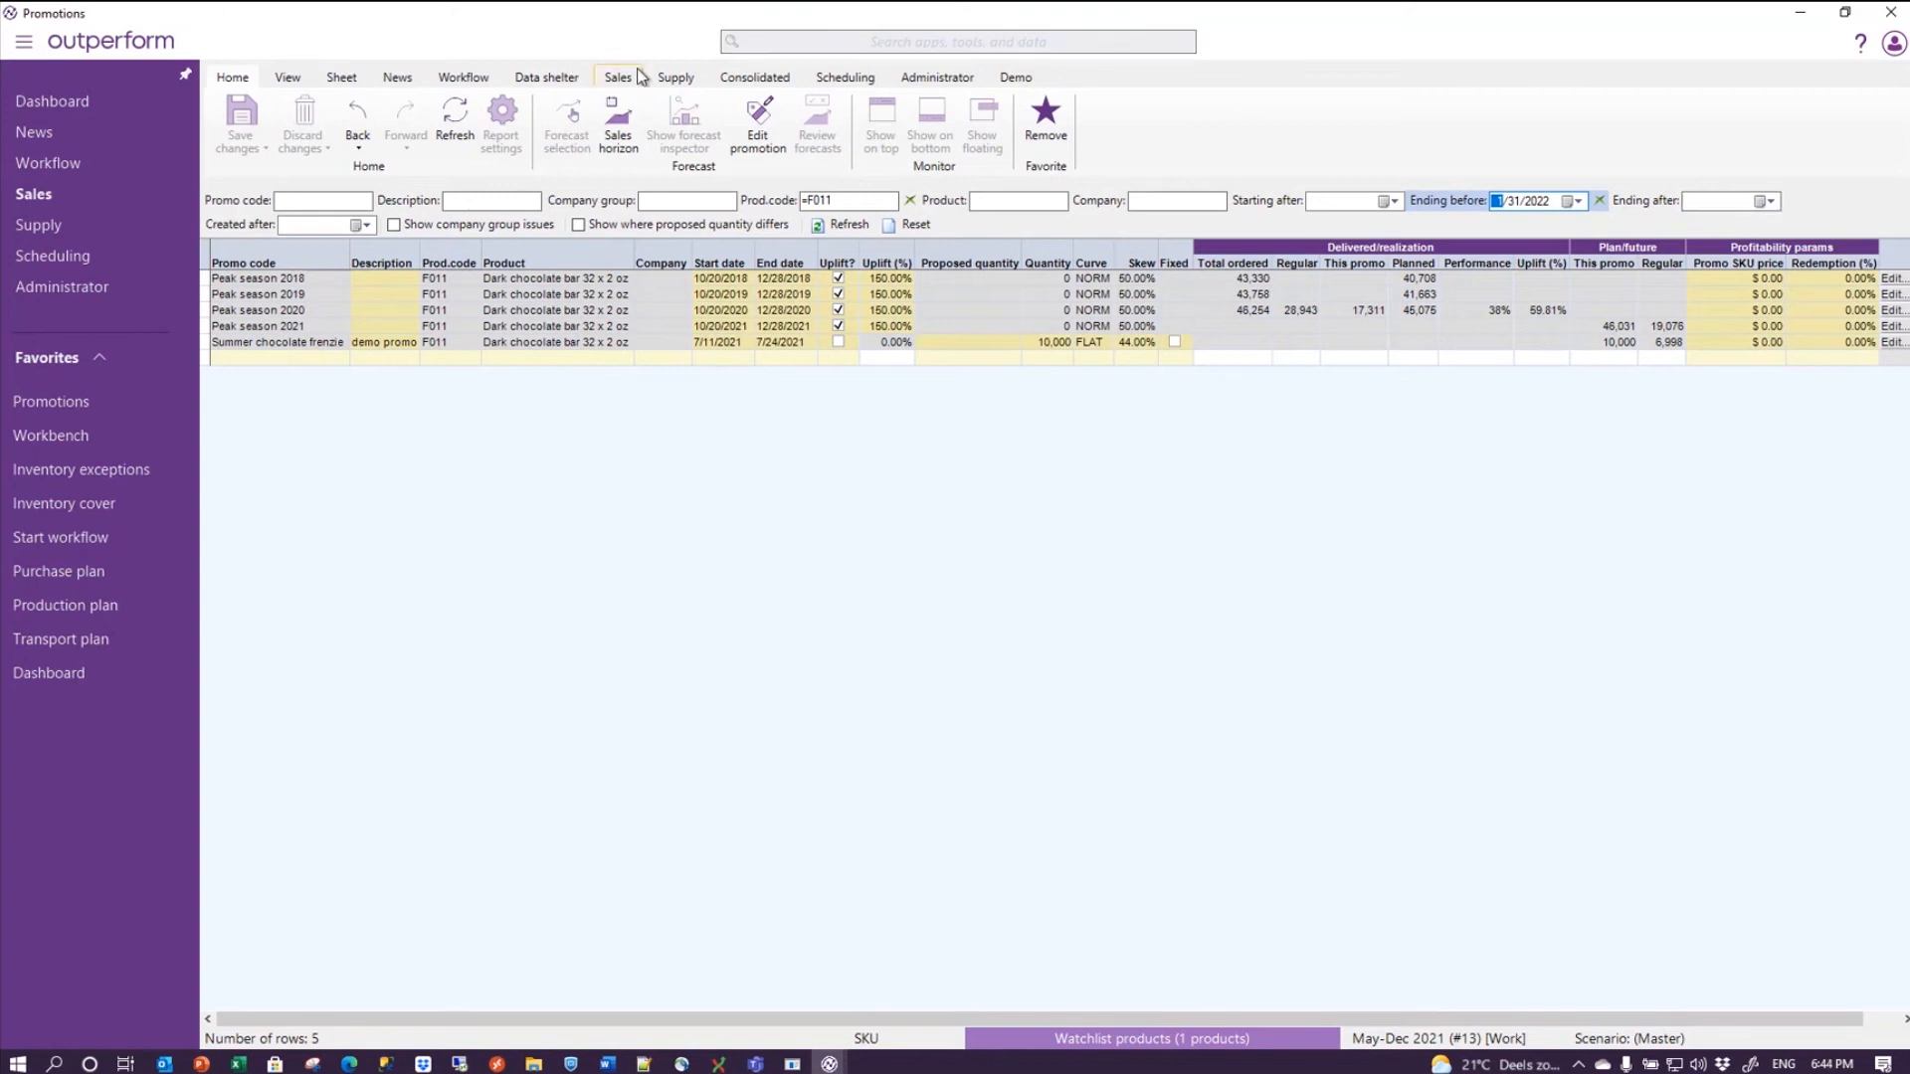
click(618, 76)
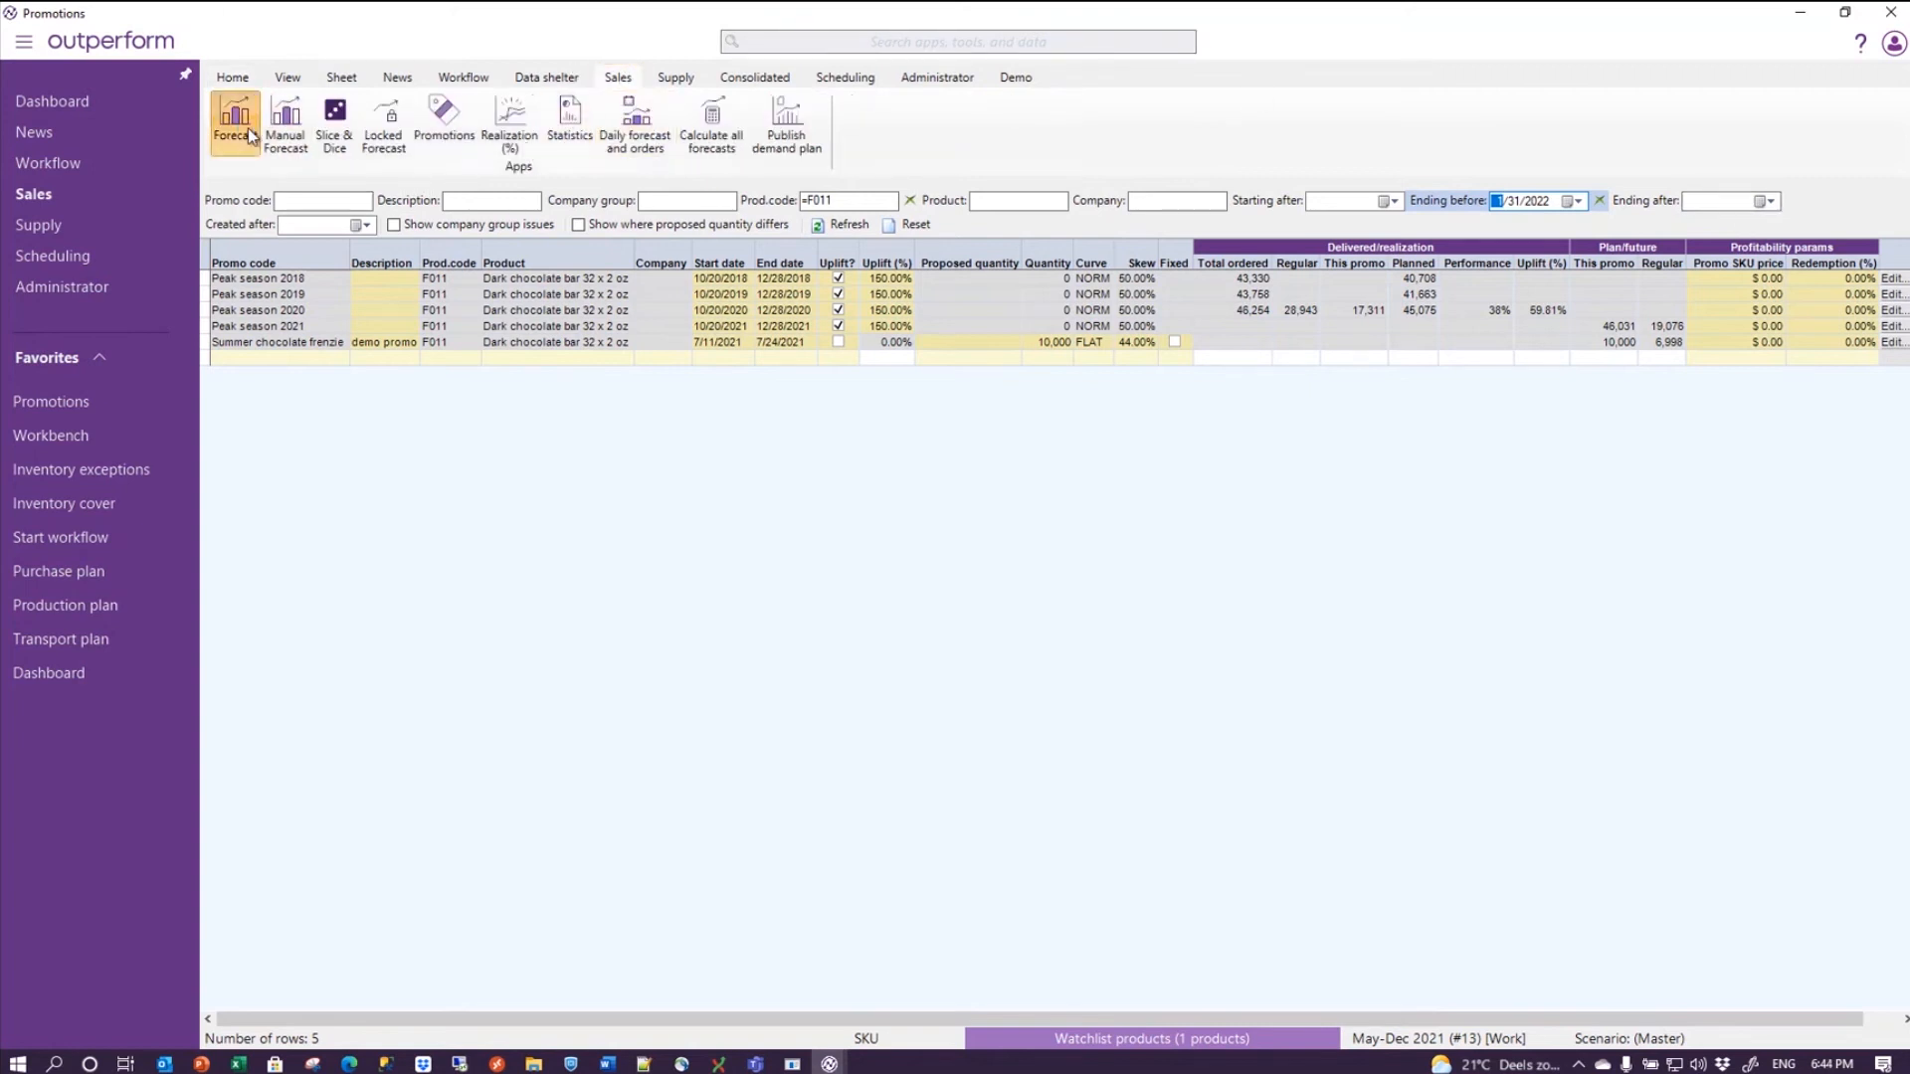
click(232, 120)
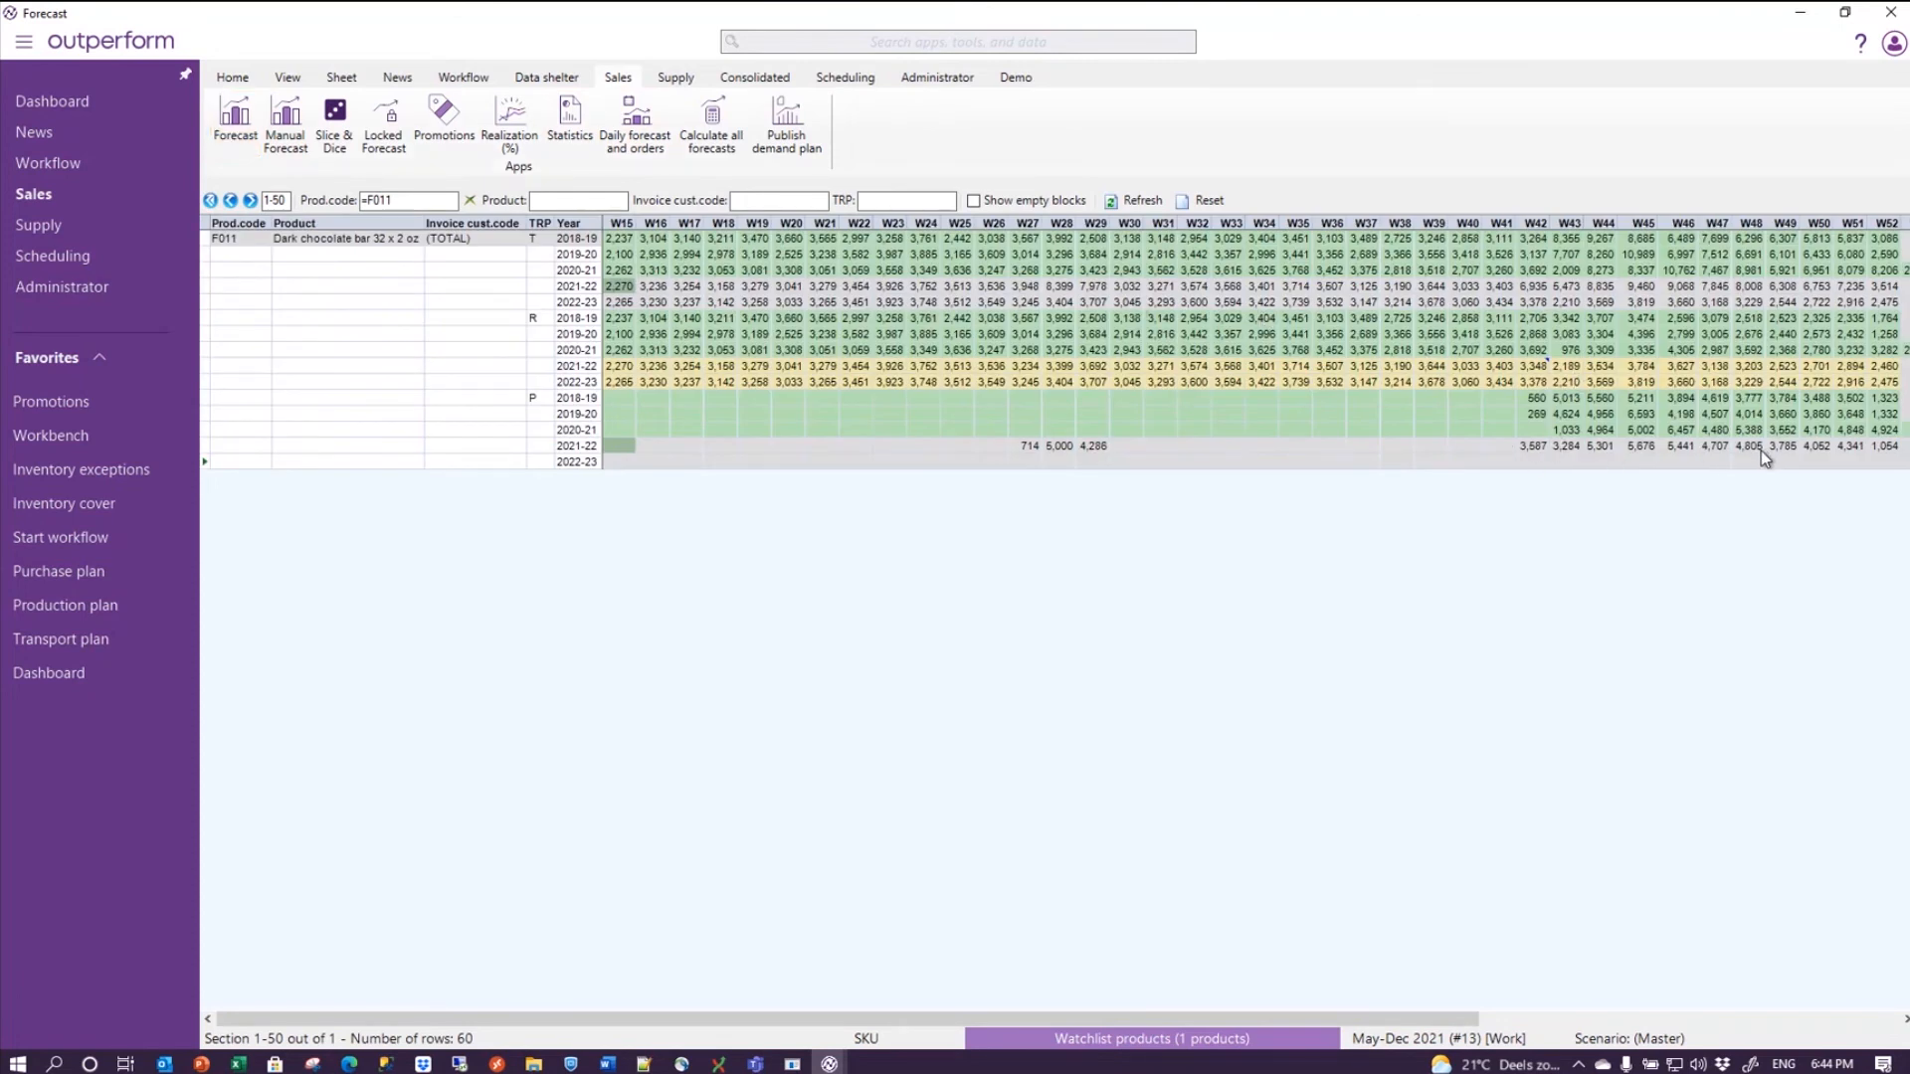
click(1744, 445)
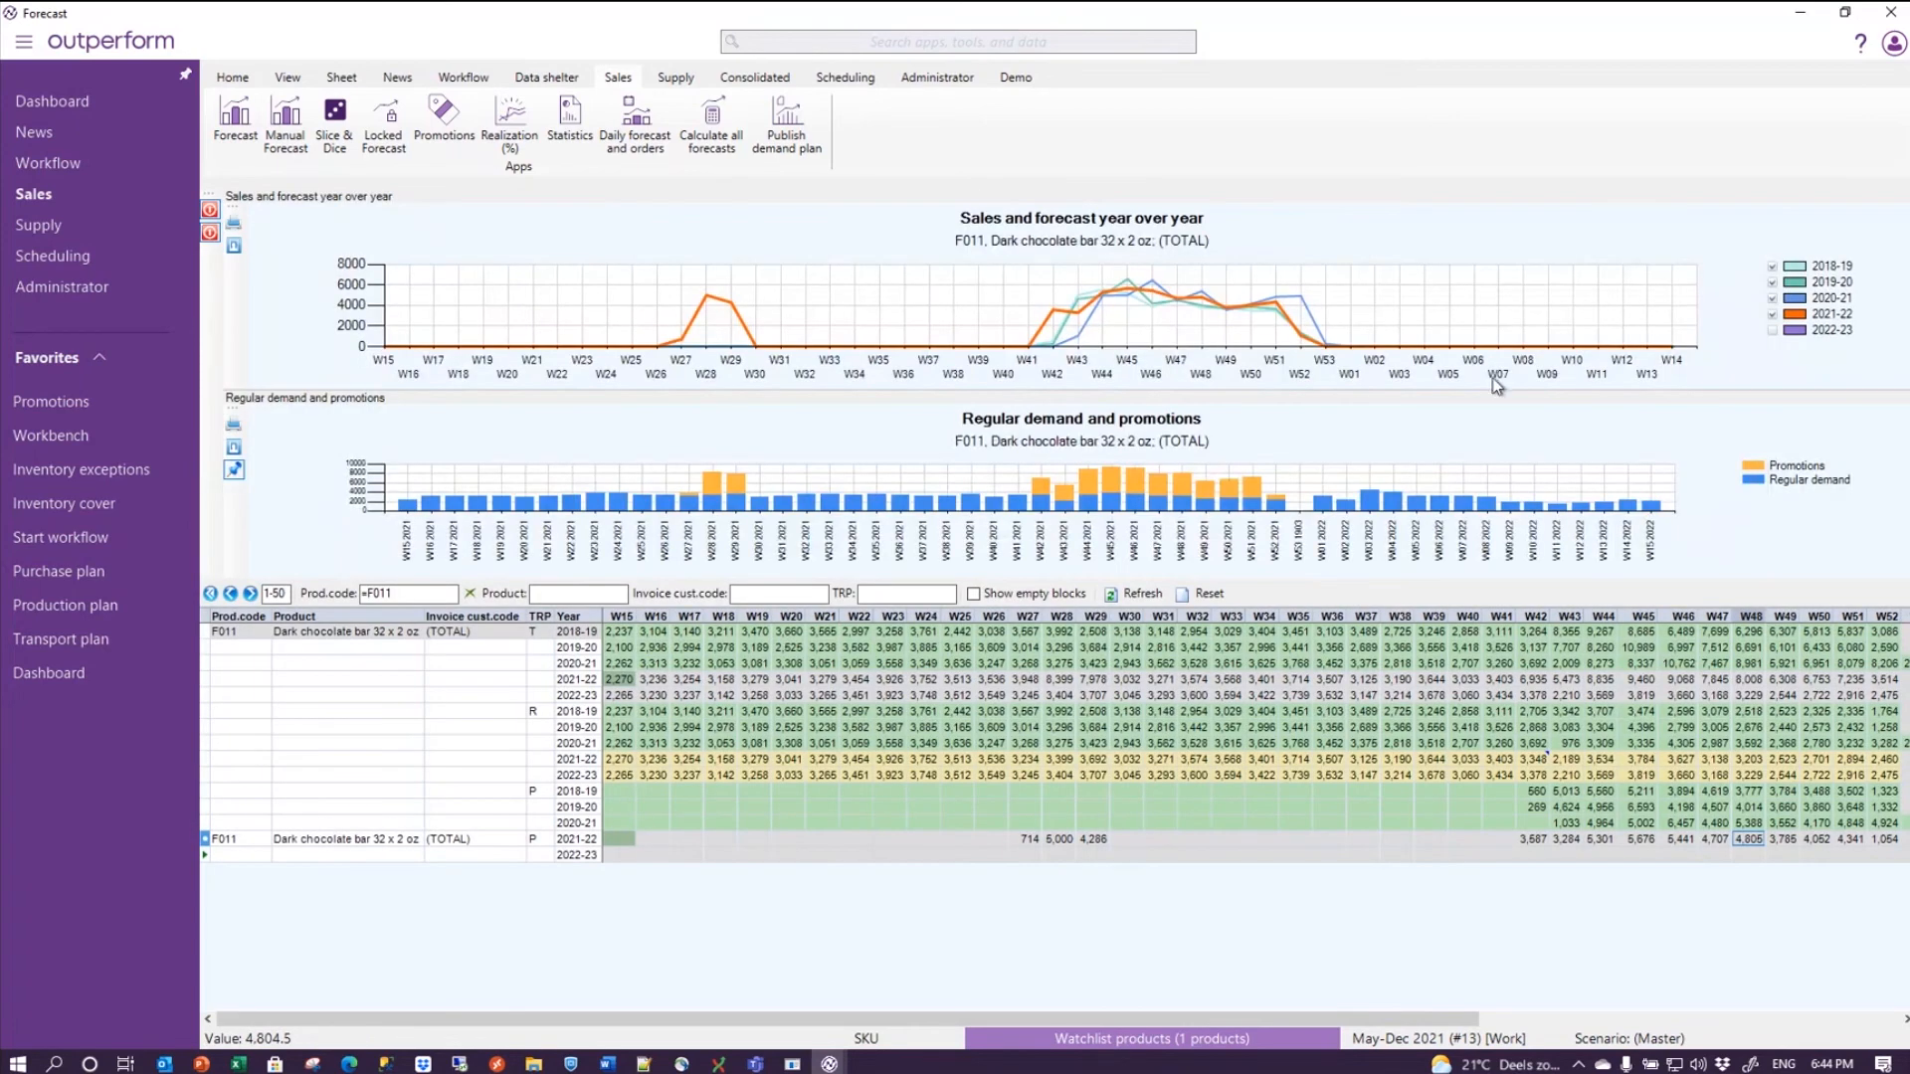
mouse_move(1333, 314)
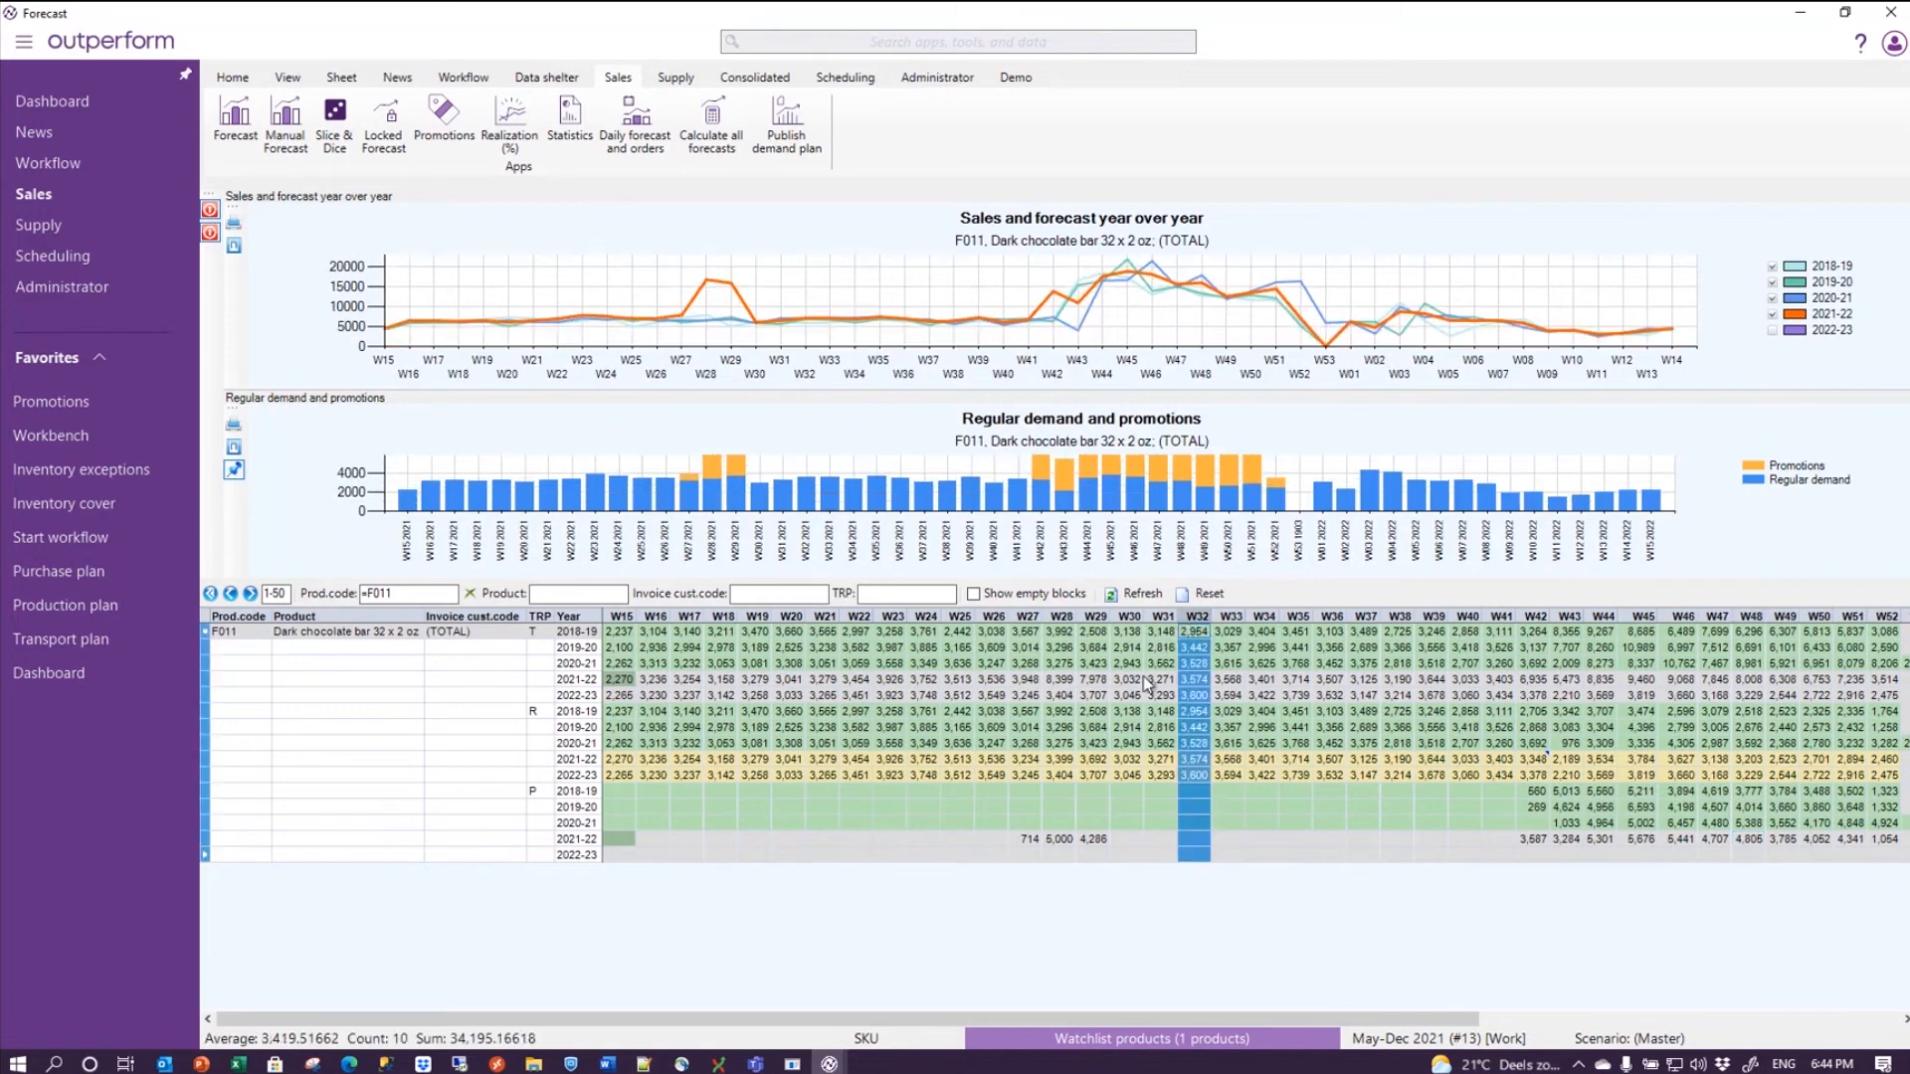
mouse_move(1427, 304)
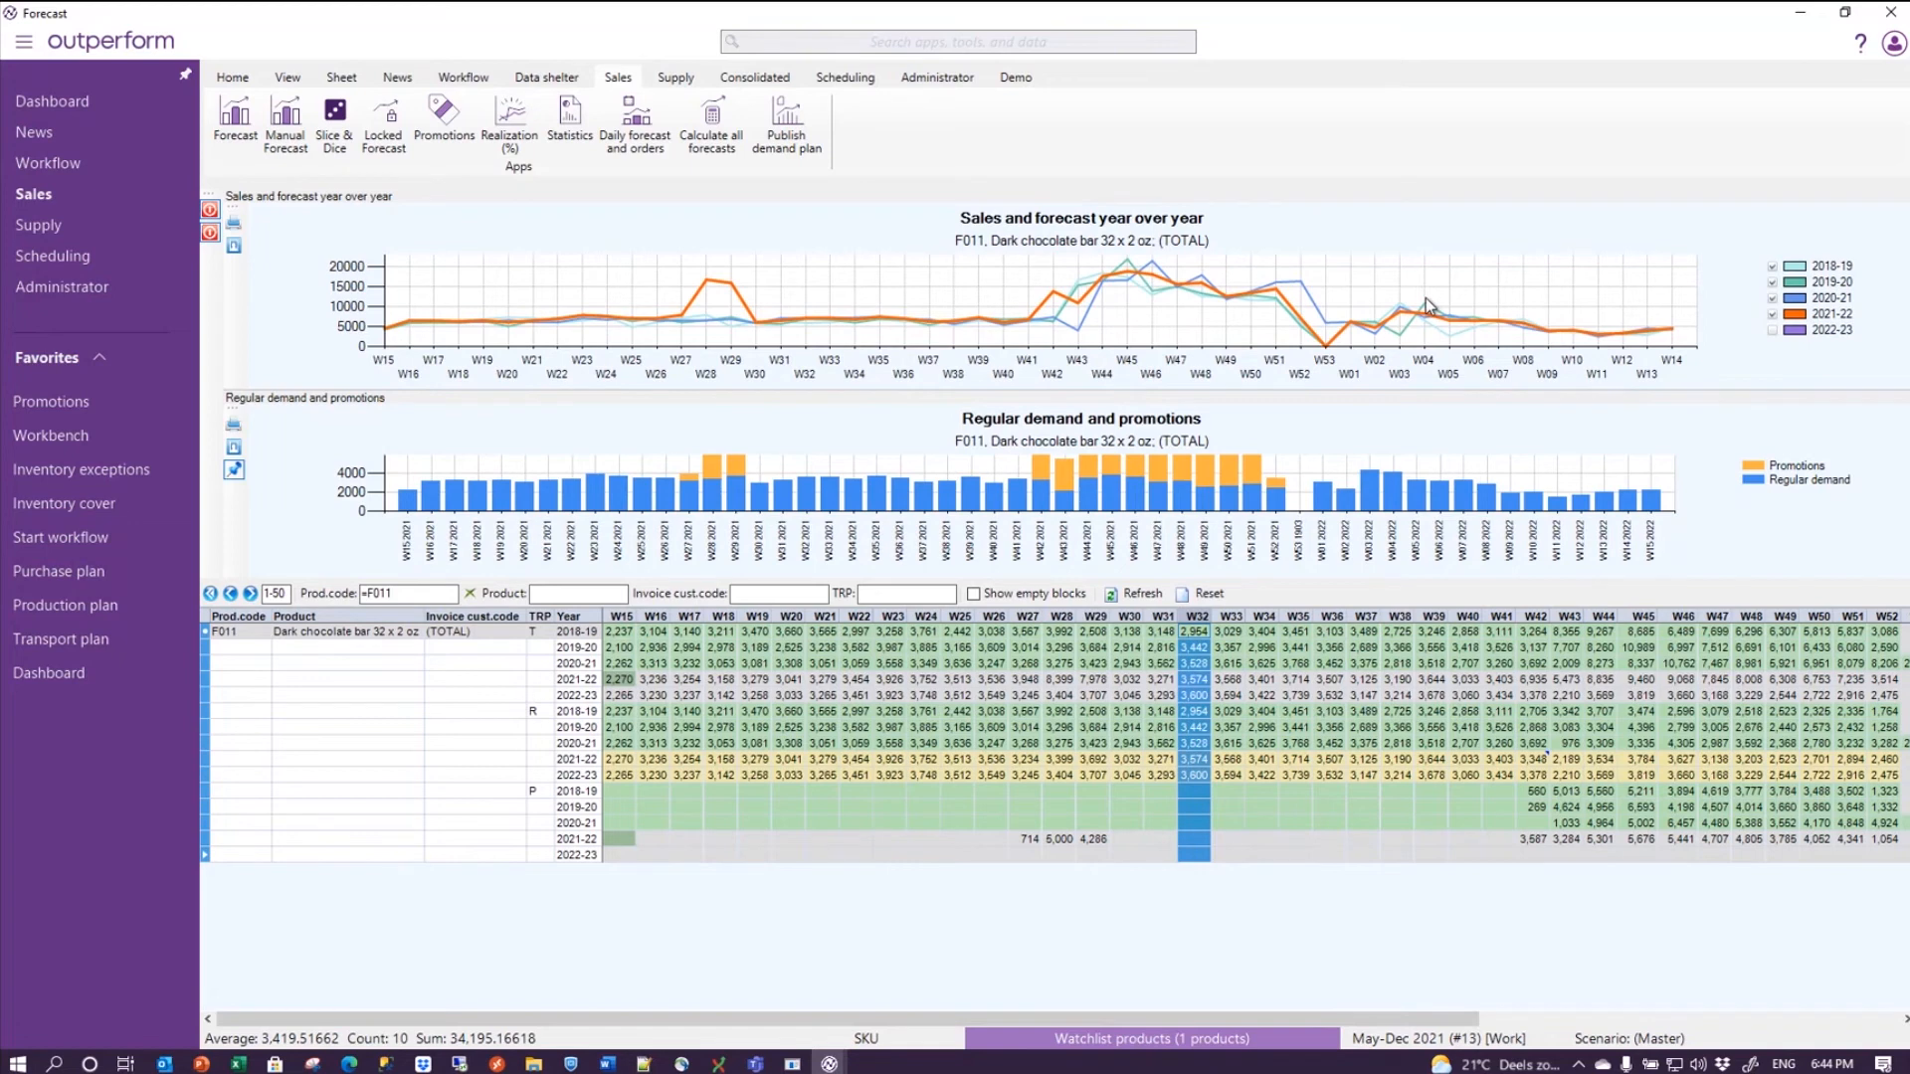
mouse_move(80, 386)
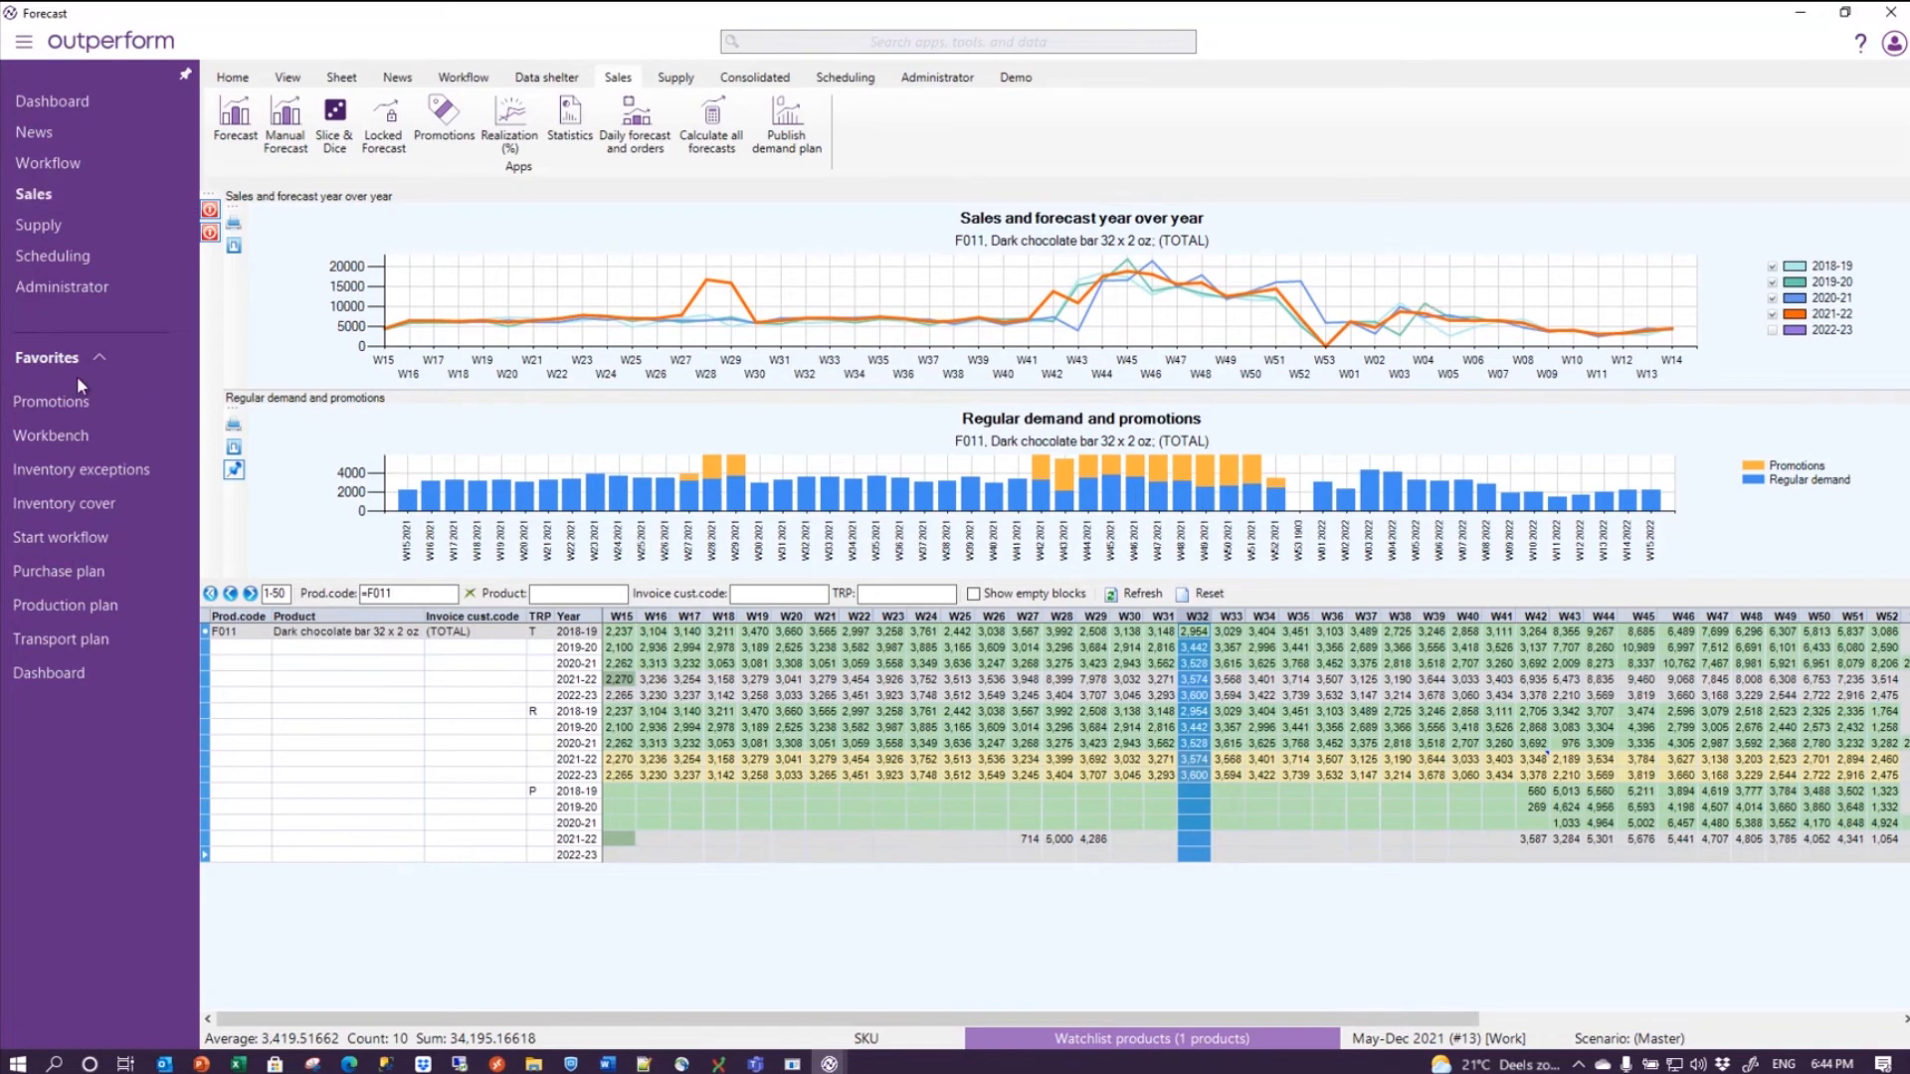
click(50, 401)
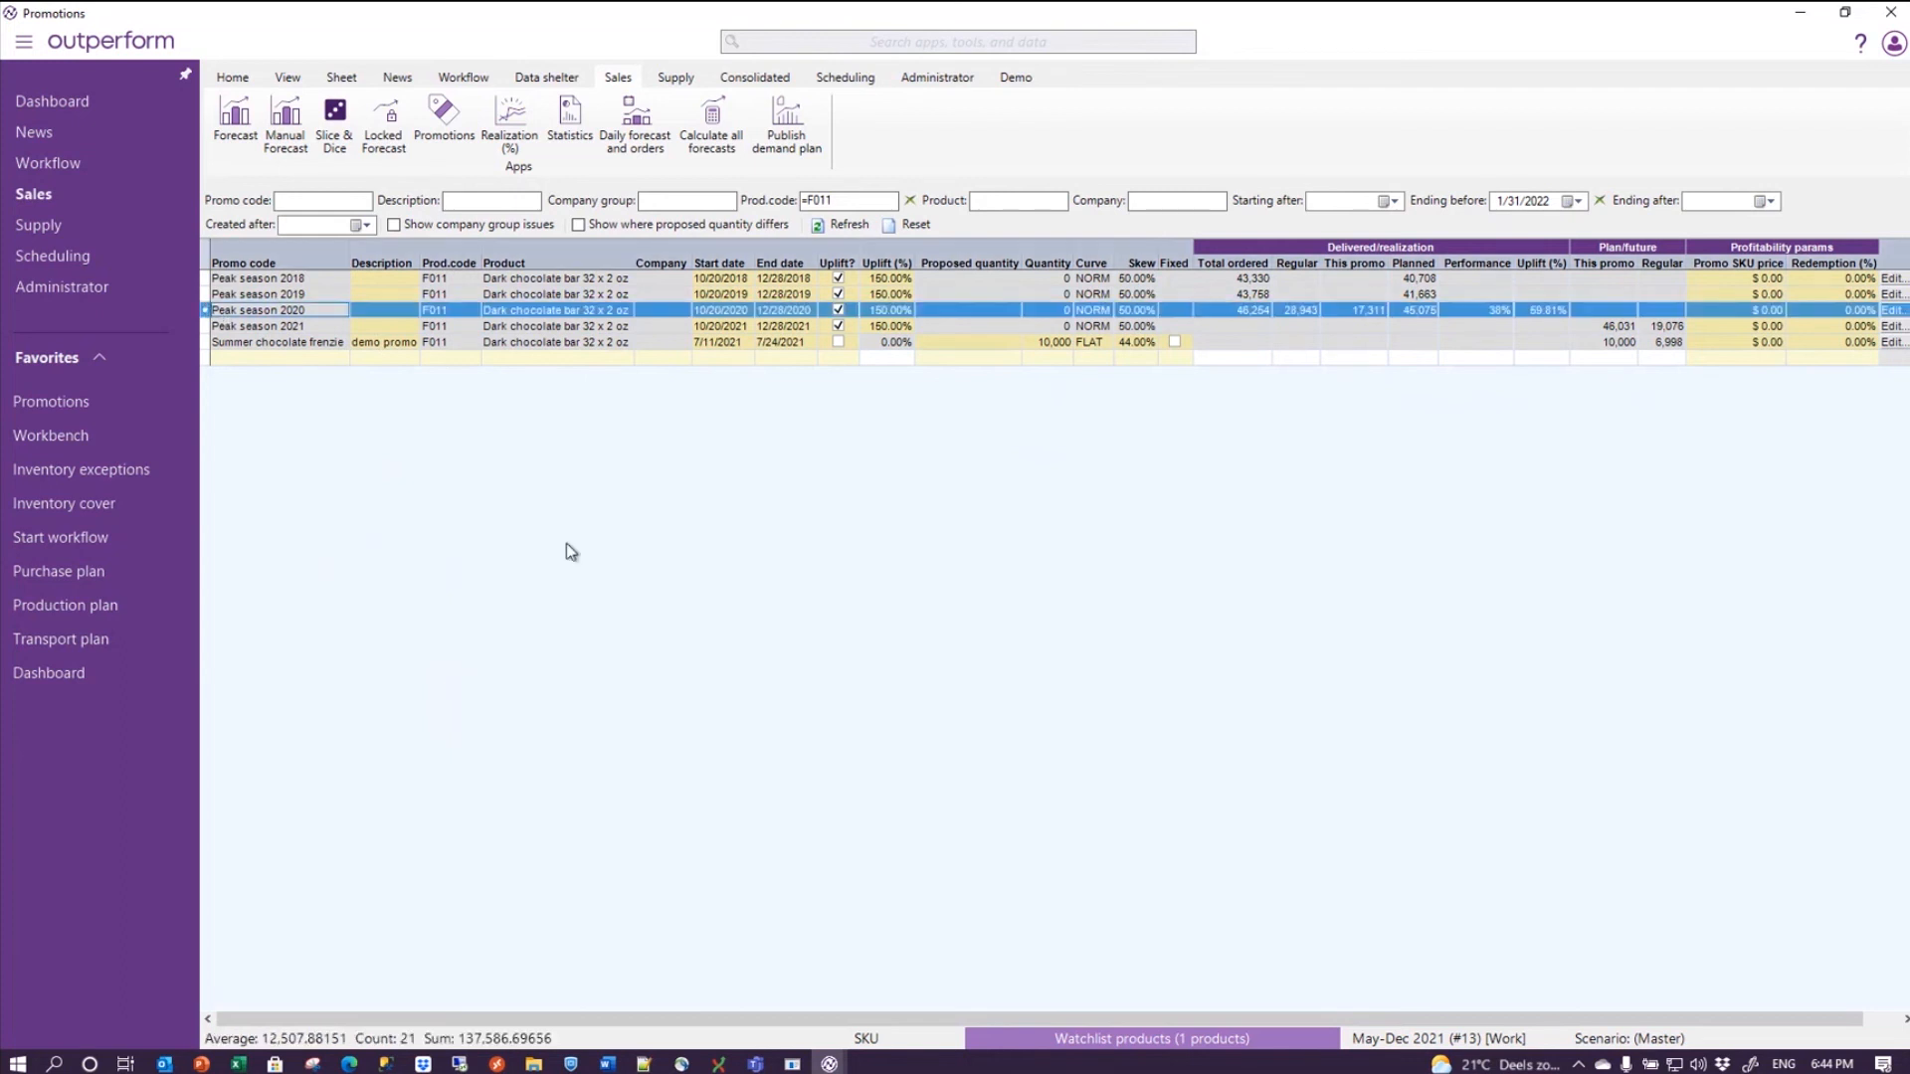
mouse_move(881, 607)
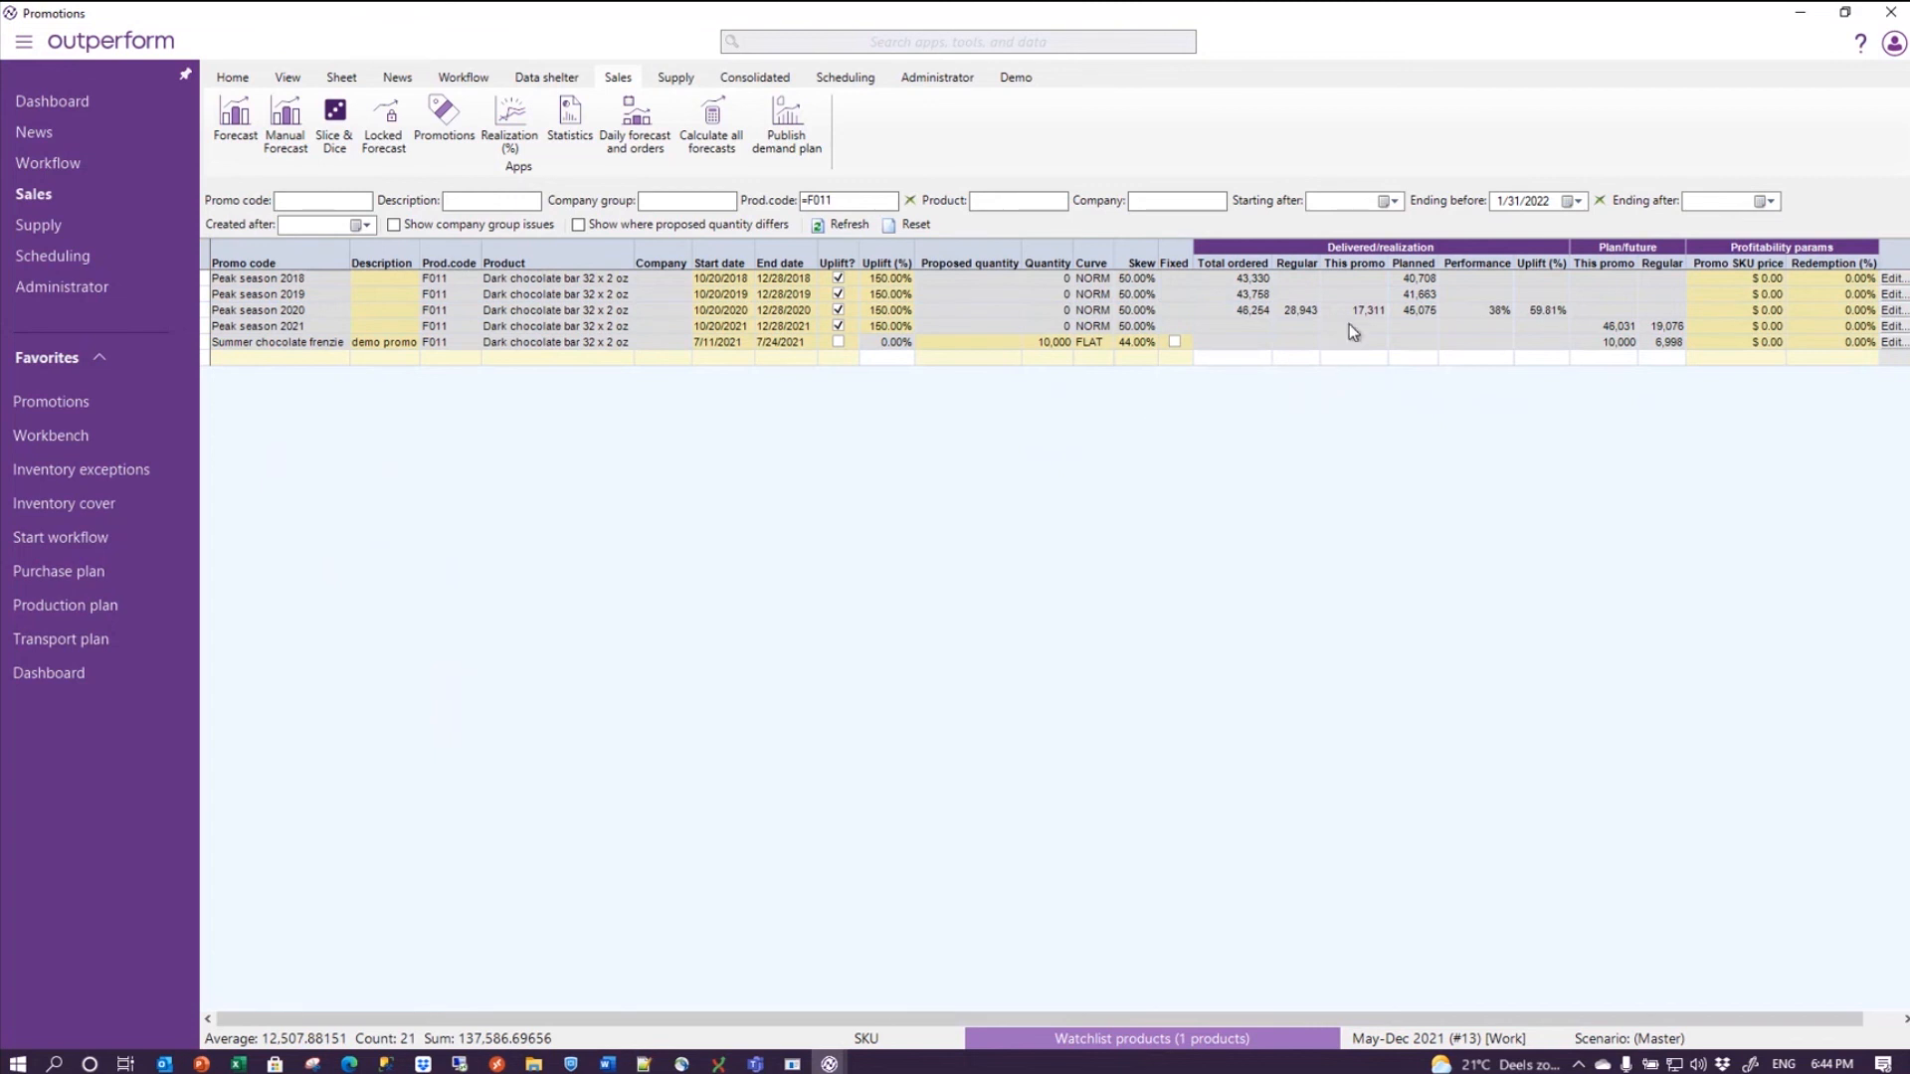
mouse_move(1400, 331)
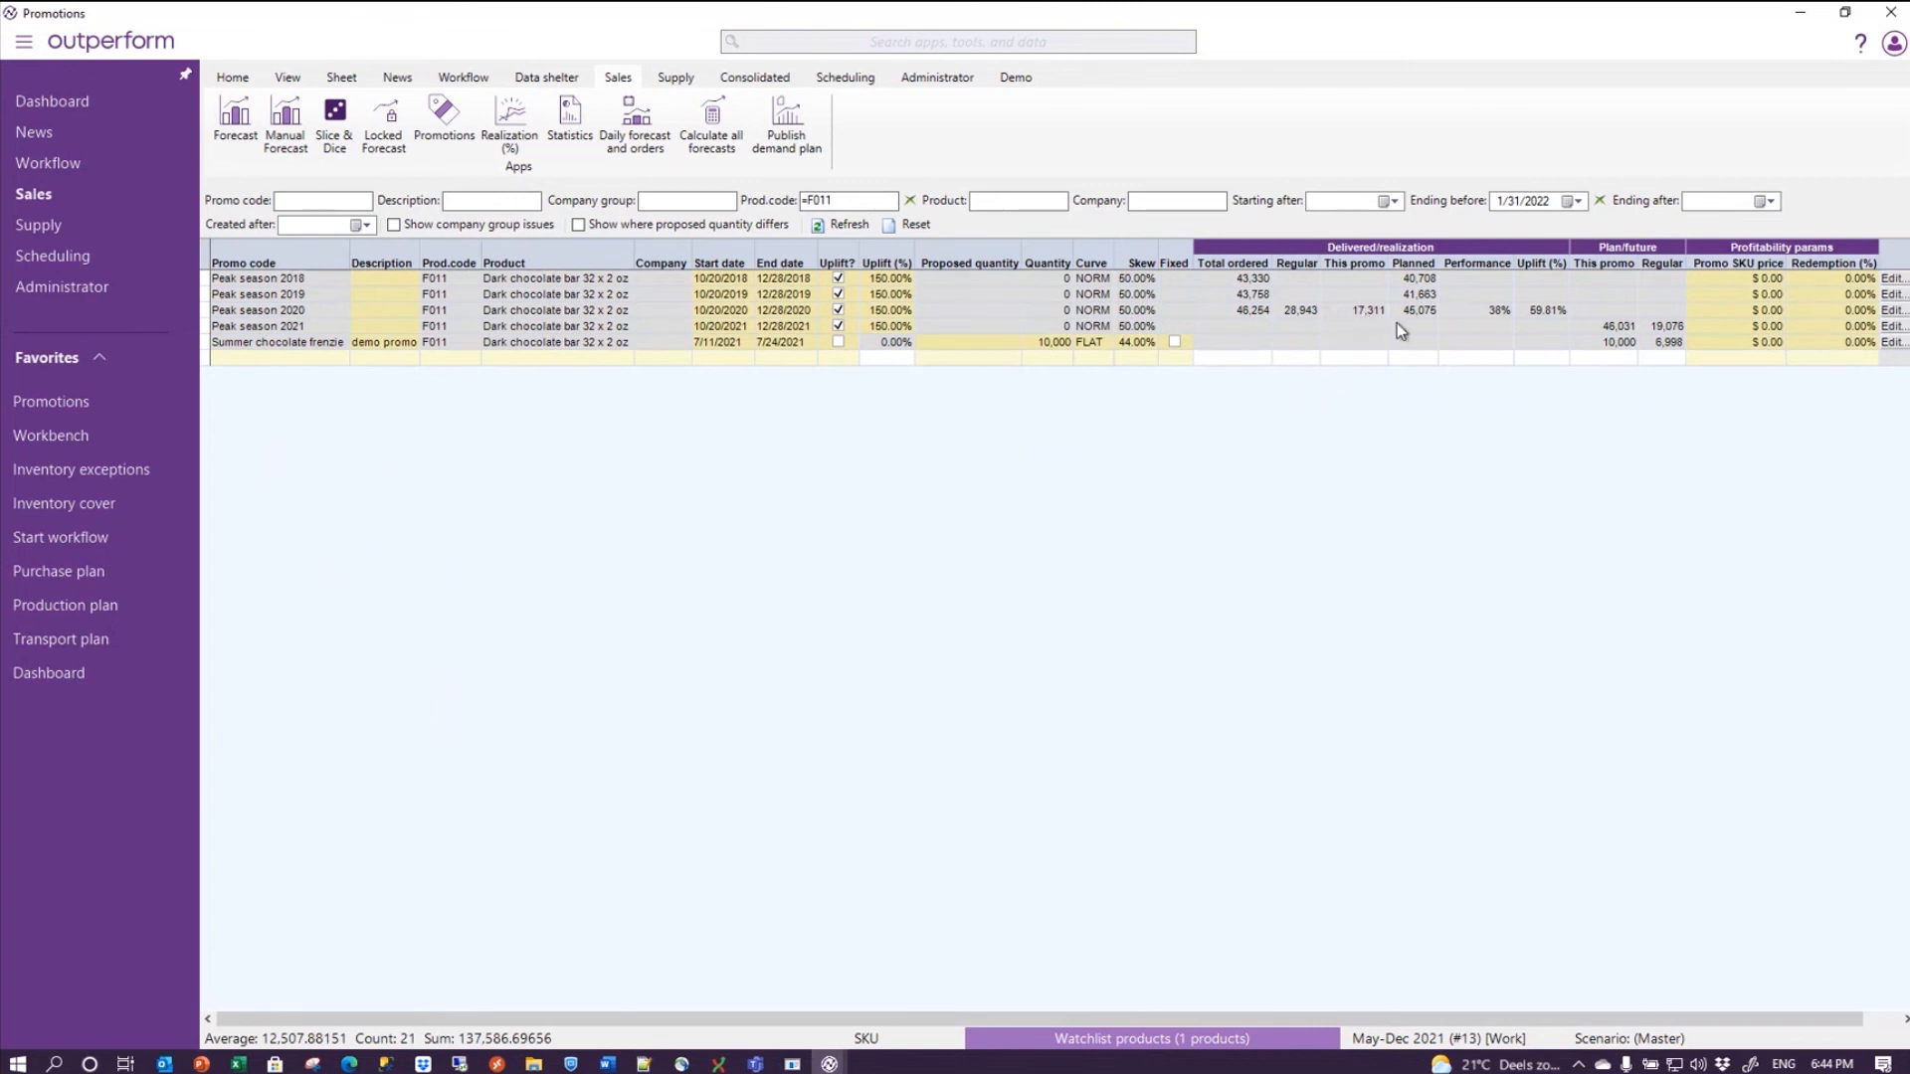
mouse_move(1422, 330)
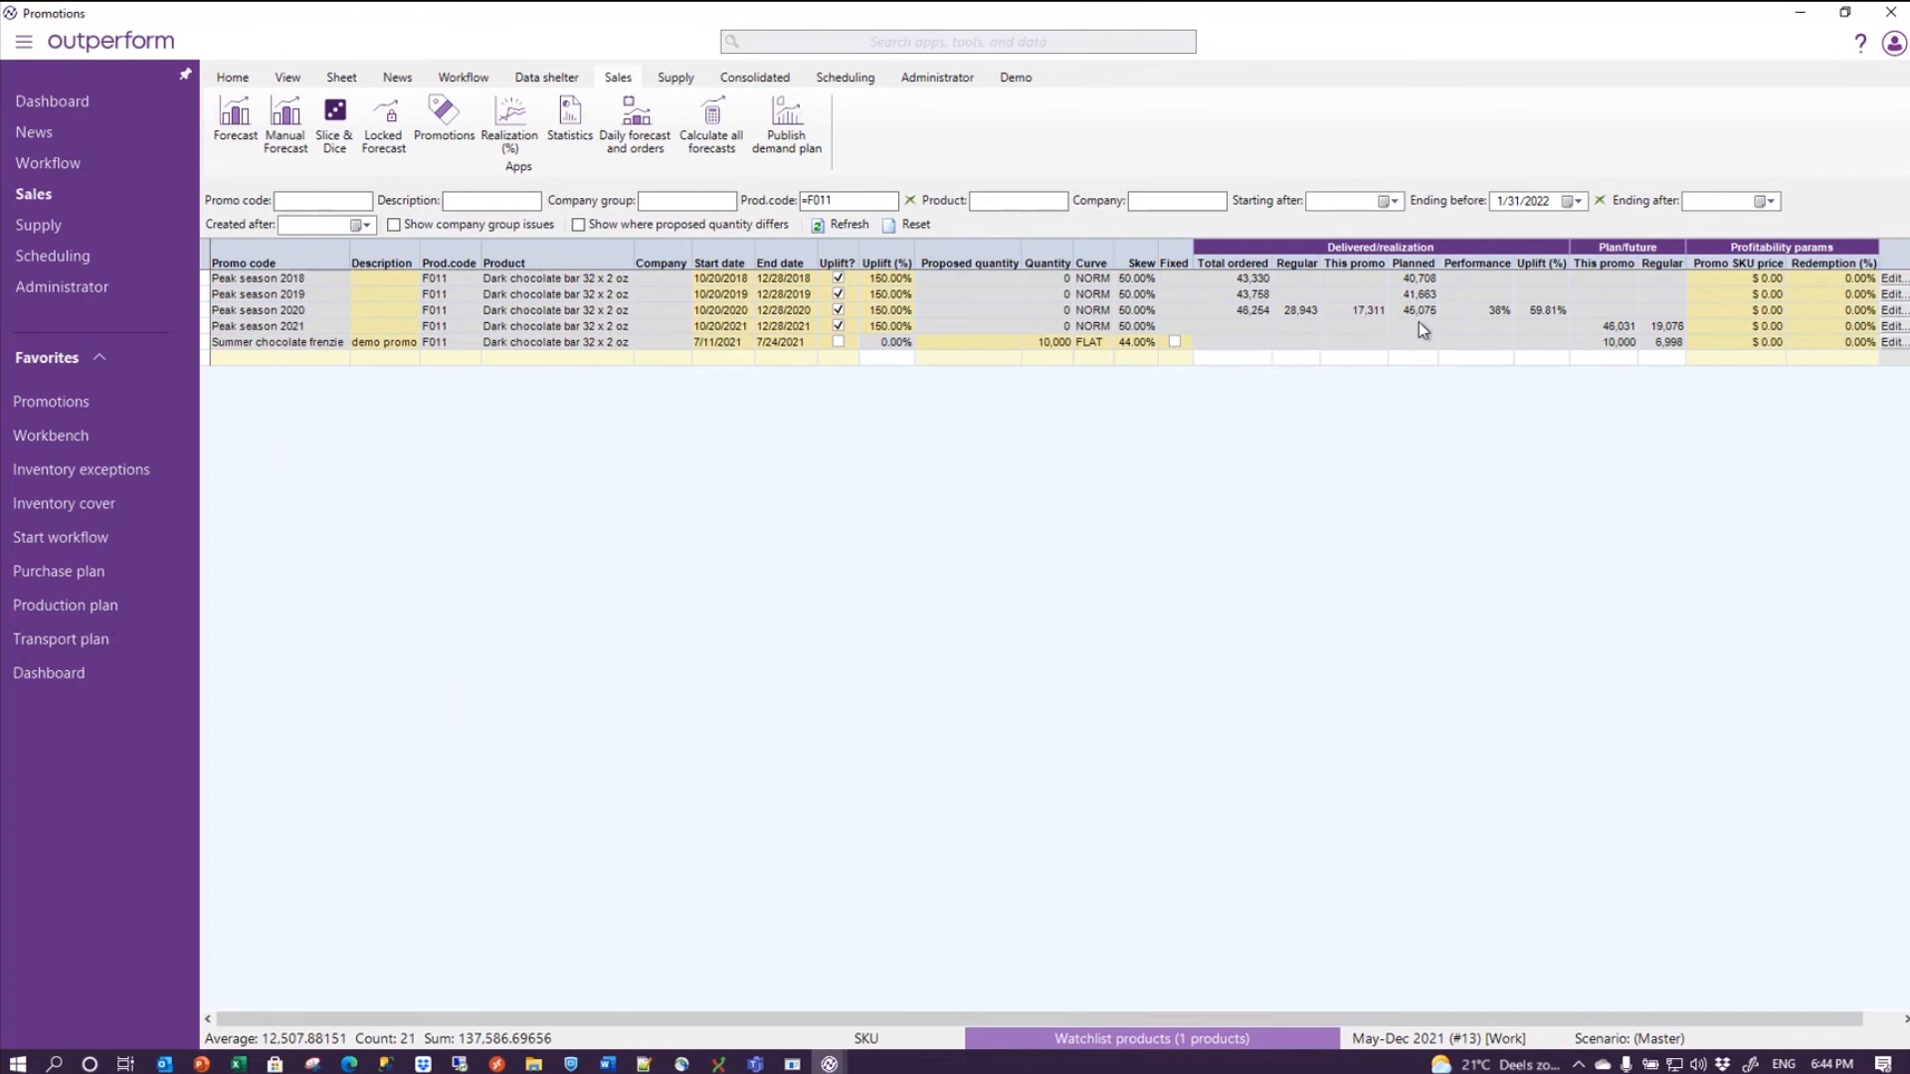
mouse_move(1422, 322)
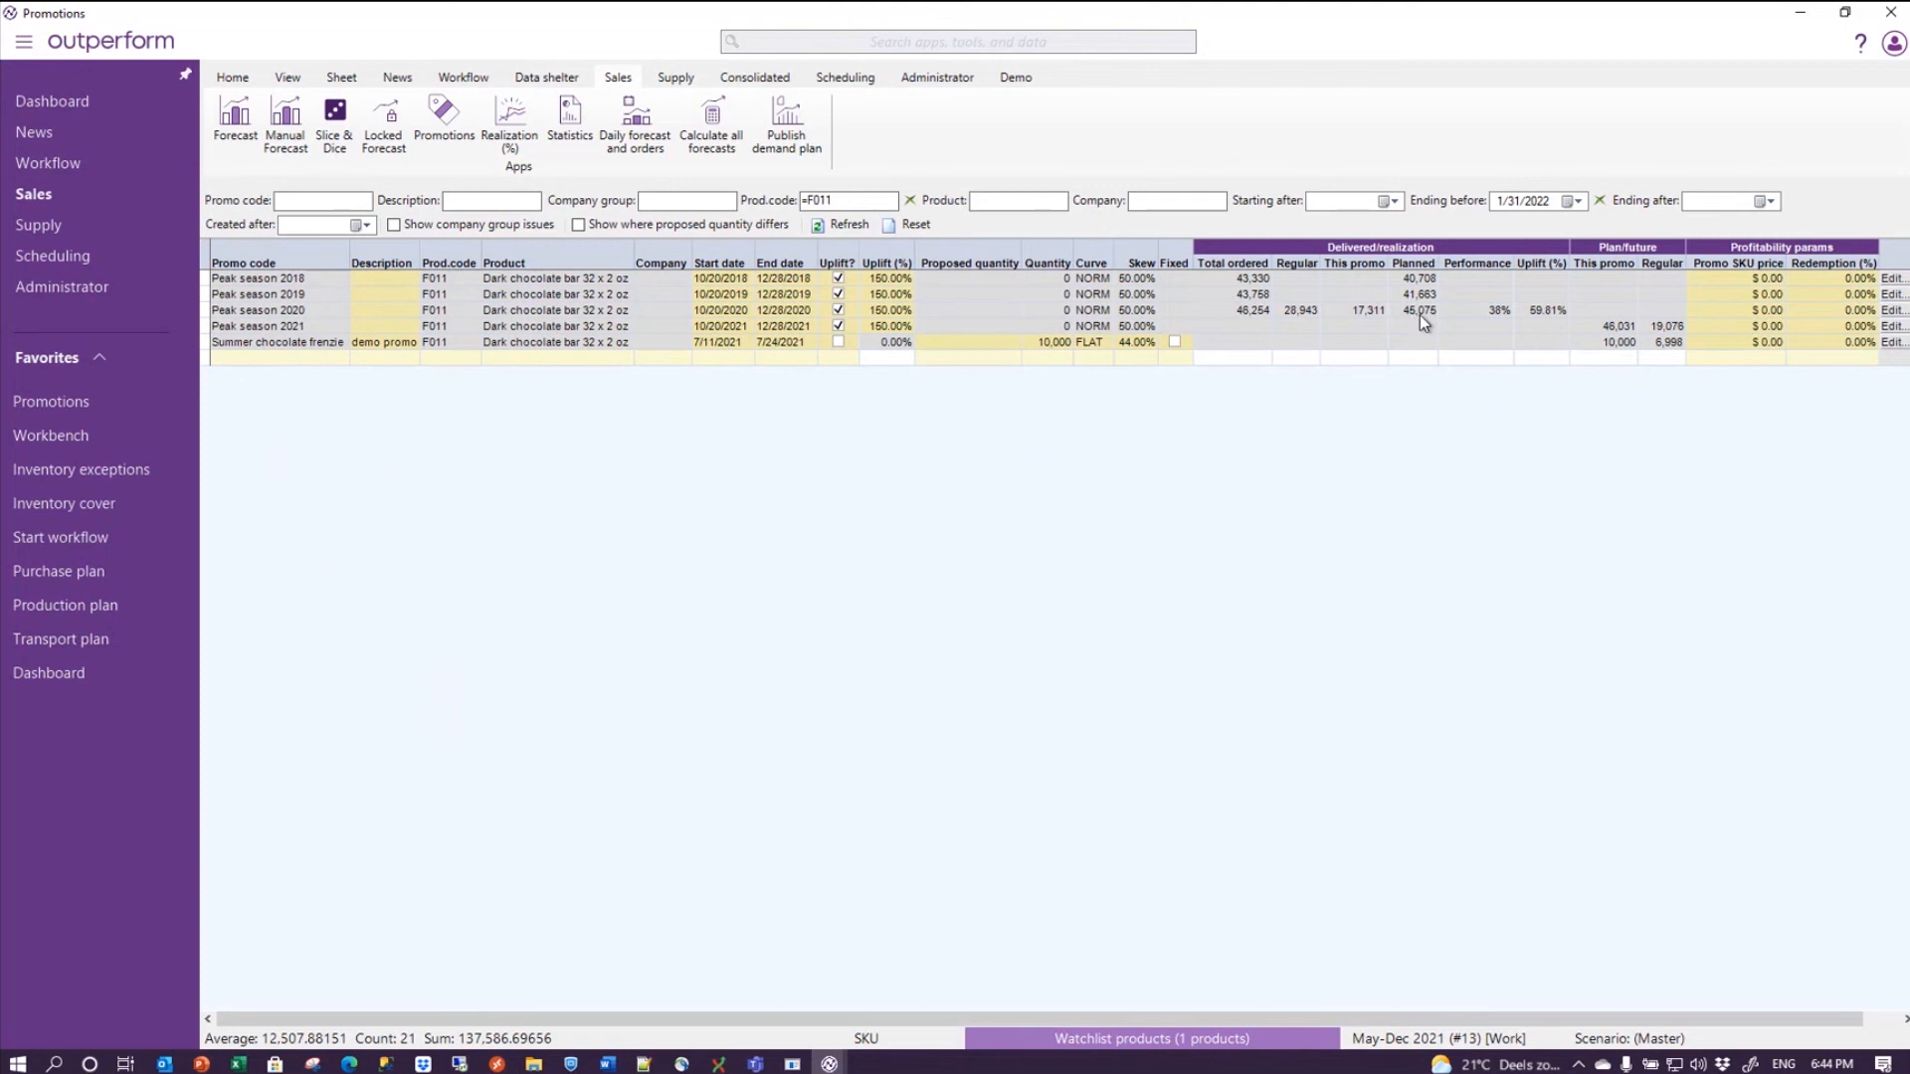
mouse_move(1494, 325)
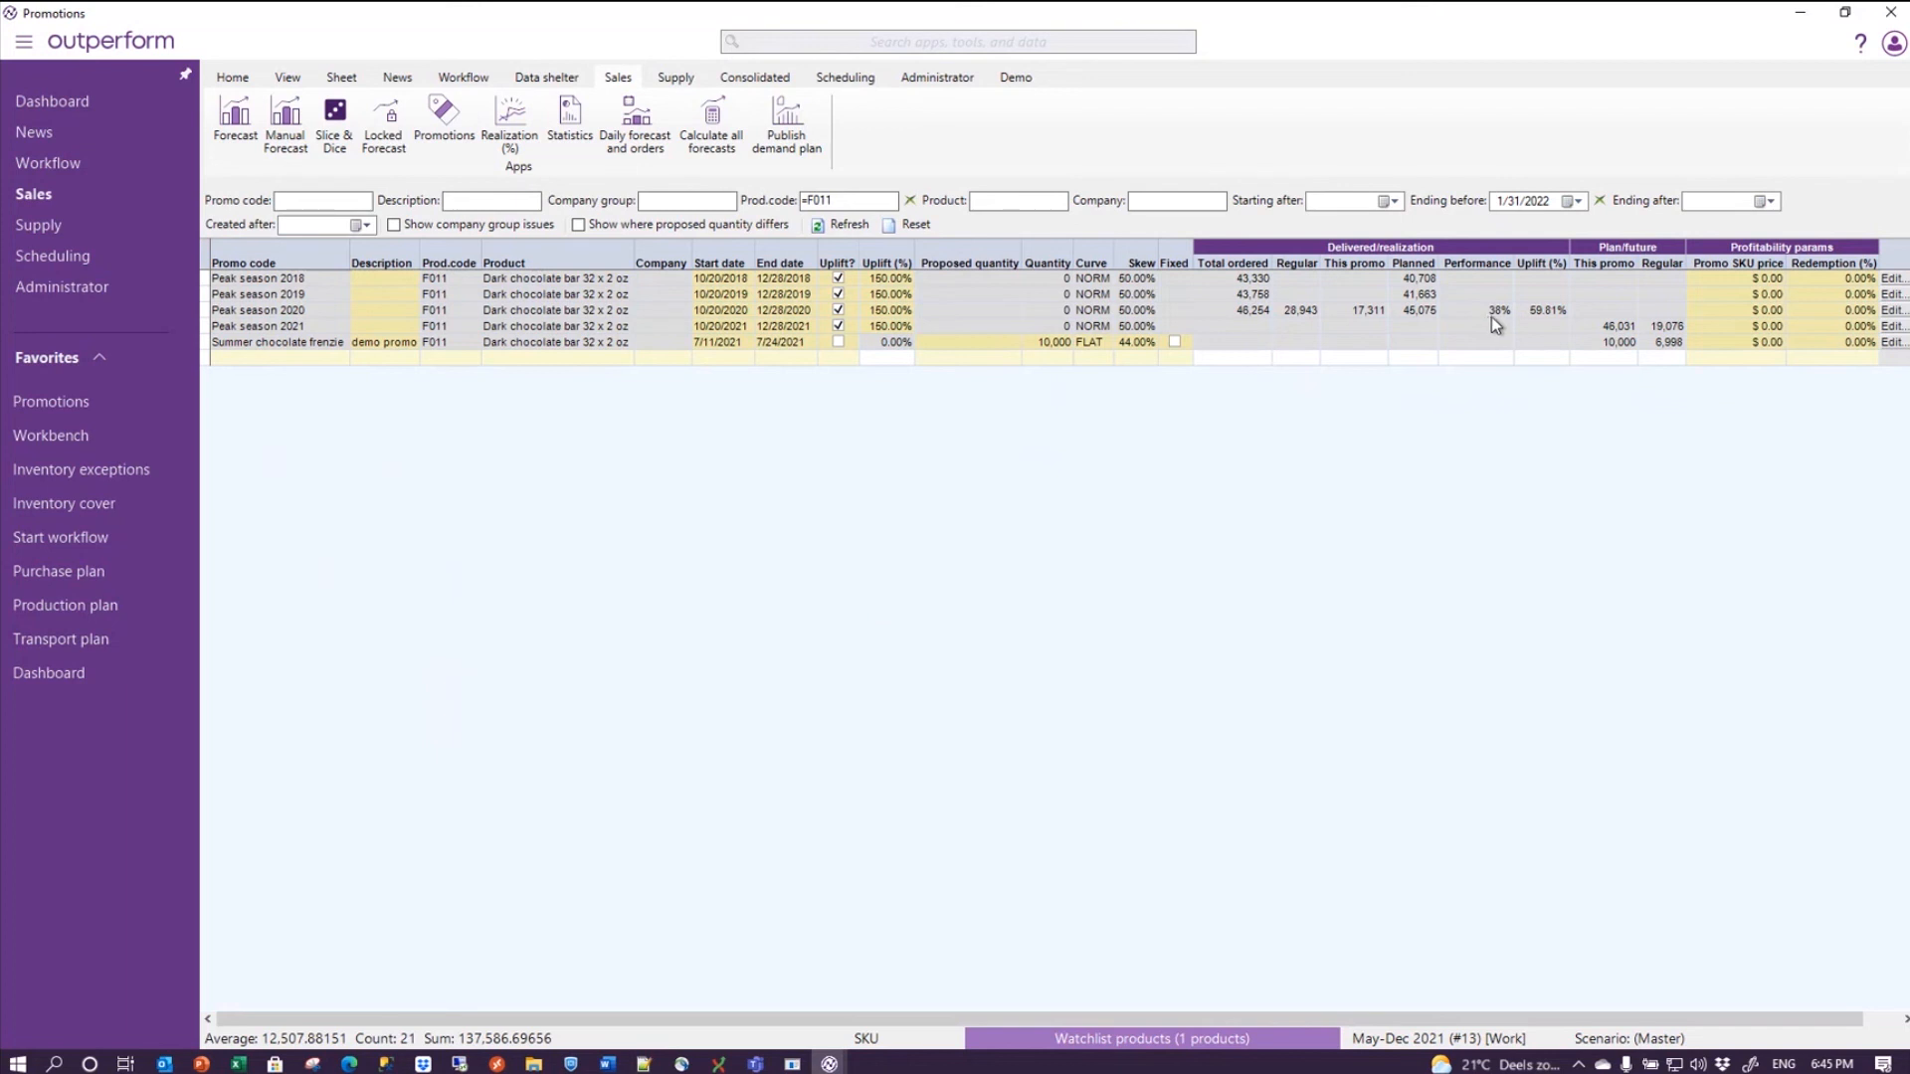
mouse_move(1270, 522)
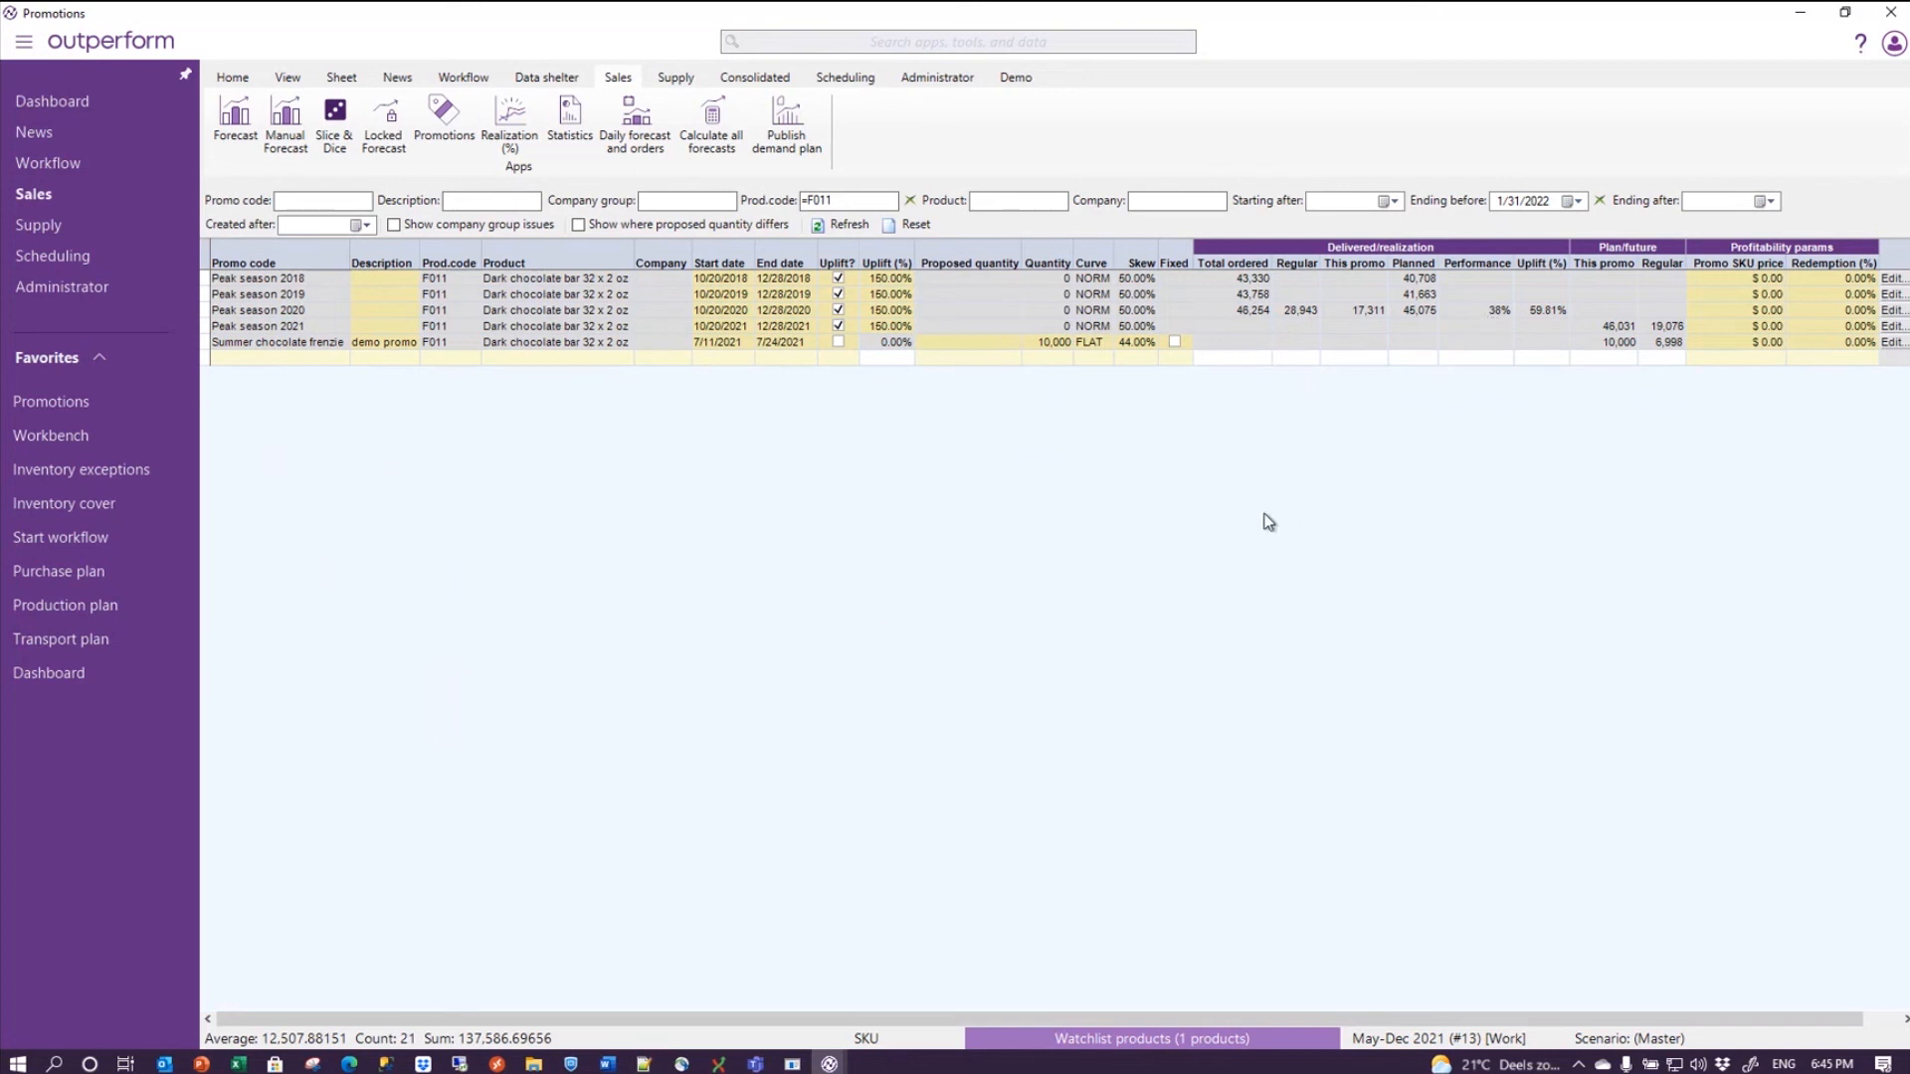
mouse_move(1214, 522)
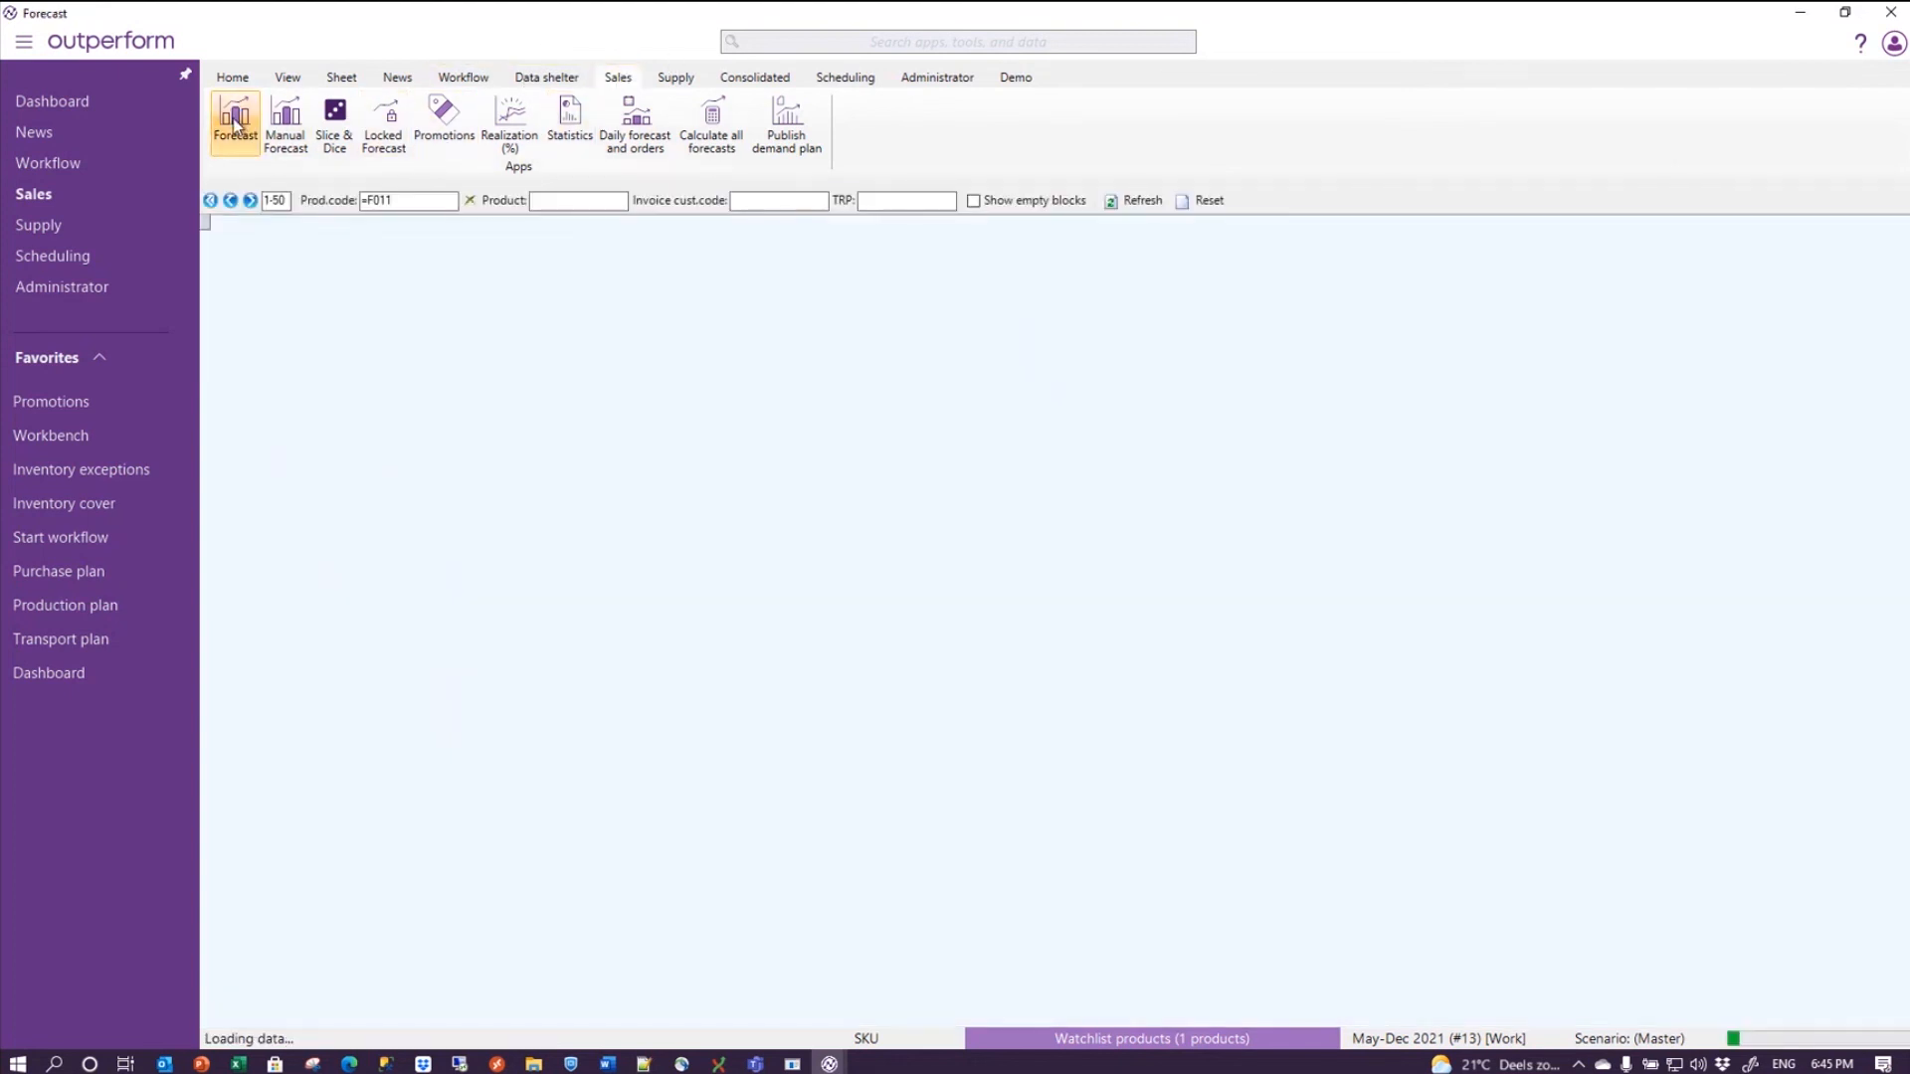
- Load the F011 weekly forecast grid, show its two charts and inspect the 2019-20 regular demand row
click(234, 115)
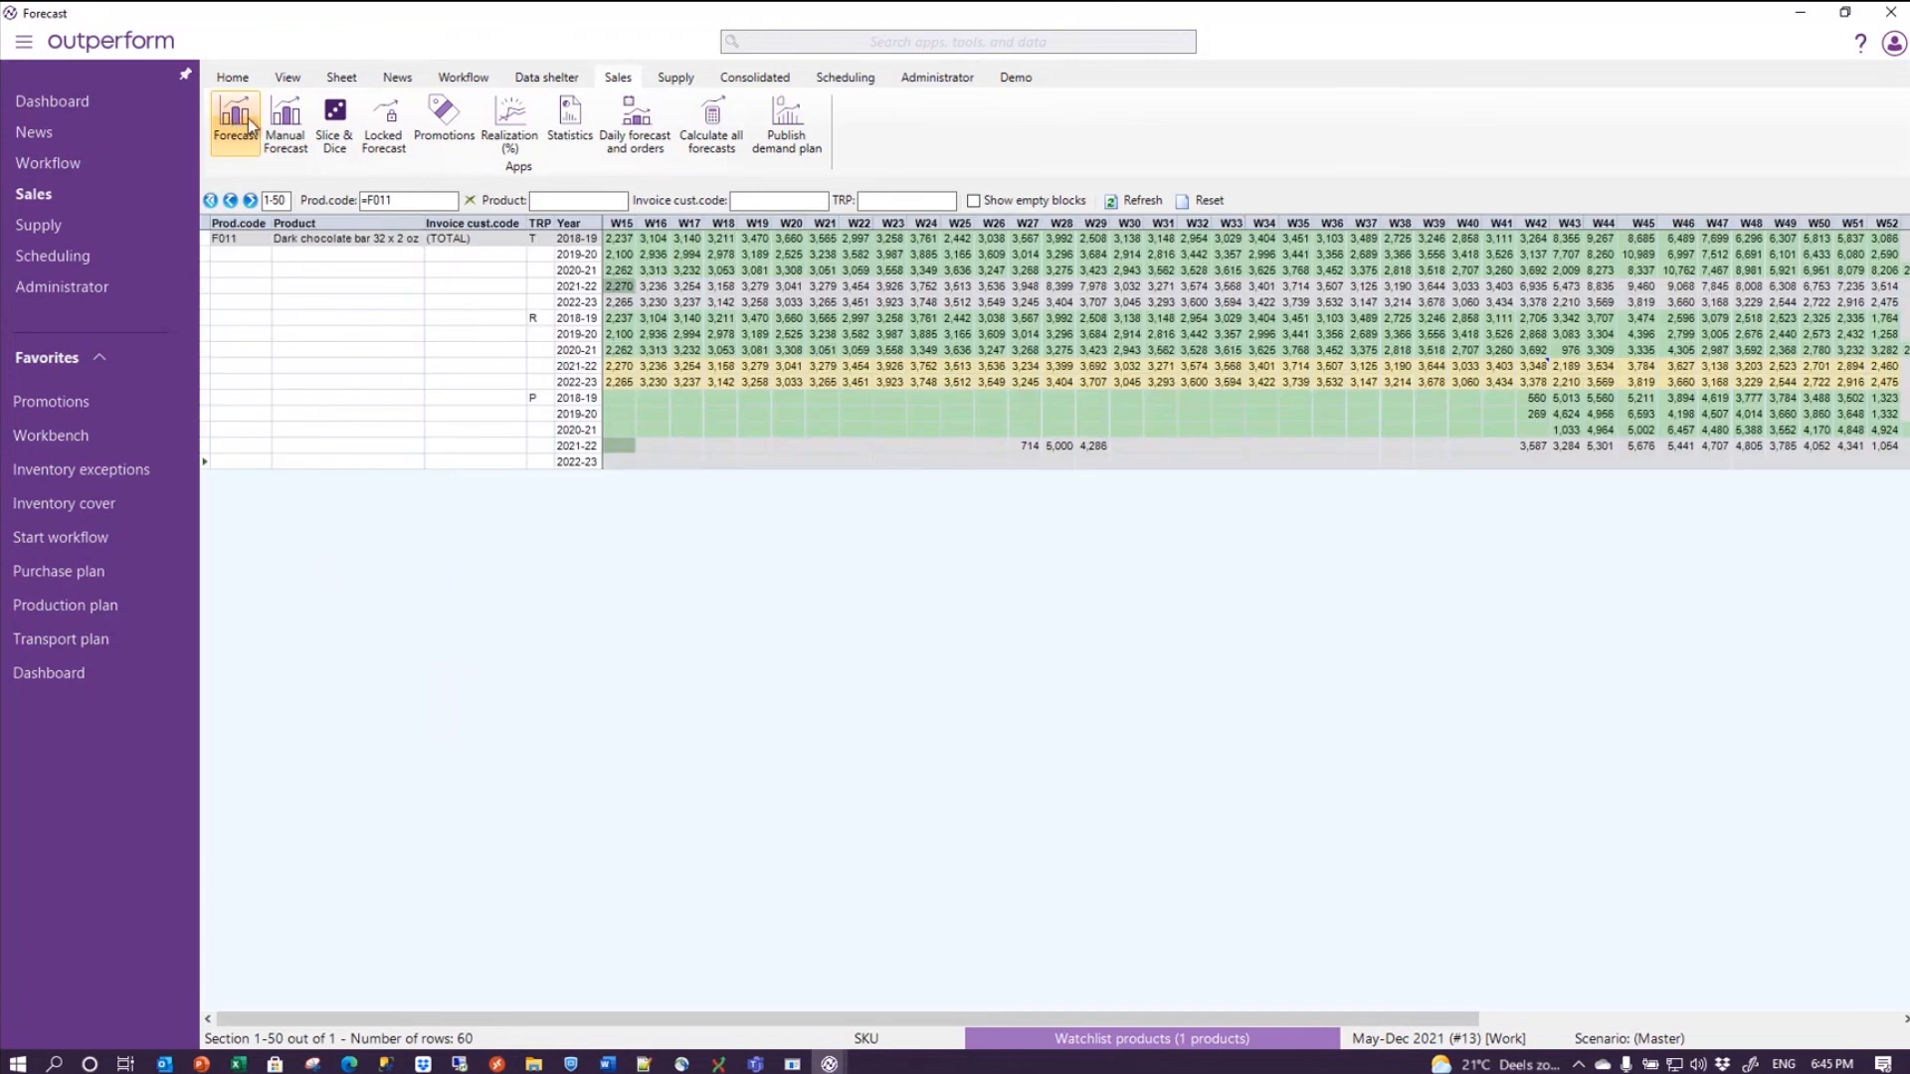
click(1058, 445)
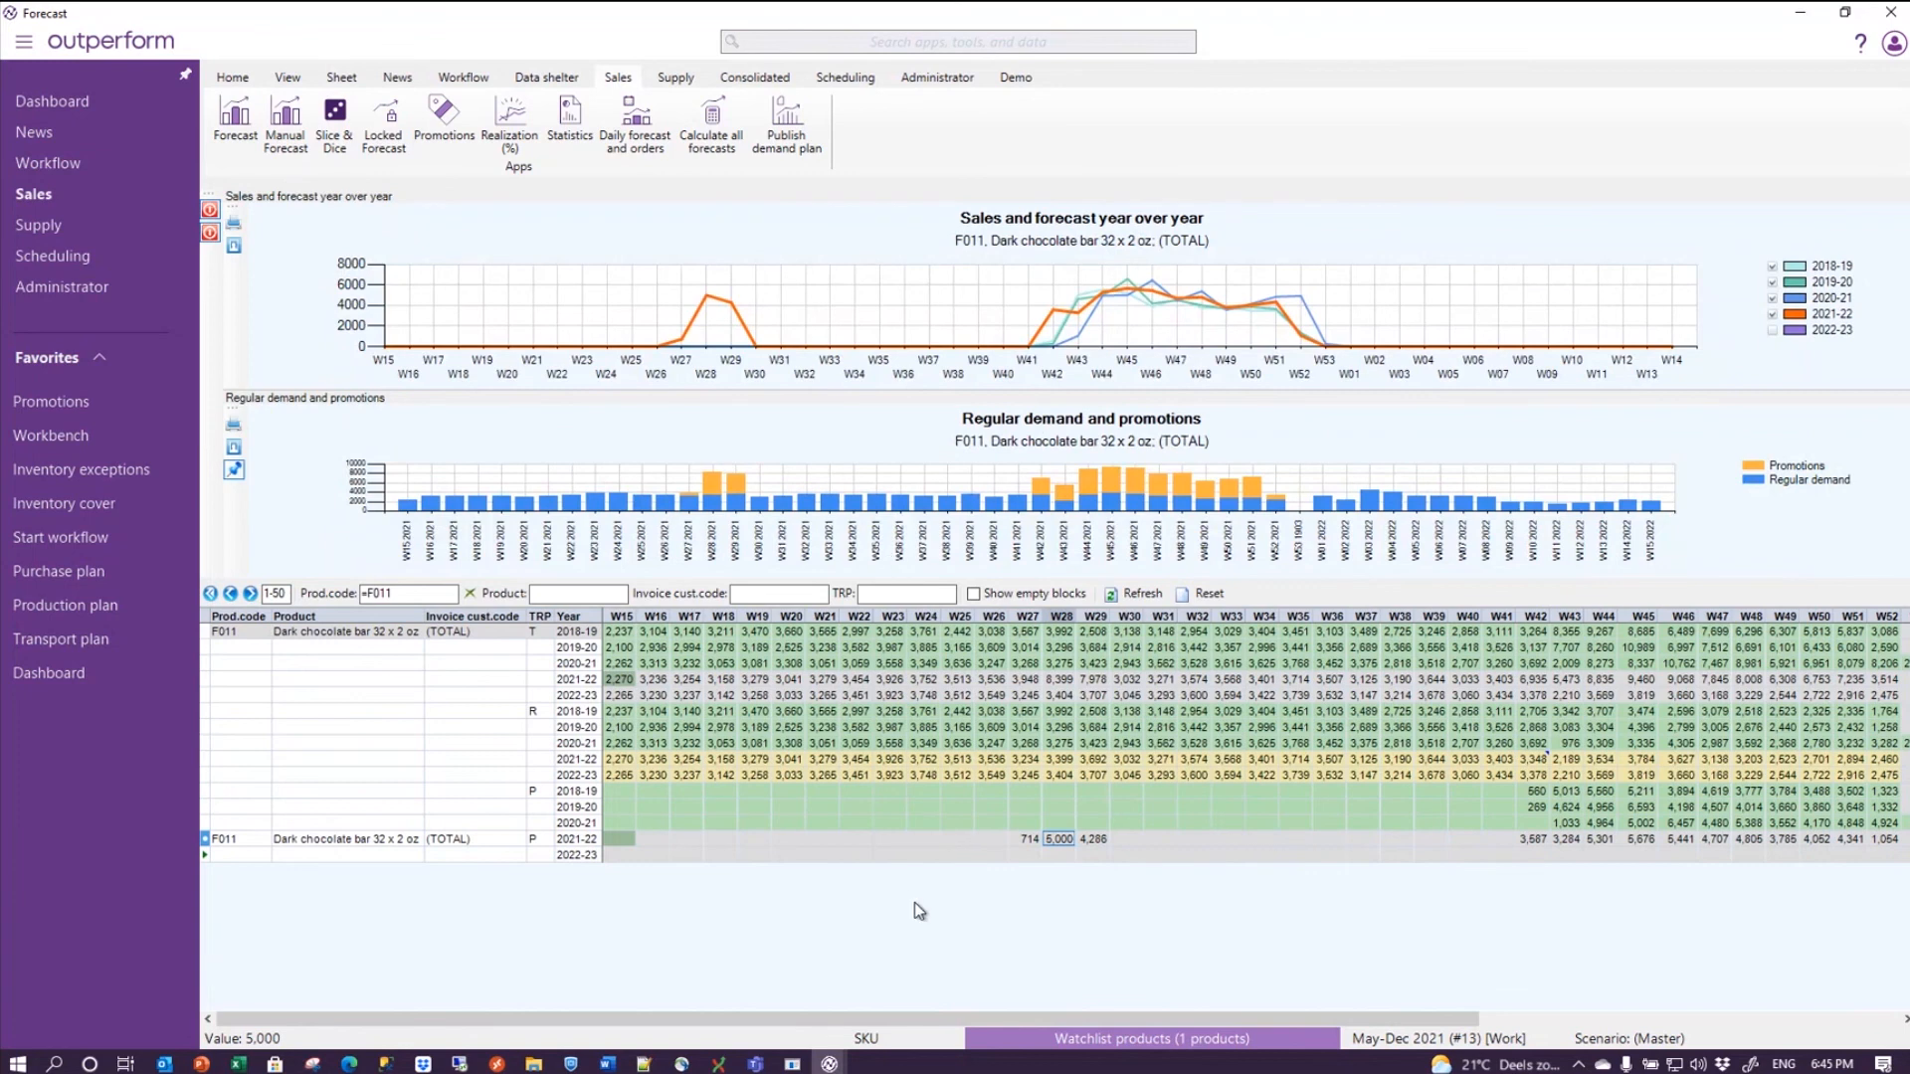
mouse_move(1071, 705)
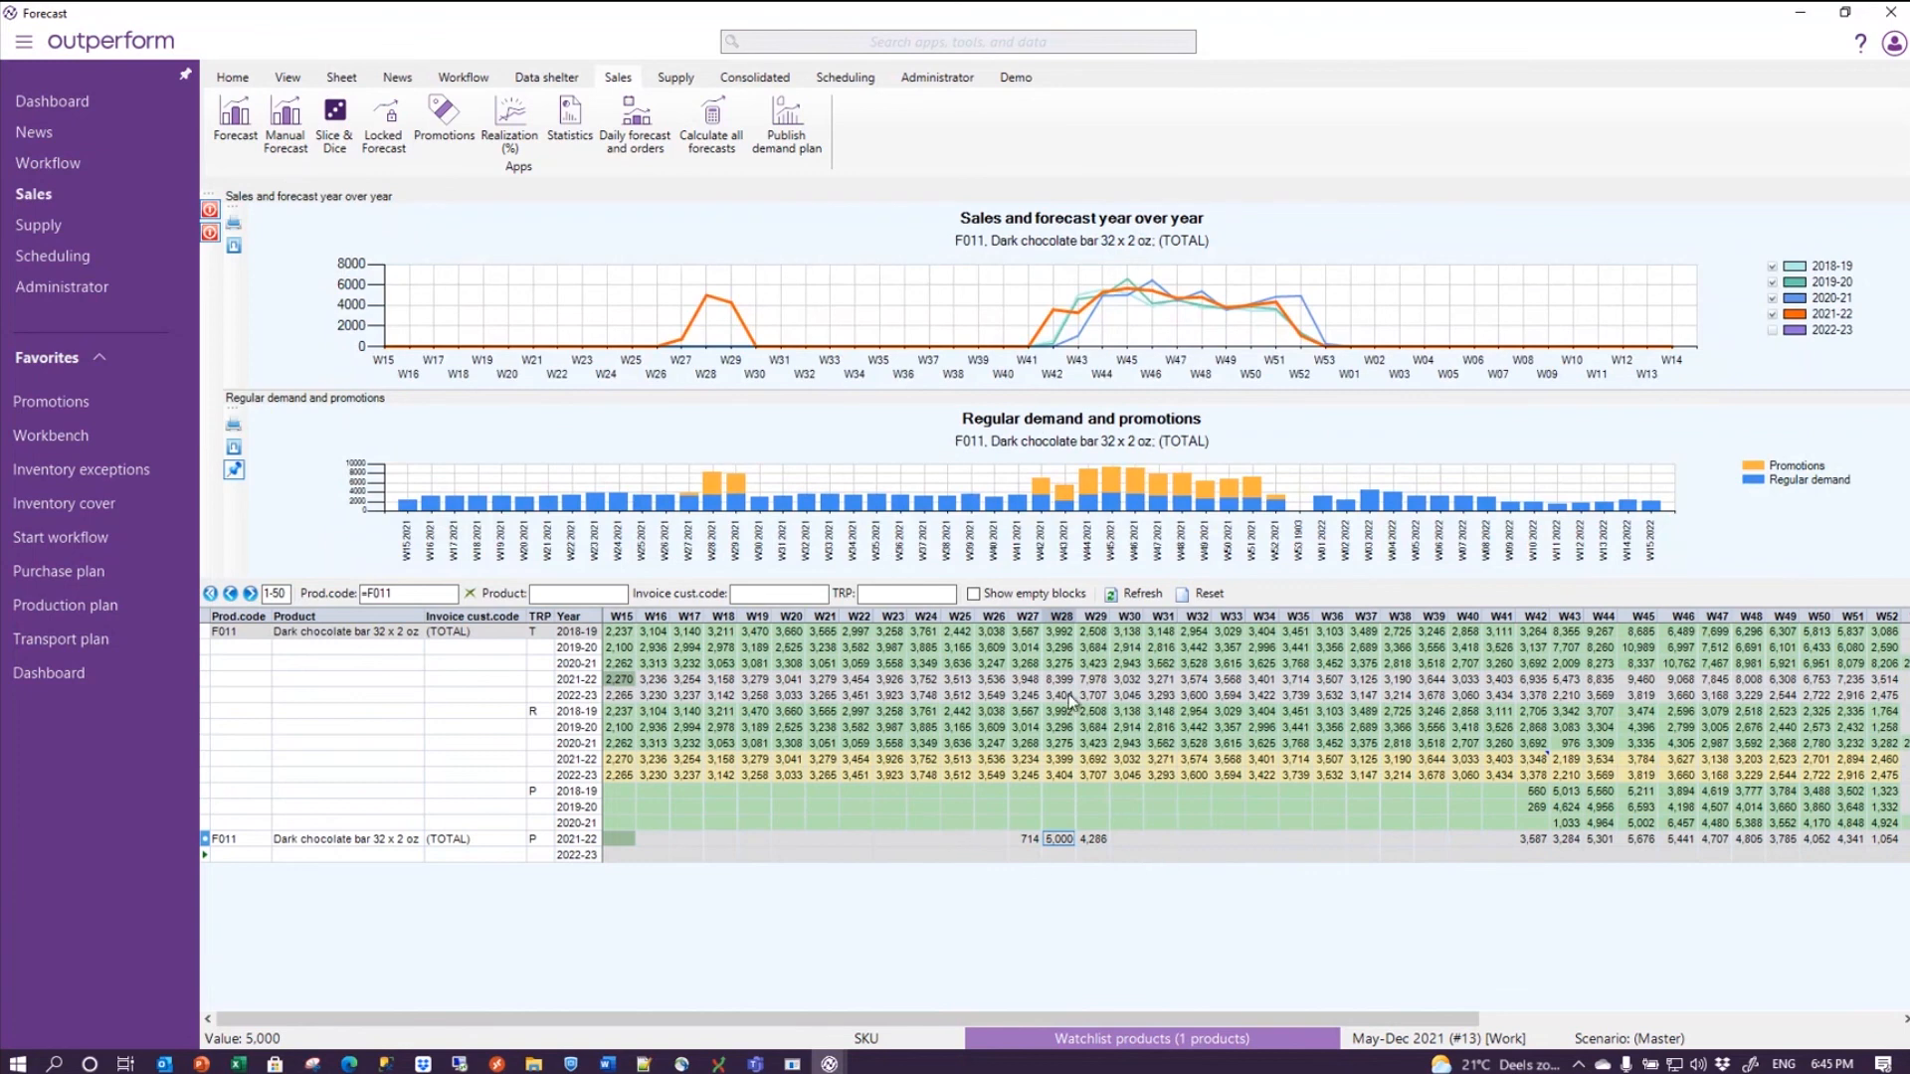
mouse_move(469, 508)
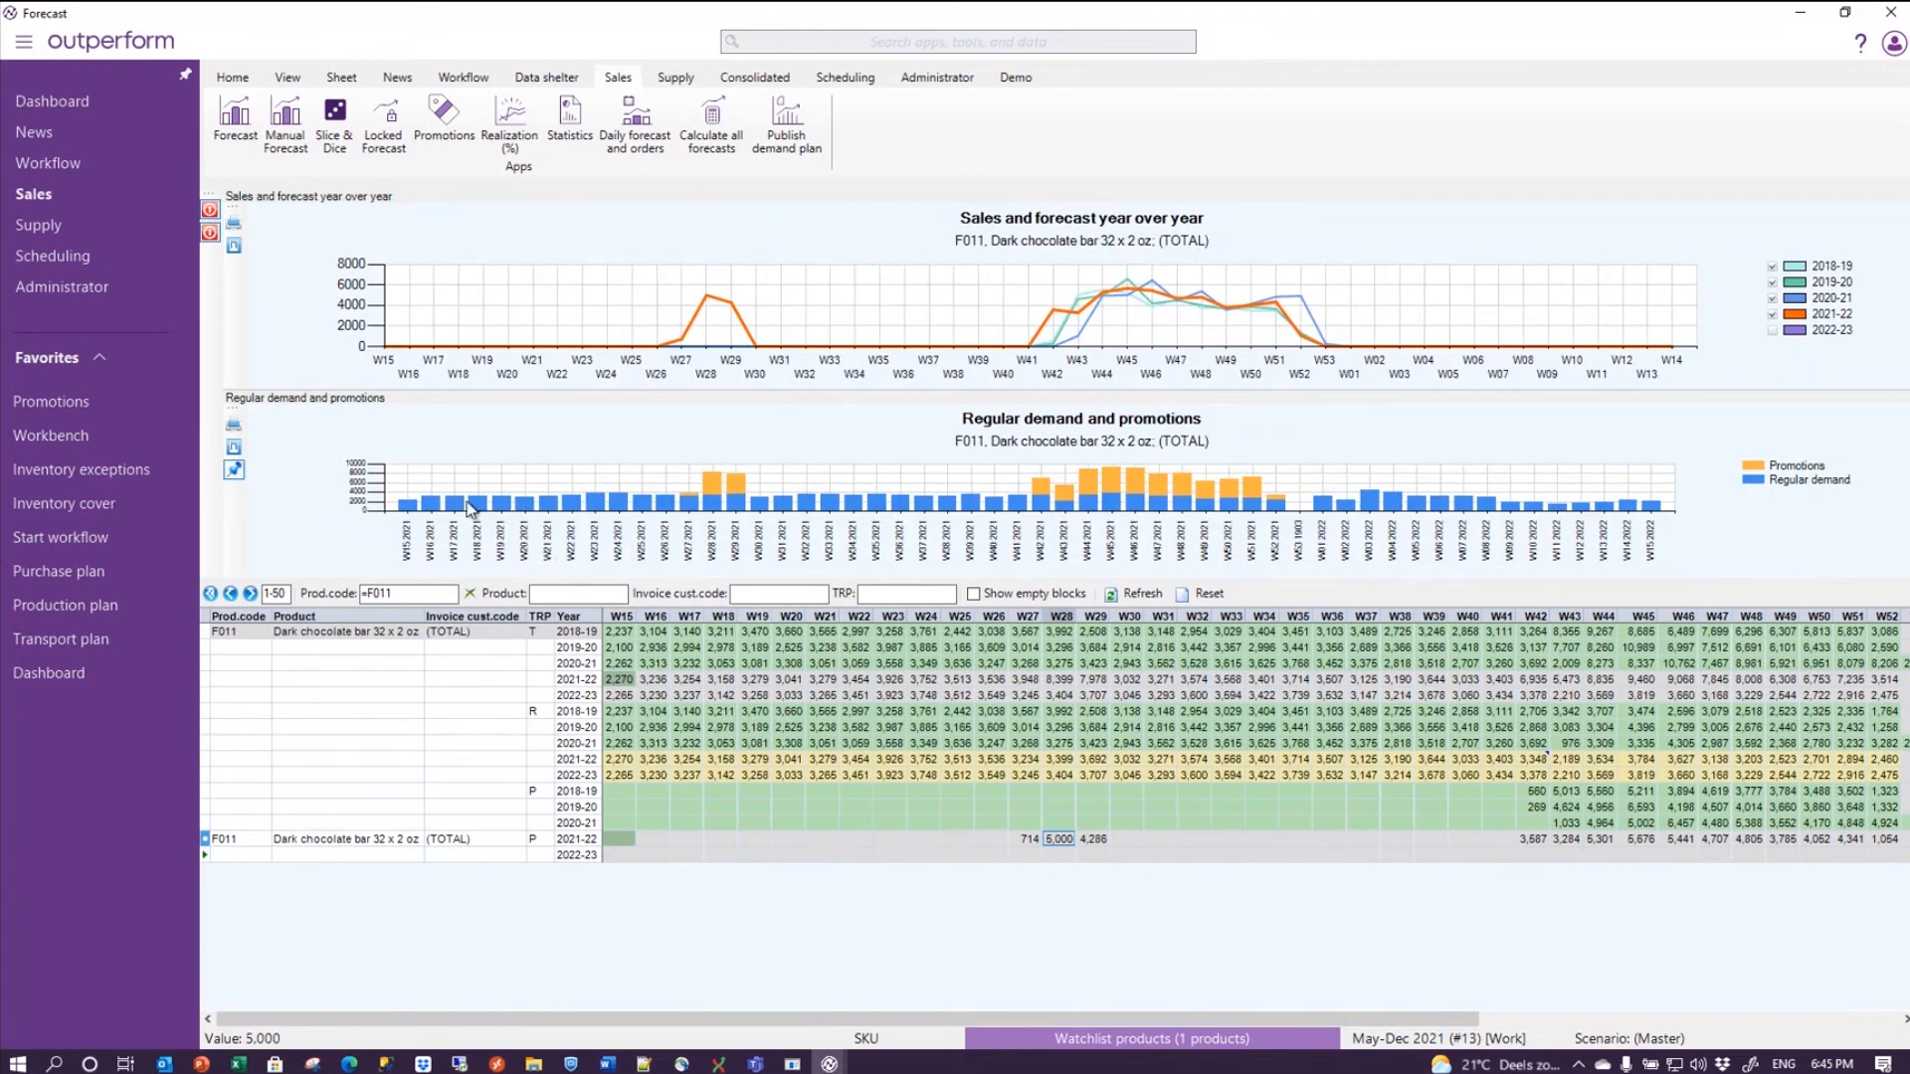
mouse_move(461, 449)
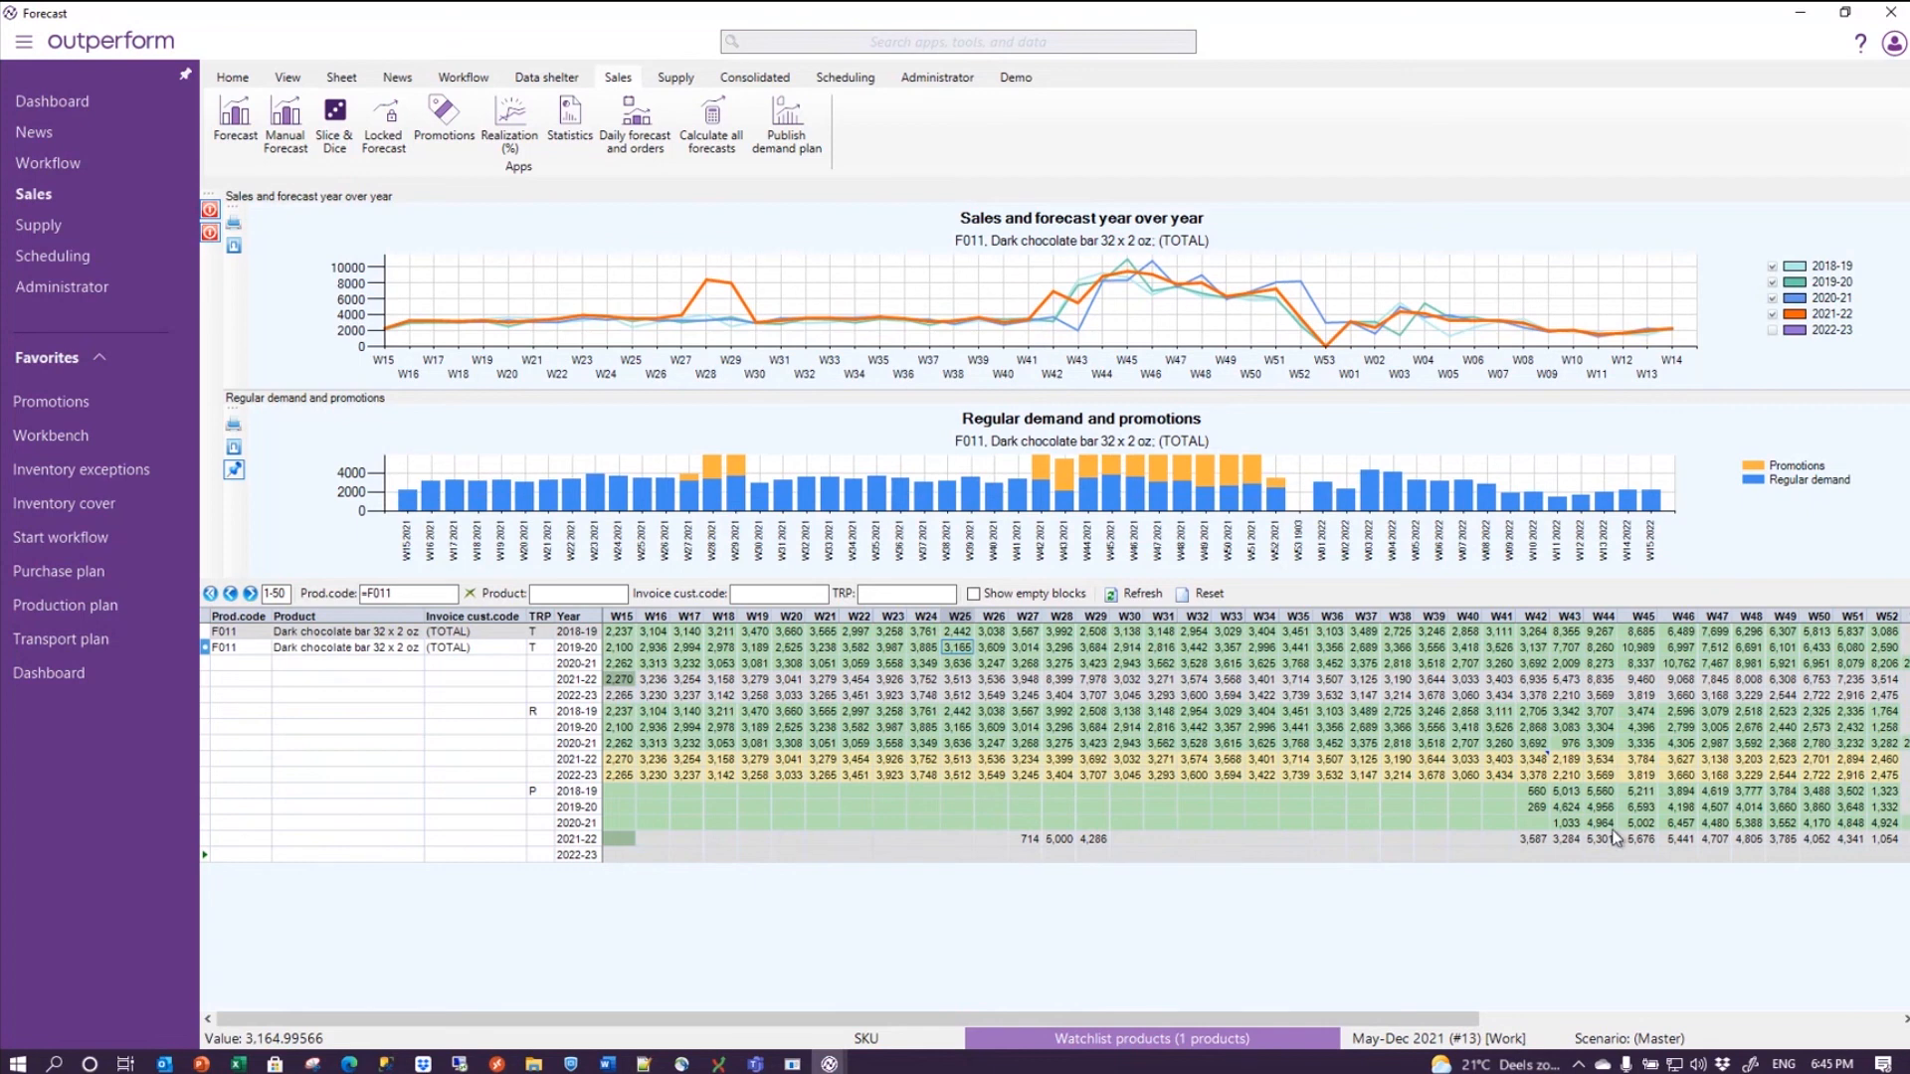
mouse_move(1870, 829)
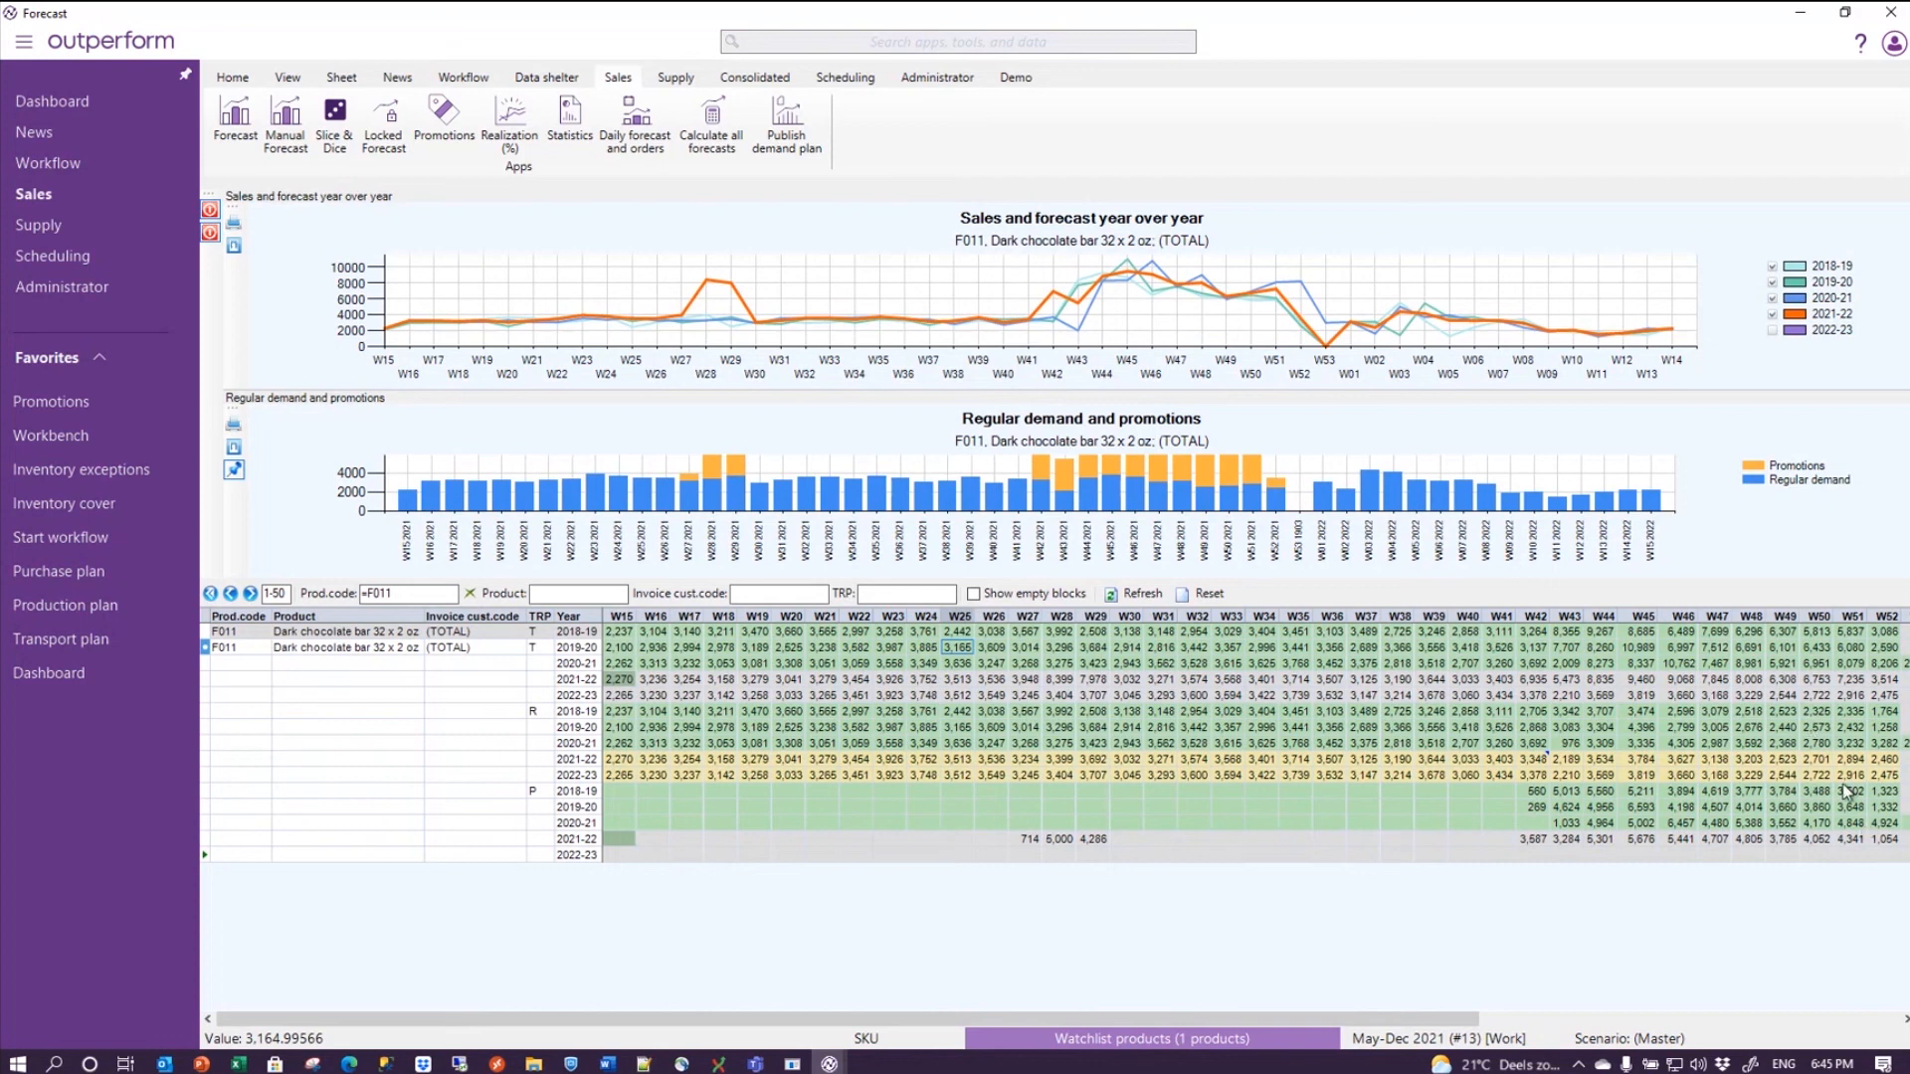
click(1467, 728)
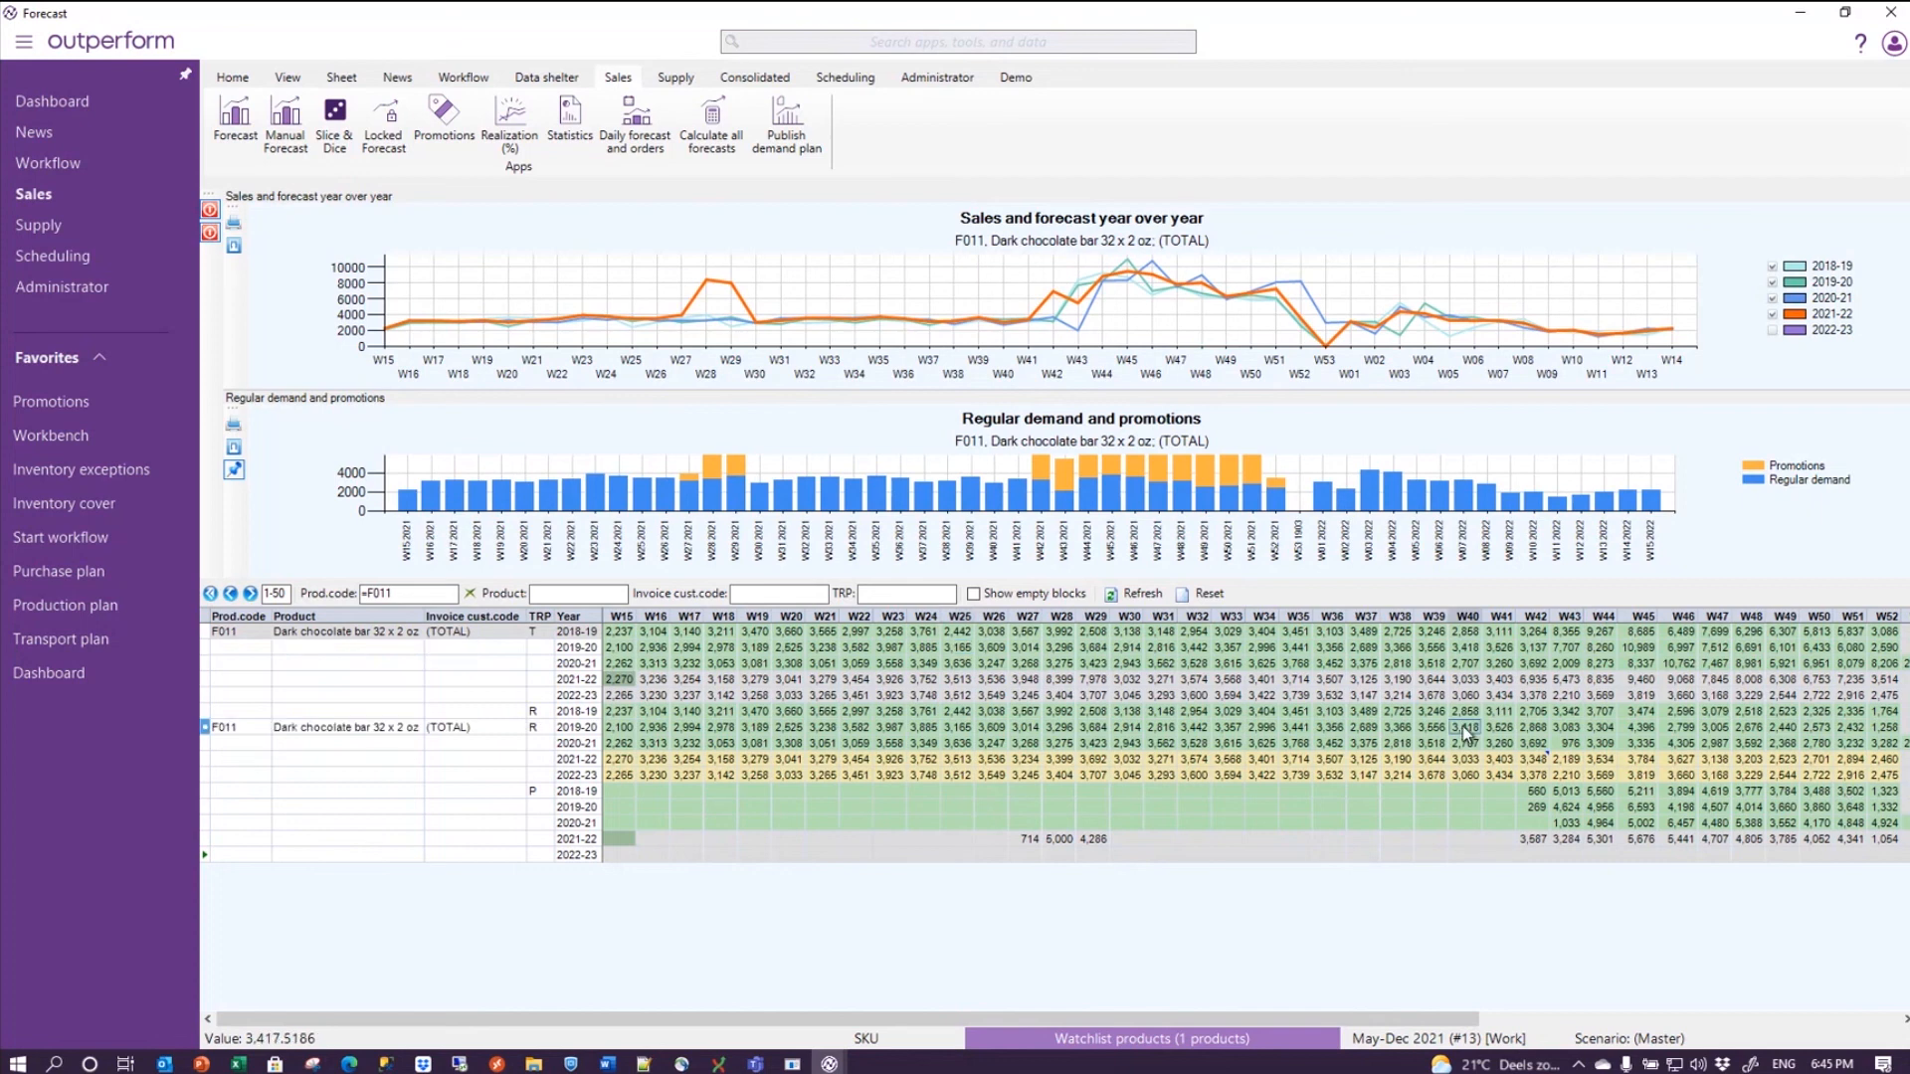